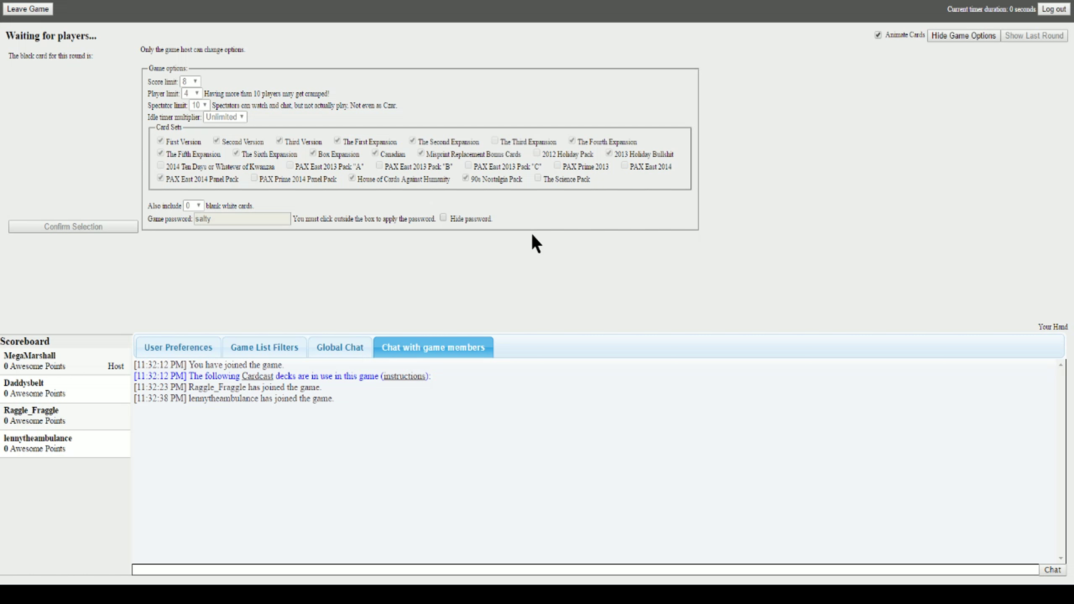
mouse_move(504, 2)
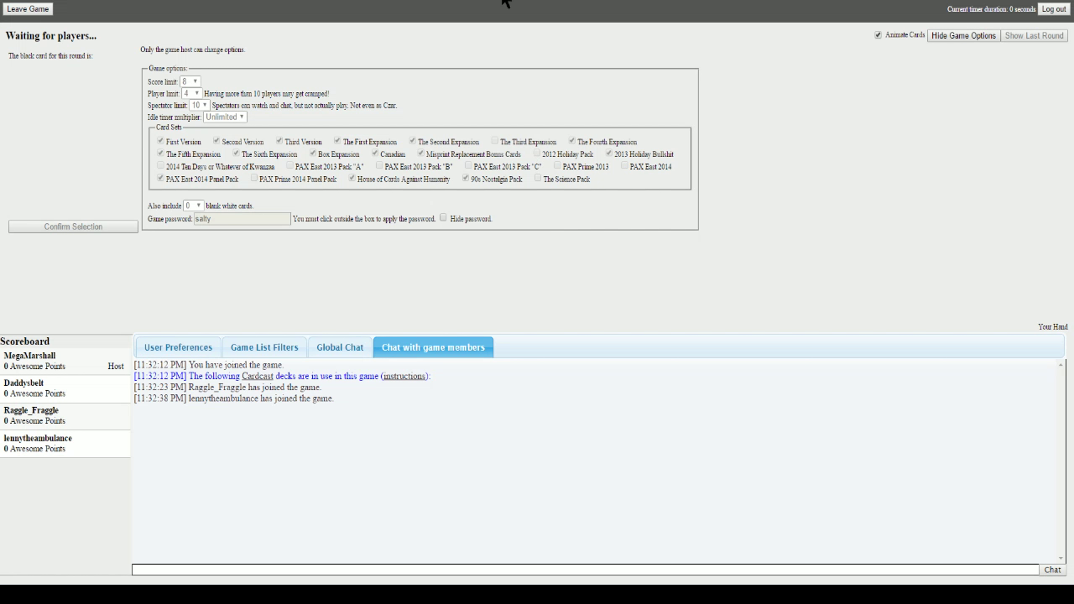
mouse_move(207, 487)
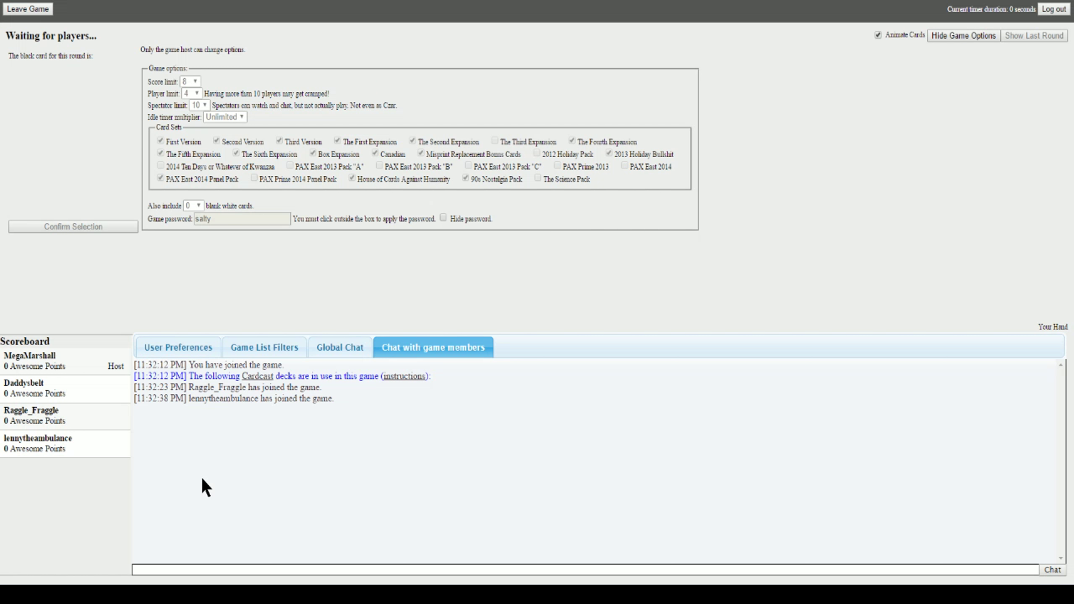
mouse_move(331, 518)
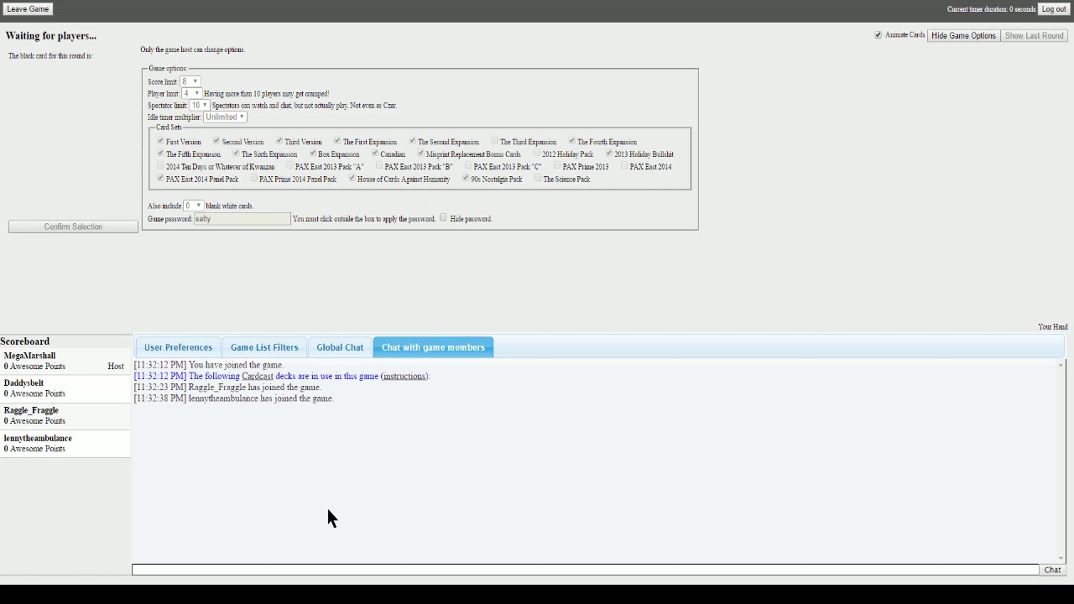
mouse_move(373, 451)
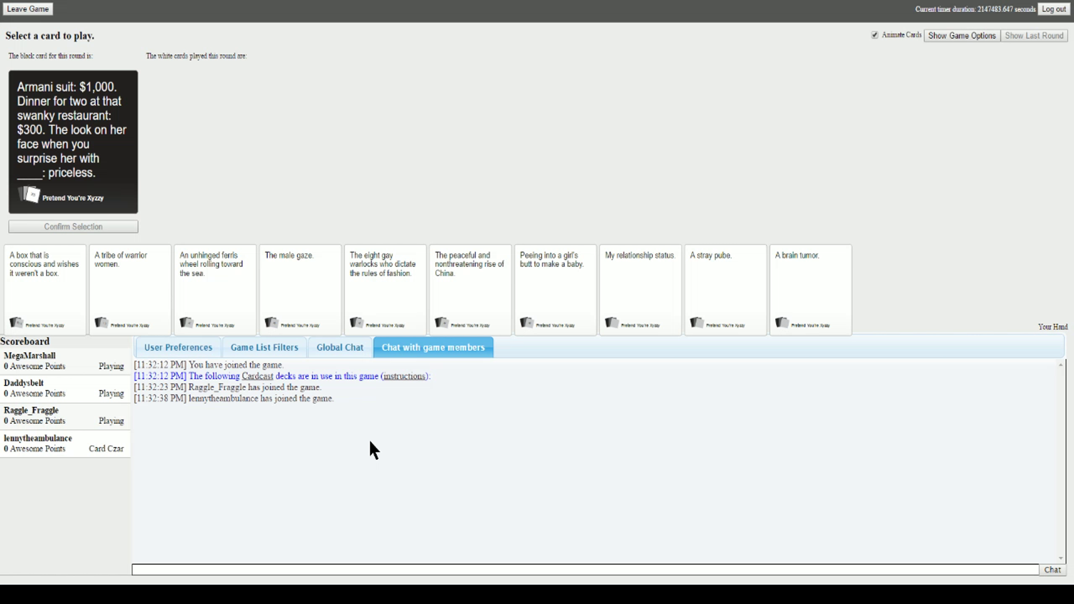
mouse_move(386, 478)
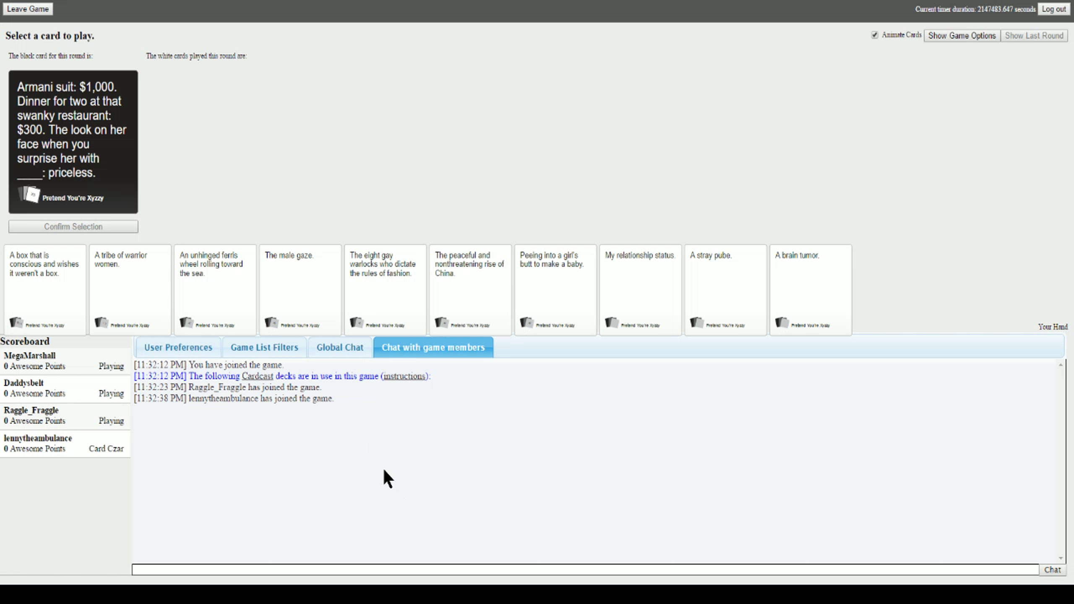
mouse_move(260, 499)
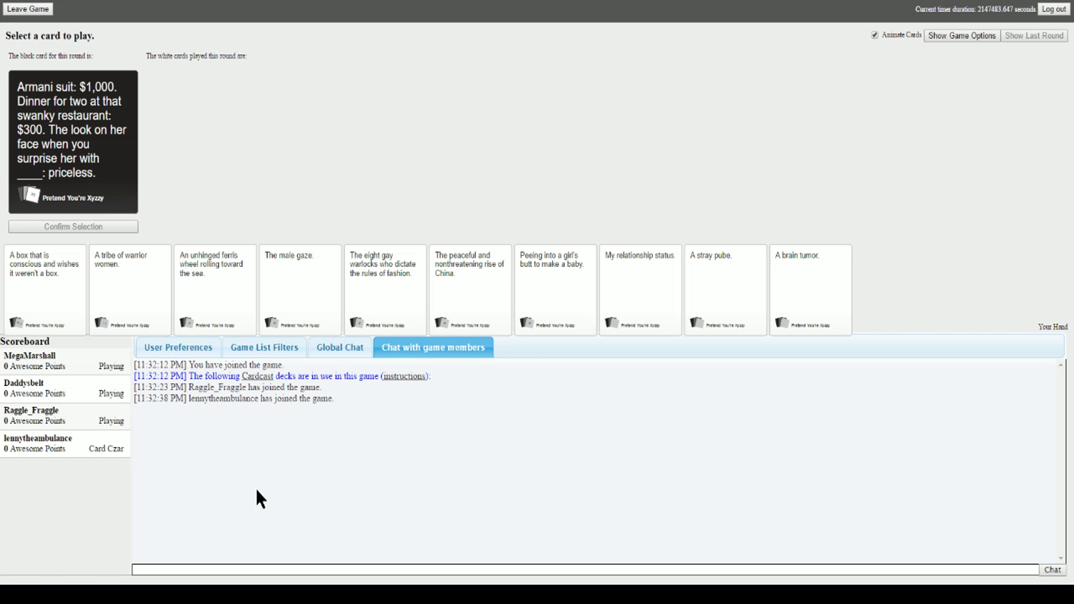
mouse_move(115, 393)
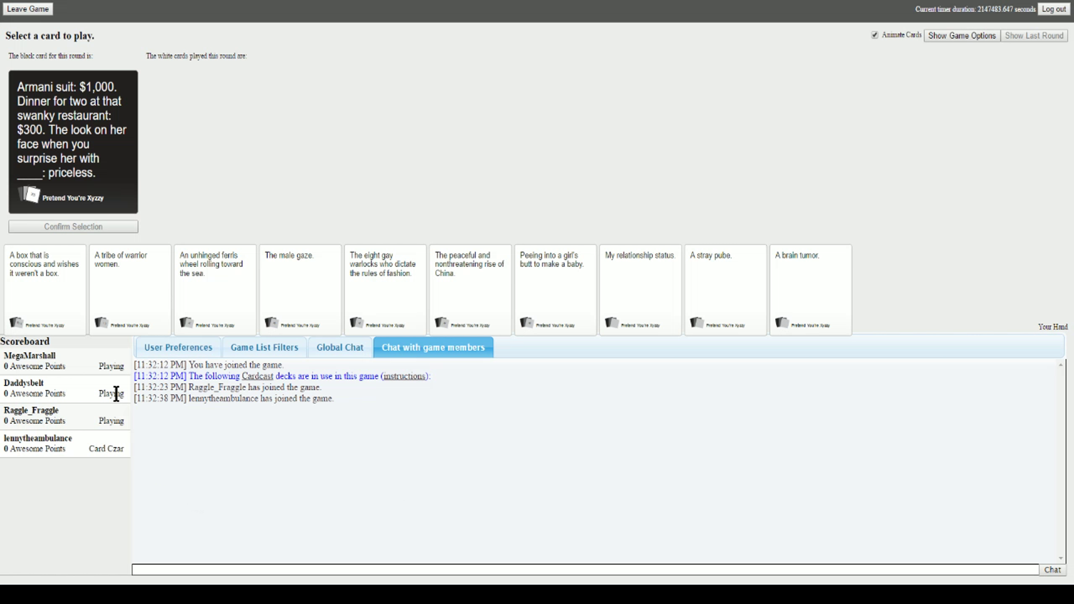
- Play 'The peaceful and nonthreatening rise of China.' for the Armani suit prompt
click(45, 288)
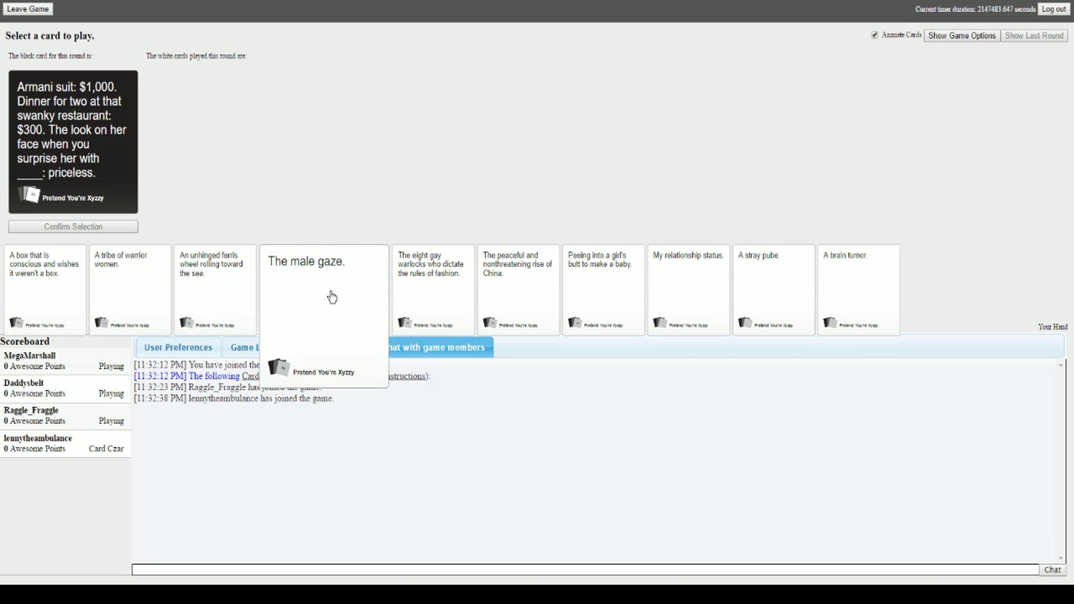
mouse_move(130, 288)
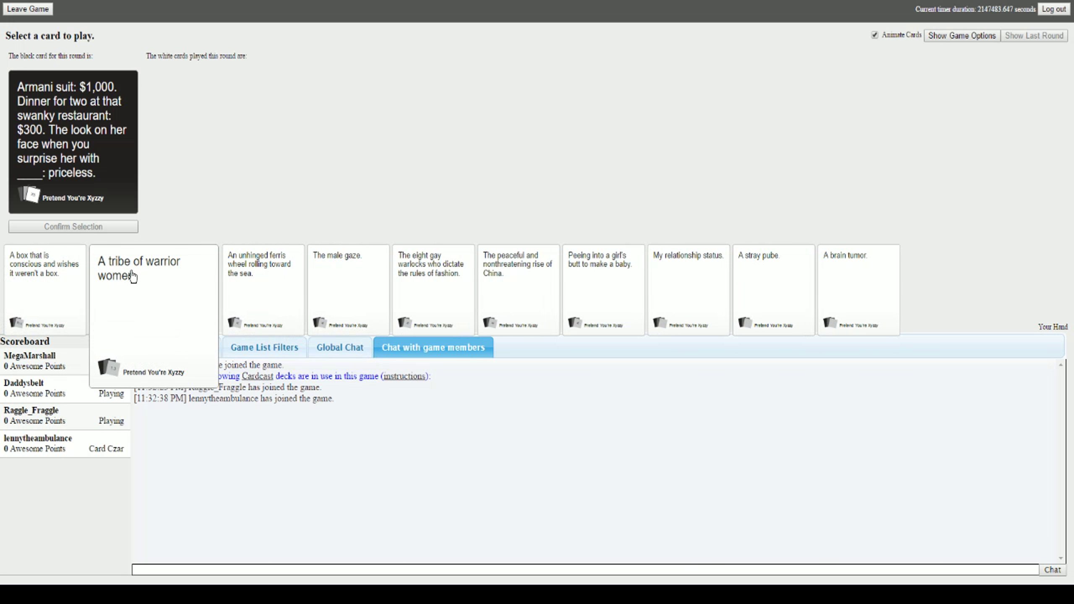
mouse_move(182, 267)
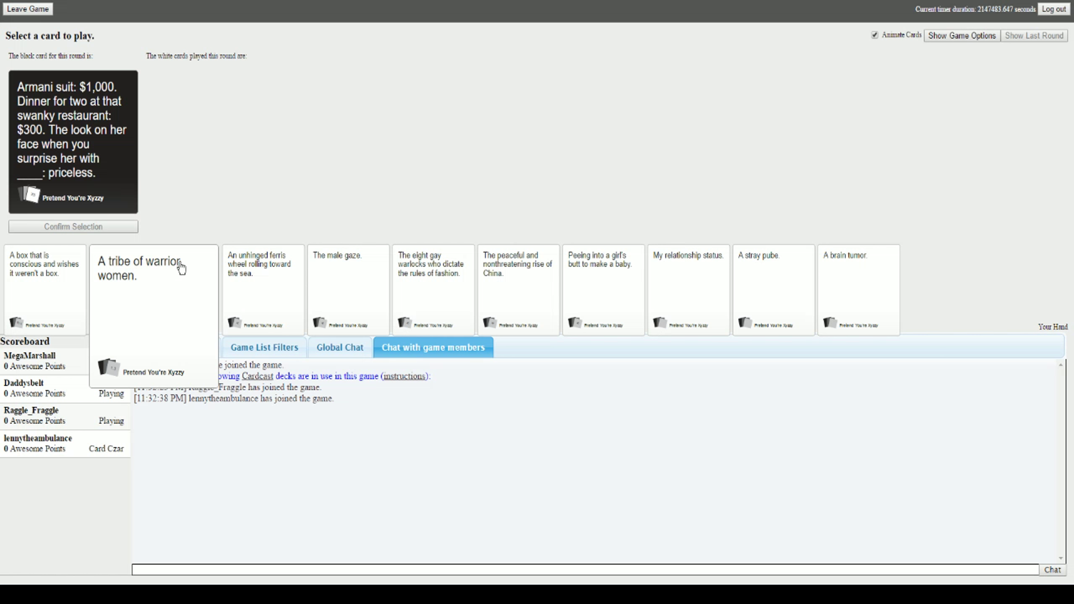
click(433, 290)
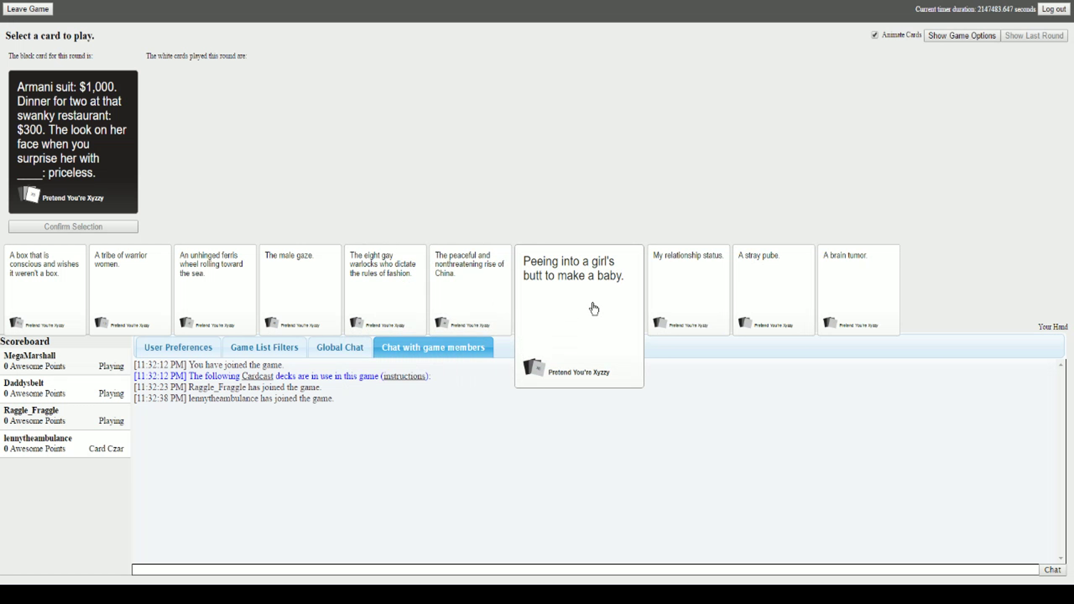
click(470, 289)
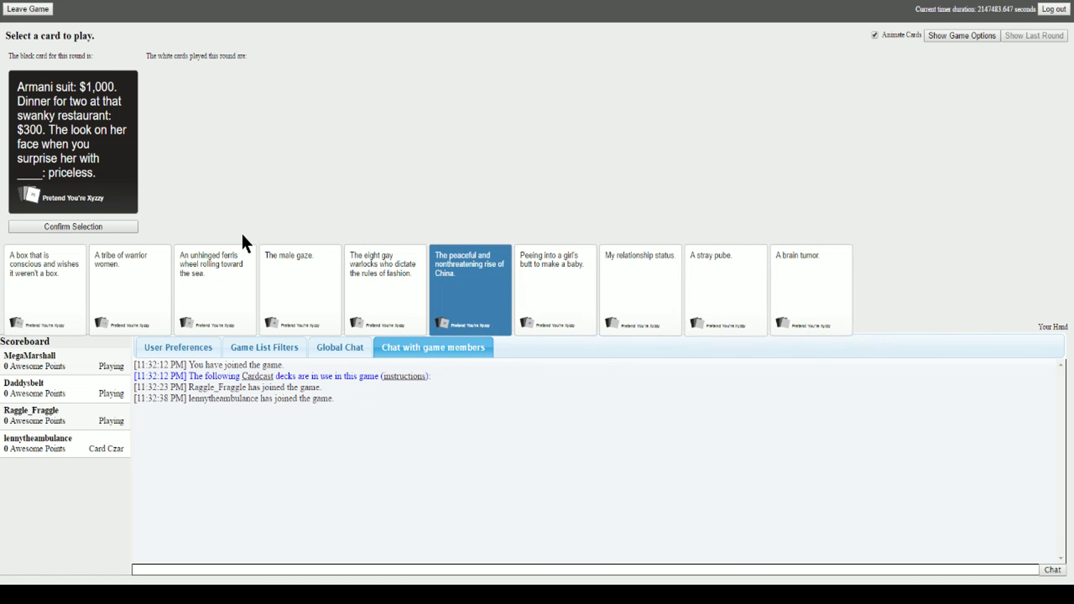
click(72, 227)
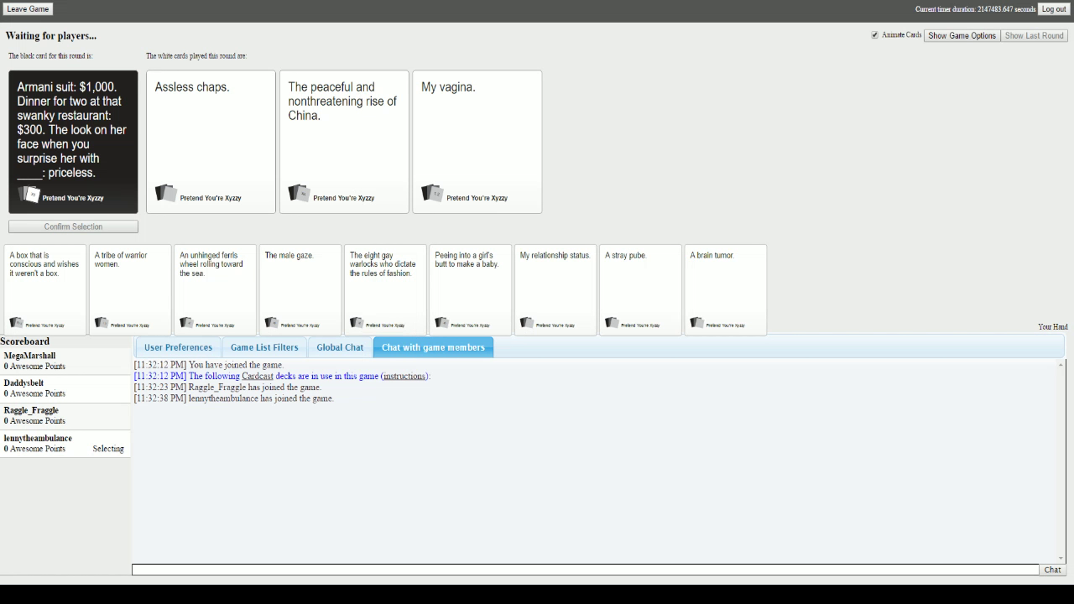
mouse_move(348, 6)
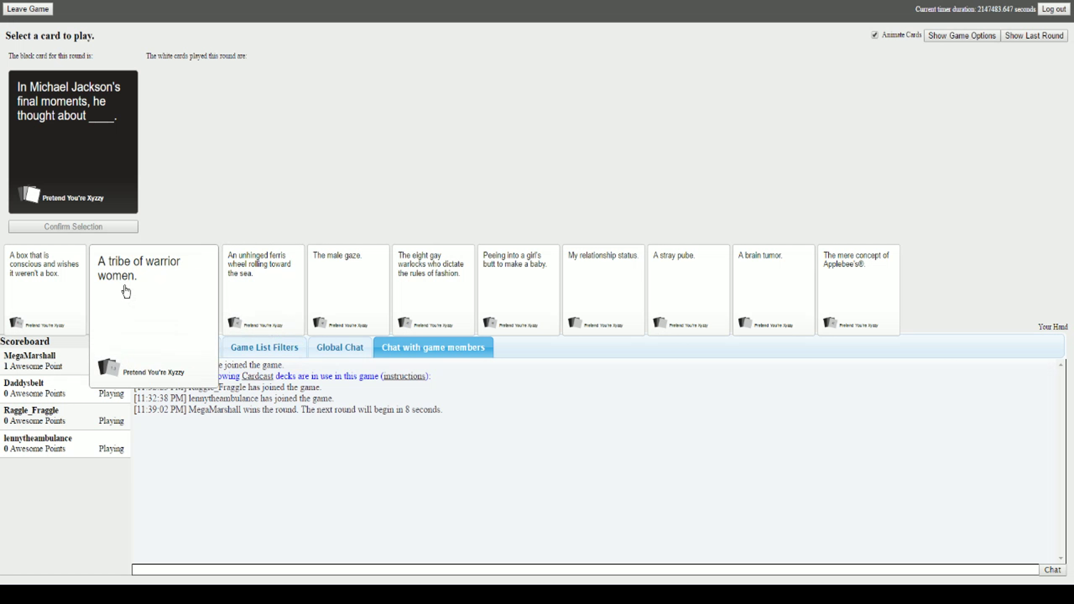
mouse_move(107, 290)
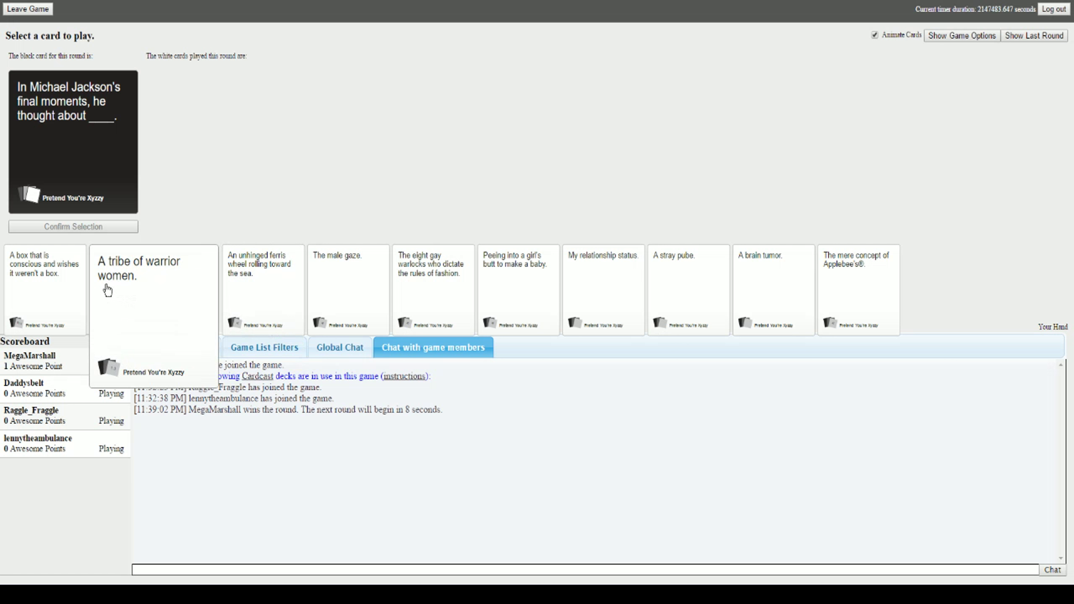
- Submit 'A box that is conscious and wishes it weren't a box.' for the Michael Jackson prompt
click(45, 267)
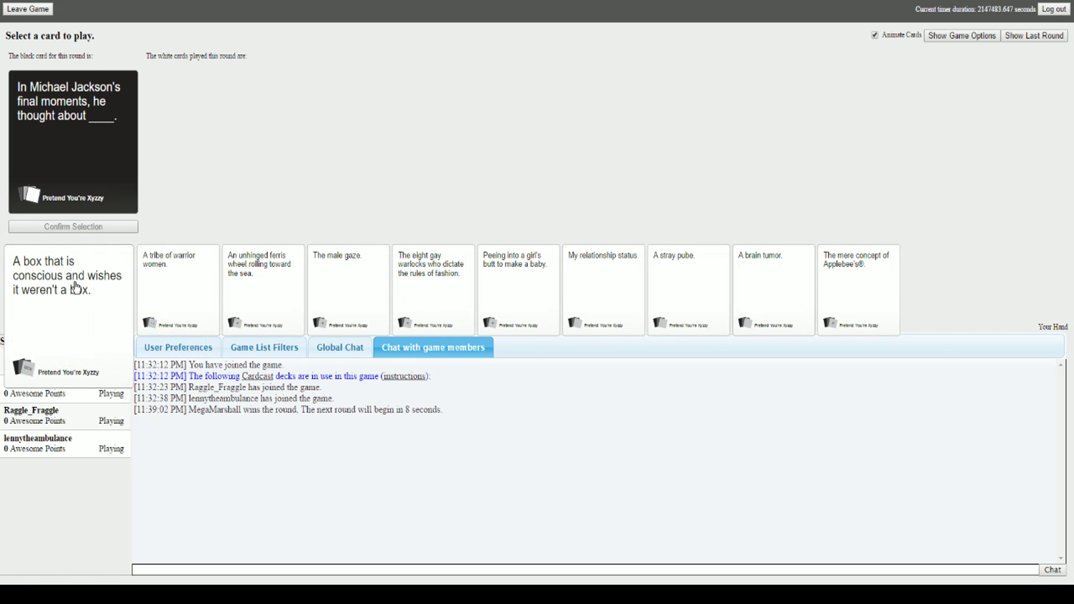
click(68, 280)
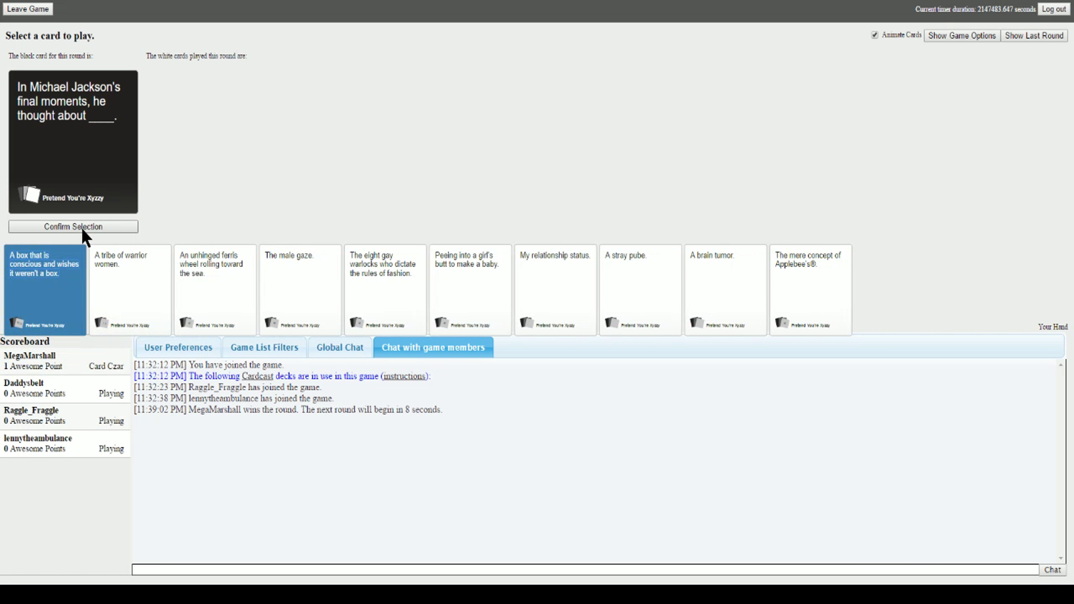
click(73, 226)
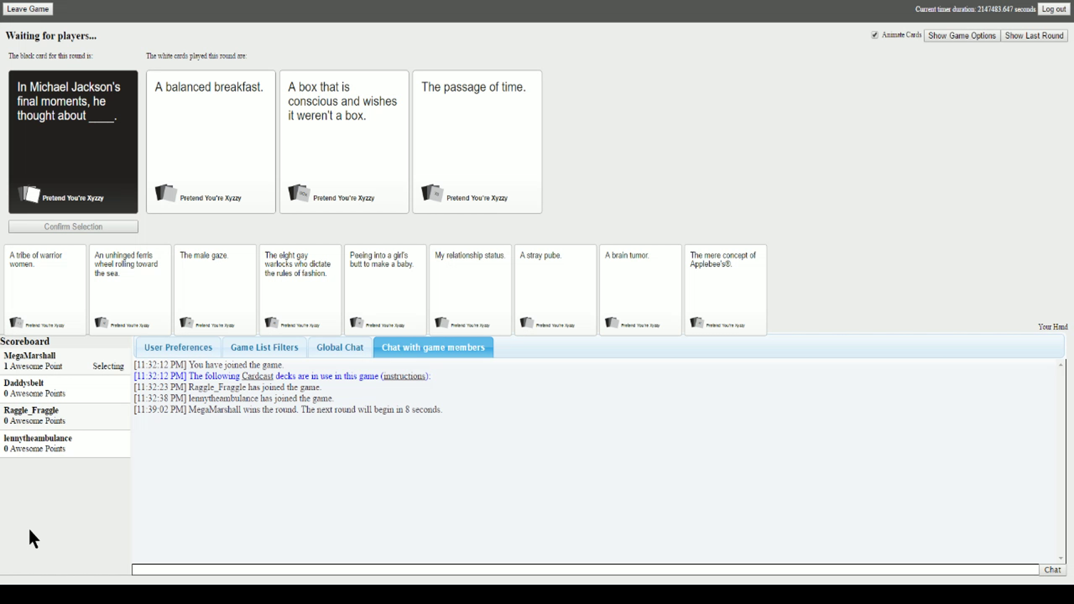
mouse_move(38, 524)
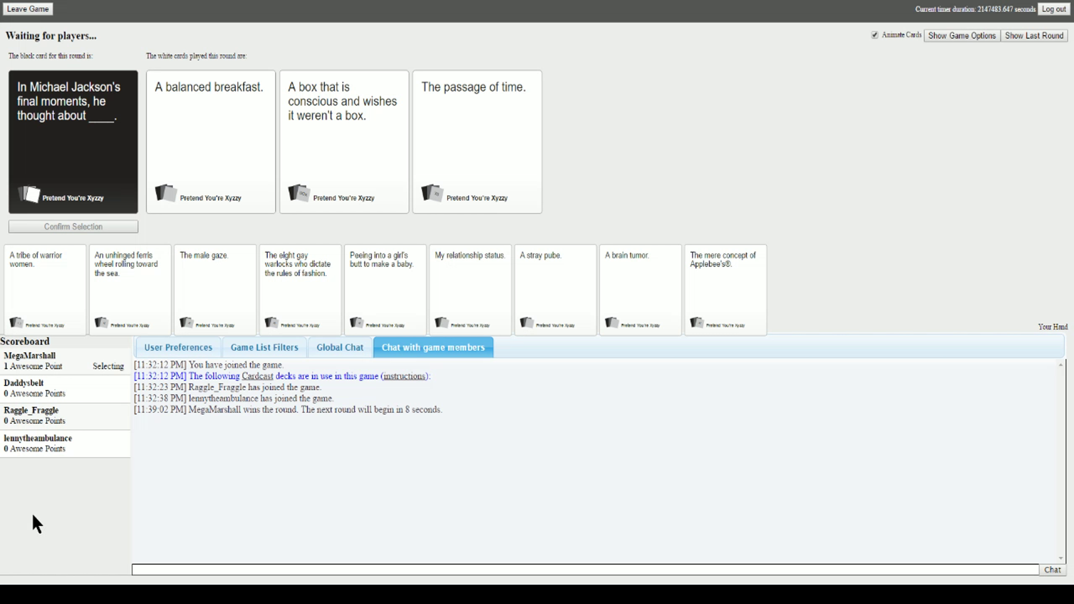
mouse_move(115, 438)
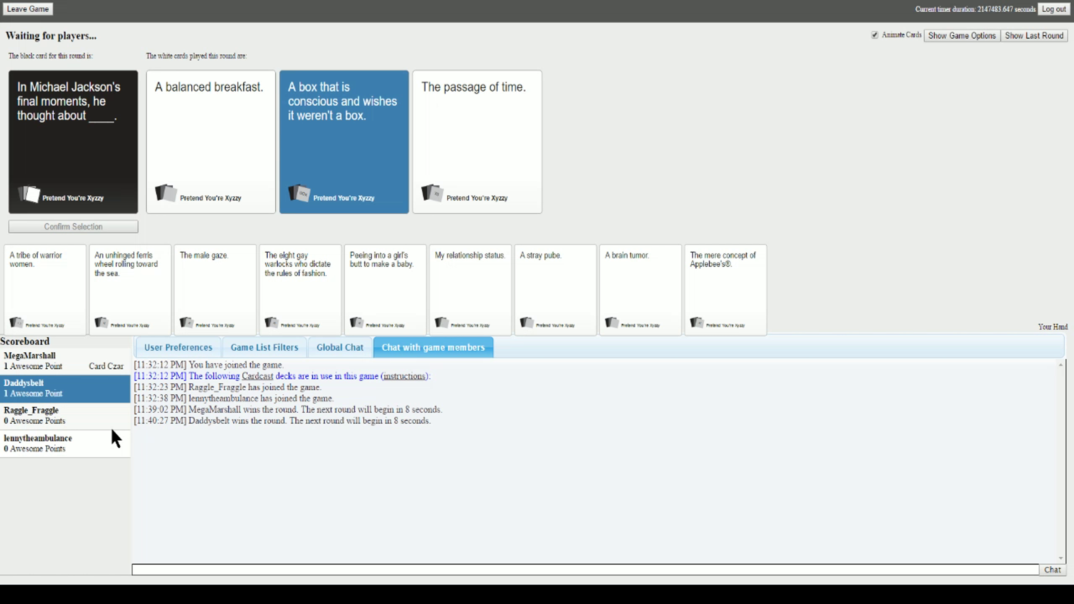
mouse_move(293, 505)
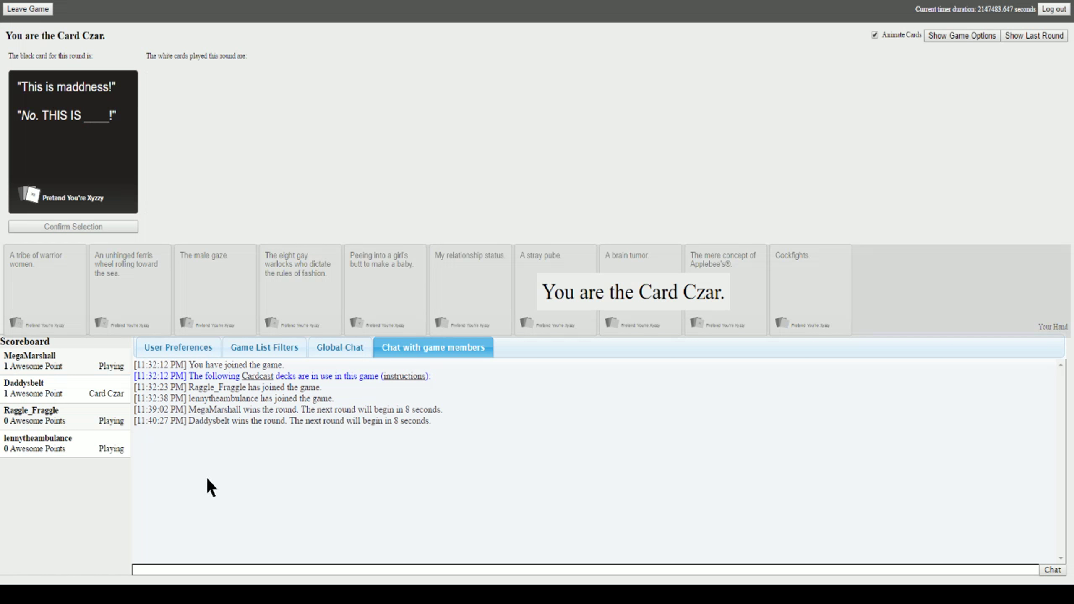
mouse_move(238, 498)
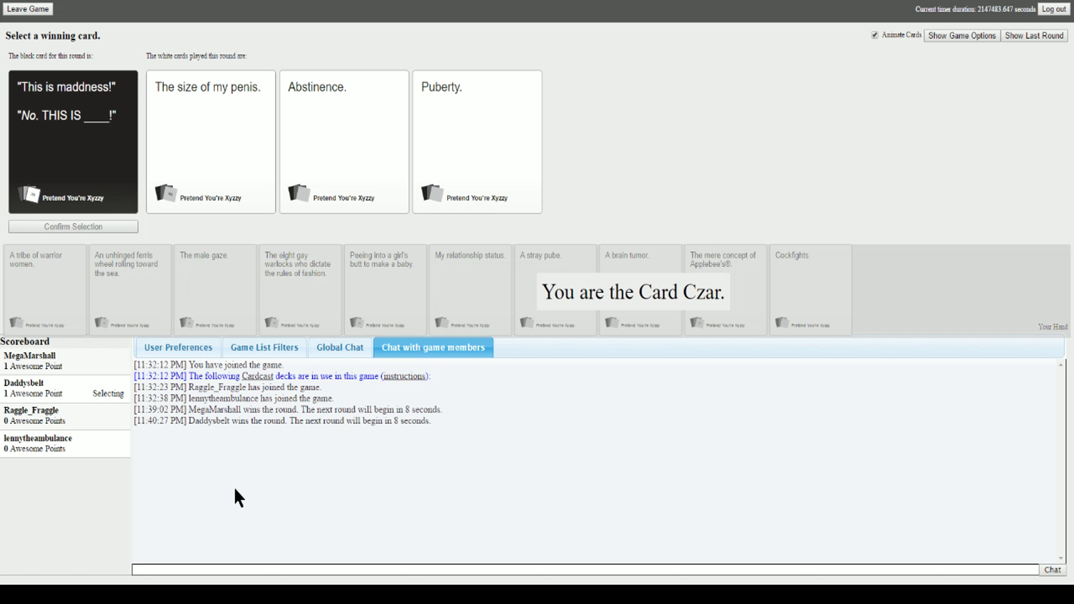
- Pick 'Abstinence.' as the winning card and confirm it as Card Czar
click(343, 141)
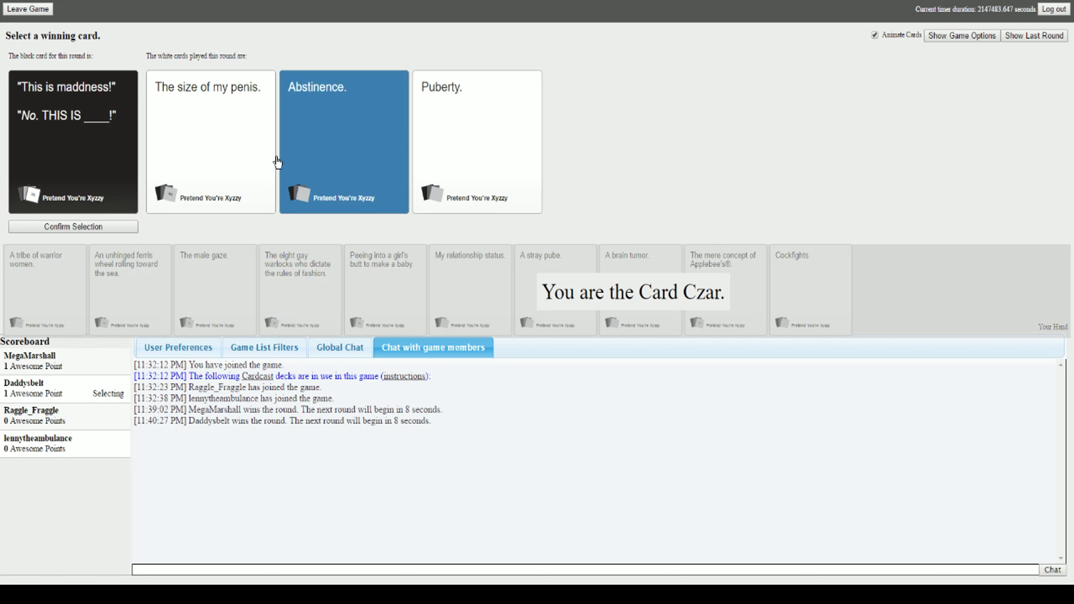
mouse_move(113, 236)
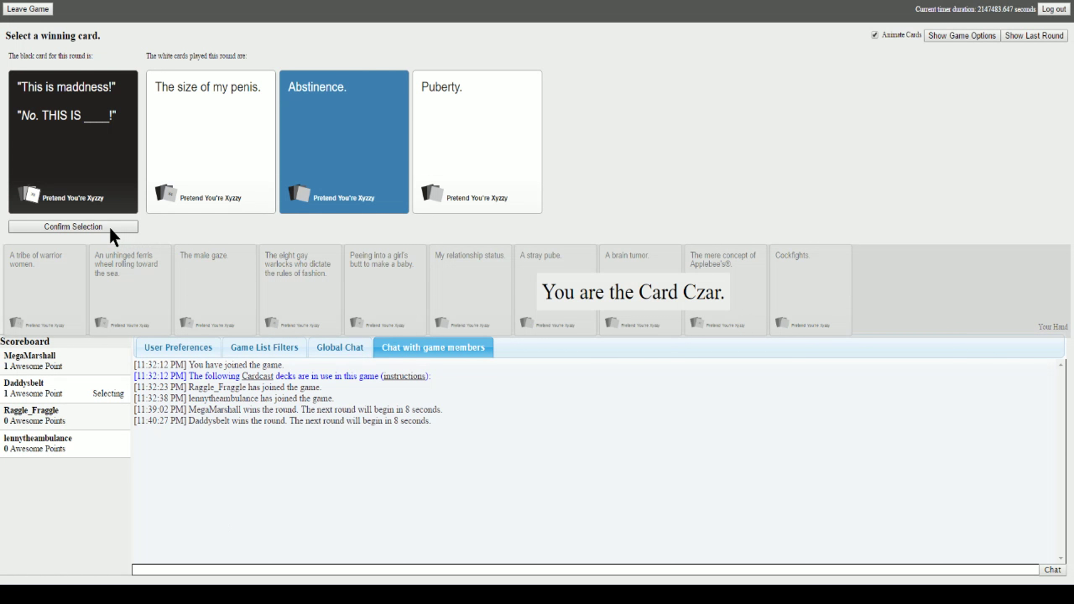
click(73, 226)
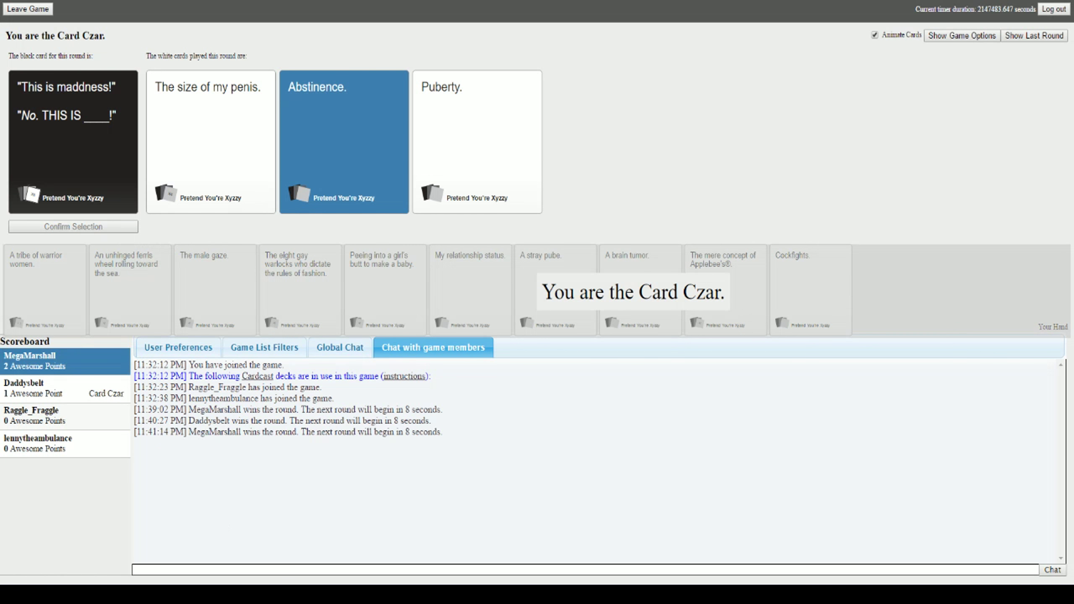
mouse_move(468, 487)
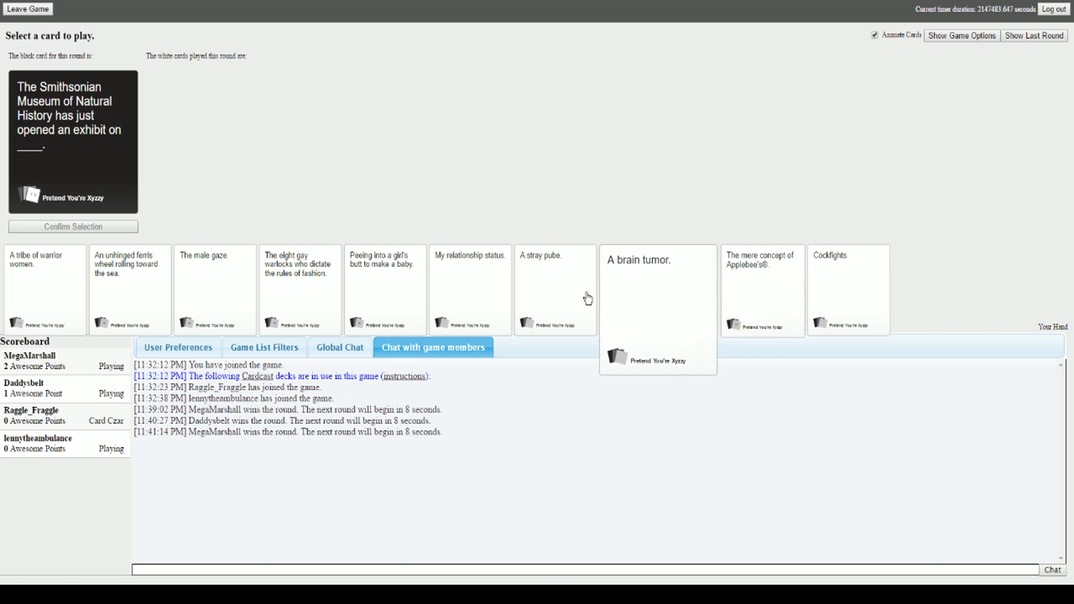
- Submit 'Peeing into a girl's butt to make a baby.' for the Smithsonian prompt
click(385, 289)
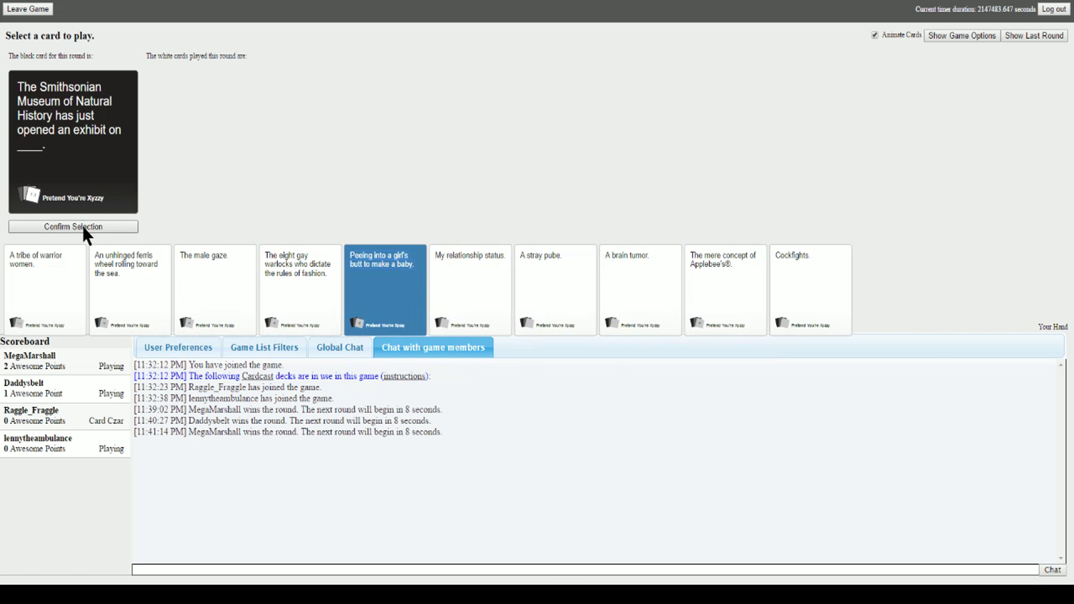
click(73, 226)
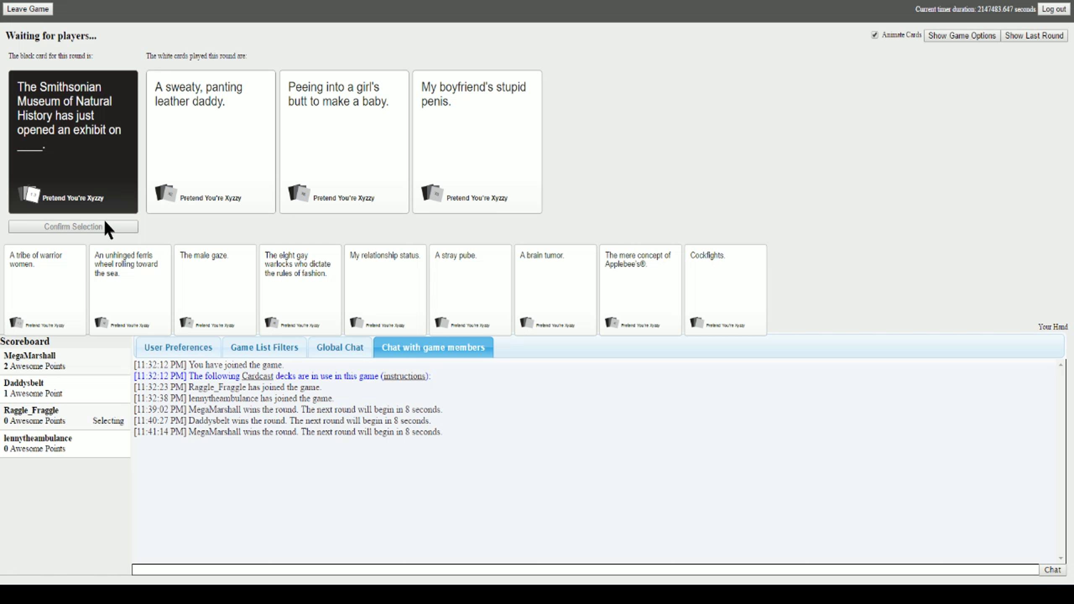
click(343, 142)
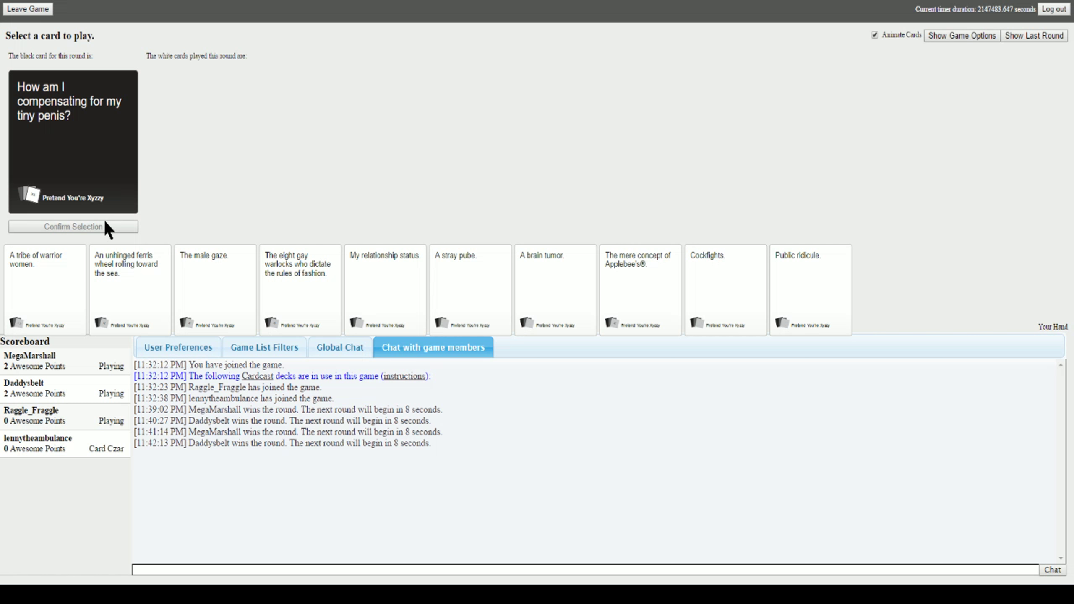
- Submit 'An unhinged ferris wheel rolling toward the sea.' for the compensating prompt
click(129, 288)
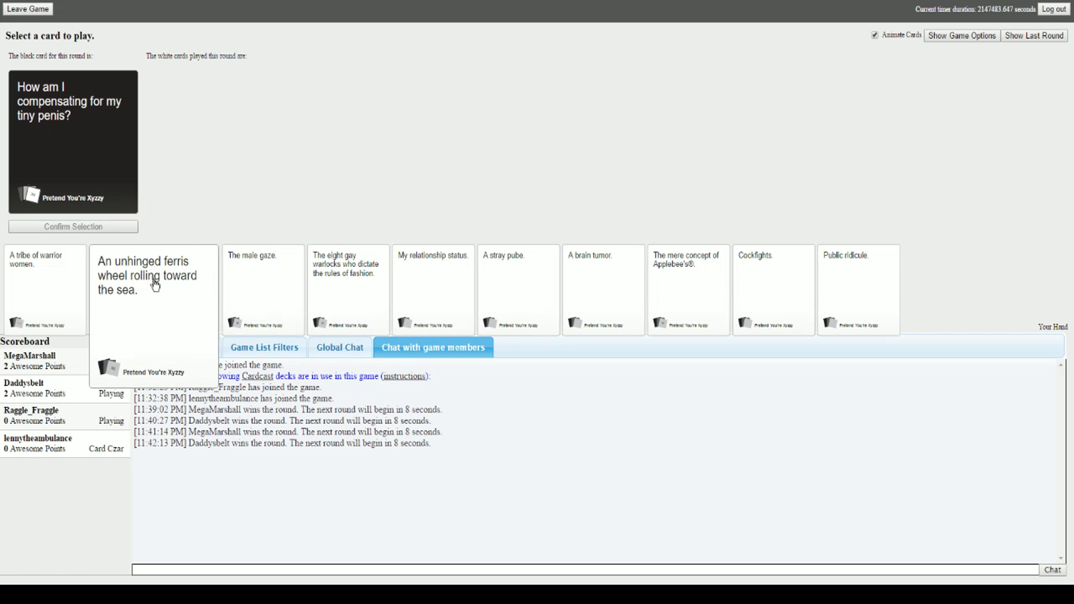
click(154, 288)
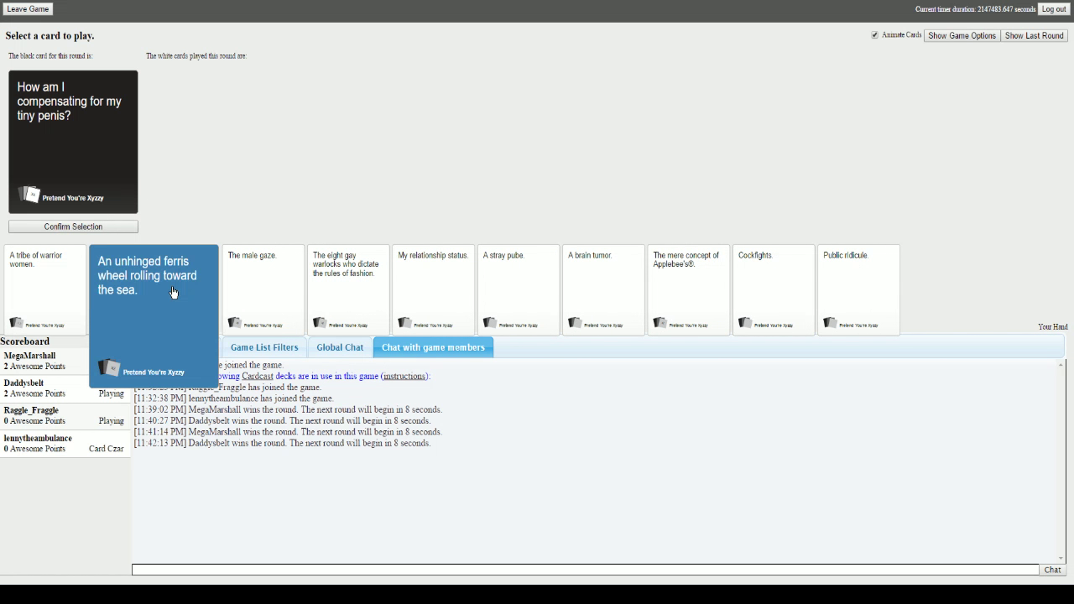
click(72, 226)
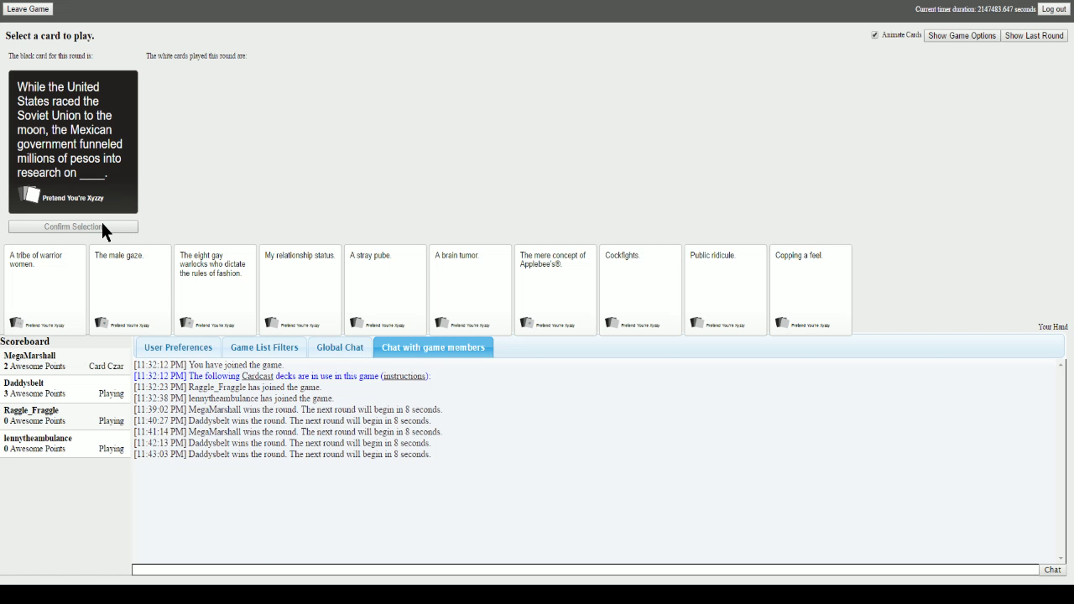
mouse_move(578, 149)
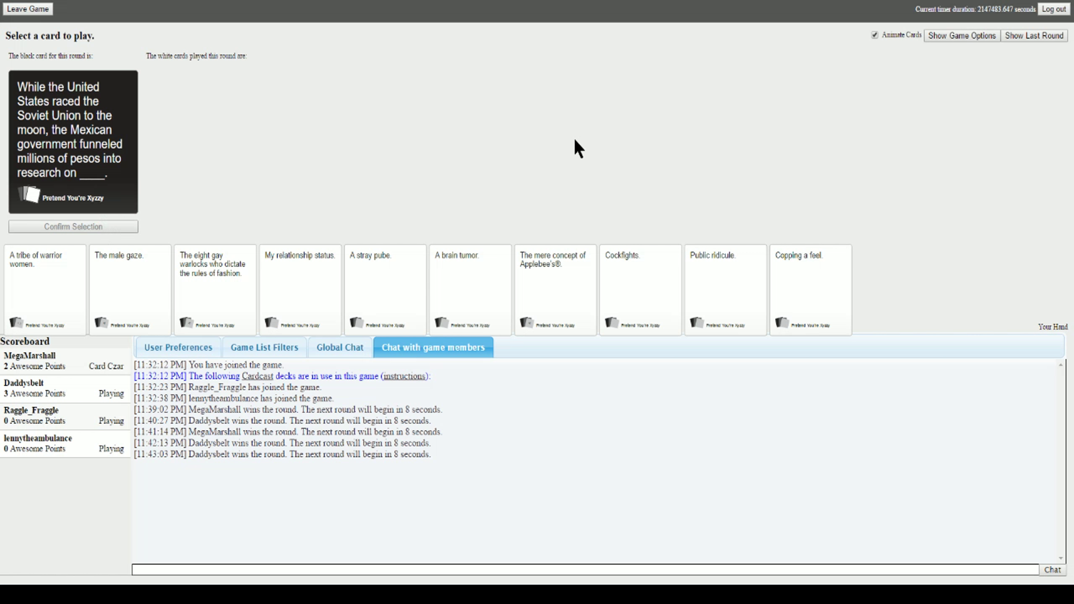
mouse_move(399, 212)
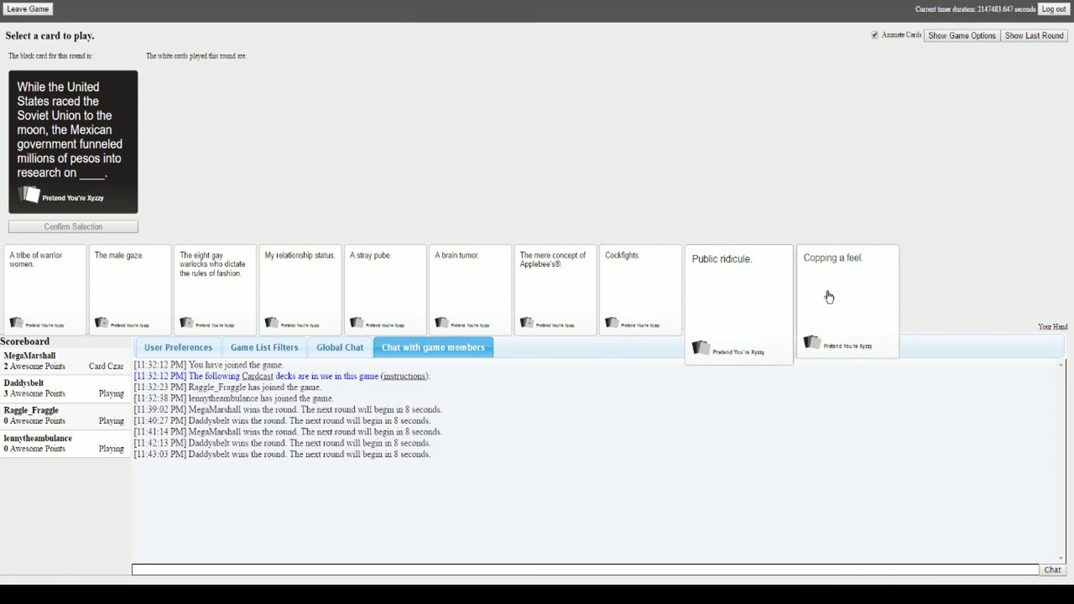
- Submit 'The male gaze.' as the answer to the space-race prompt
click(847, 301)
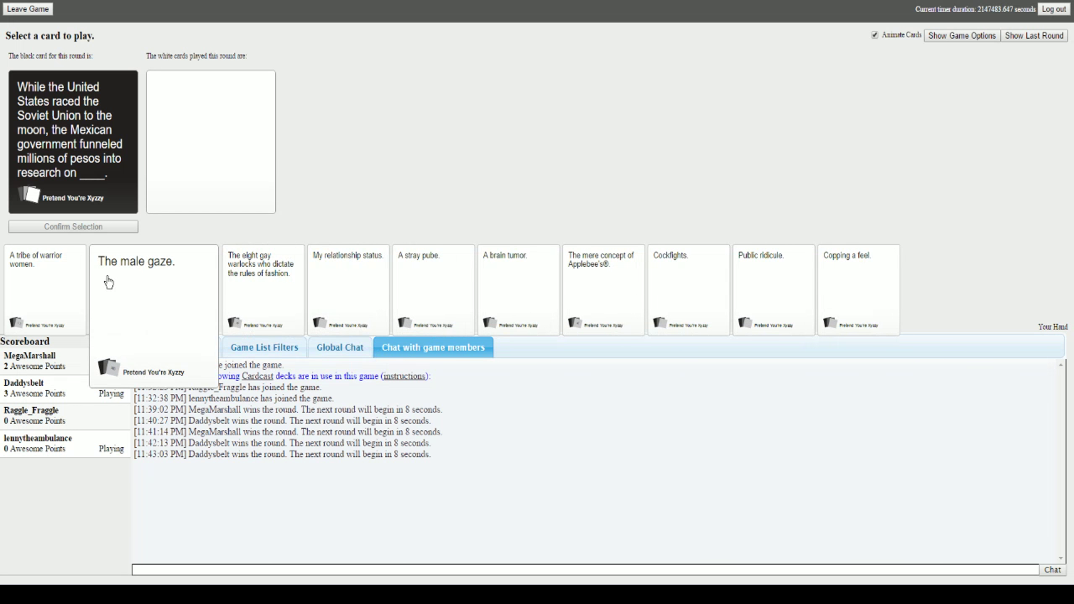
click(154, 288)
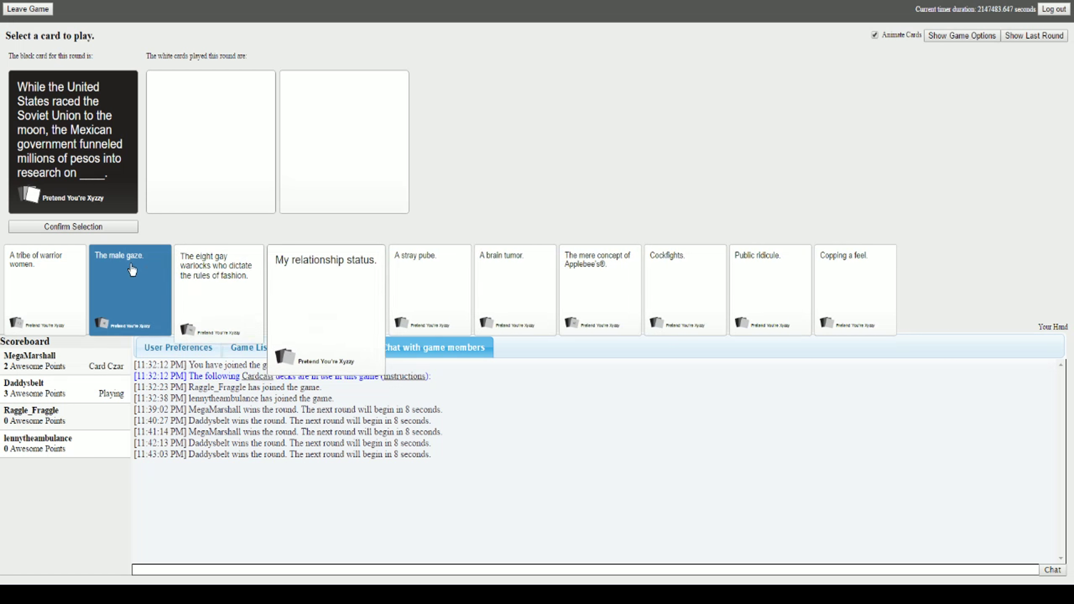
click(73, 226)
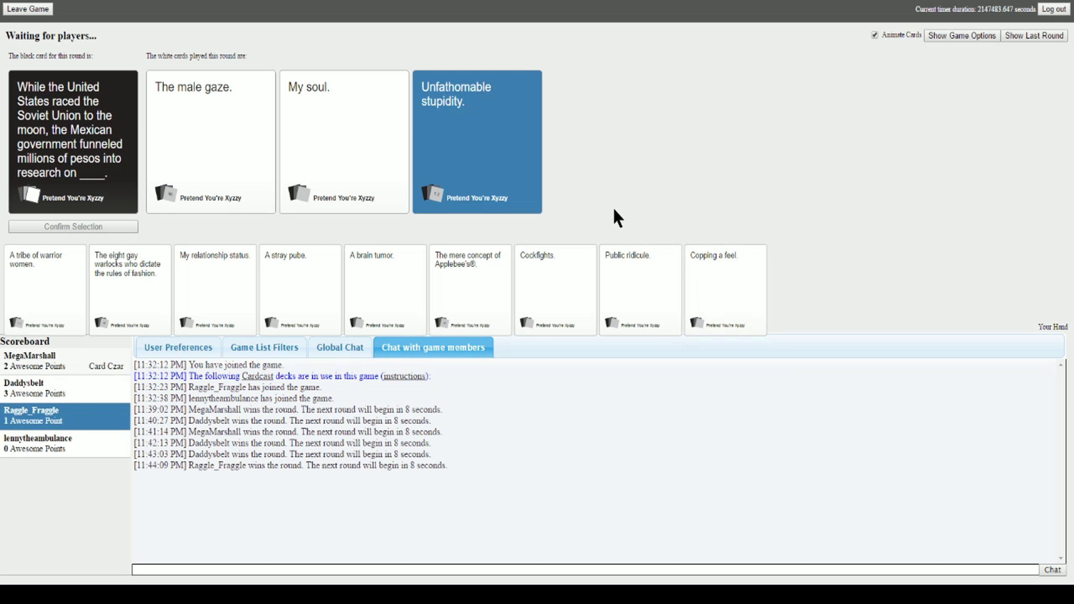
mouse_move(708, 136)
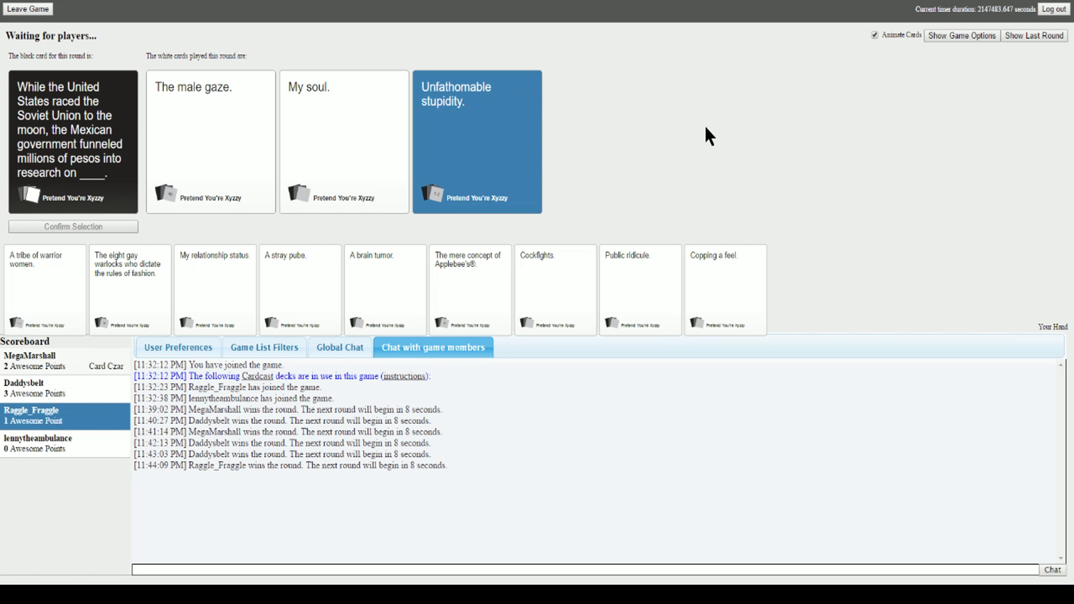
mouse_move(683, 115)
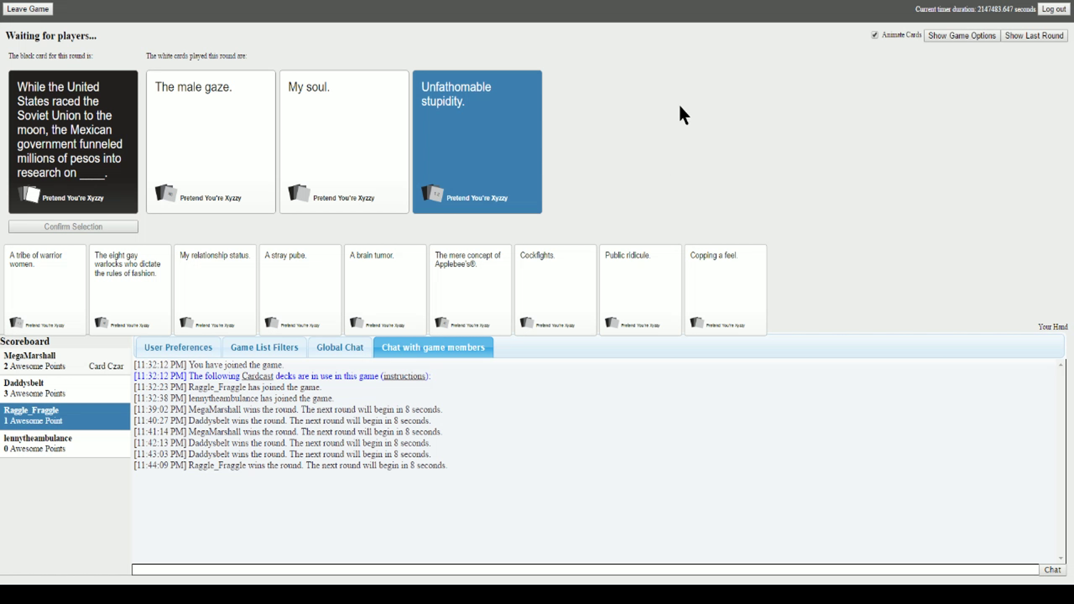
mouse_move(687, 83)
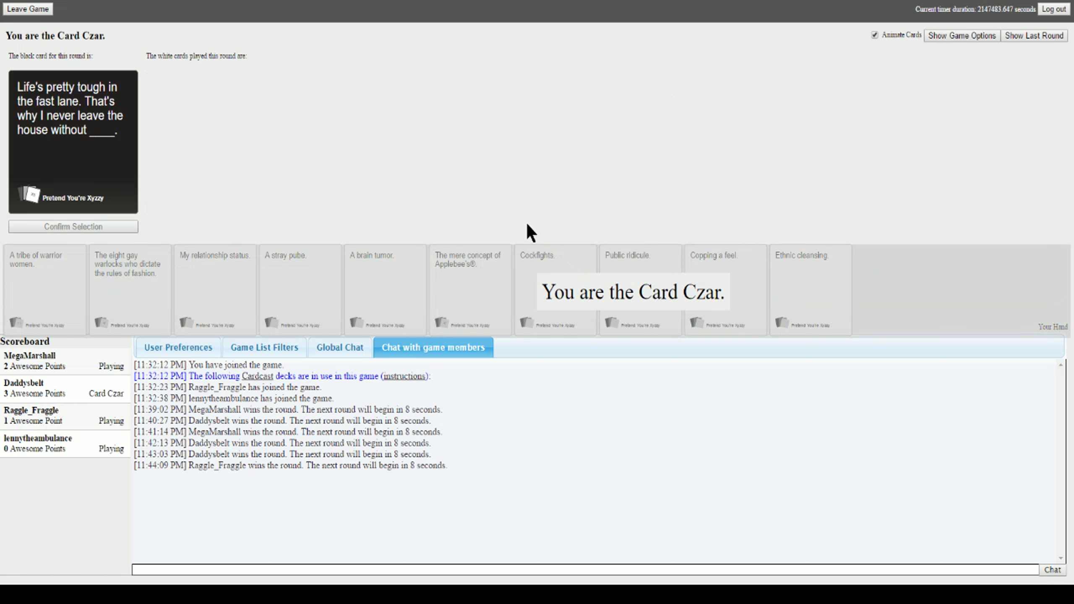
mouse_move(496, 238)
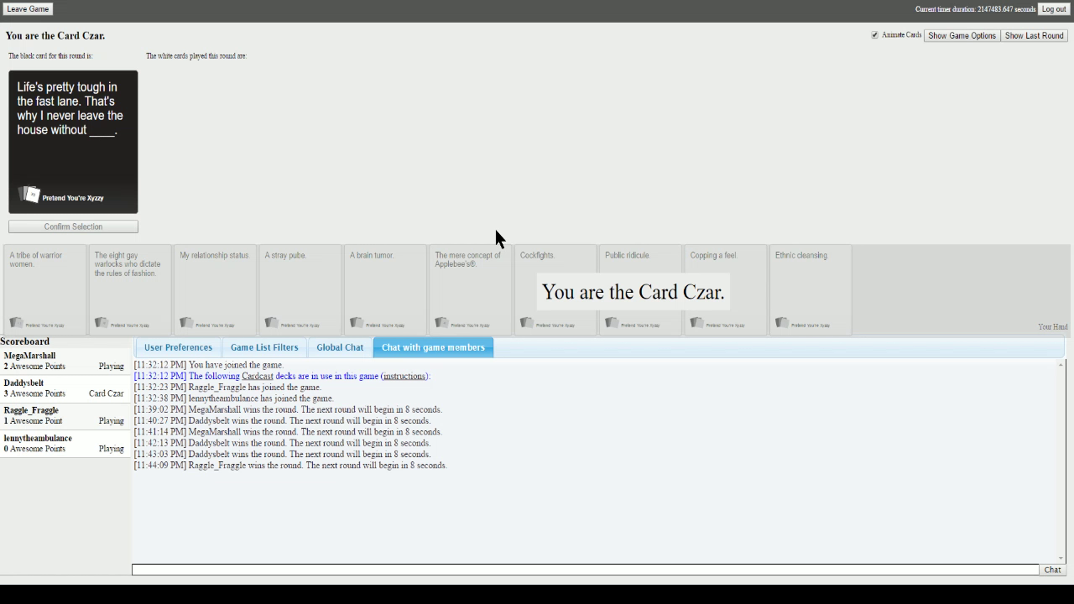
mouse_move(465, 208)
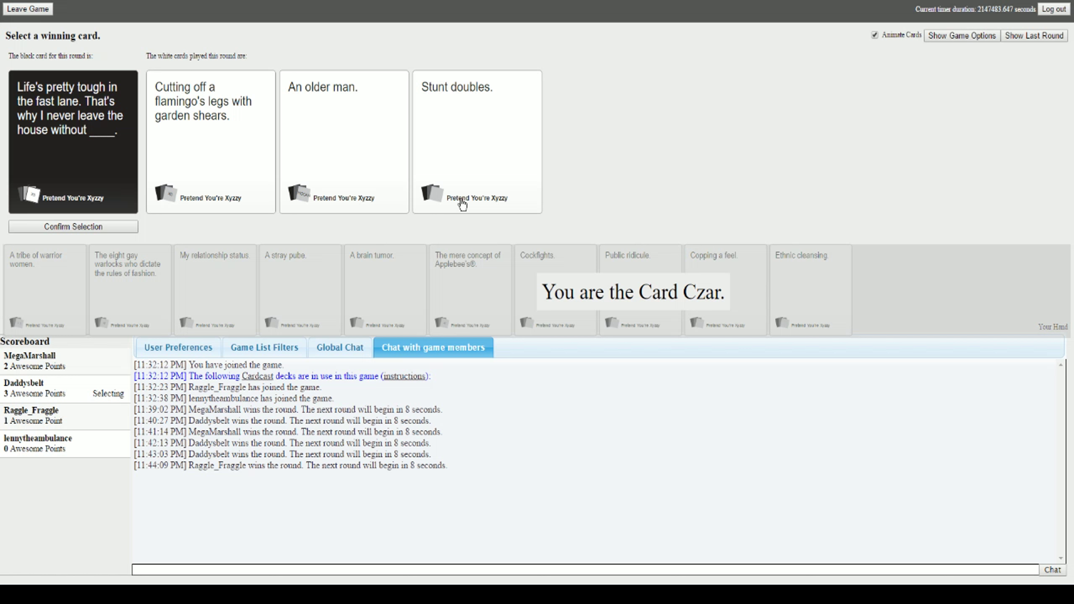
mouse_move(692, 377)
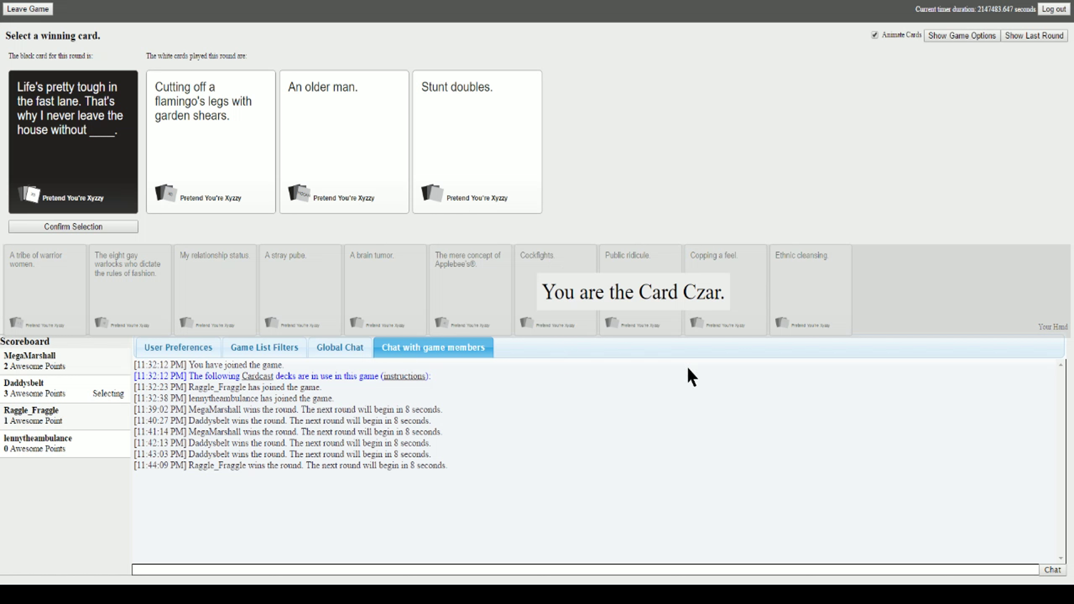
mouse_move(281, 226)
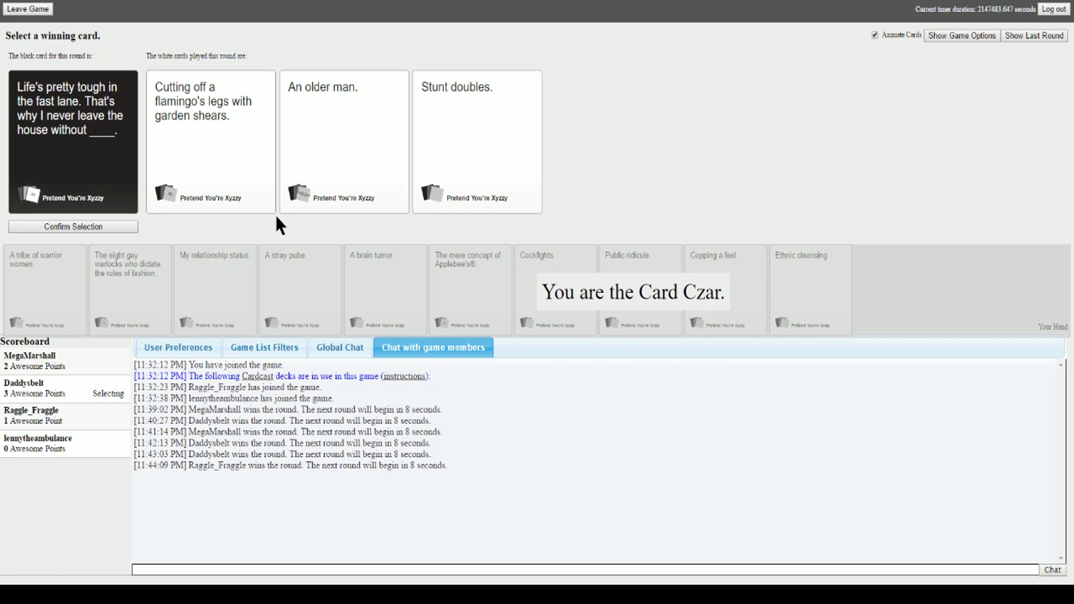
mouse_move(231, 246)
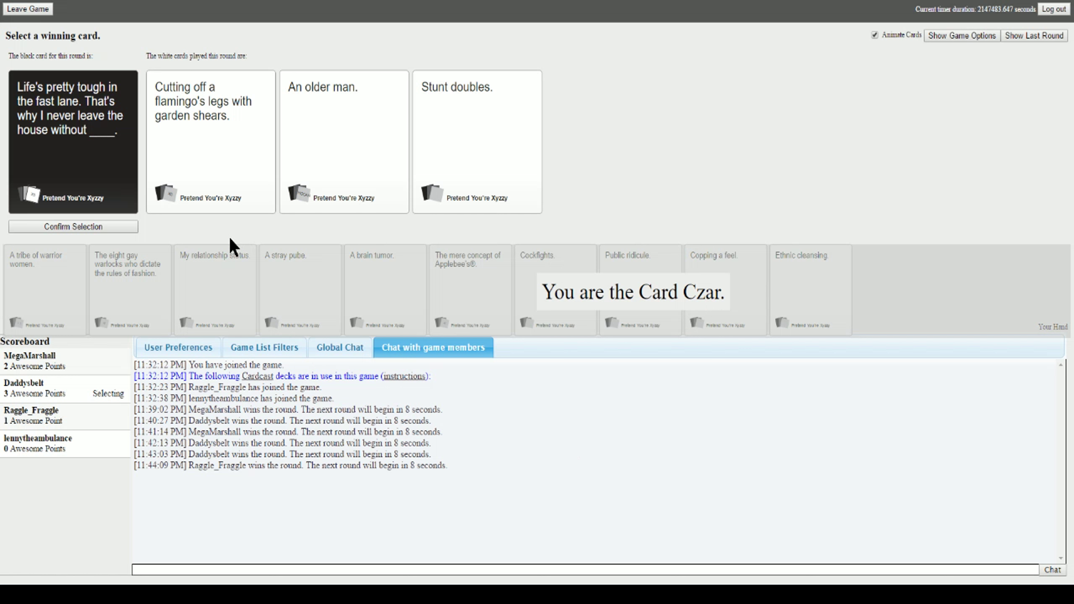
mouse_move(231, 179)
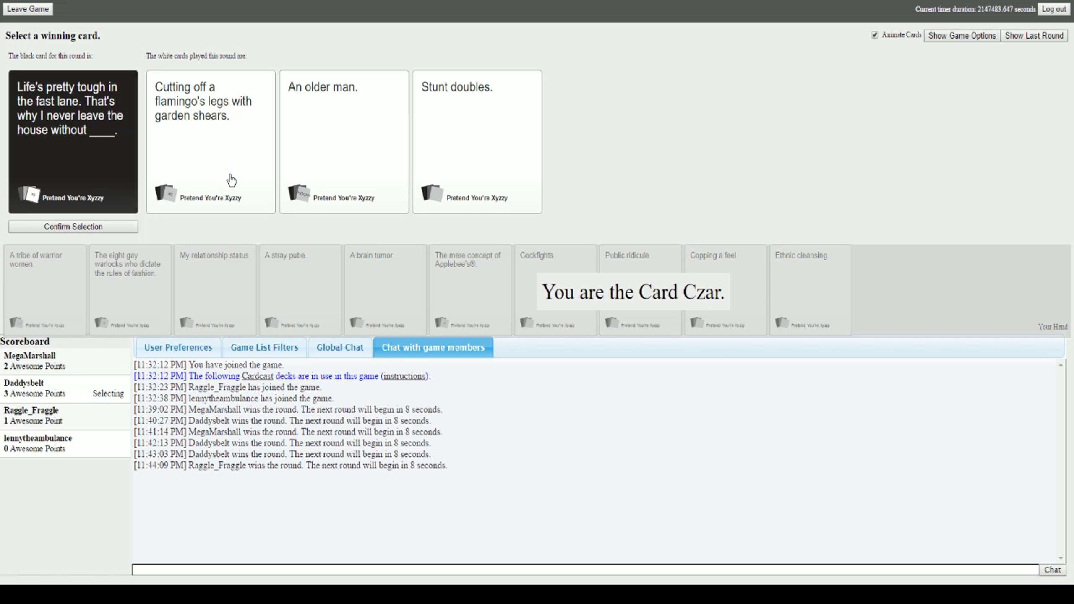
mouse_move(227, 151)
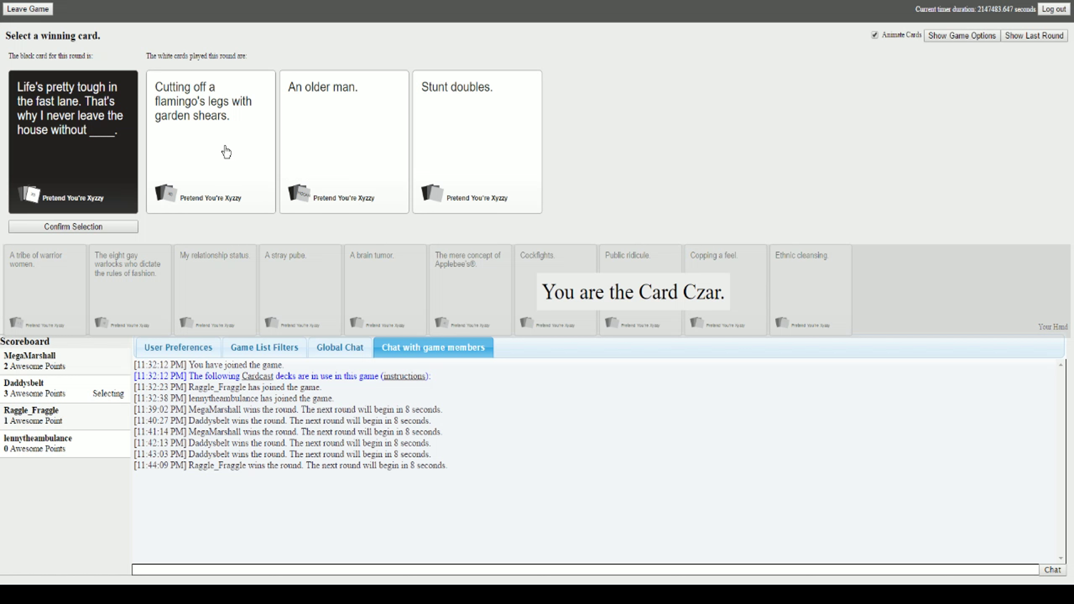
- Select 'Cutting off a flamingo's legs with garden shears.' as the round winner
click(210, 142)
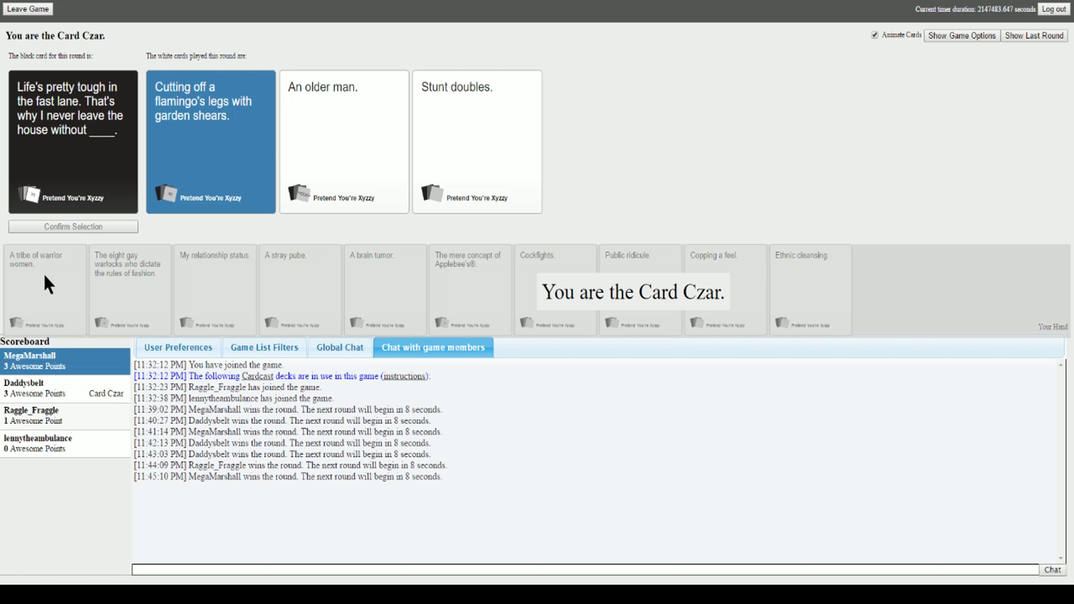
mouse_move(214, 370)
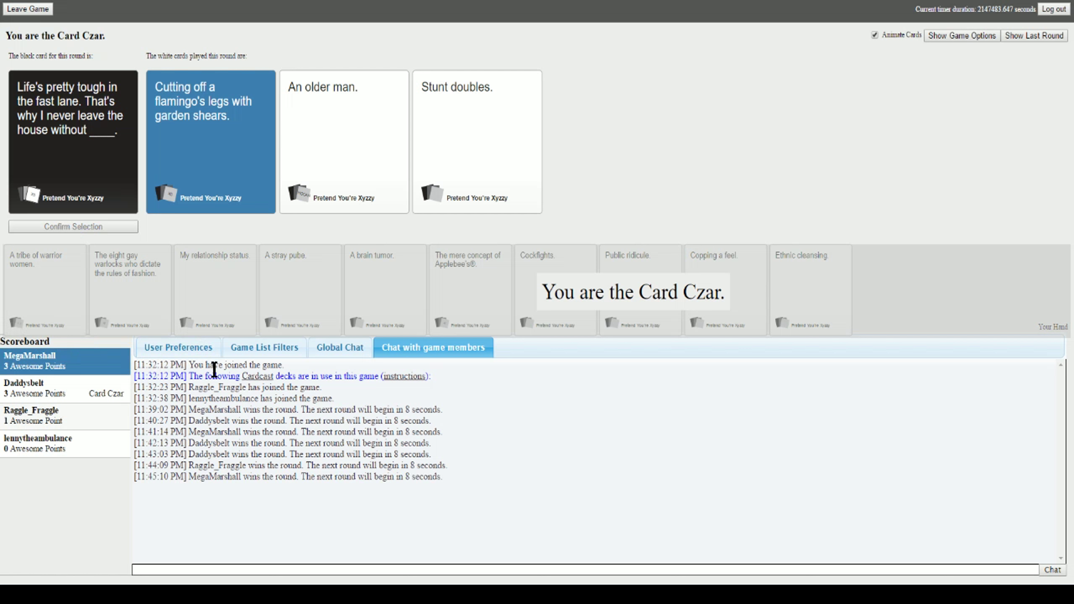
mouse_move(623, 202)
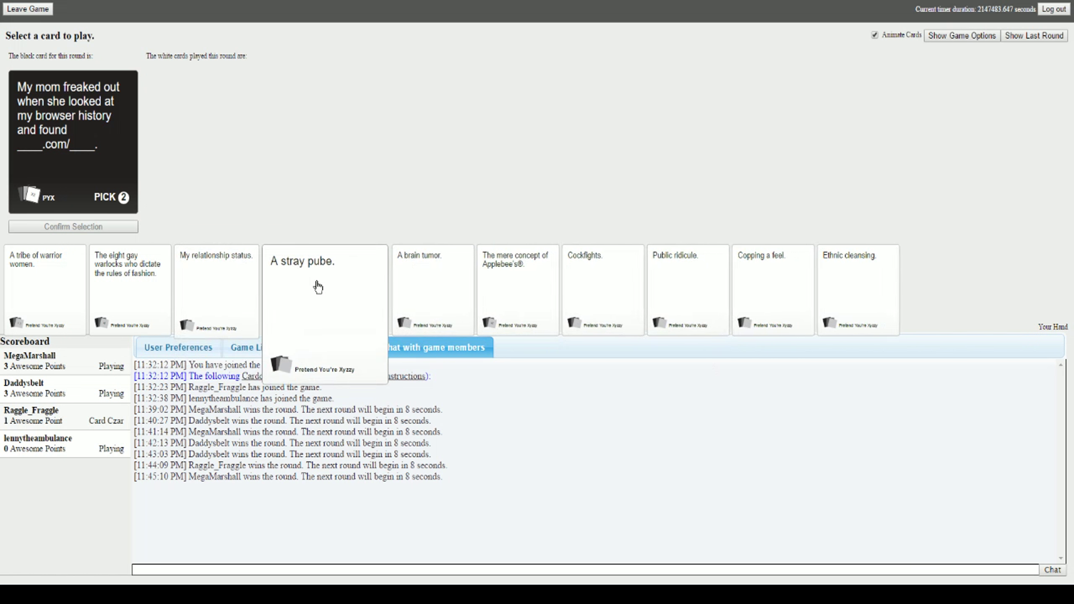
mouse_move(582, 307)
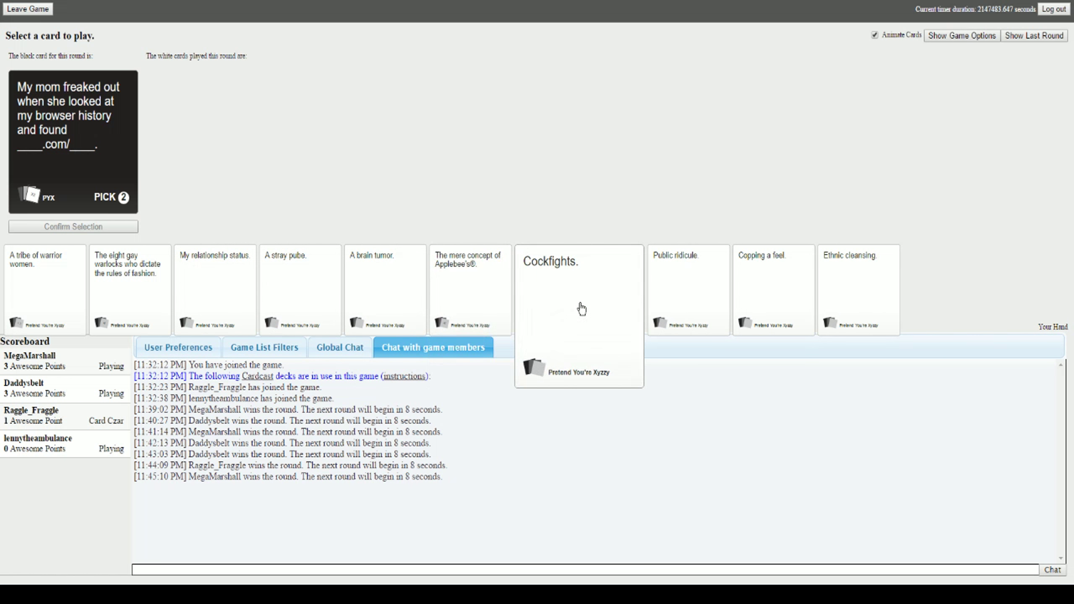
mouse_move(588, 301)
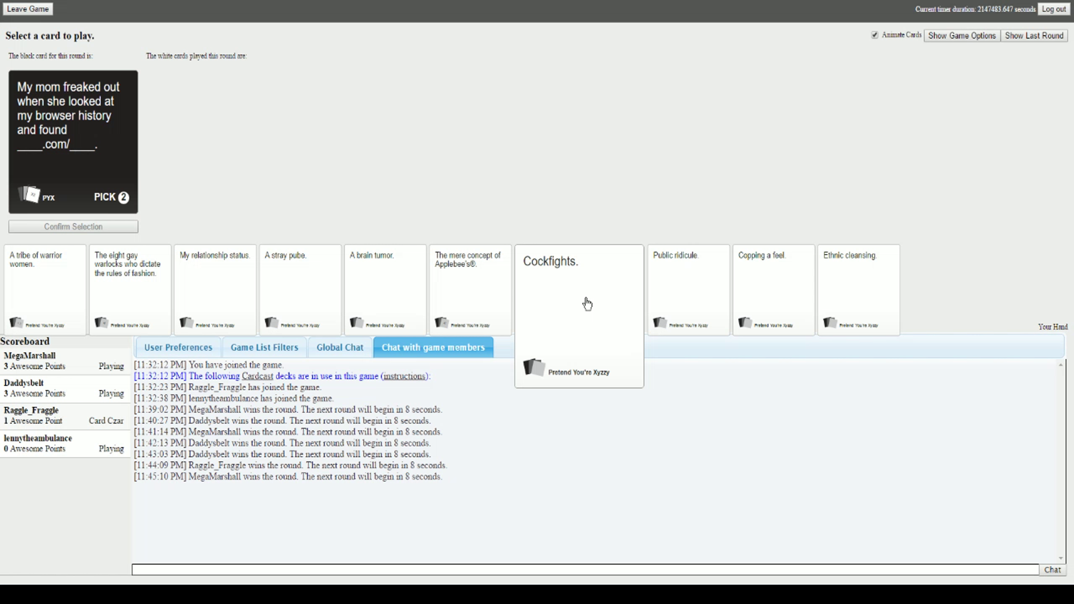
- Submit 'Cockfights.' then 'A stray pube.' for the browser history pick-two prompt
click(554, 301)
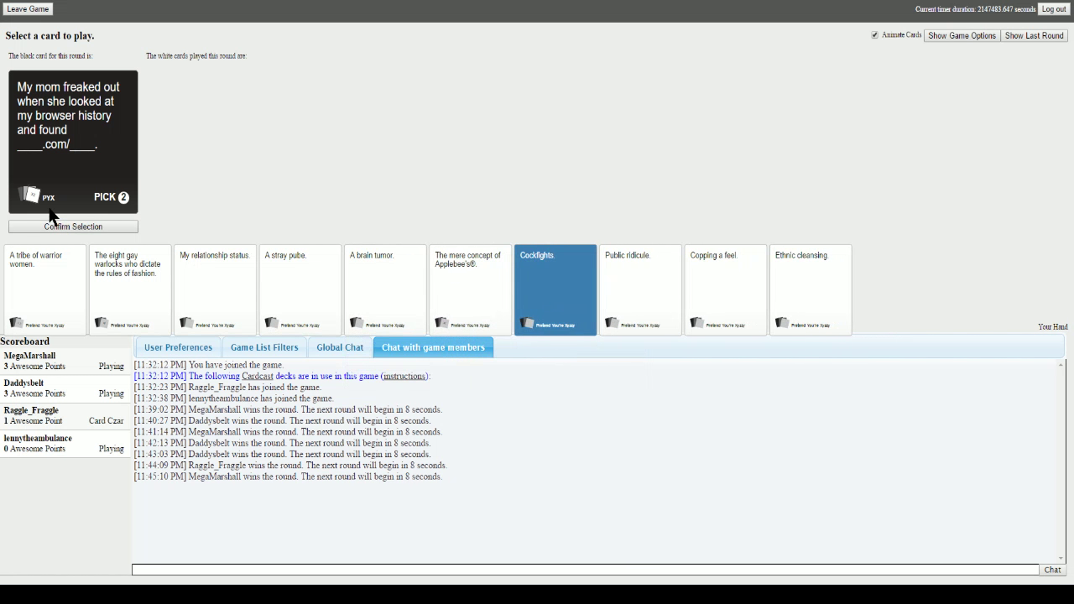
click(555, 290)
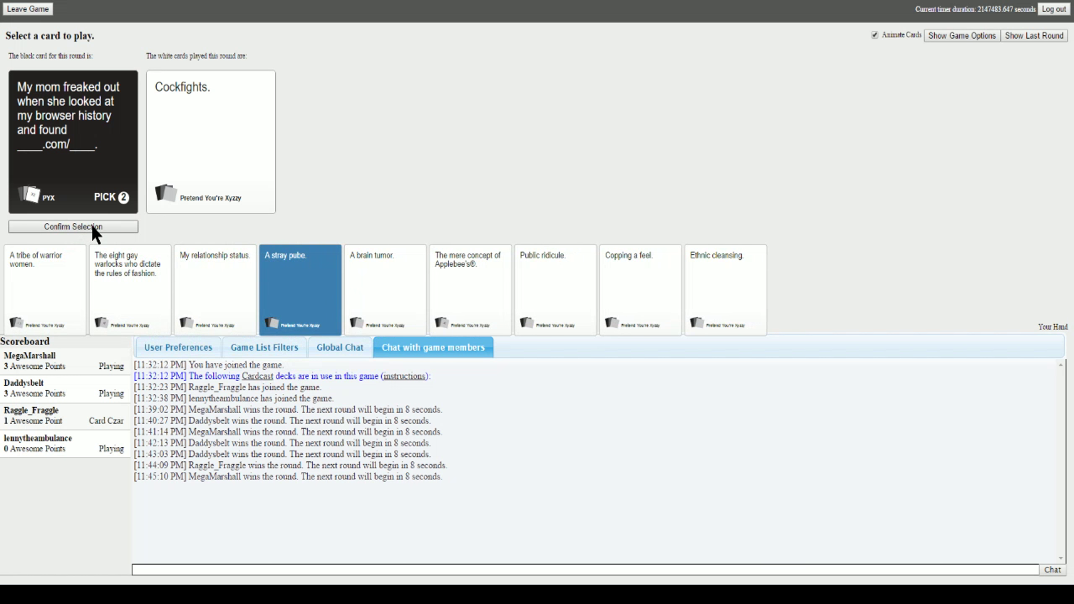
click(73, 226)
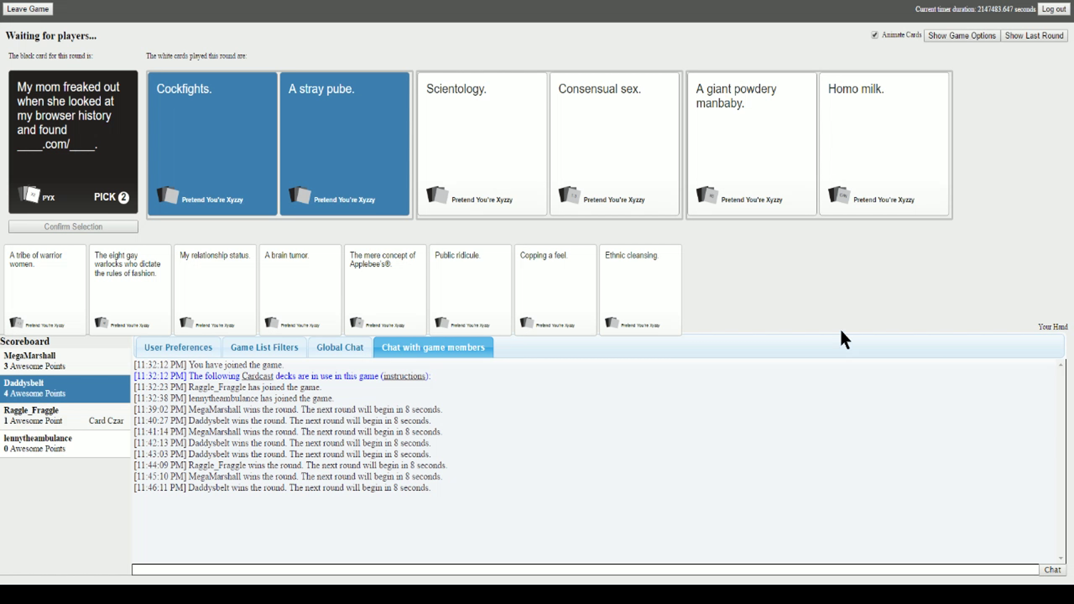
mouse_move(796, 309)
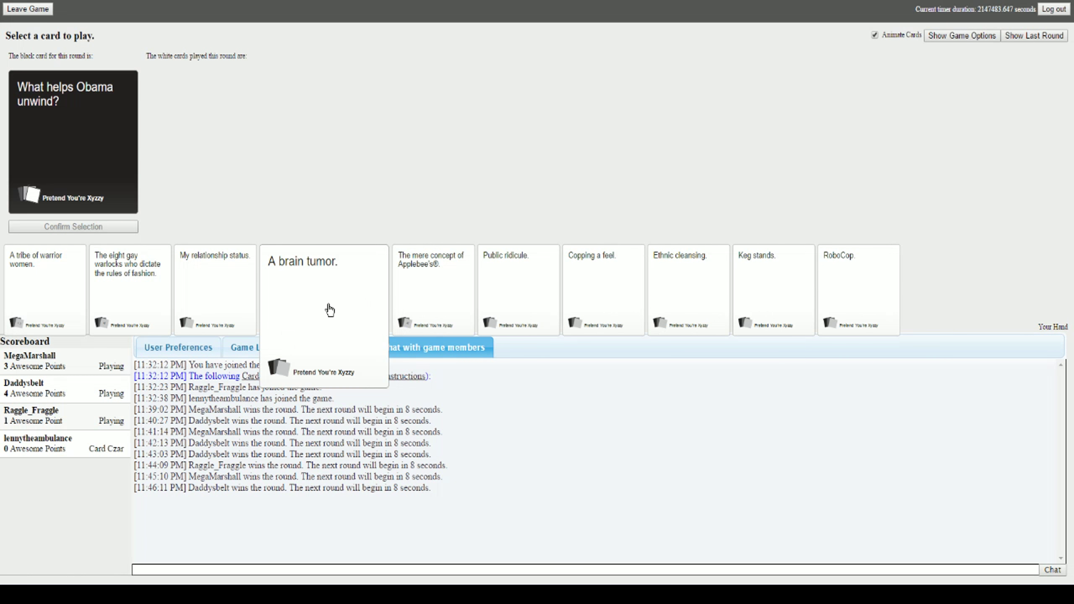
mouse_move(603, 321)
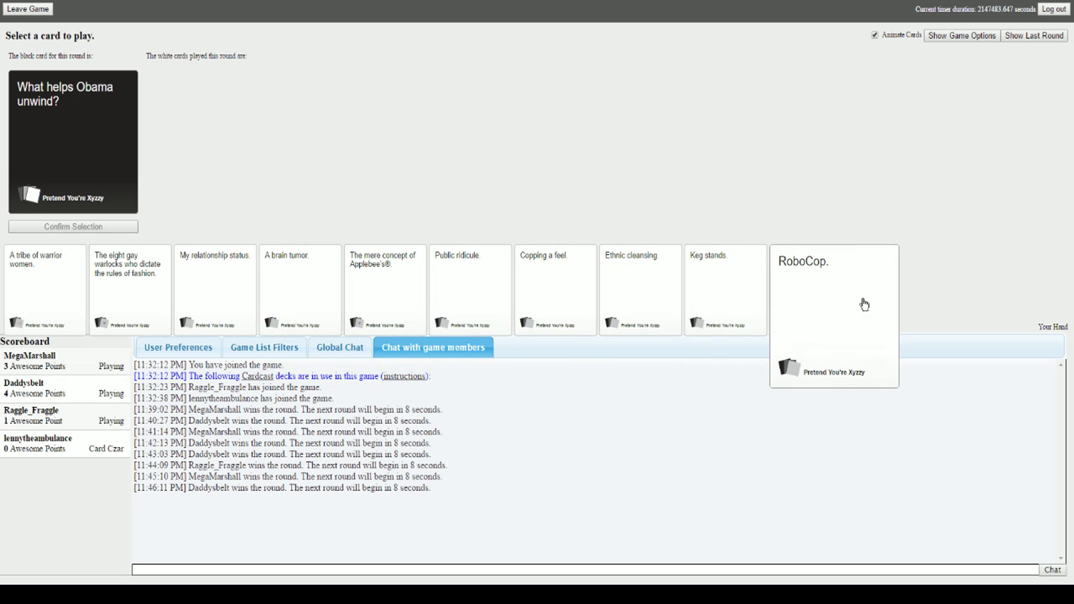
- Submit 'RoboCop.' for the What helps Obama unwind? prompt
click(835, 315)
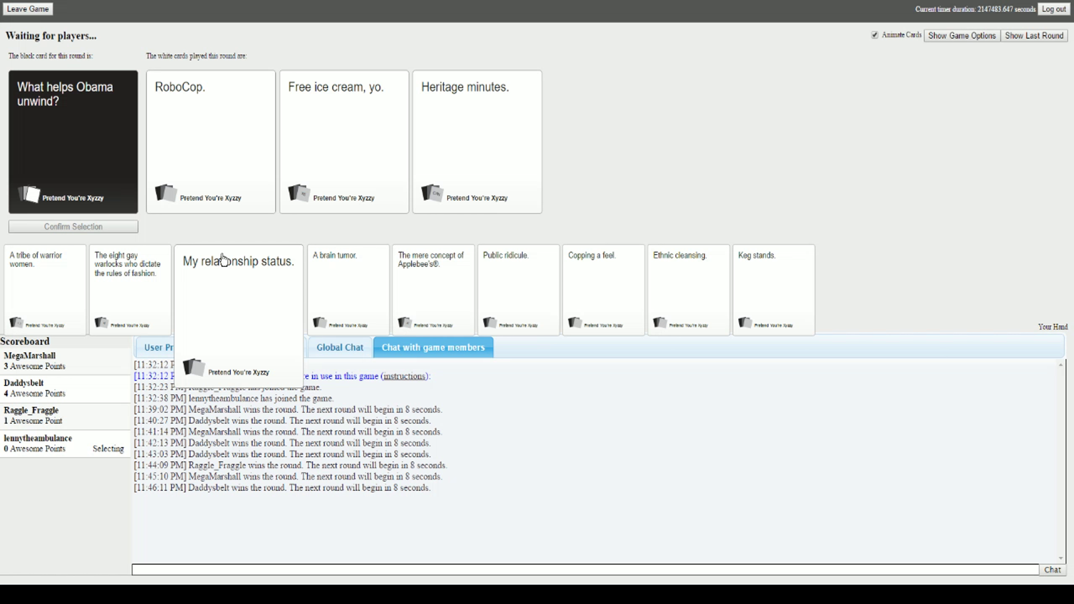
click(344, 142)
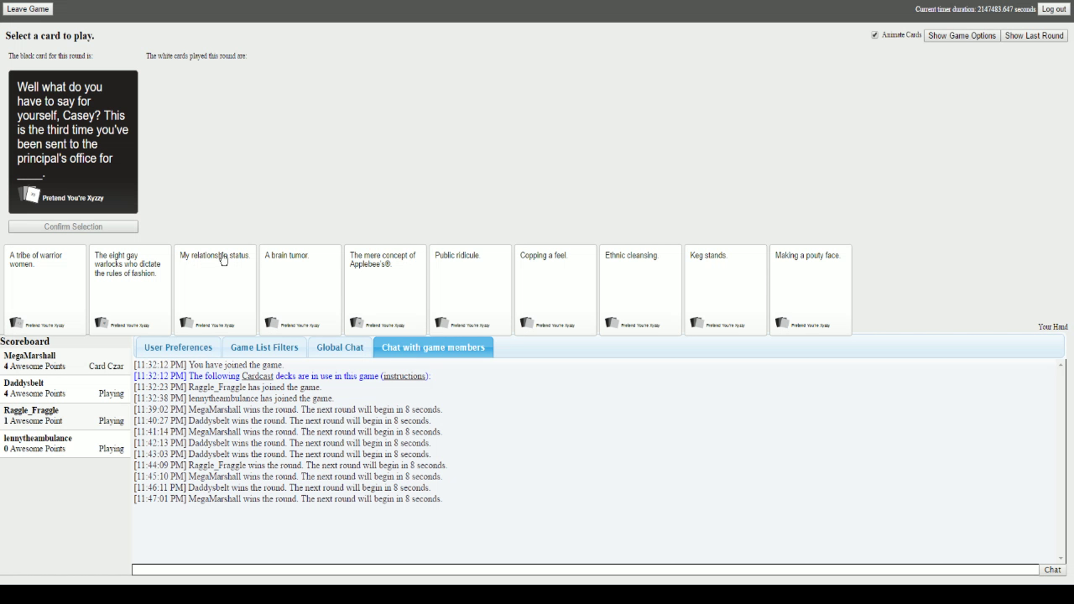
mouse_move(331, 77)
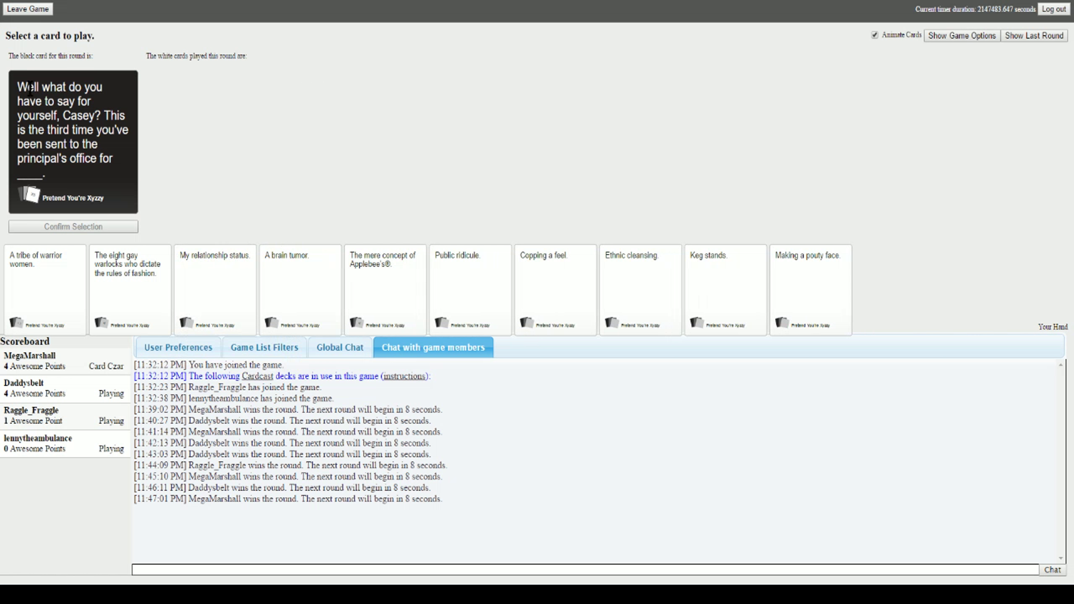
mouse_move(267, 131)
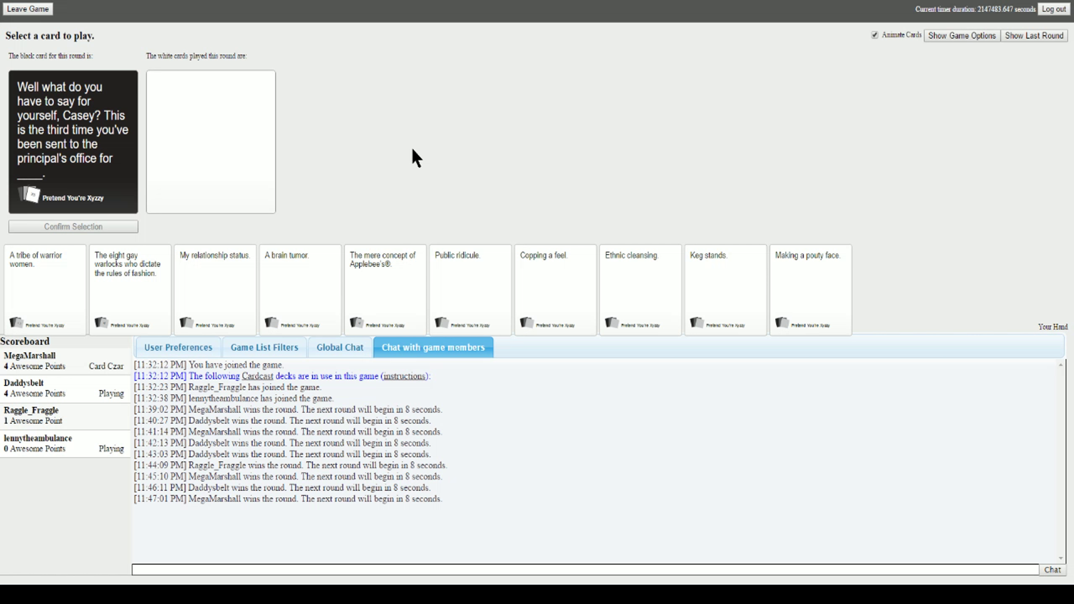
mouse_move(399, 63)
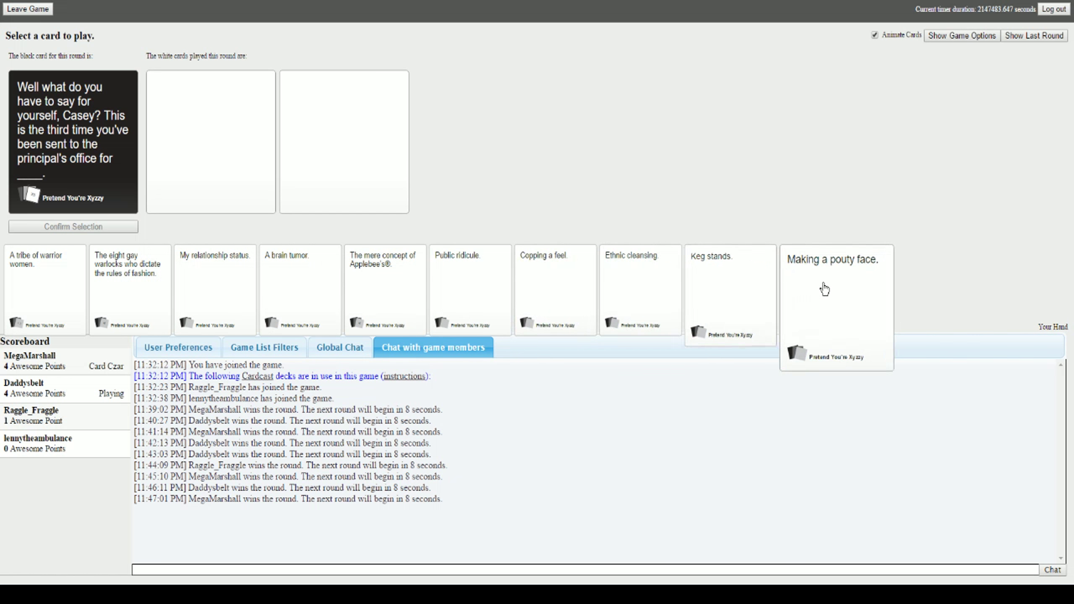
- Submit 'Ethnic cleansing.' as the answer to the principal's office prompt
click(639, 289)
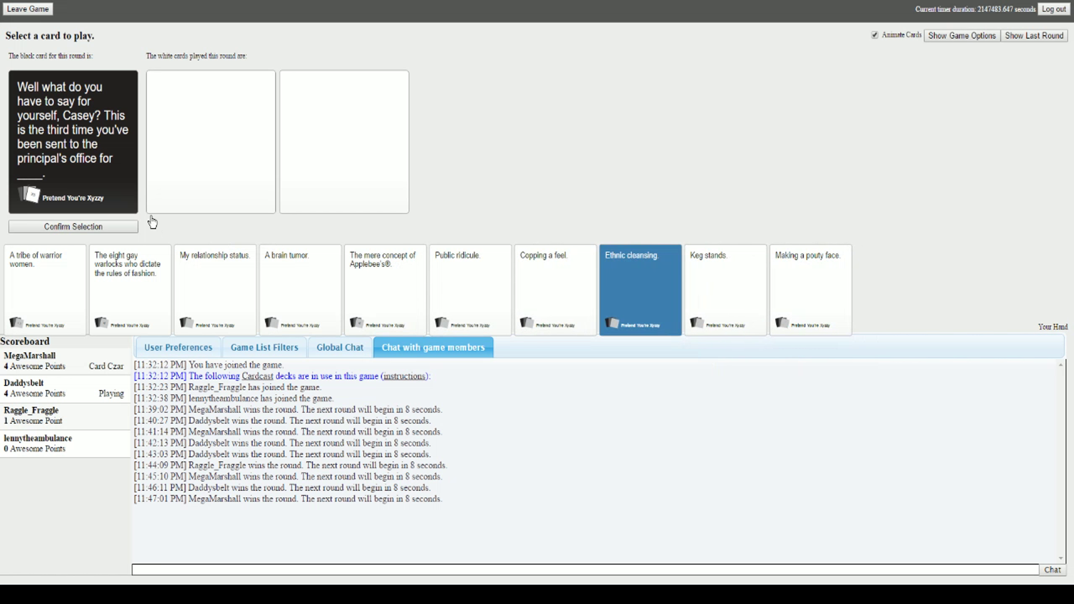
click(72, 227)
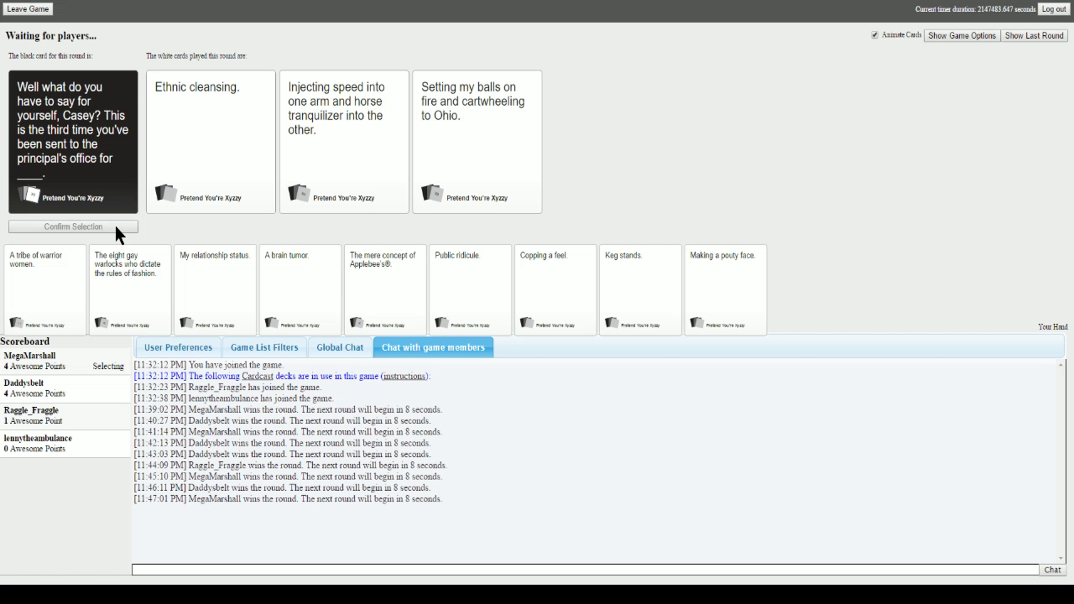
click(477, 142)
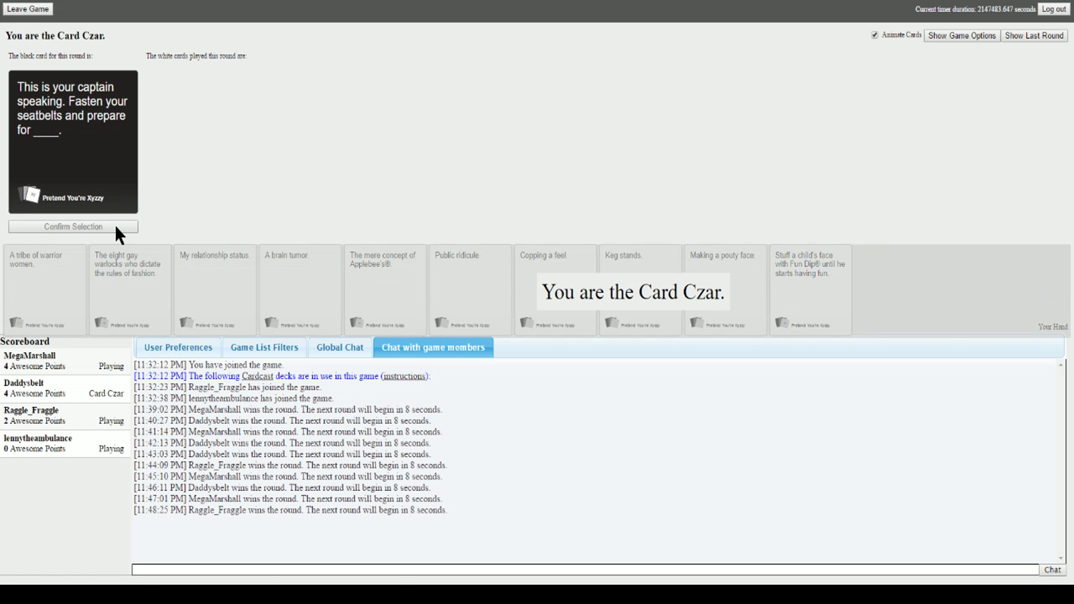
mouse_move(167, 205)
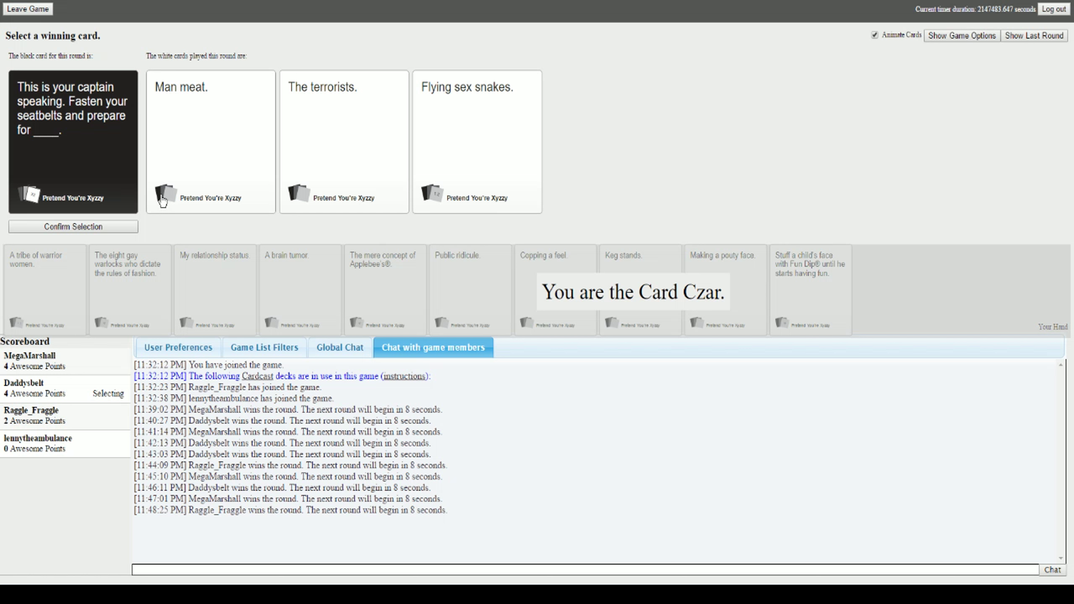
mouse_move(449, 132)
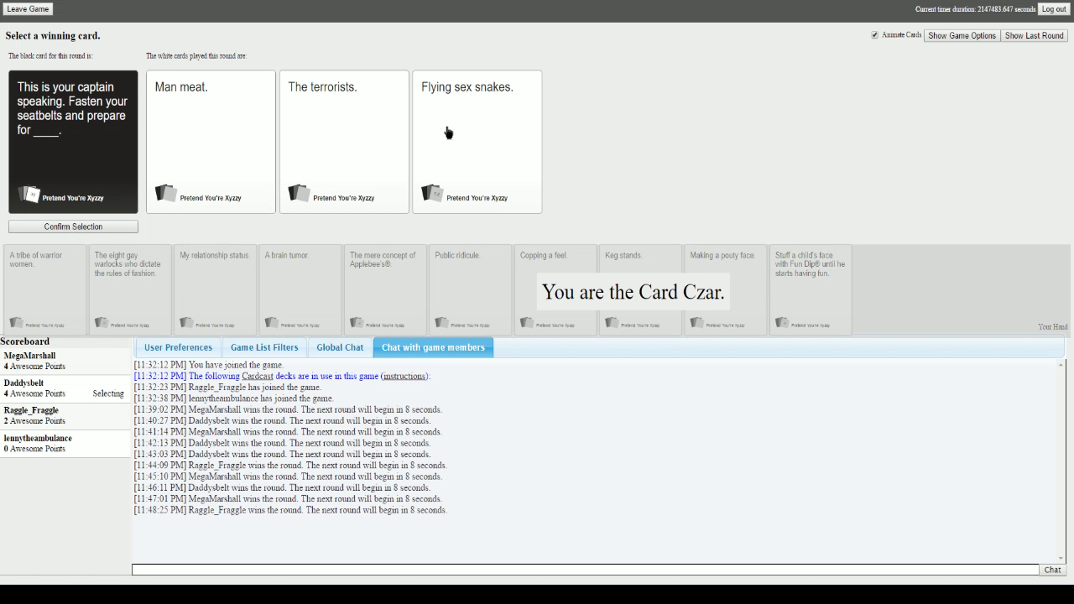
click(477, 142)
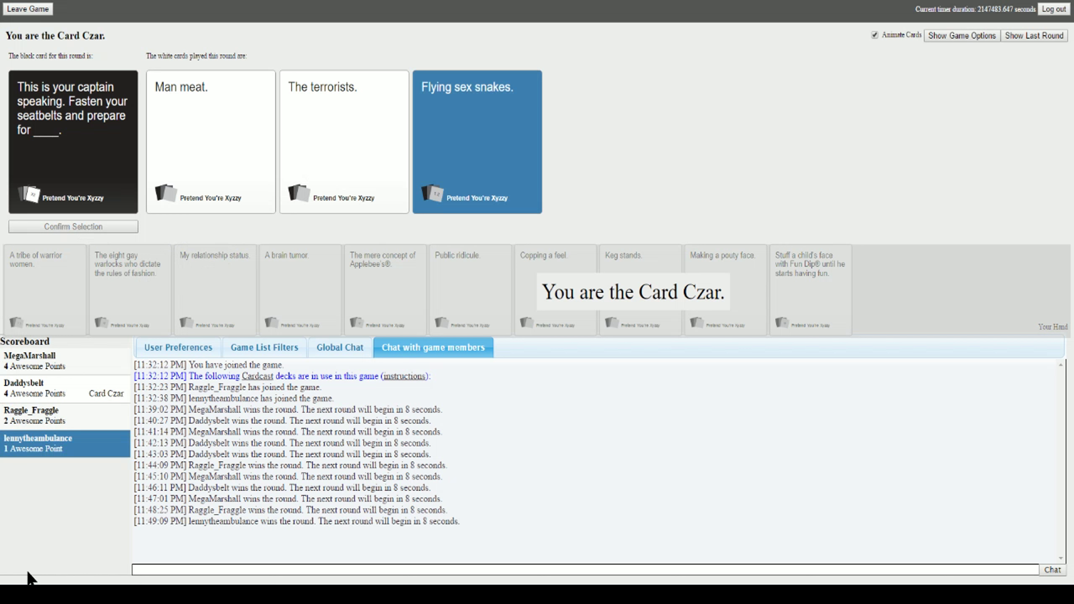
mouse_move(255, 331)
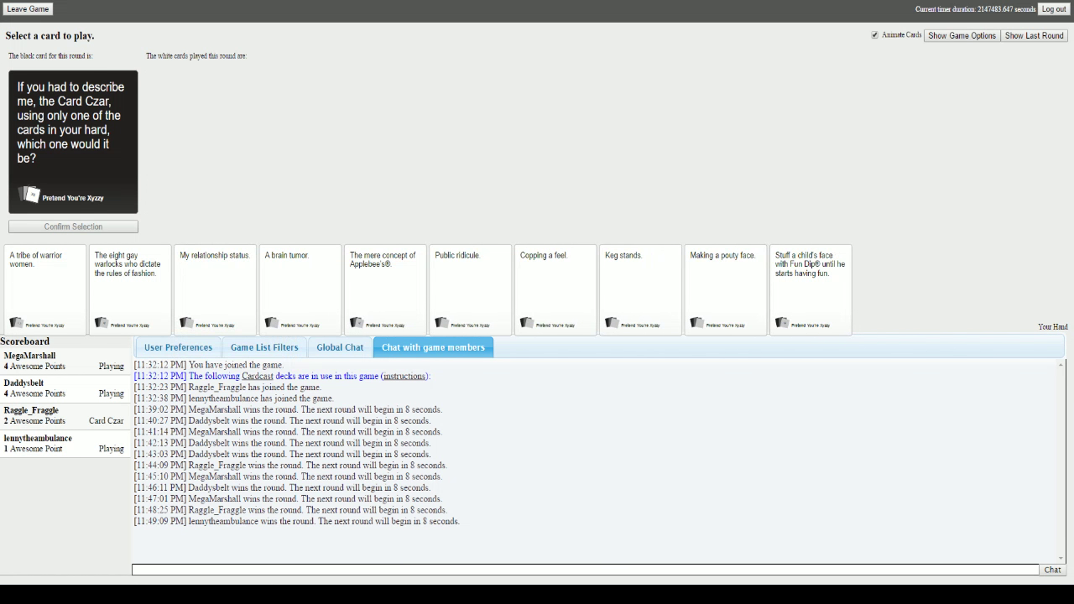
mouse_move(486, 190)
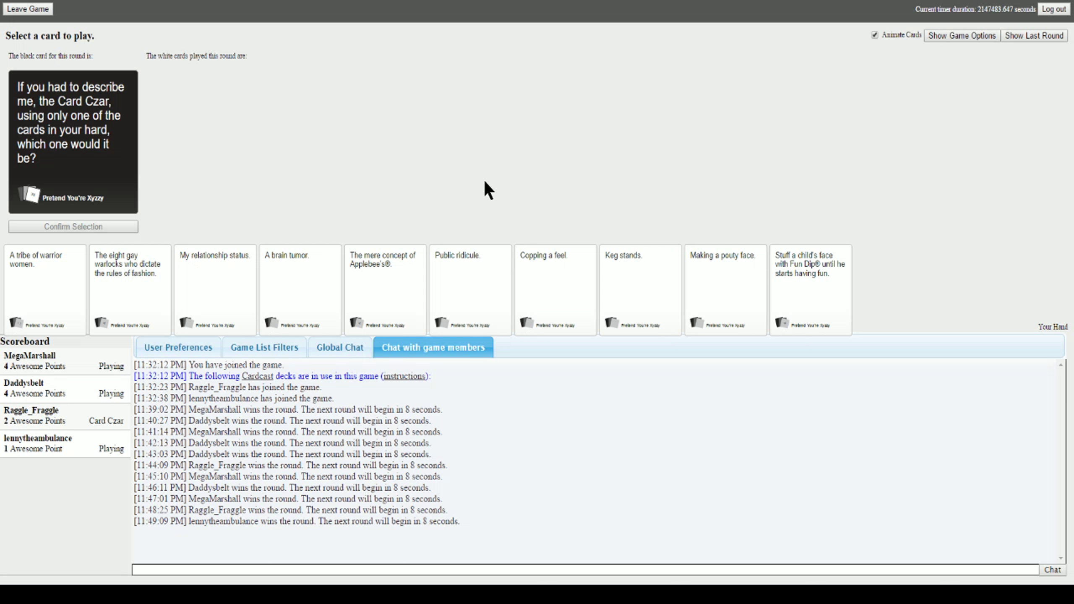
mouse_move(184, 155)
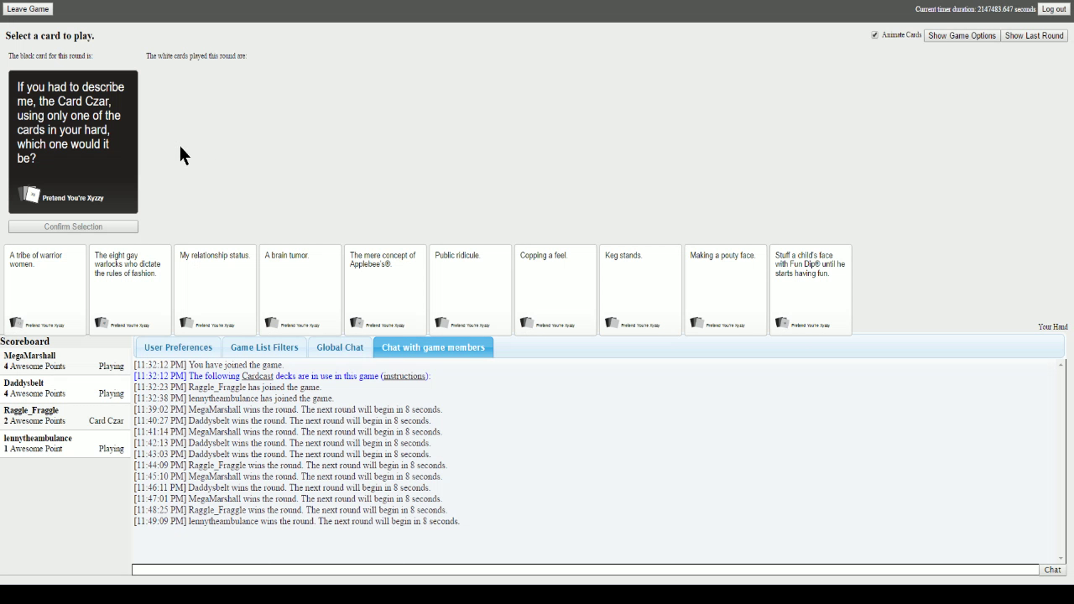
mouse_move(209, 248)
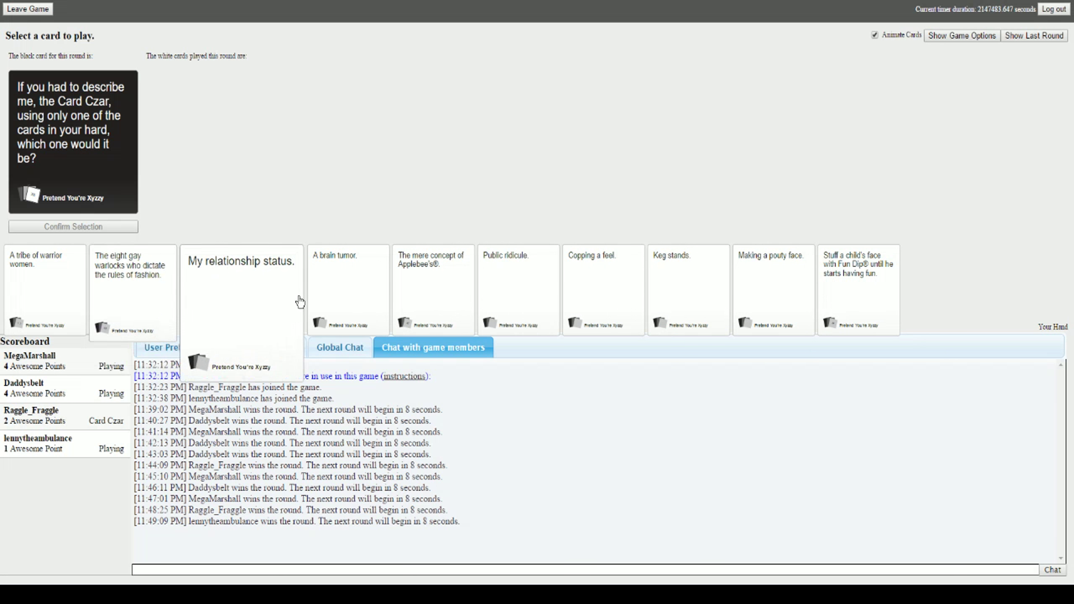
- Submit 'A tribe of warrior women.' from the hand as the describe-the-Card-Czar answer
click(603, 289)
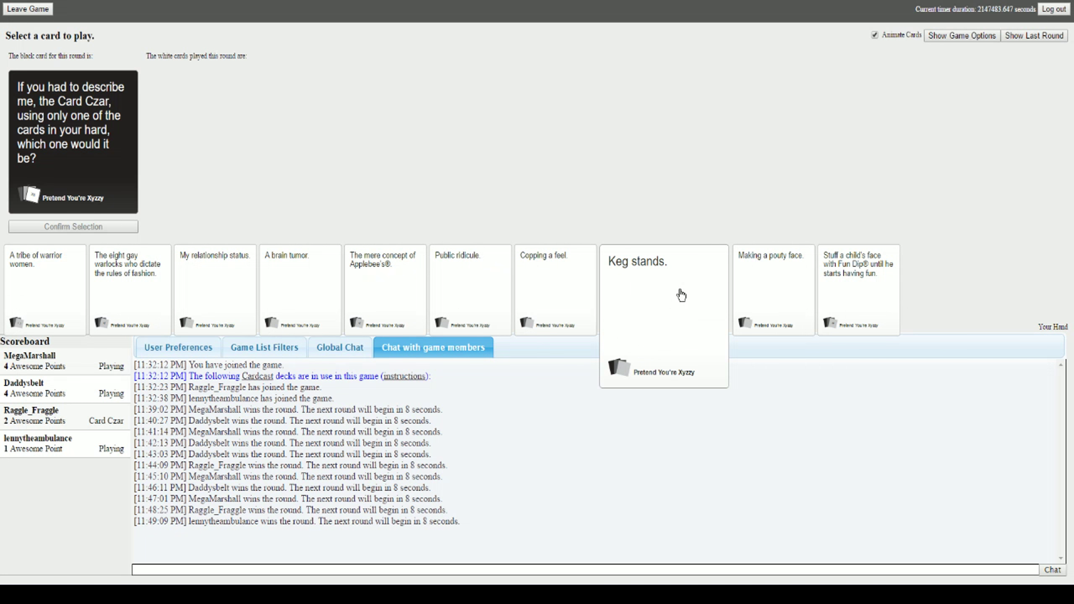
click(44, 288)
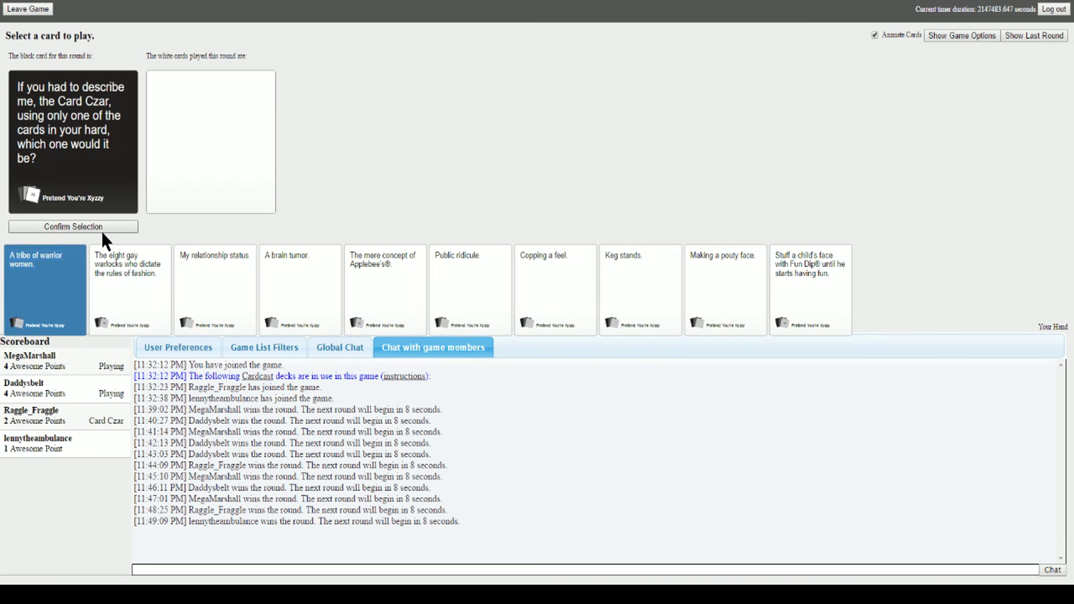
click(73, 226)
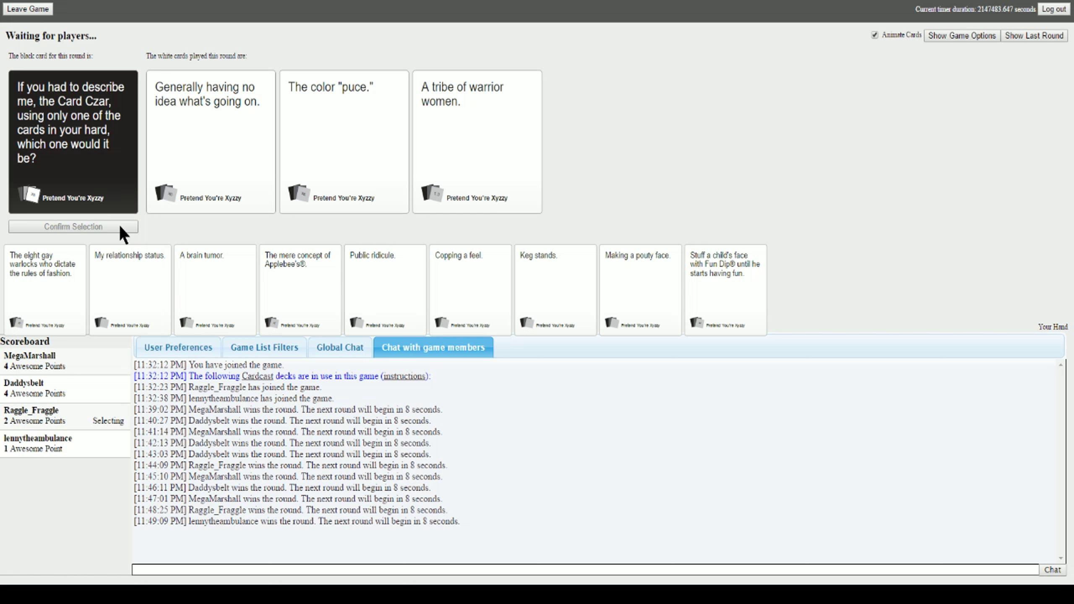
click(476, 142)
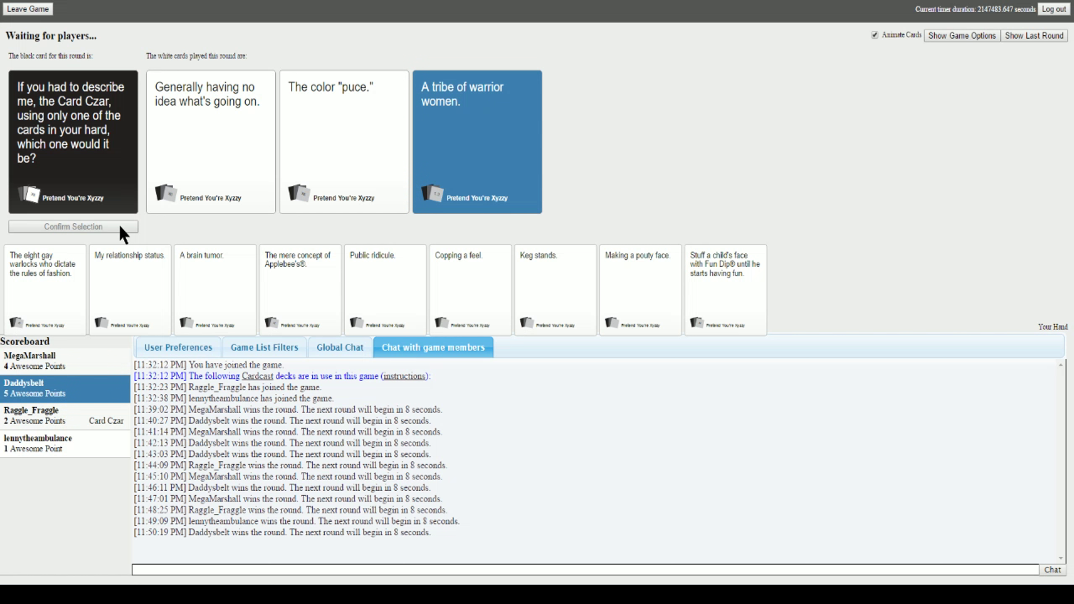
mouse_move(232, 79)
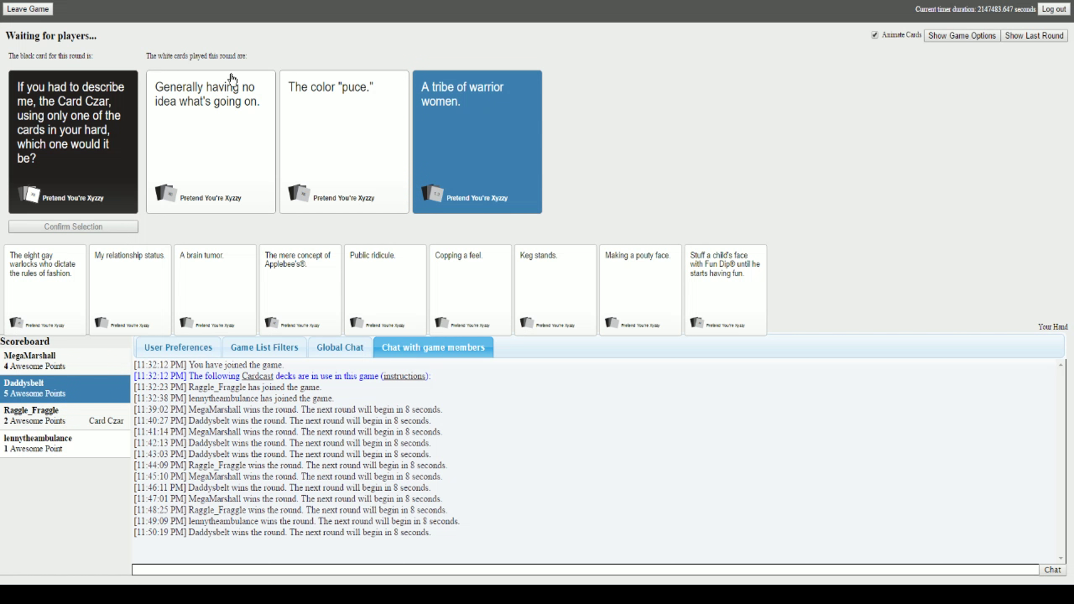
mouse_move(687, 169)
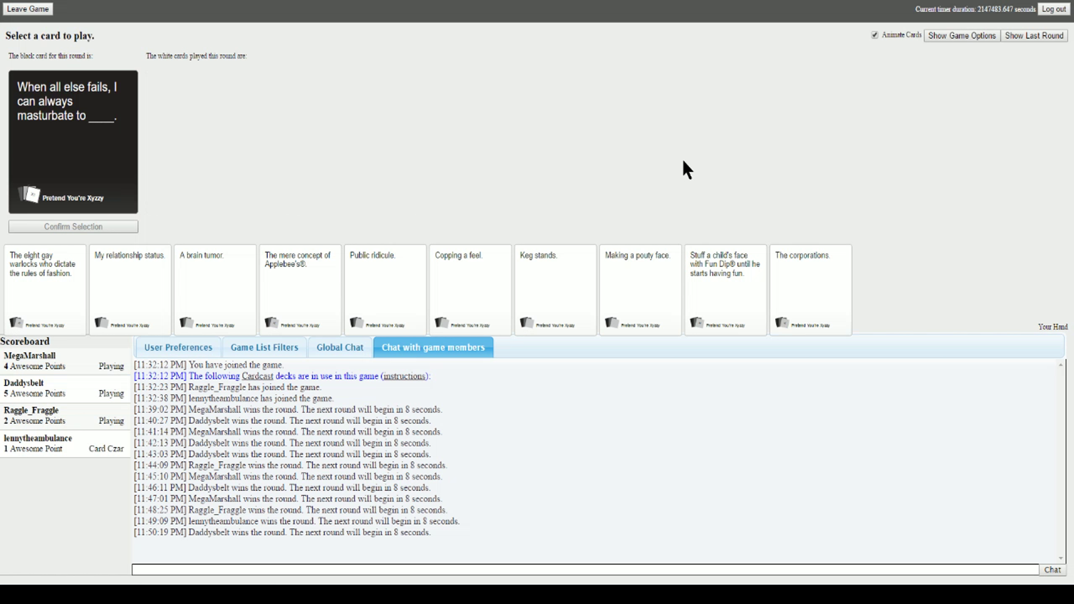
mouse_move(437, 100)
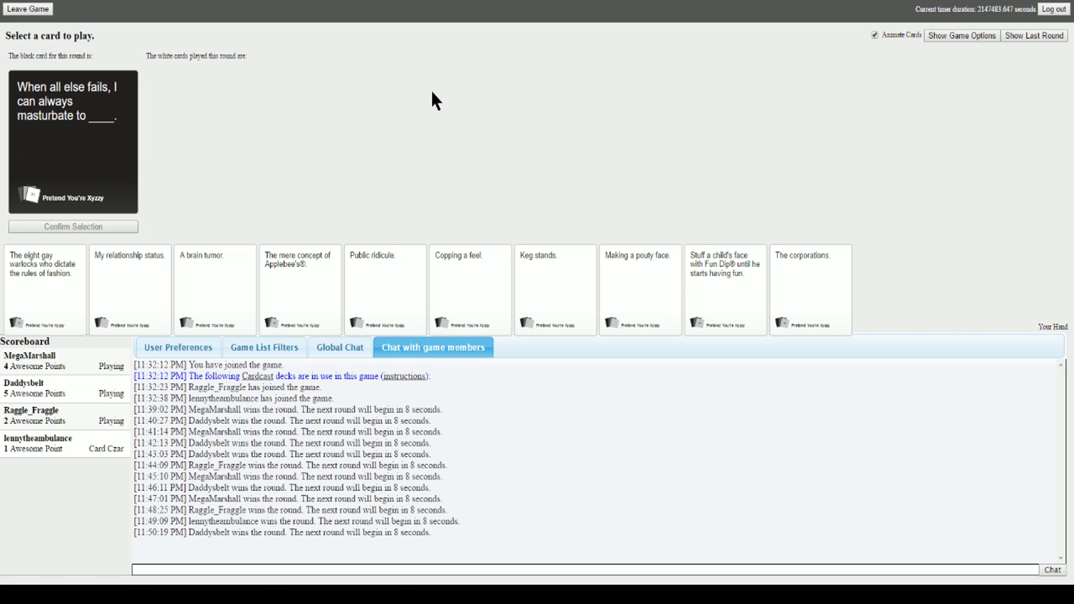
mouse_move(230, 104)
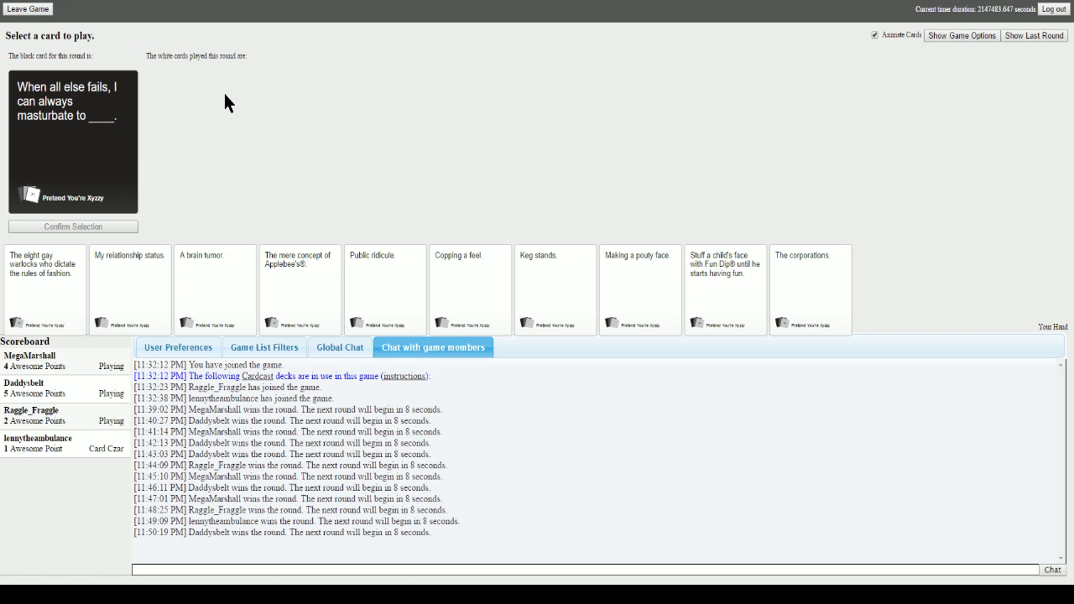
mouse_move(226, 185)
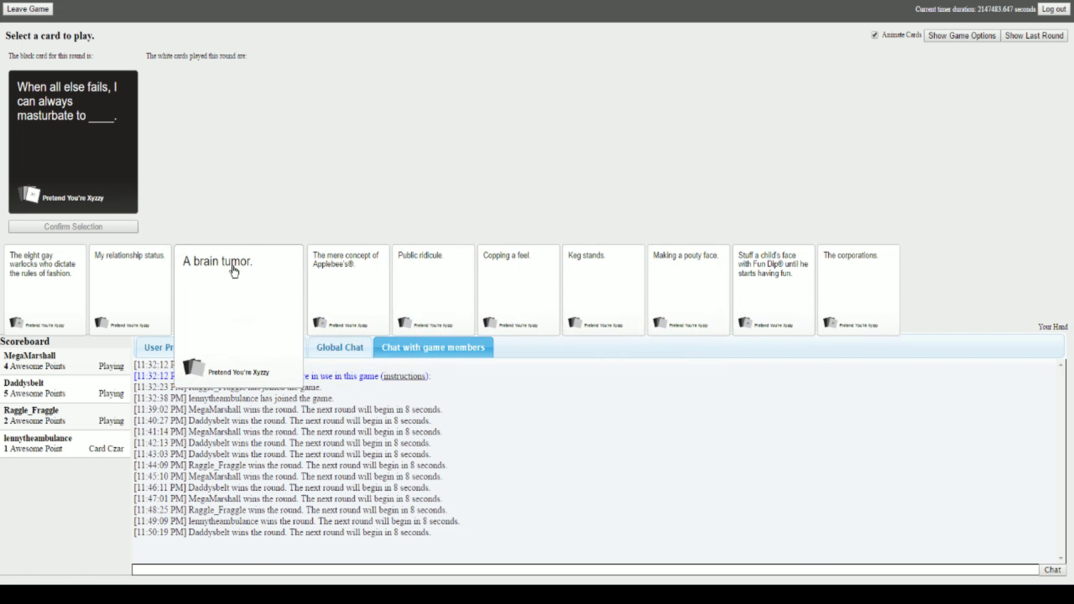
mouse_move(858, 289)
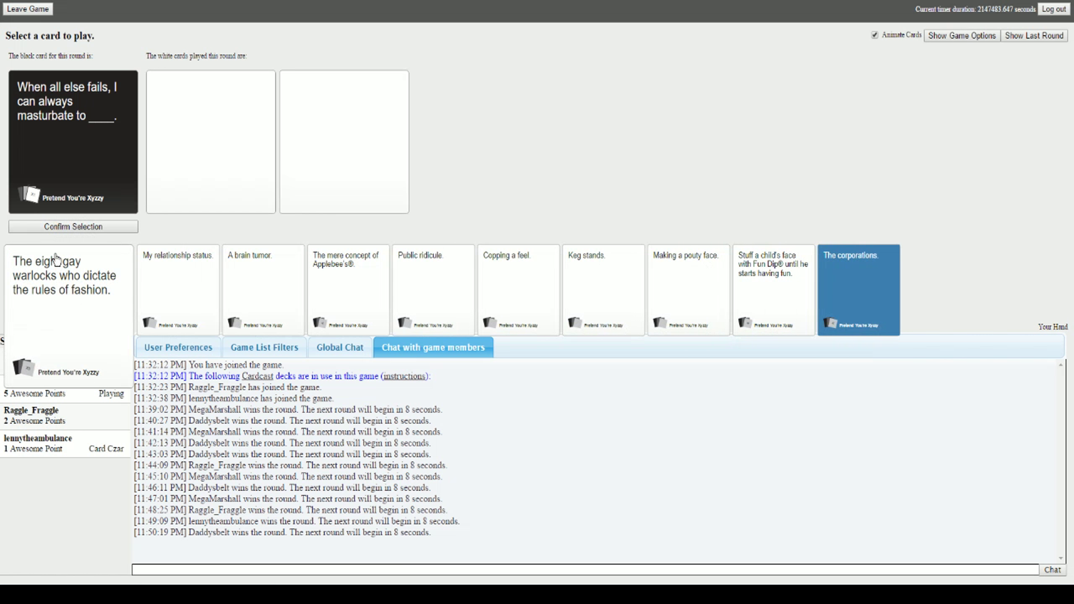
- Confirm 'The eight gay warlocks who dictate the rules of fashion.' as this round's answer
click(73, 227)
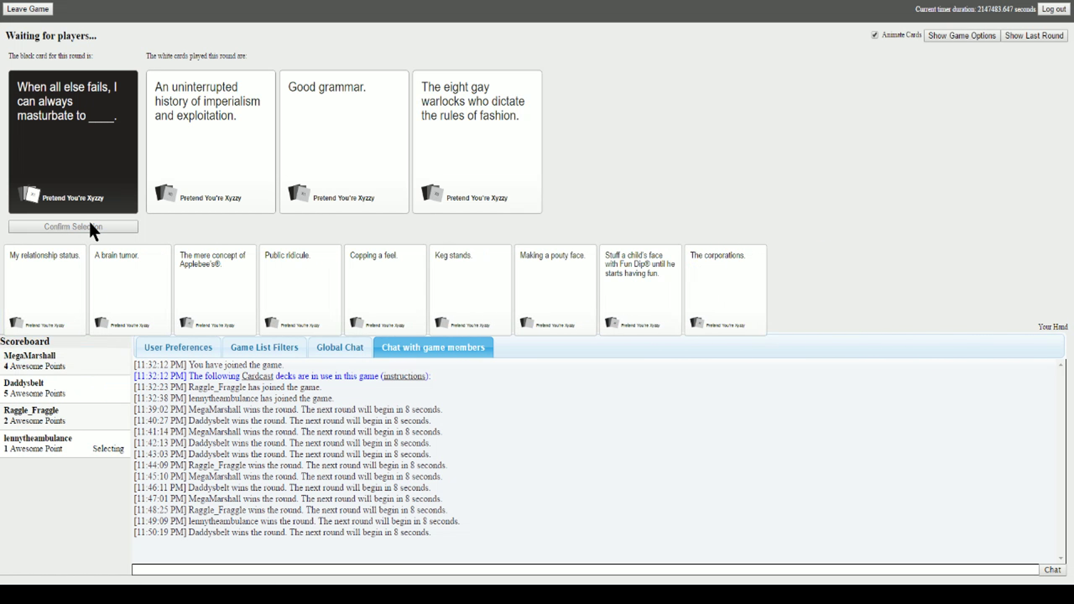
mouse_move(87, 233)
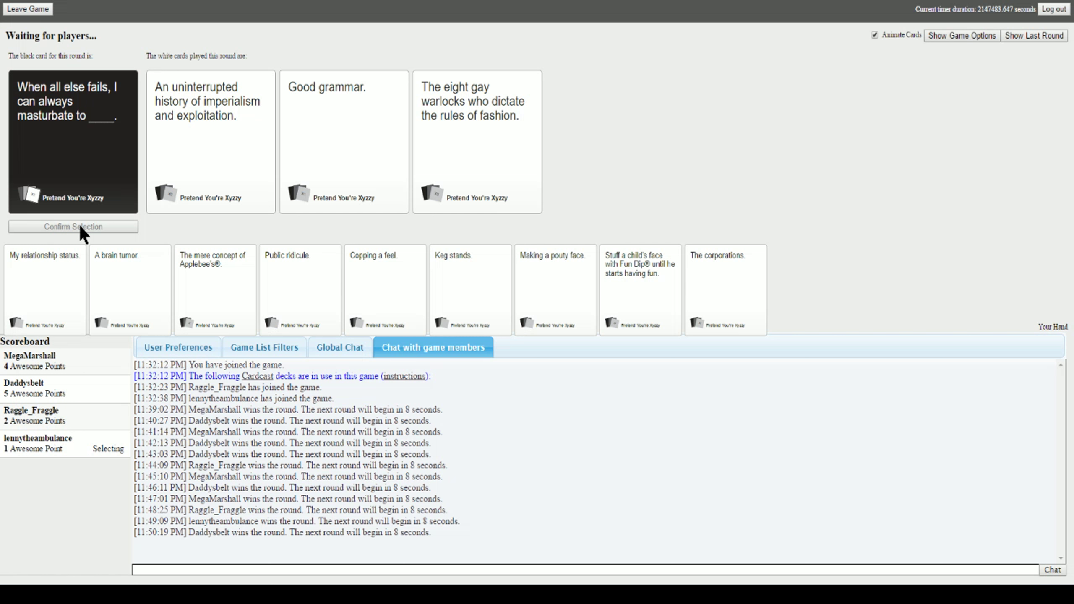
click(344, 142)
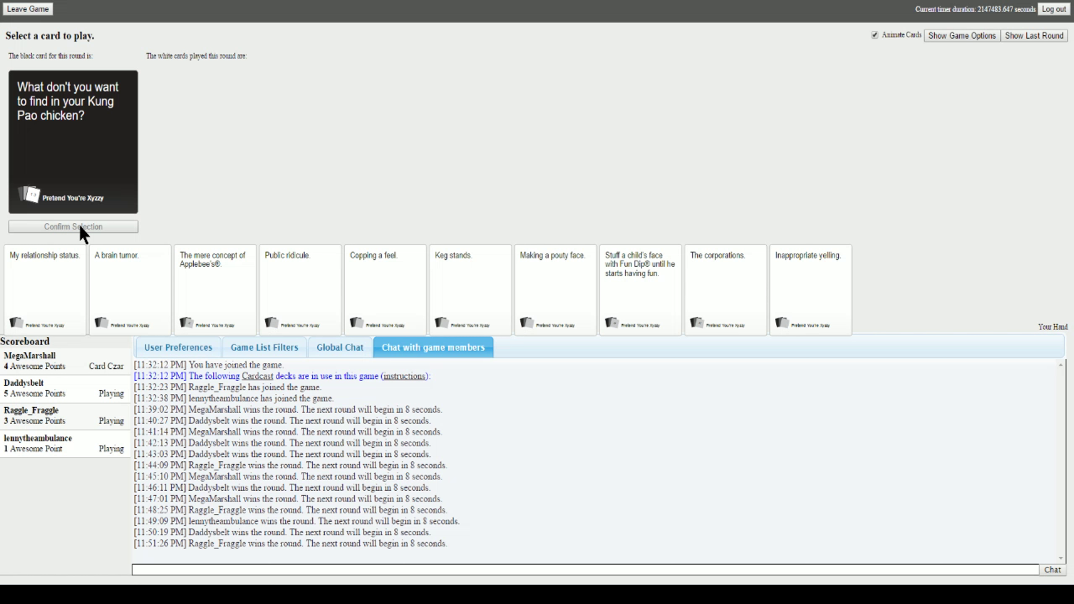
- Submit 'The corporations.' from the hand for the Kung Pao chicken prompt
click(554, 287)
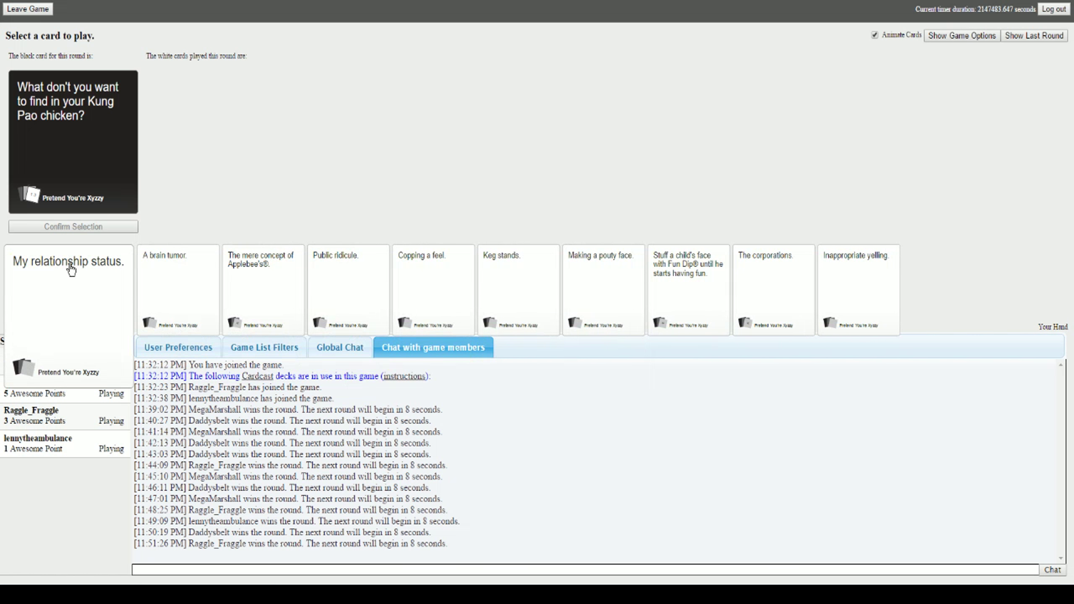
click(68, 288)
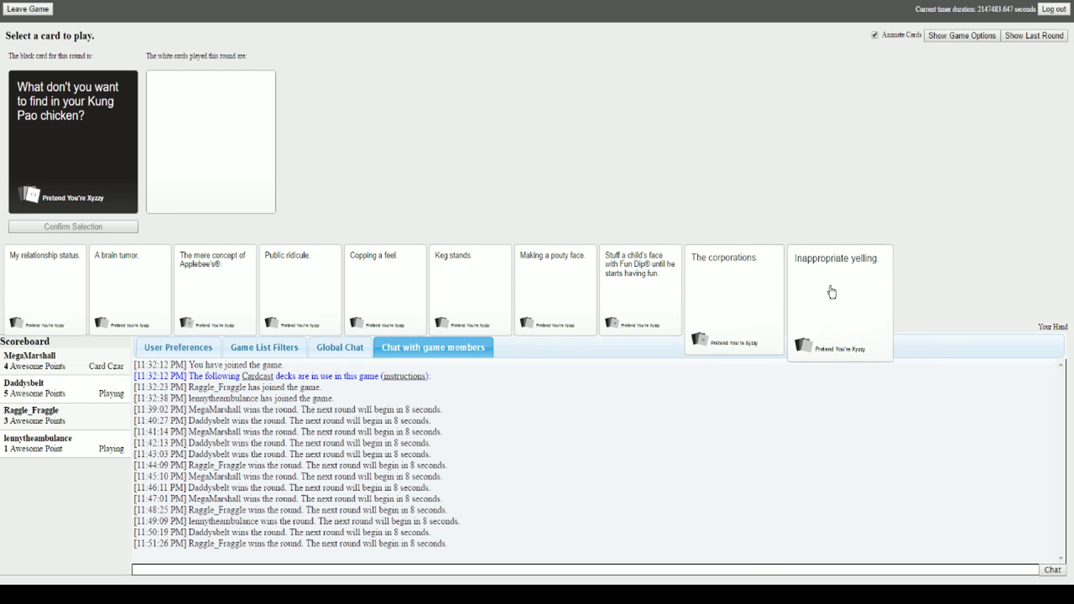
click(734, 301)
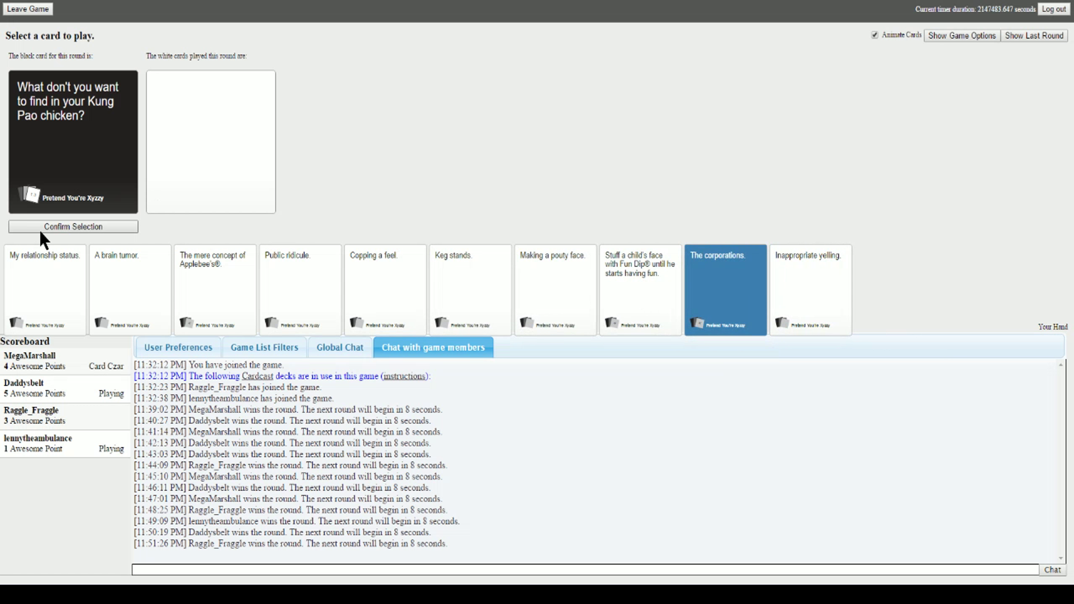
click(73, 227)
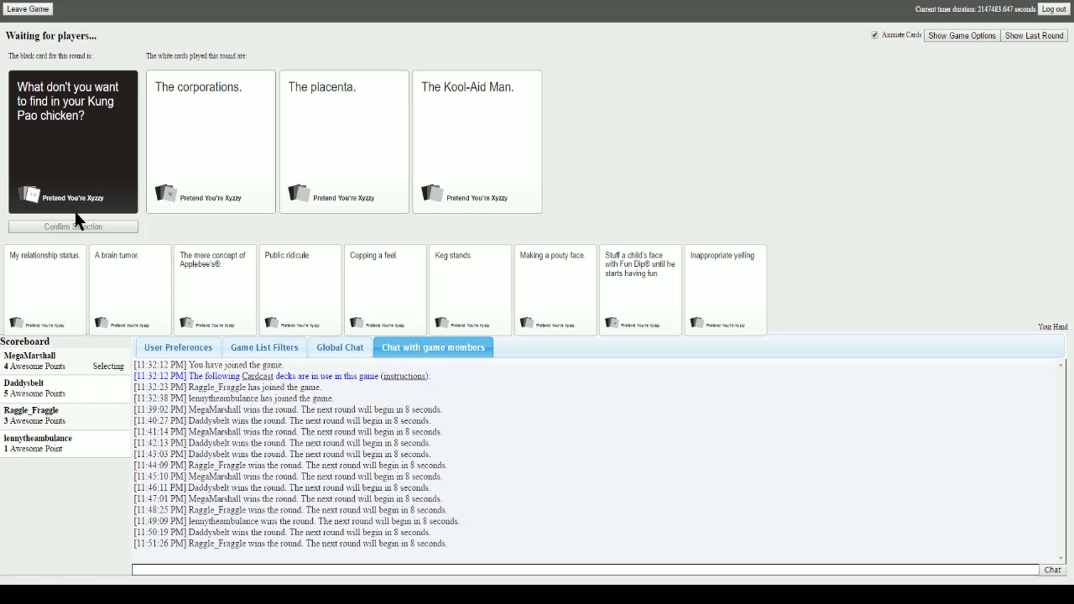
click(344, 137)
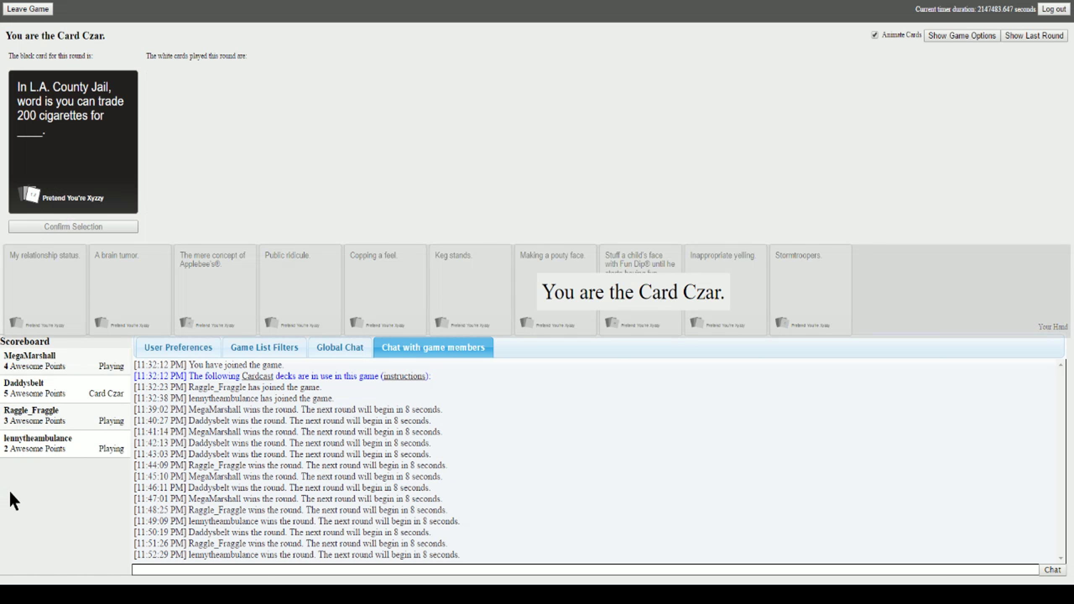
mouse_move(22, 480)
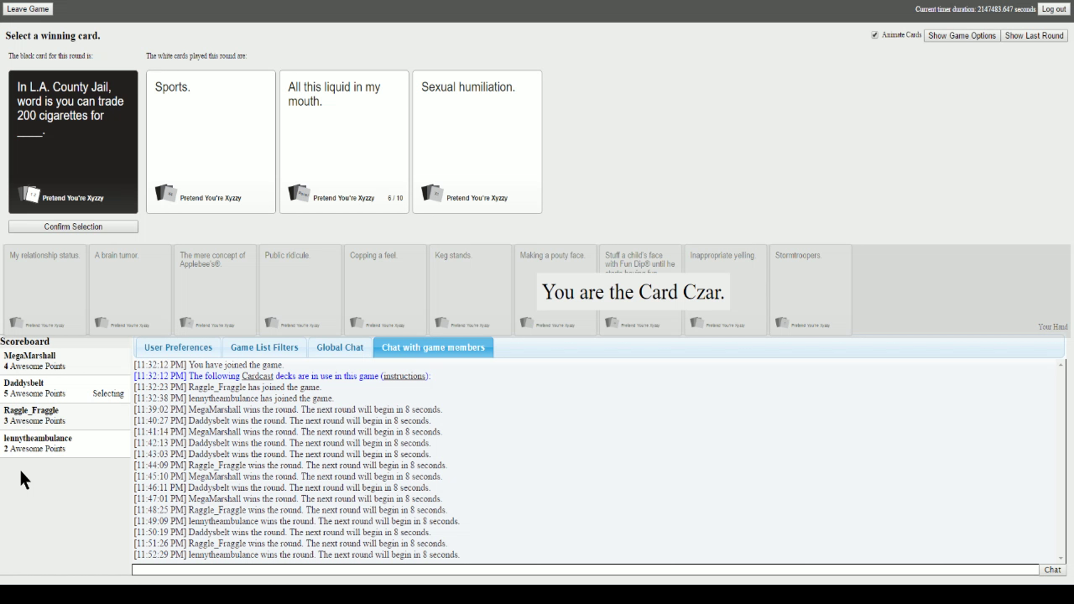
mouse_move(82, 313)
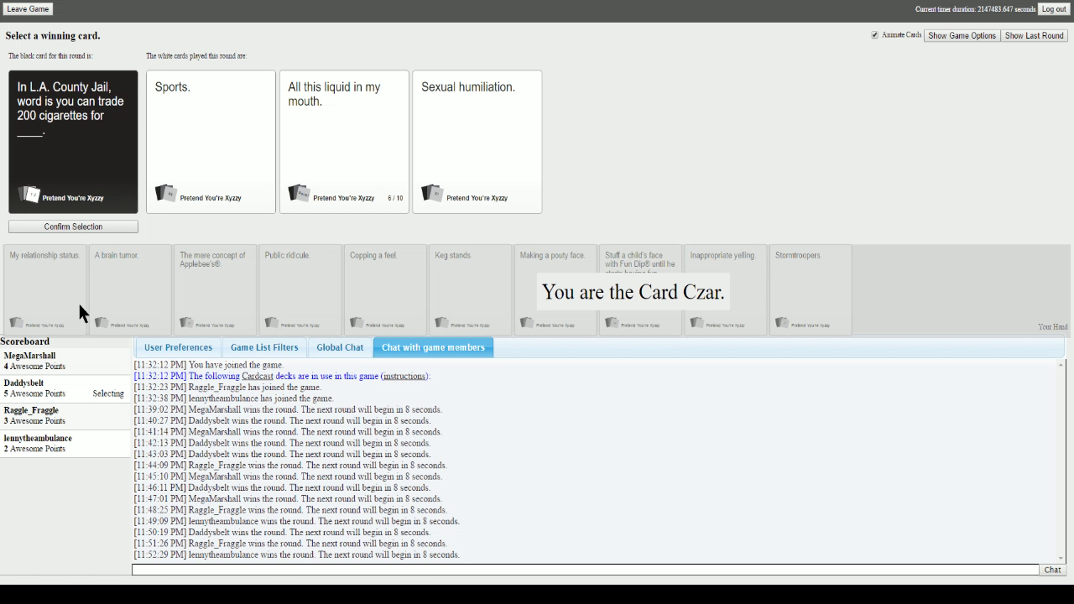
mouse_move(353, 152)
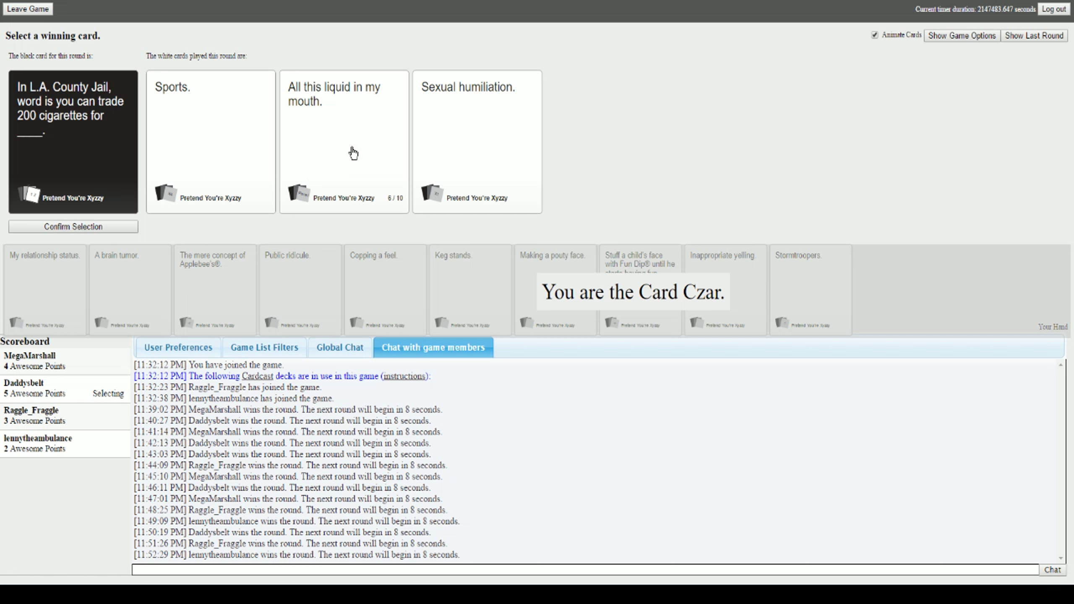
- As Card Czar, crown 'All this liquid in my mouth.' winner of the jail-cigarettes round
click(344, 137)
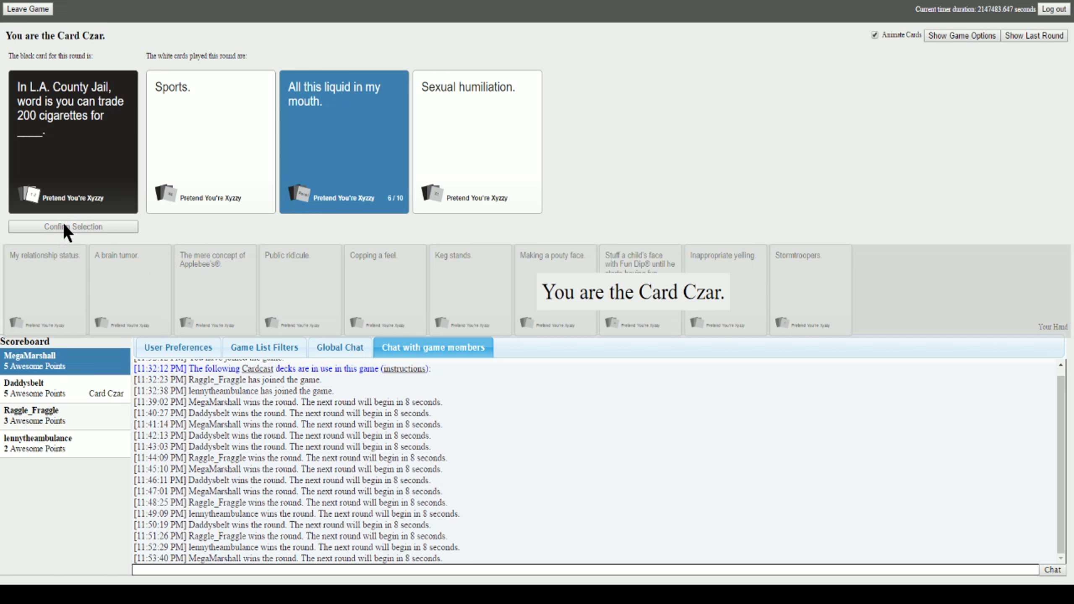
mouse_move(117, 82)
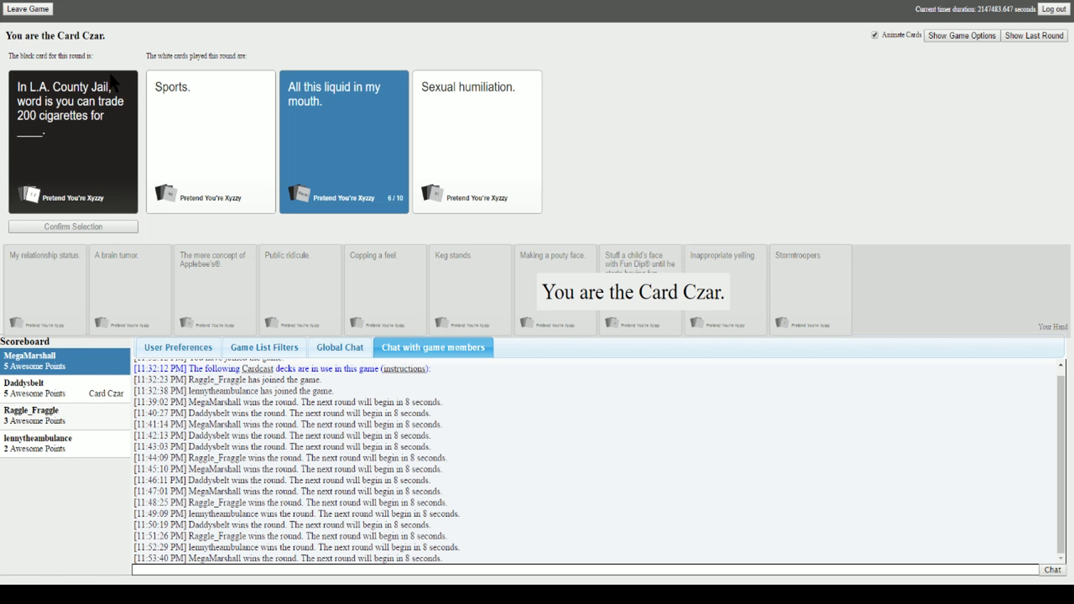
mouse_move(189, 243)
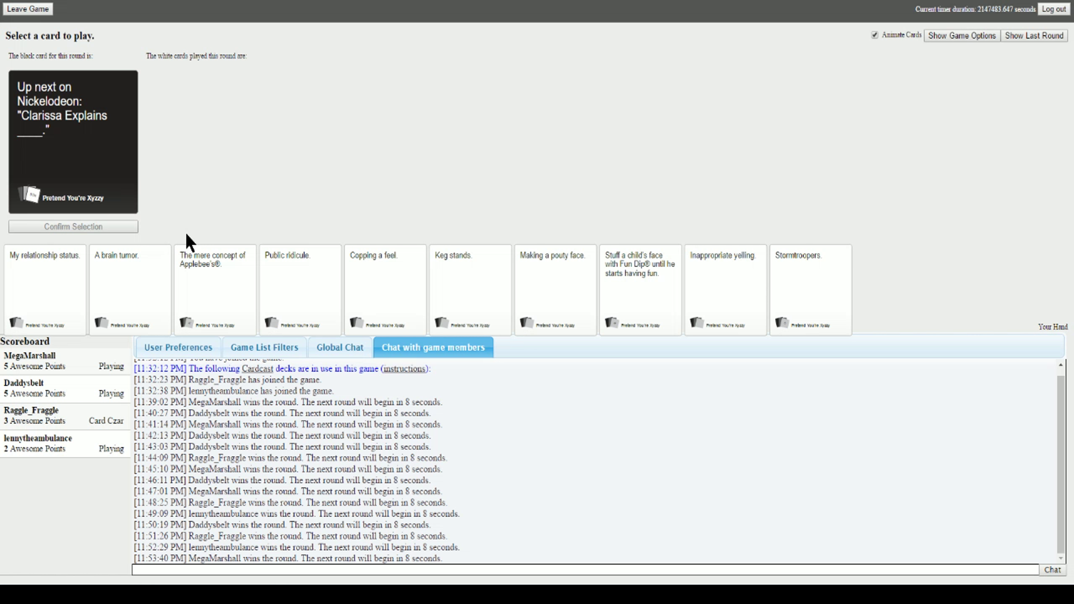
mouse_move(694, 409)
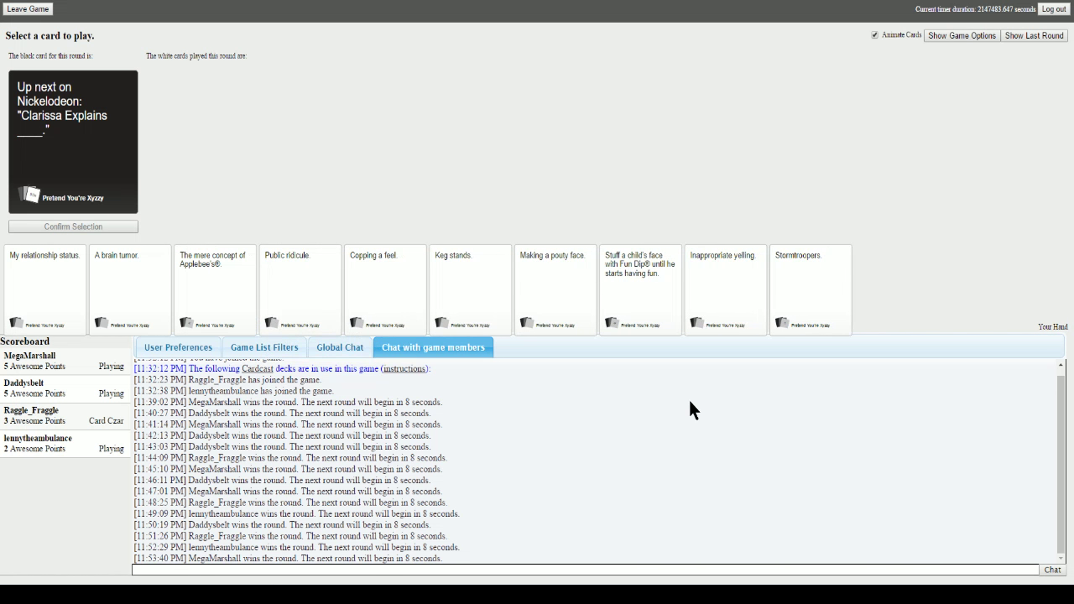
- Submit 'Copping a feel.' from the hand for the Clarissa Explains prompt
click(385, 288)
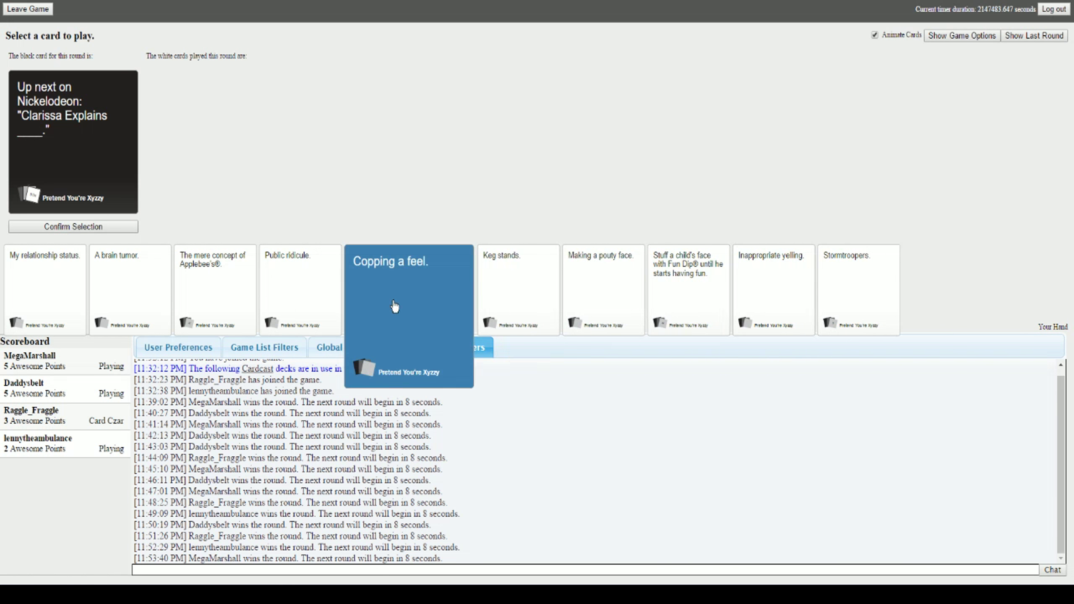
click(73, 227)
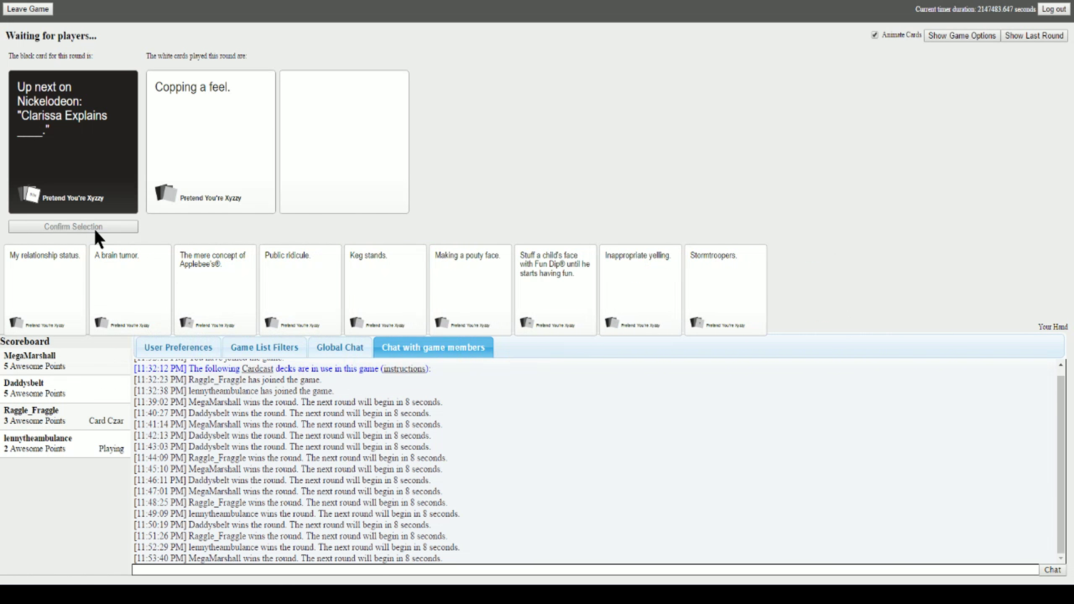
mouse_move(132, 241)
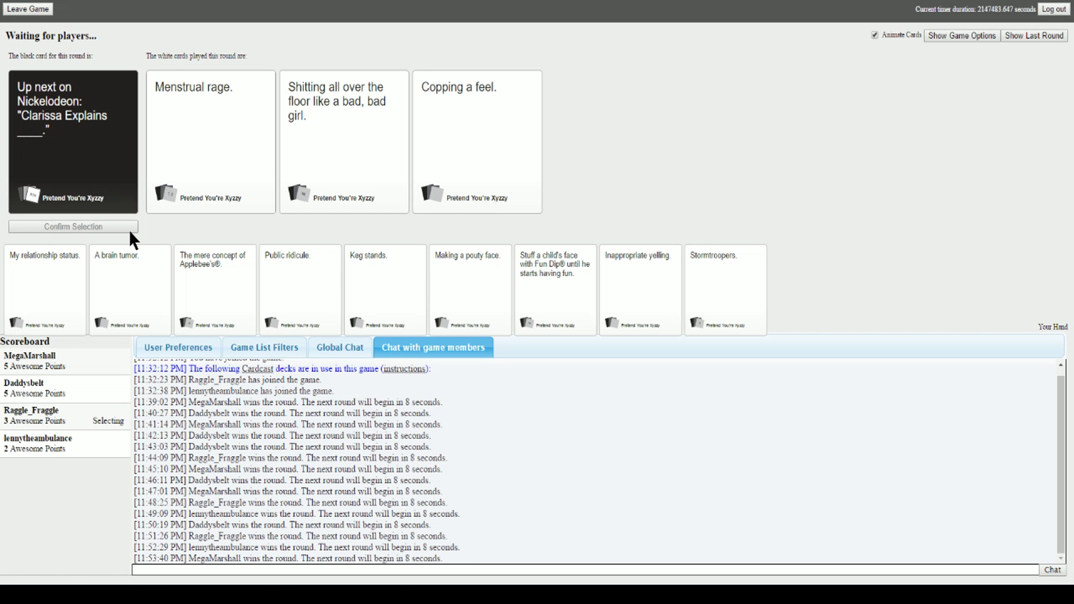
click(477, 142)
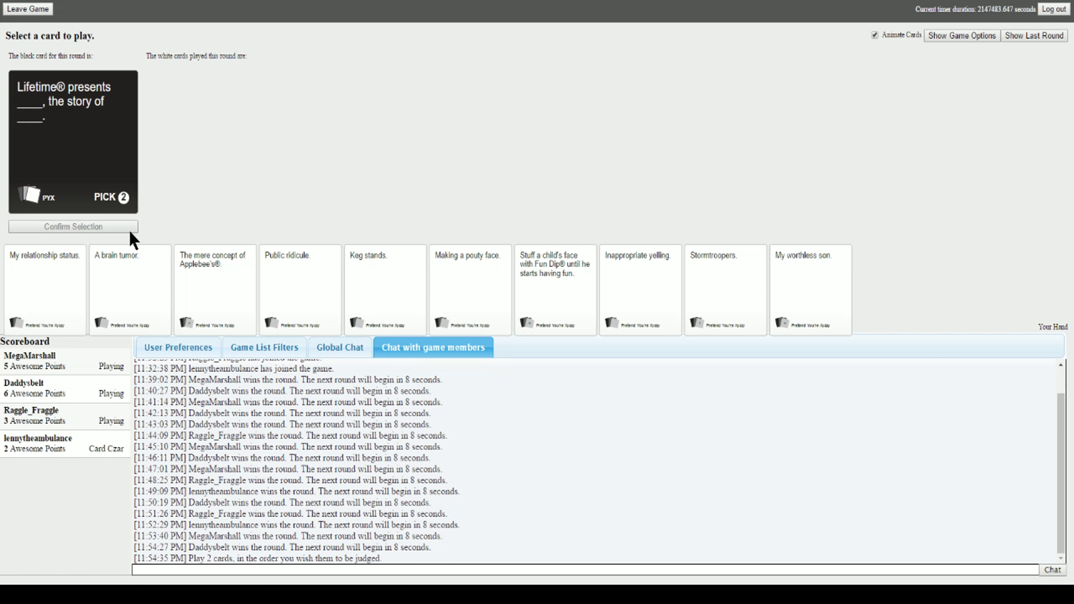
mouse_move(60, 364)
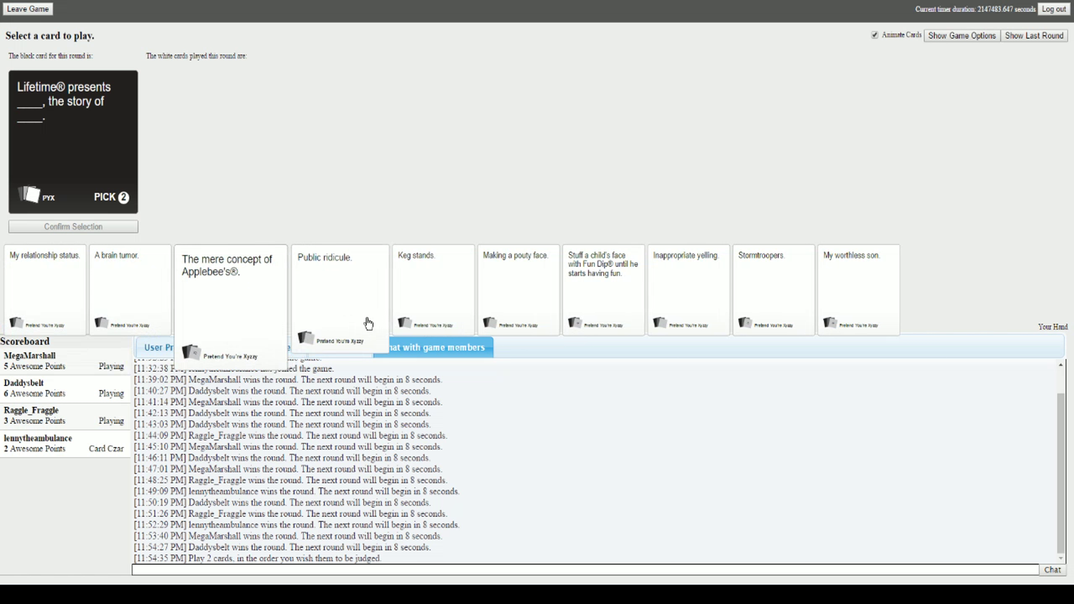
- Submit 'Public ridicule.' then 'My worthless son.' as the Lifetime card's two answers
click(324, 287)
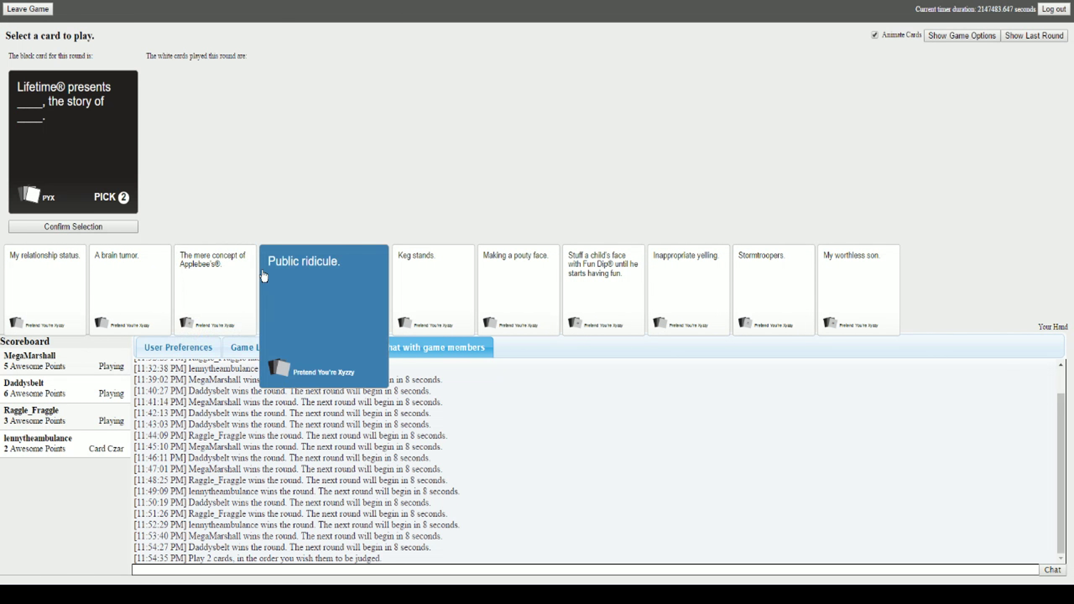
click(323, 288)
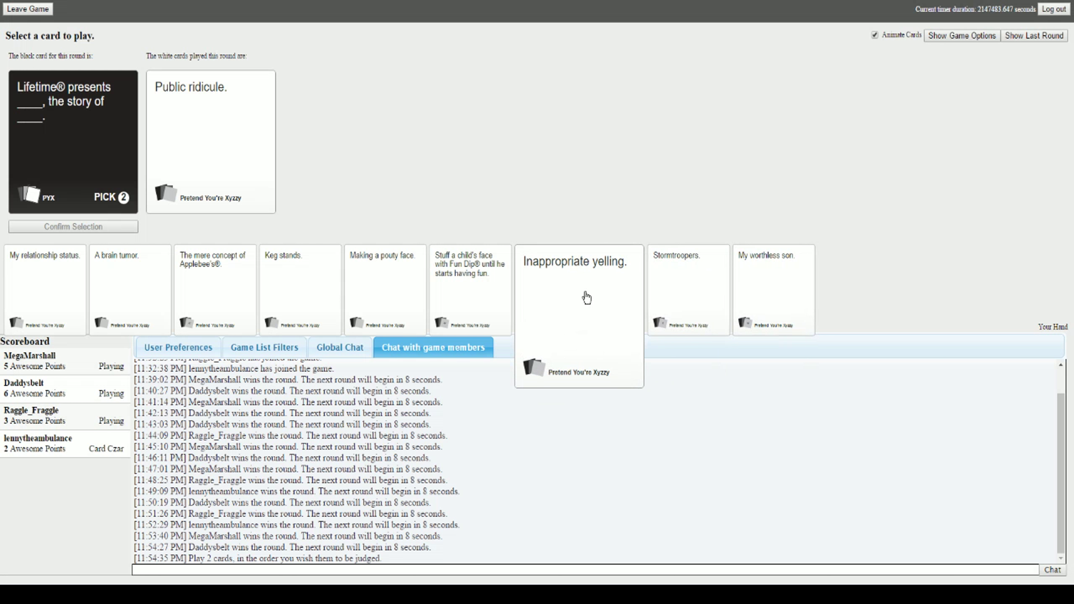
click(773, 289)
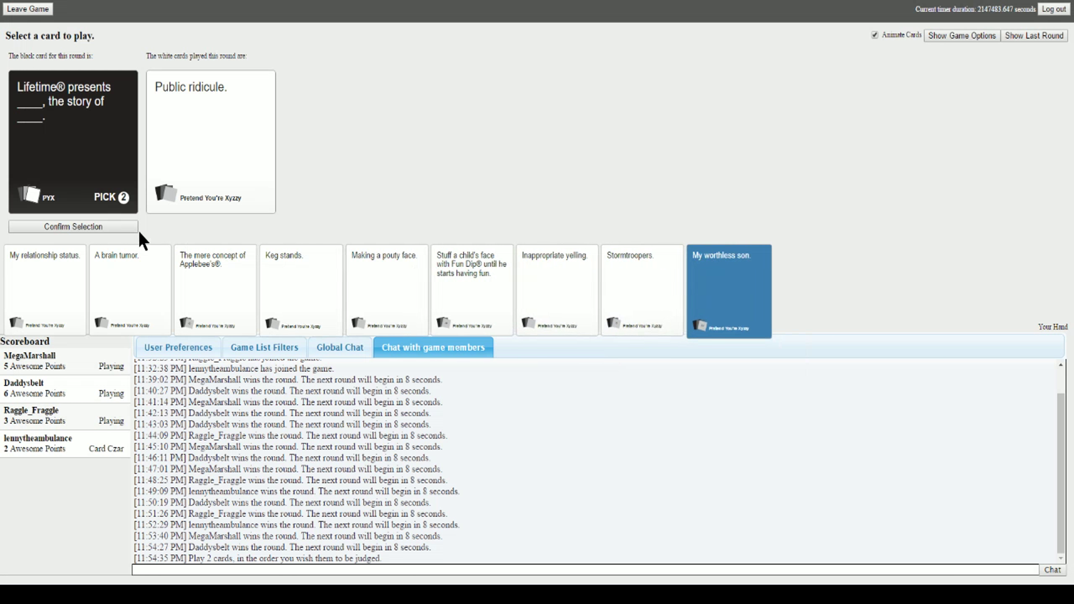
click(73, 226)
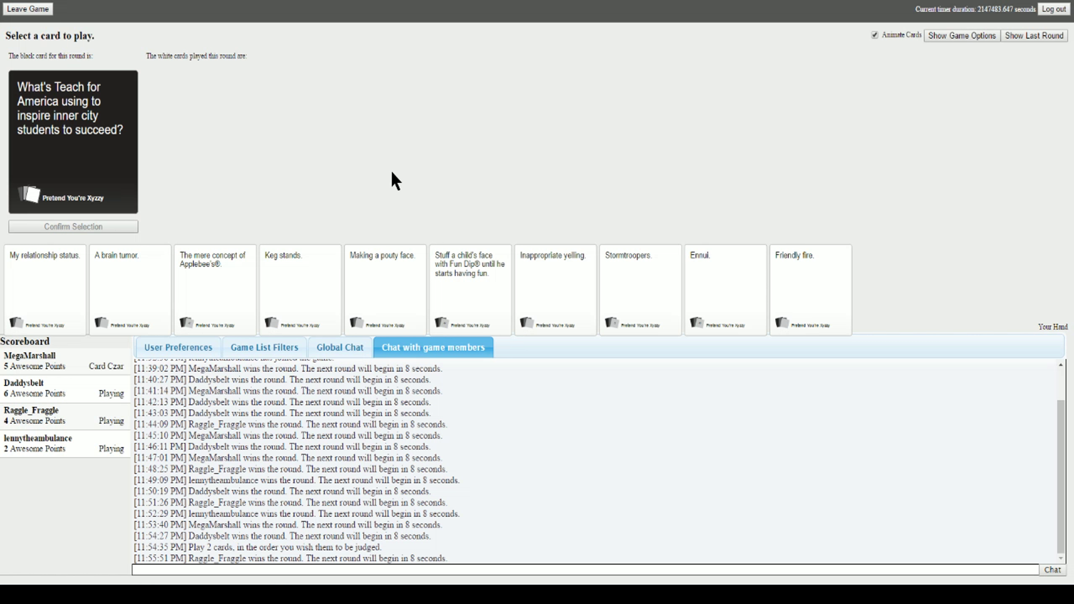
mouse_move(313, 142)
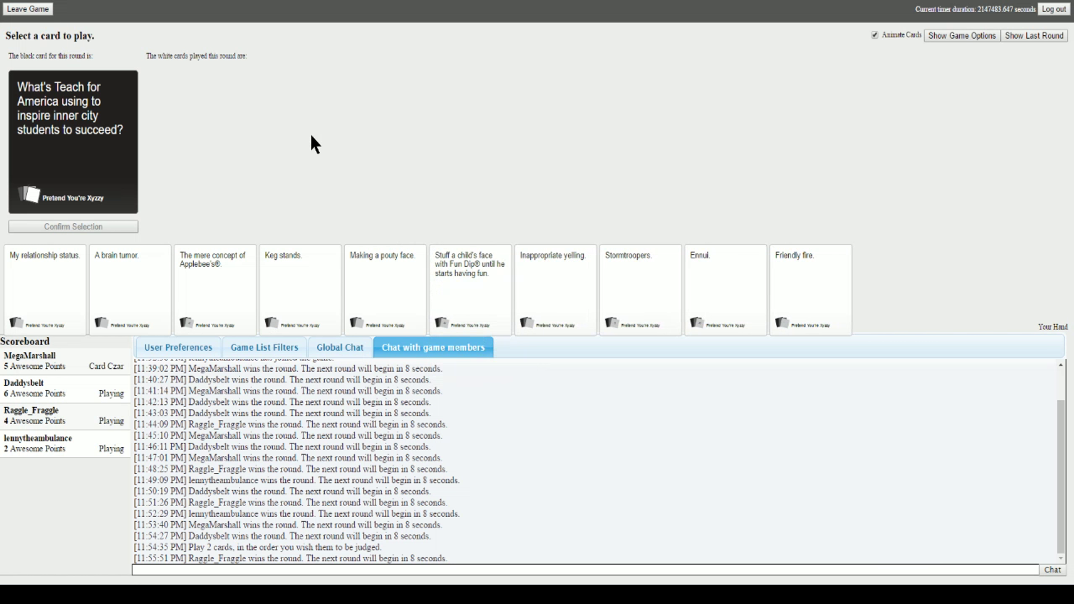
mouse_move(273, 190)
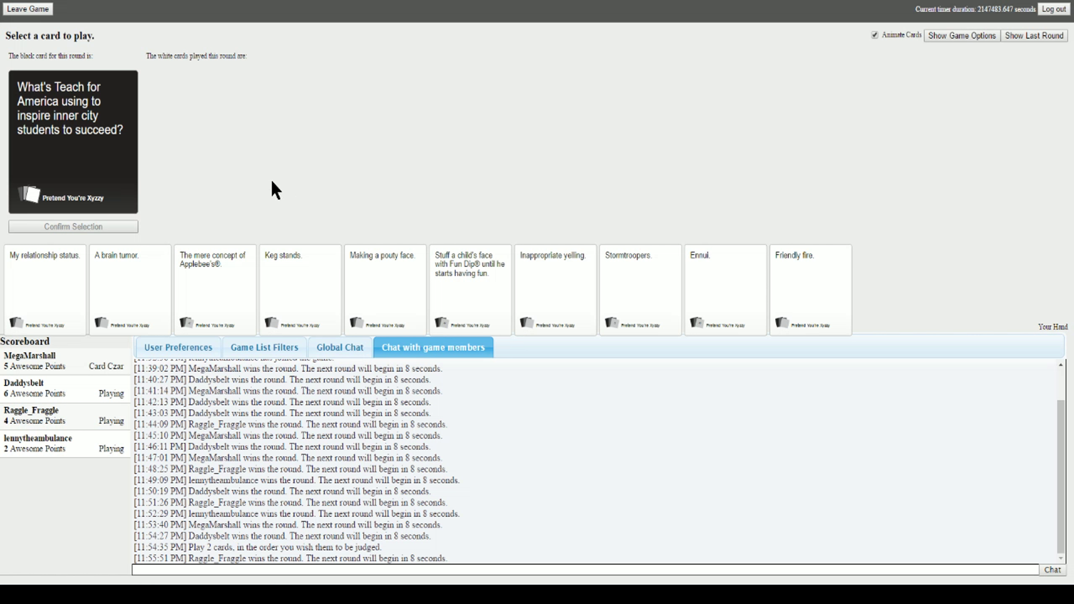
mouse_move(316, 171)
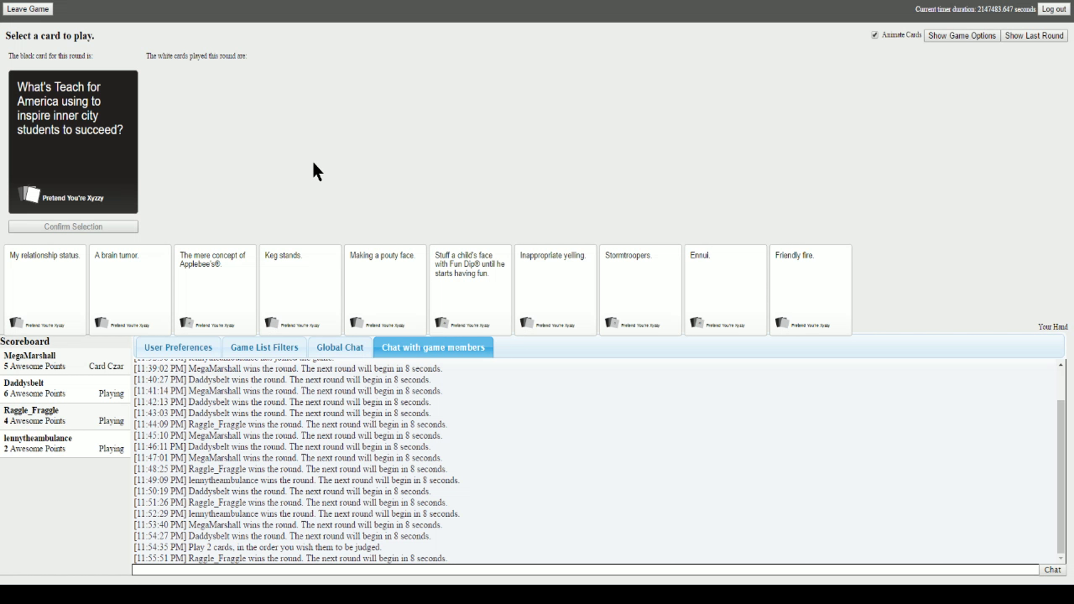
mouse_move(361, 178)
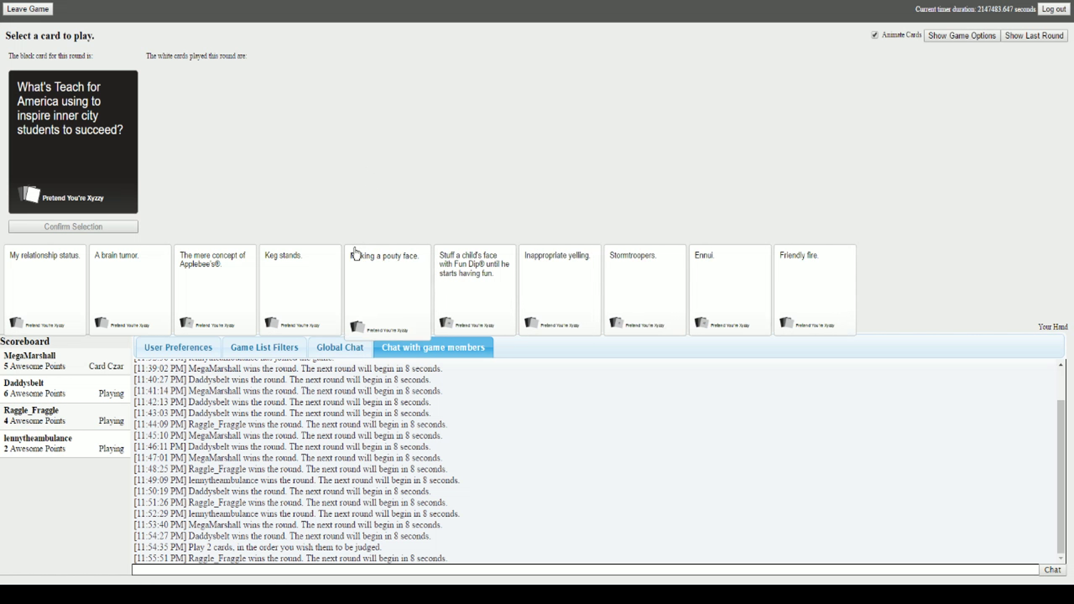
- Submit 'Friendly fire.' for the Teach for America prompt and watch it win
click(644, 288)
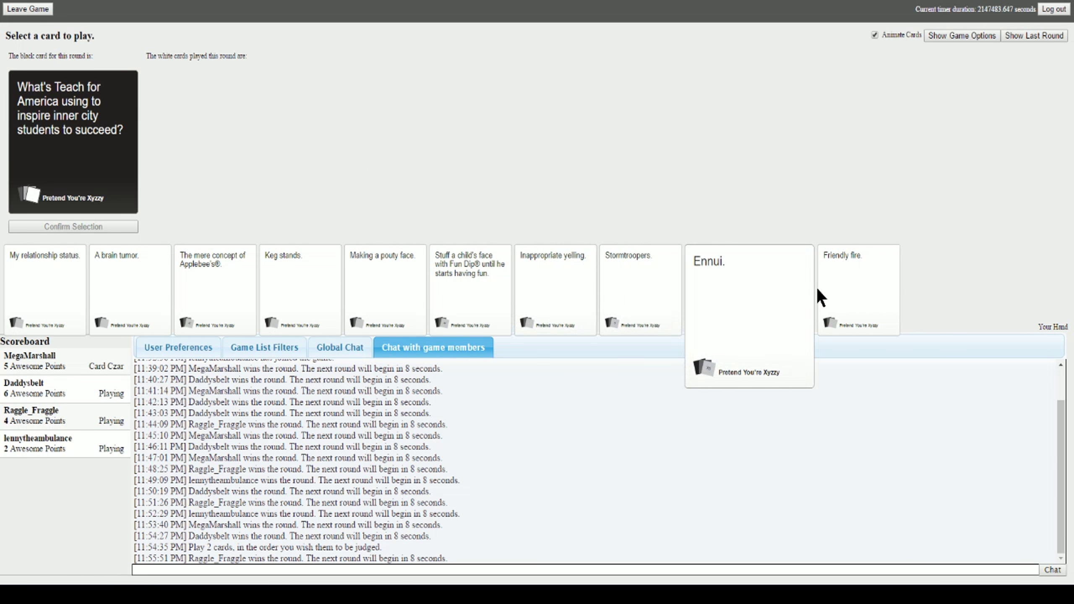
click(857, 288)
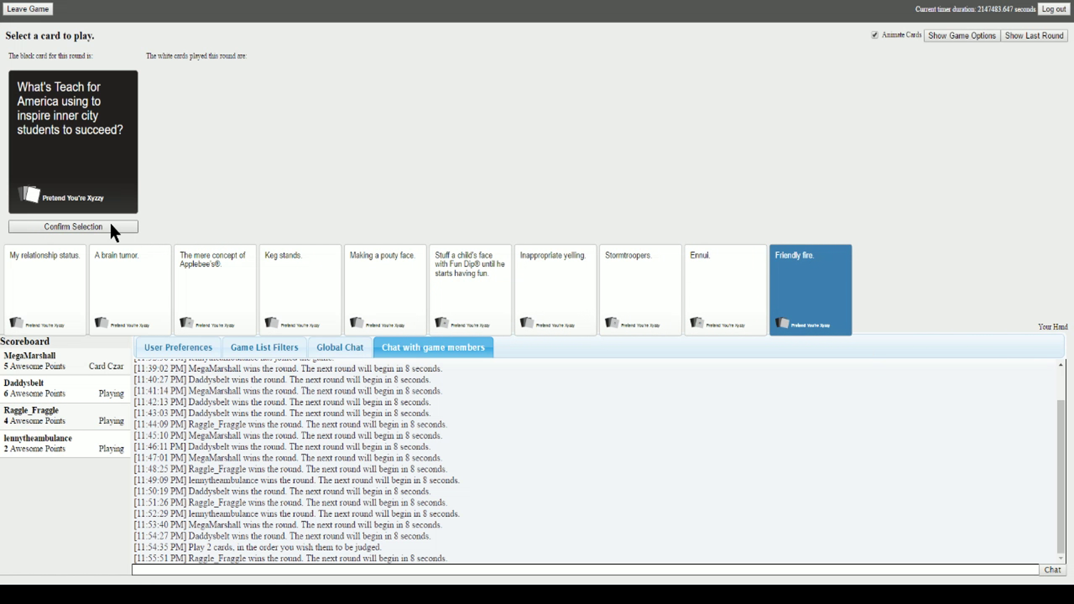
click(73, 226)
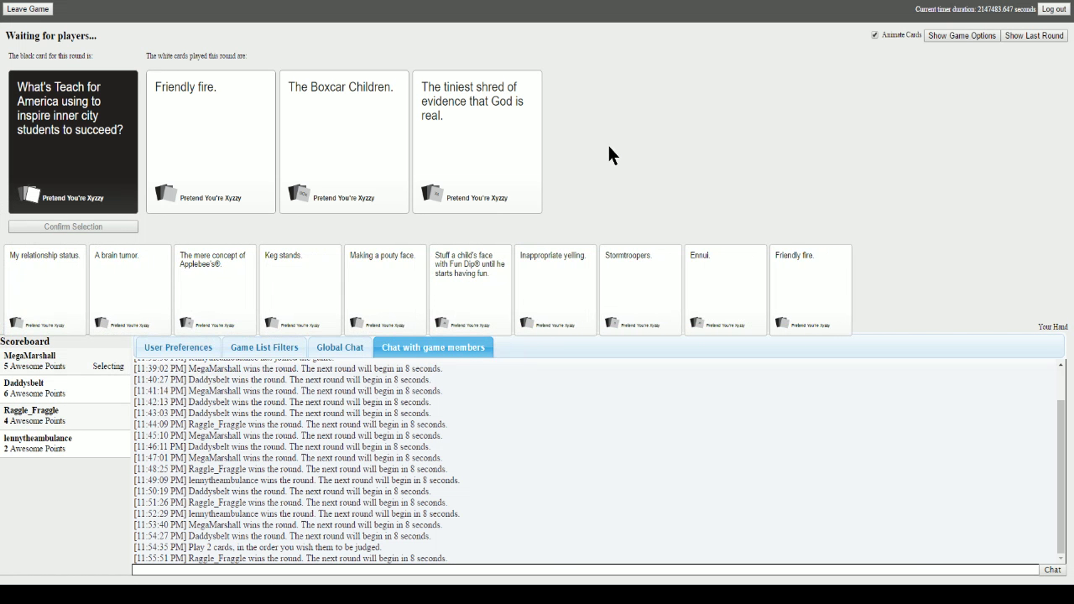
mouse_move(628, 198)
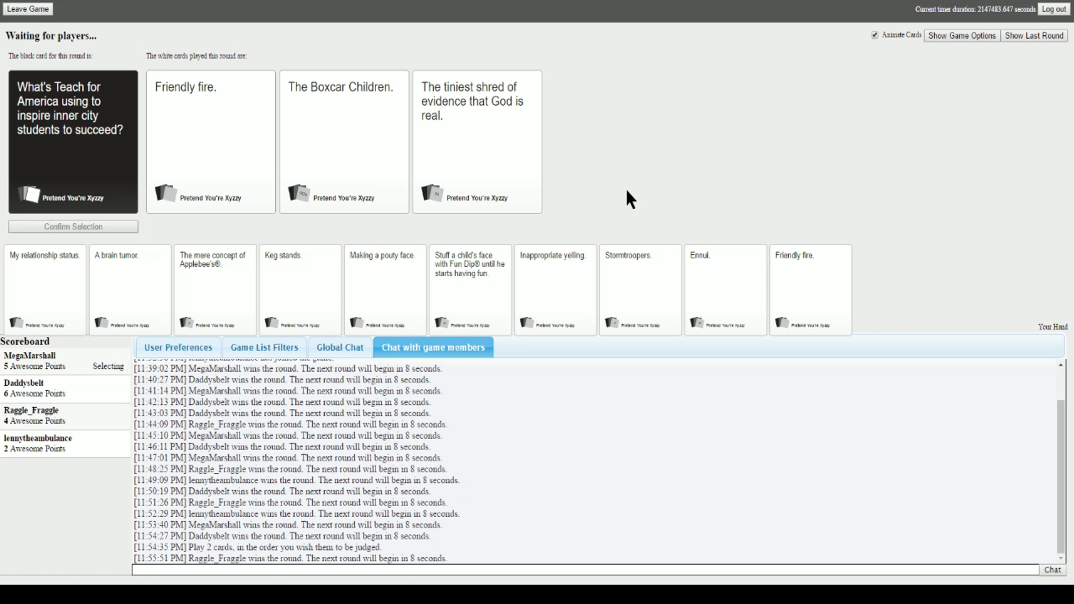
mouse_move(532, 202)
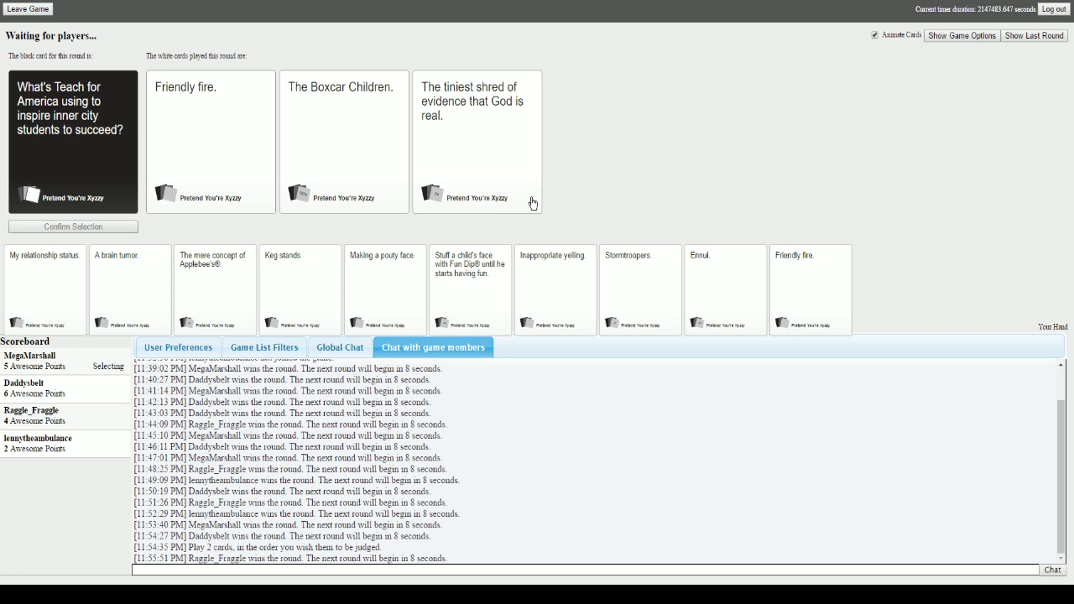
mouse_move(613, 206)
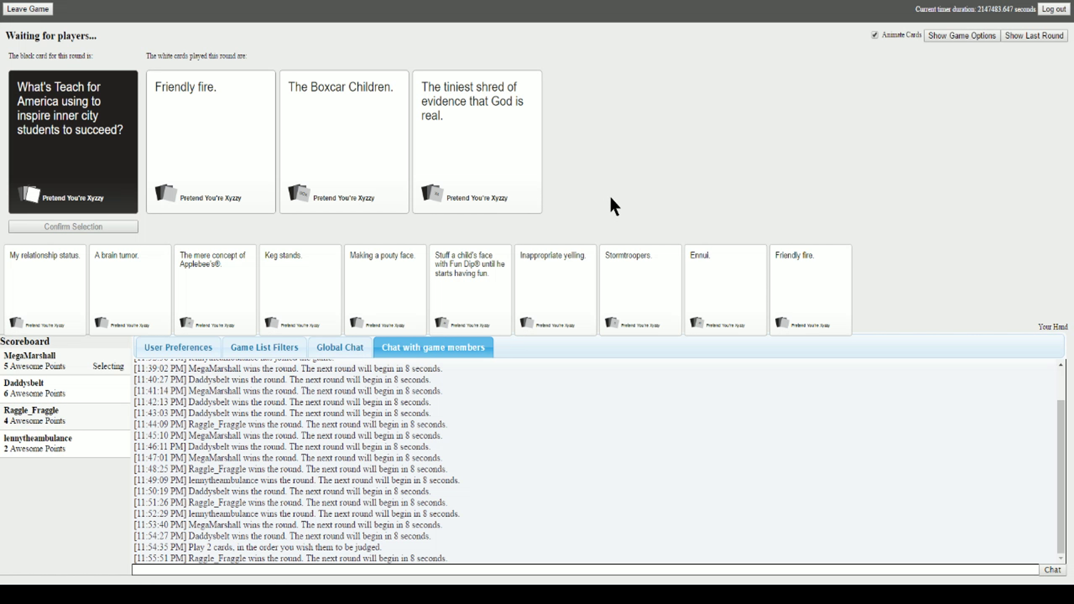
mouse_move(636, 214)
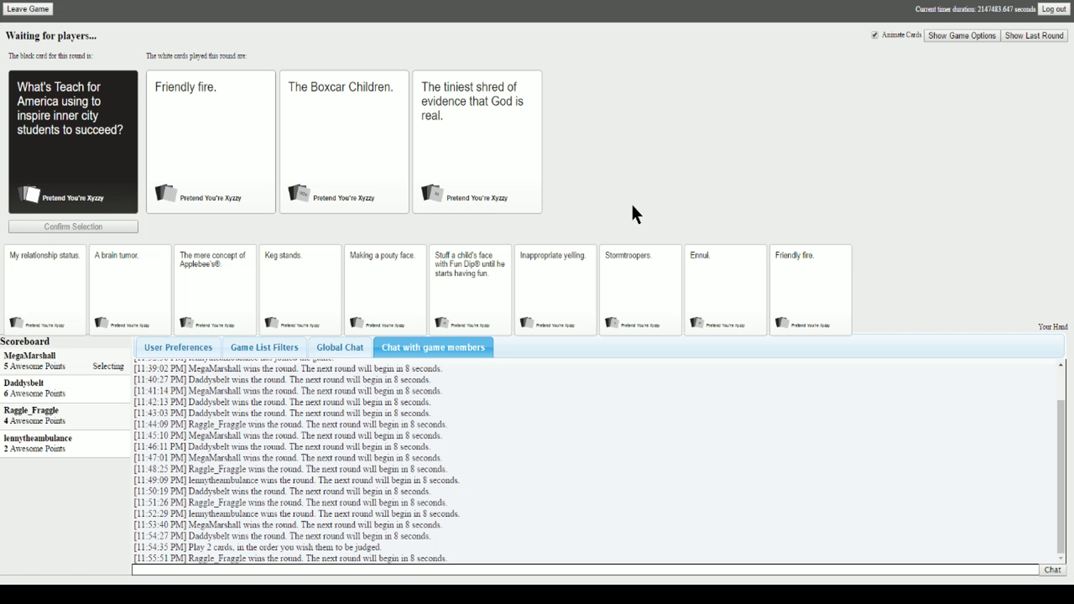
click(210, 141)
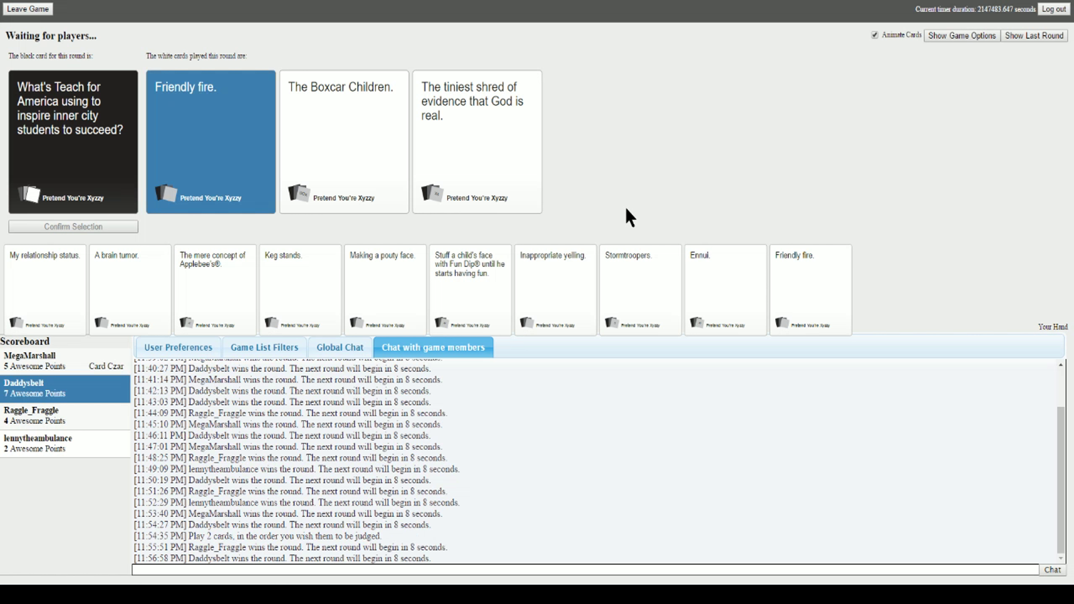
mouse_move(151, 472)
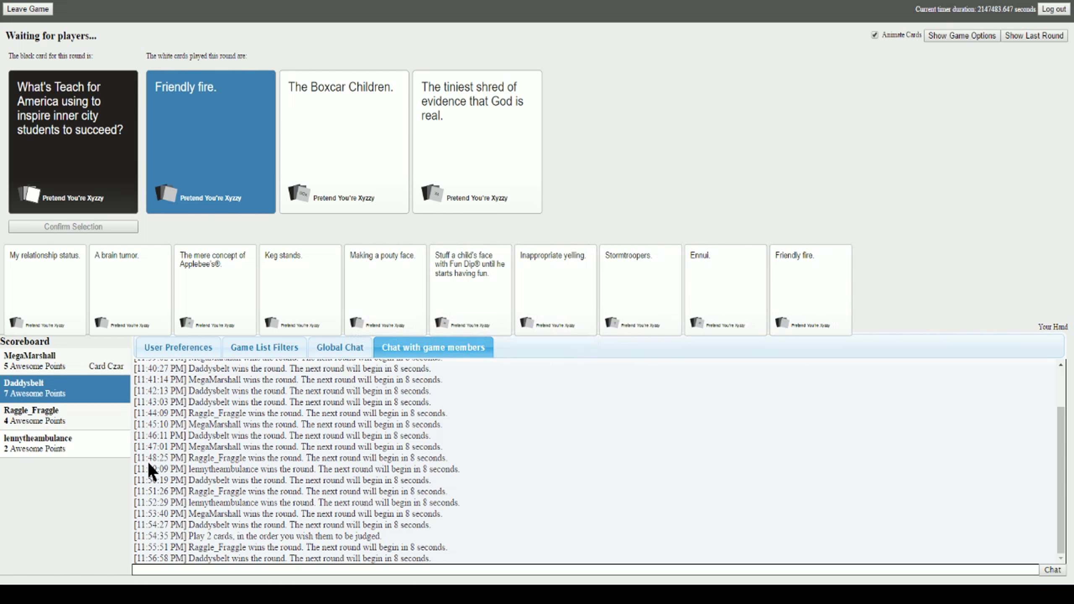
mouse_move(95, 430)
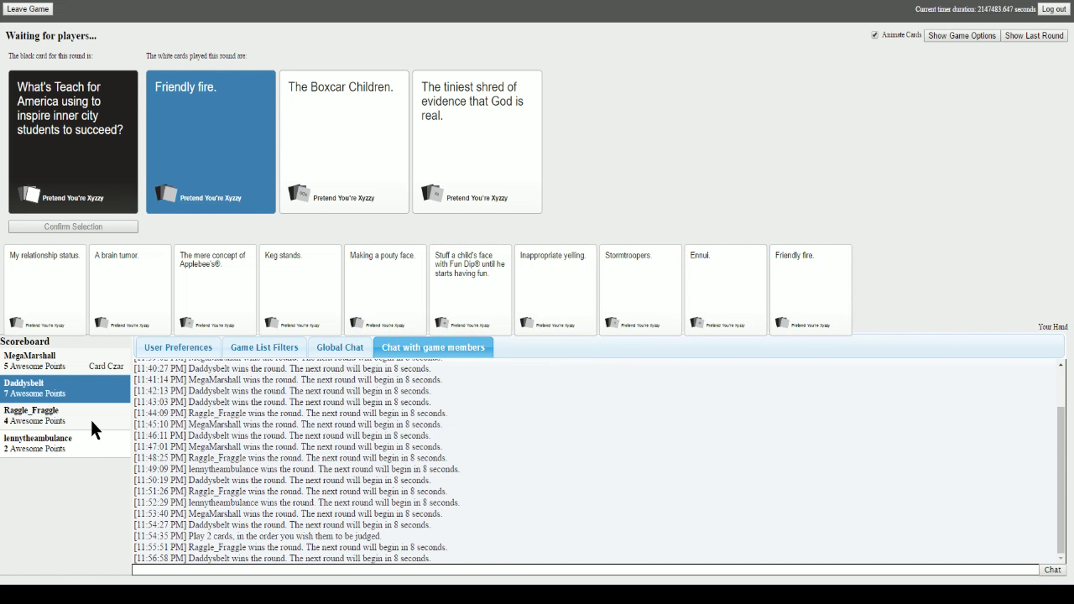
mouse_move(104, 495)
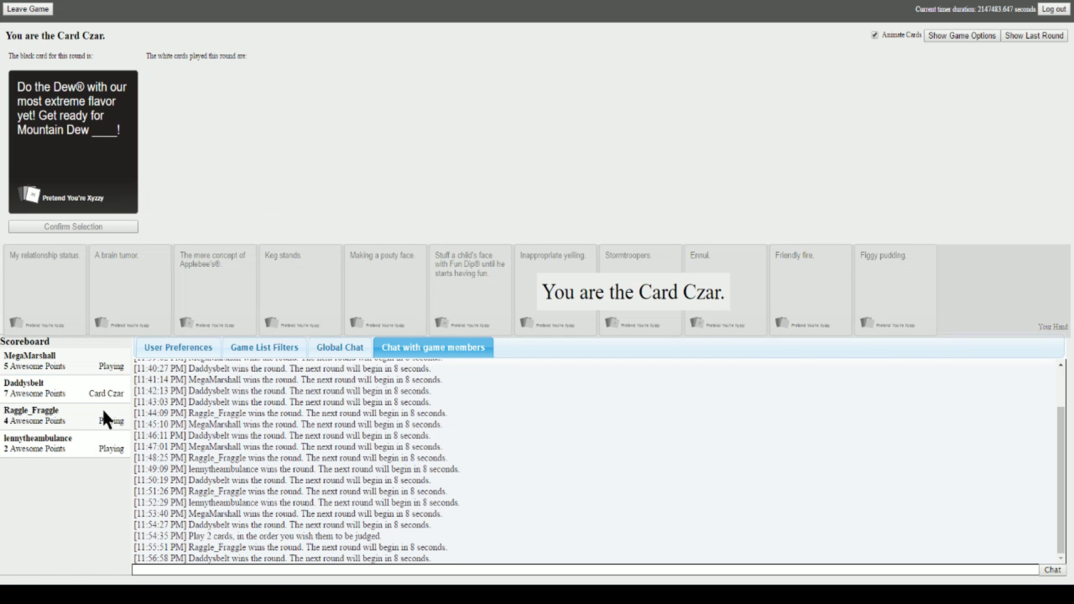
mouse_move(131, 343)
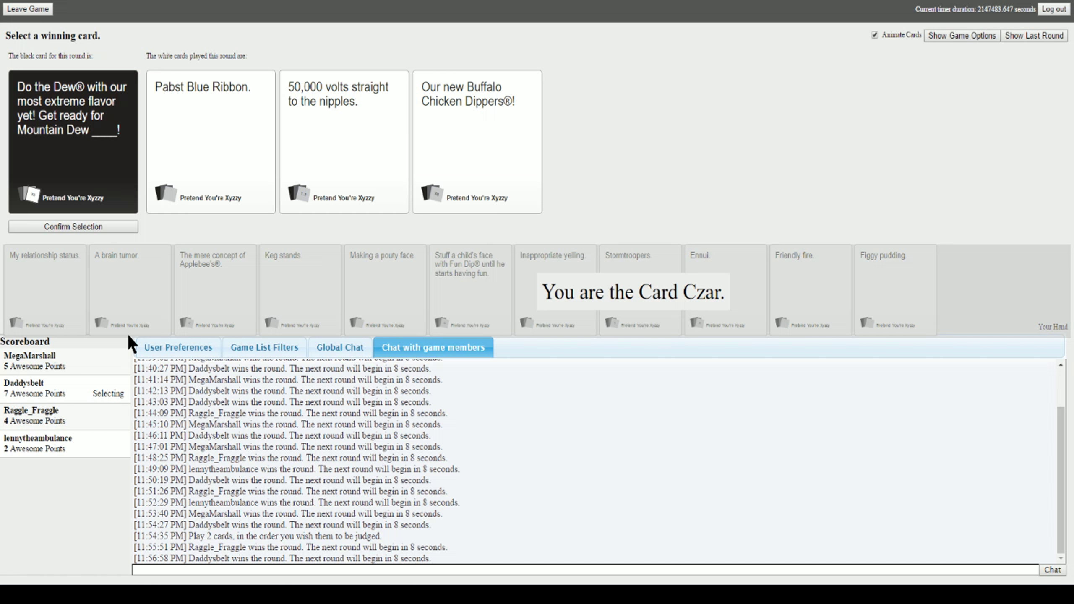
mouse_move(132, 345)
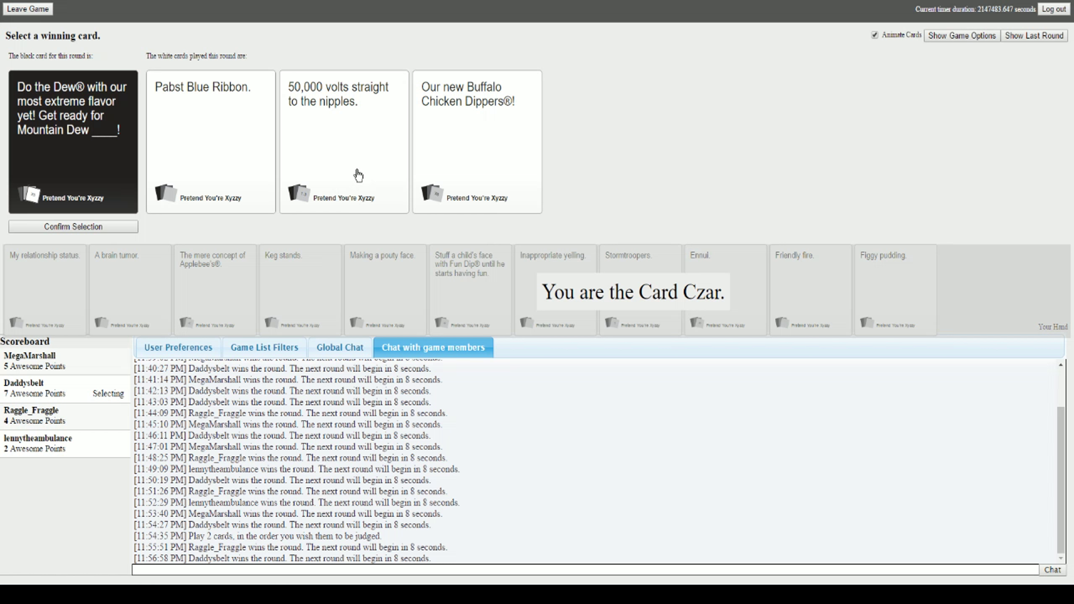
mouse_move(437, 165)
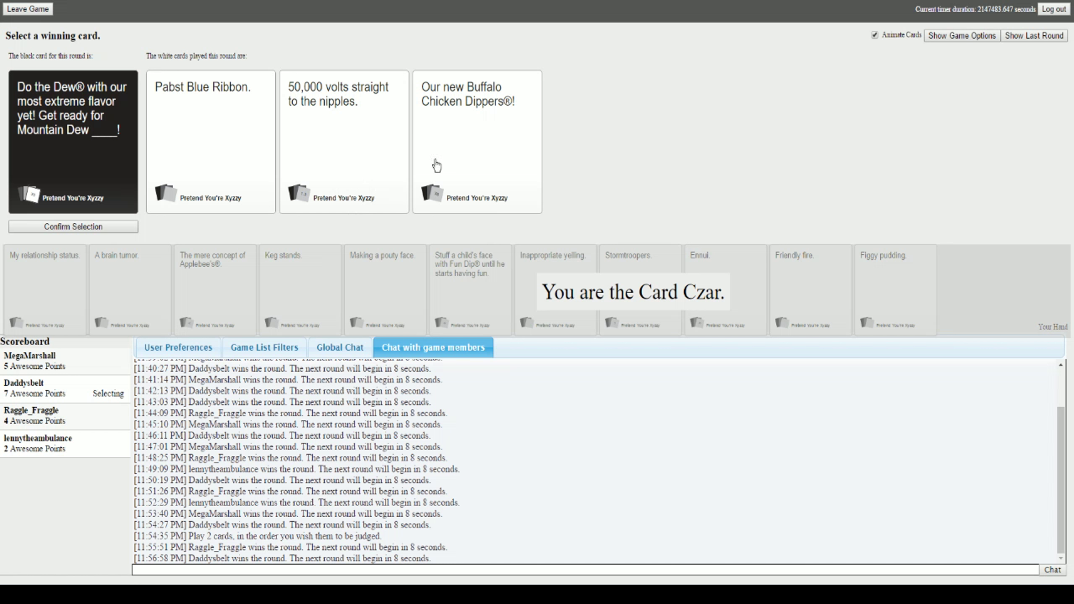
- As Card Czar, pick 'Our new Buffalo Chicken Dippers®!' as winner, raising MegaMarshall to six
click(476, 141)
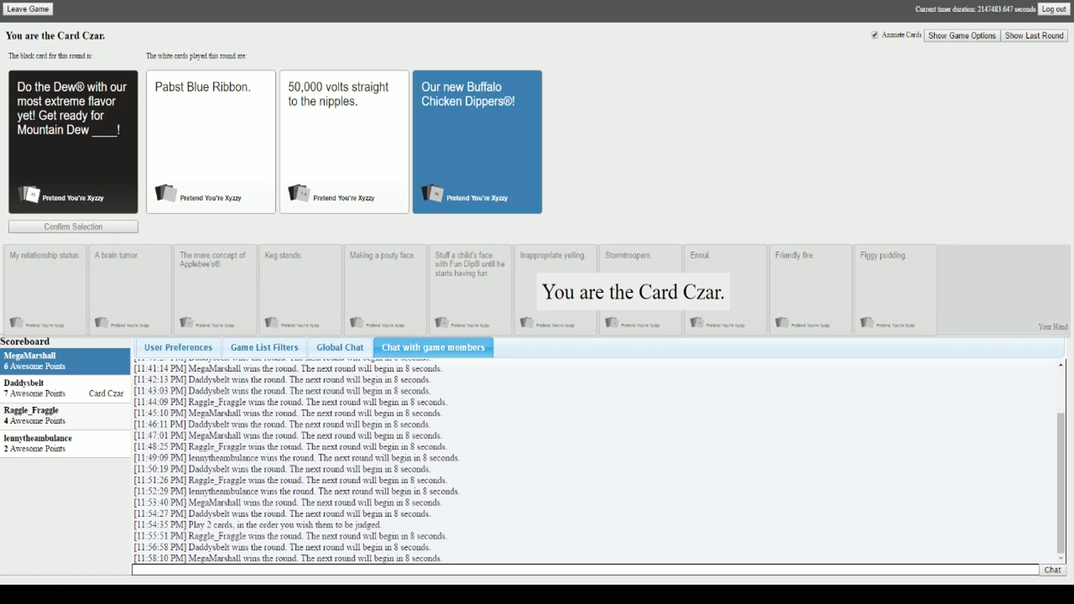
mouse_move(48, 581)
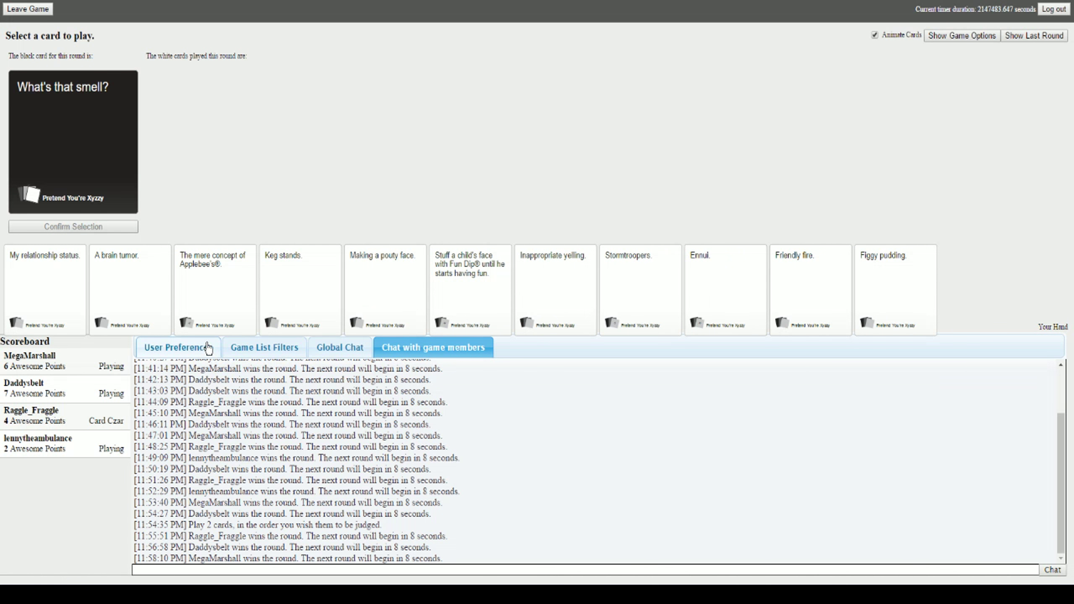
- Submit 'Stormtroopers.' as the answer to the 'What's that smell?' prompt
click(386, 288)
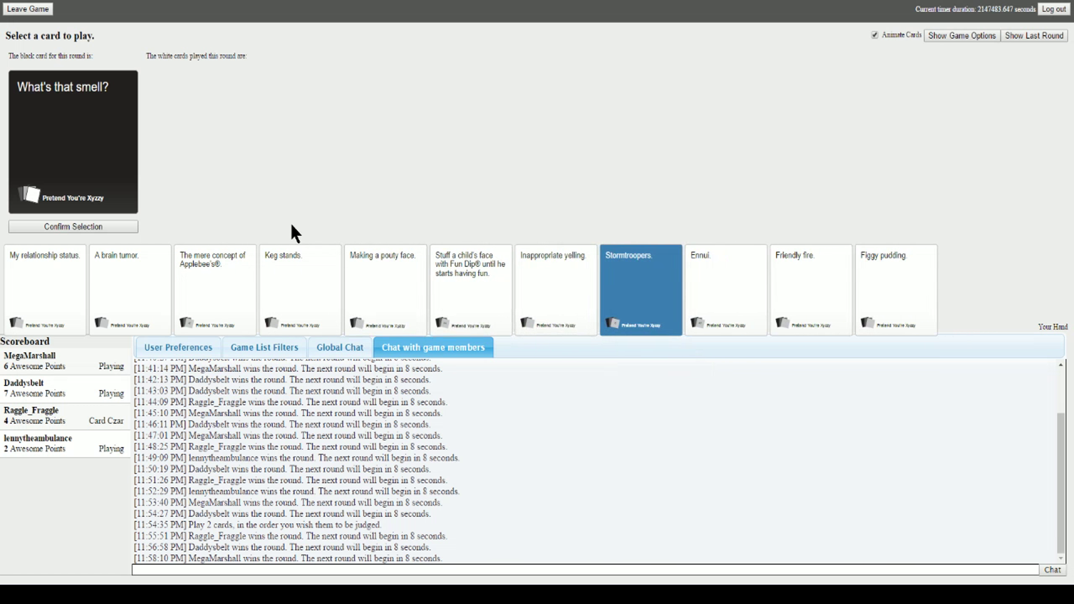
click(73, 226)
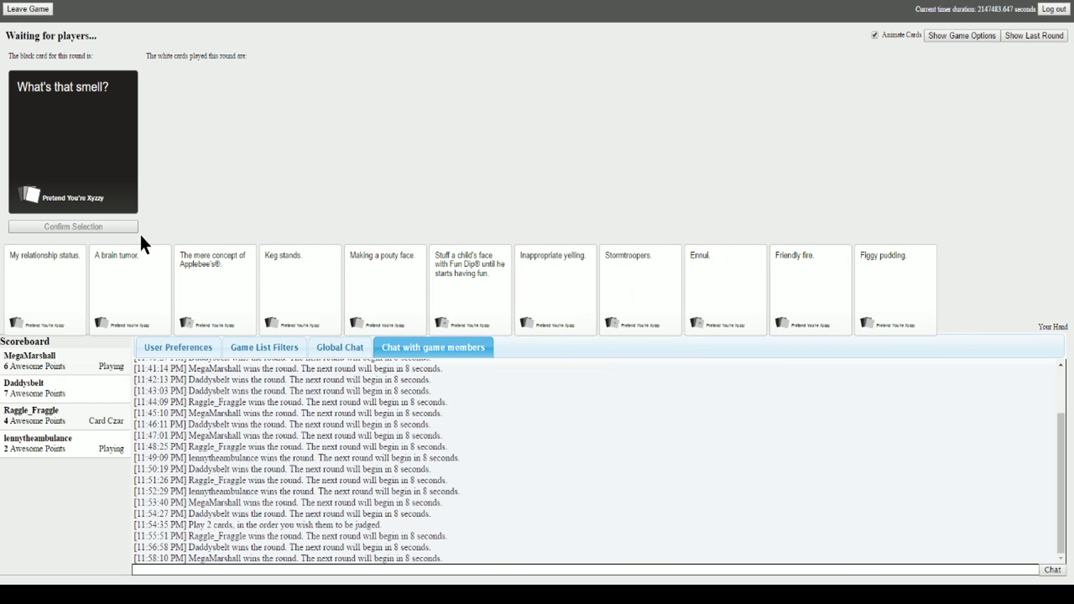
click(128, 288)
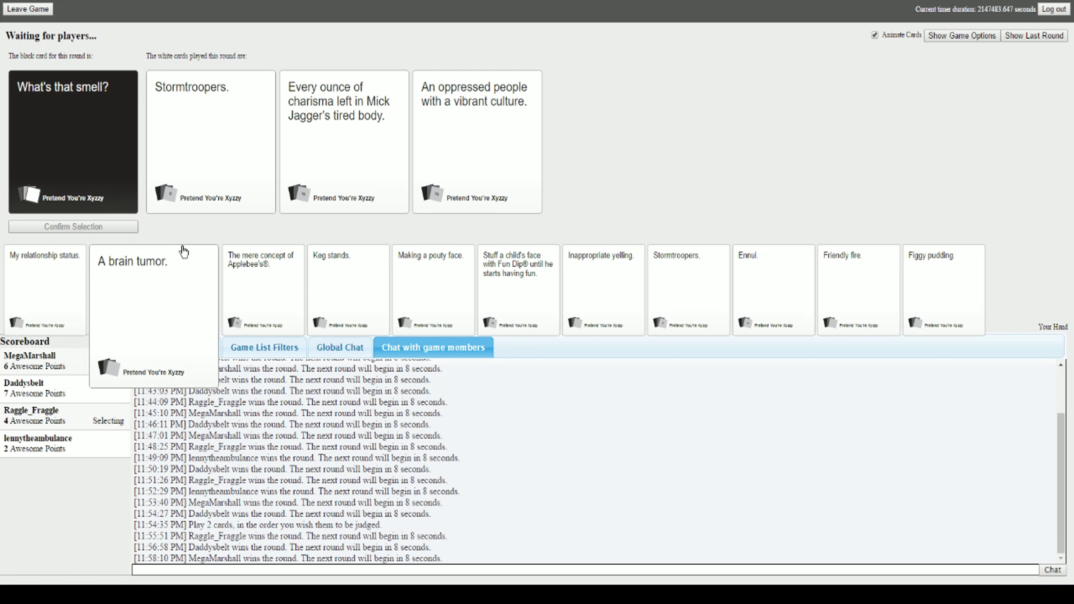
click(477, 142)
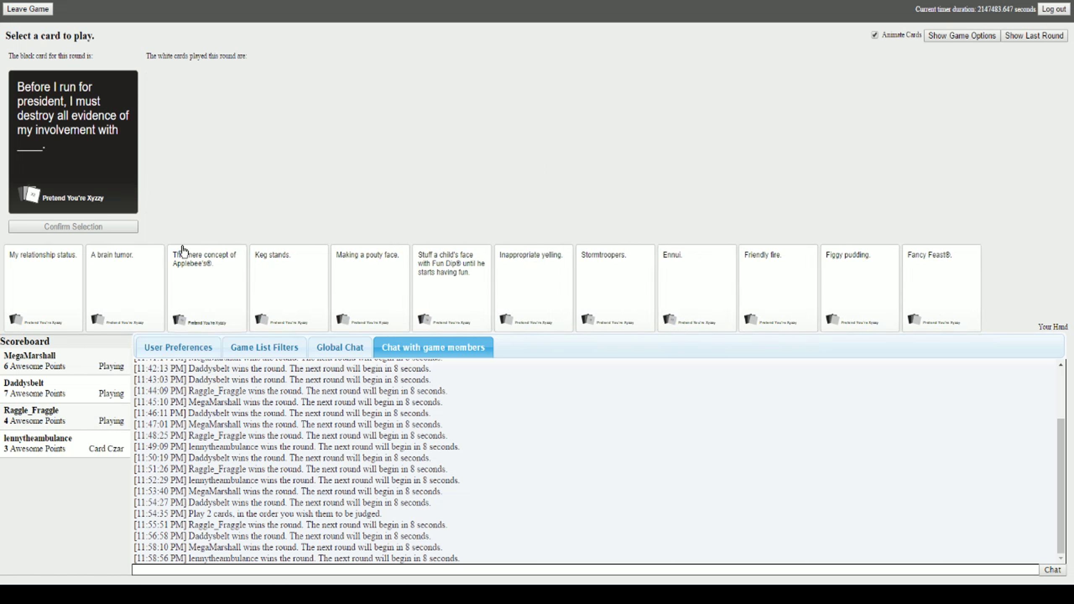
mouse_move(288, 154)
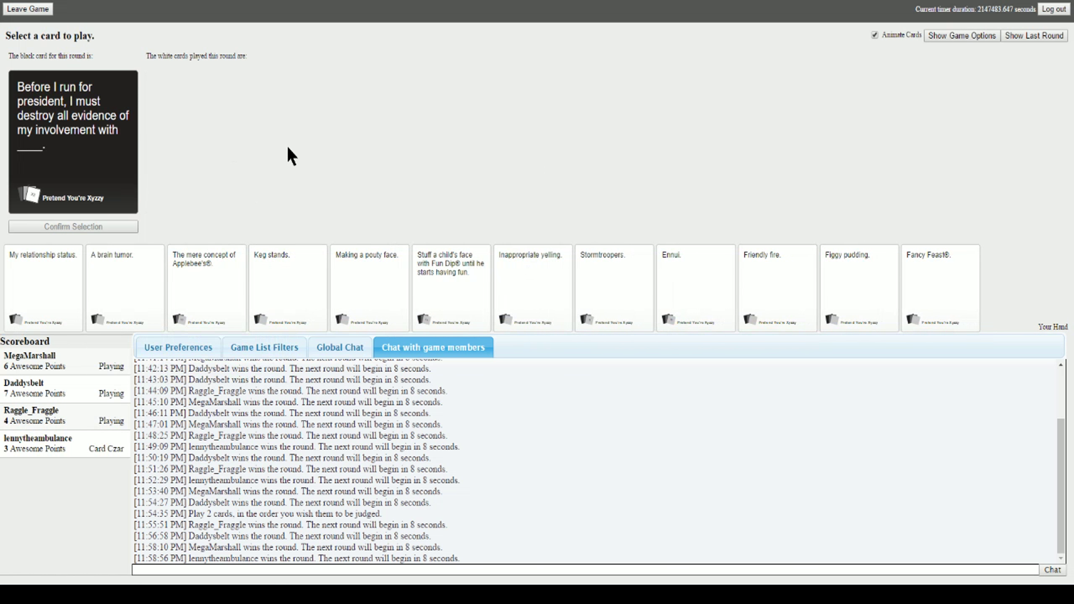
mouse_move(229, 160)
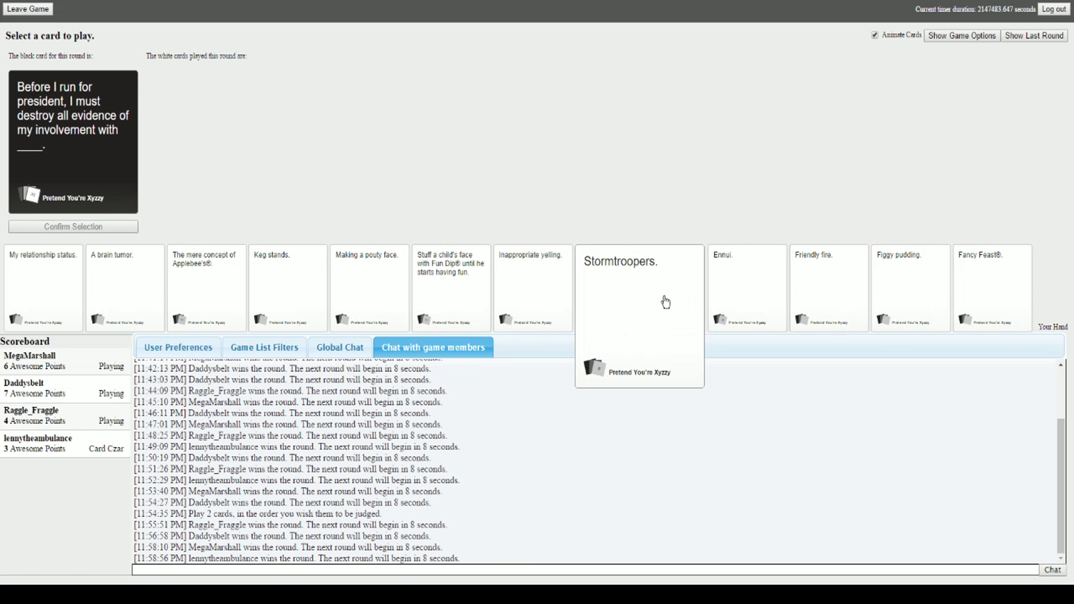
mouse_move(747, 288)
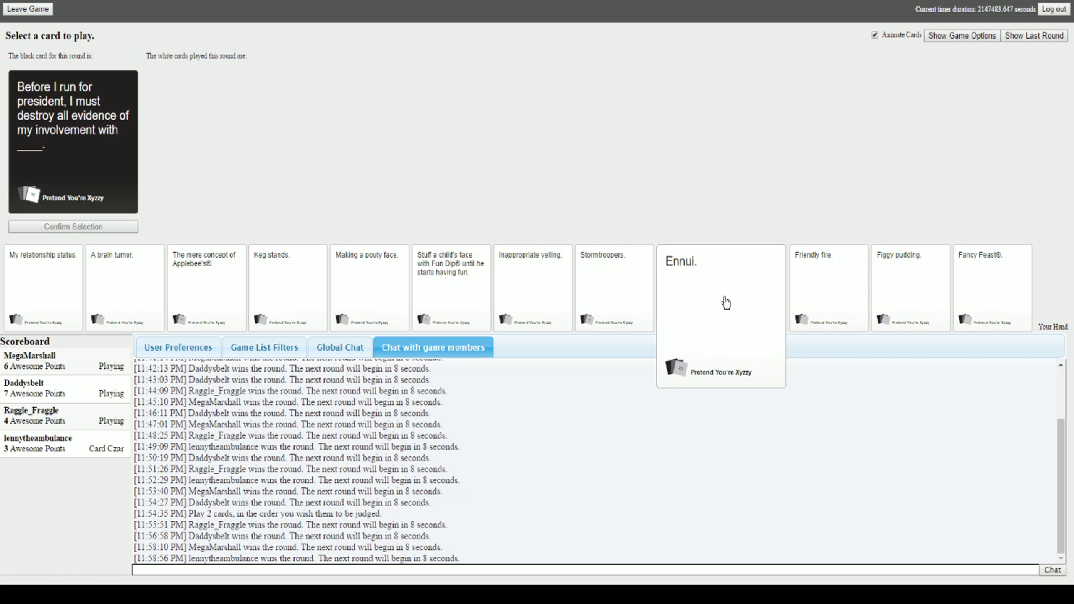
mouse_move(965, 293)
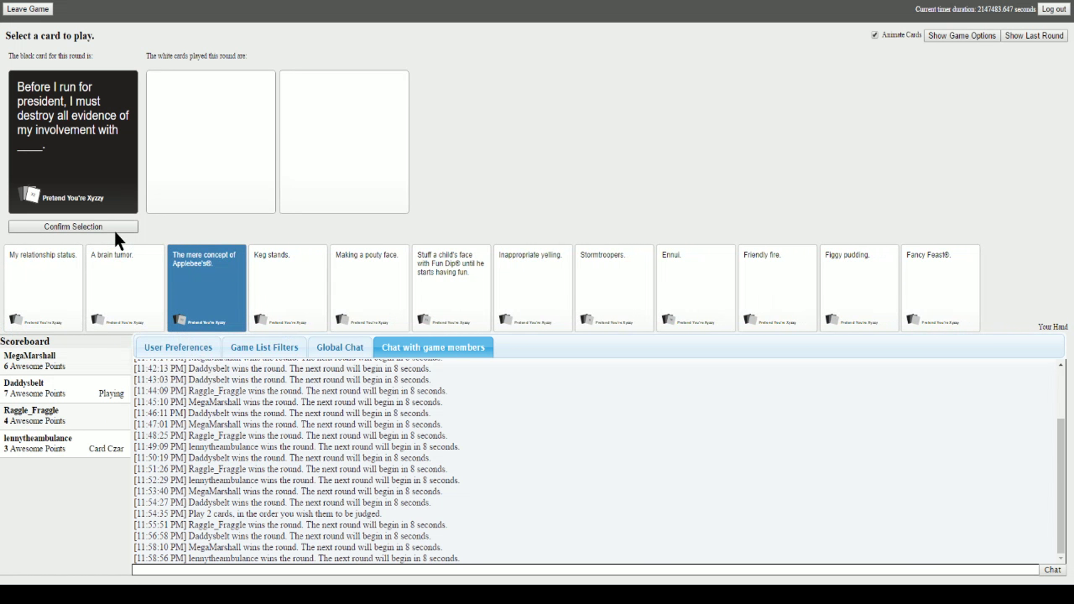
- Play "The mere concept of Applebee's®." for the running-for-president black card
click(72, 226)
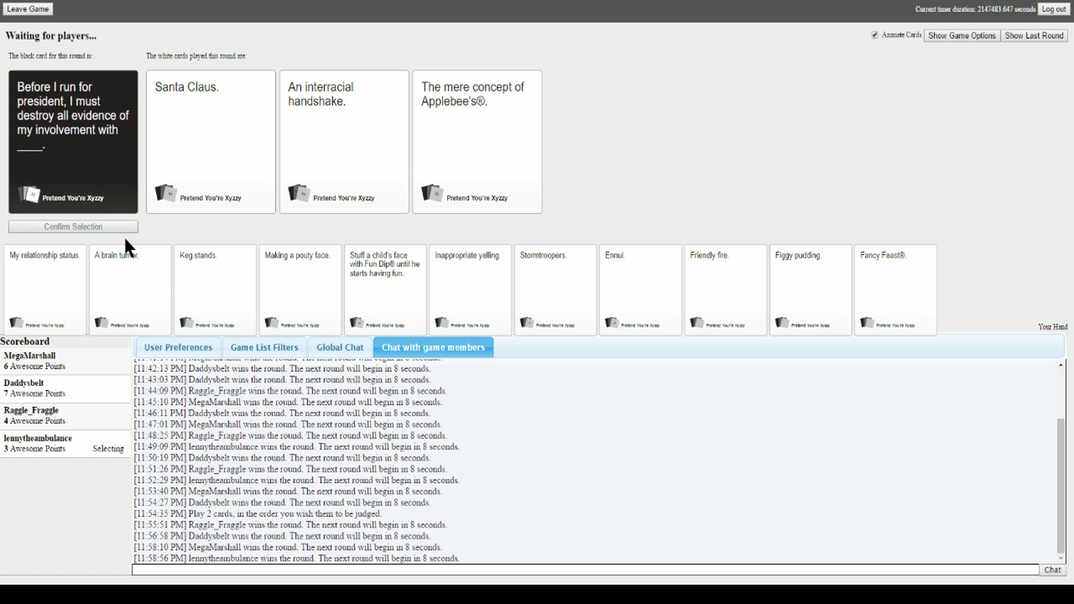
mouse_move(193, 236)
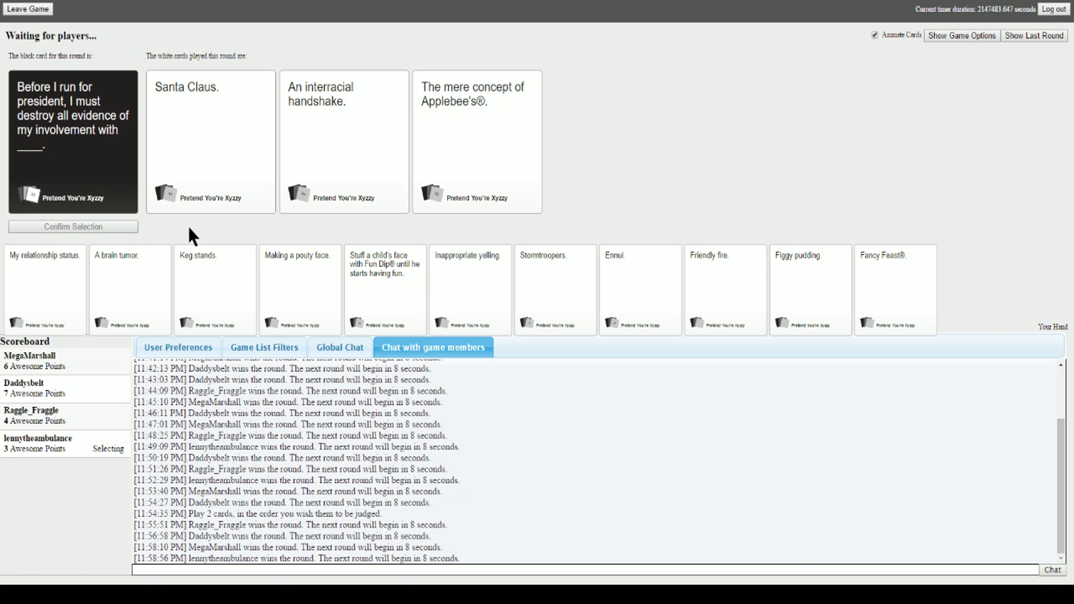
mouse_move(626, 165)
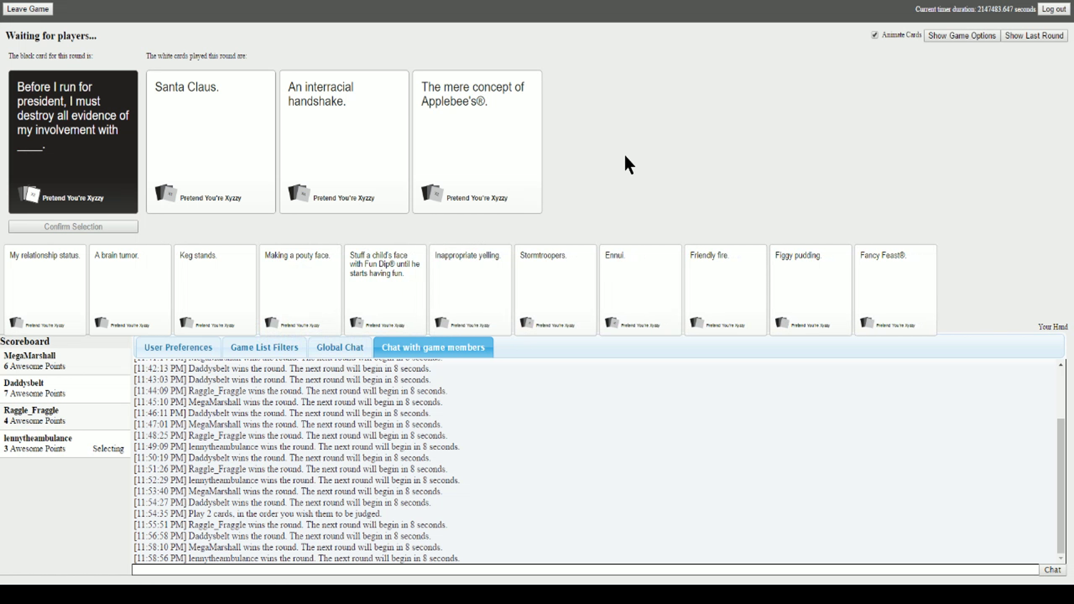
click(210, 141)
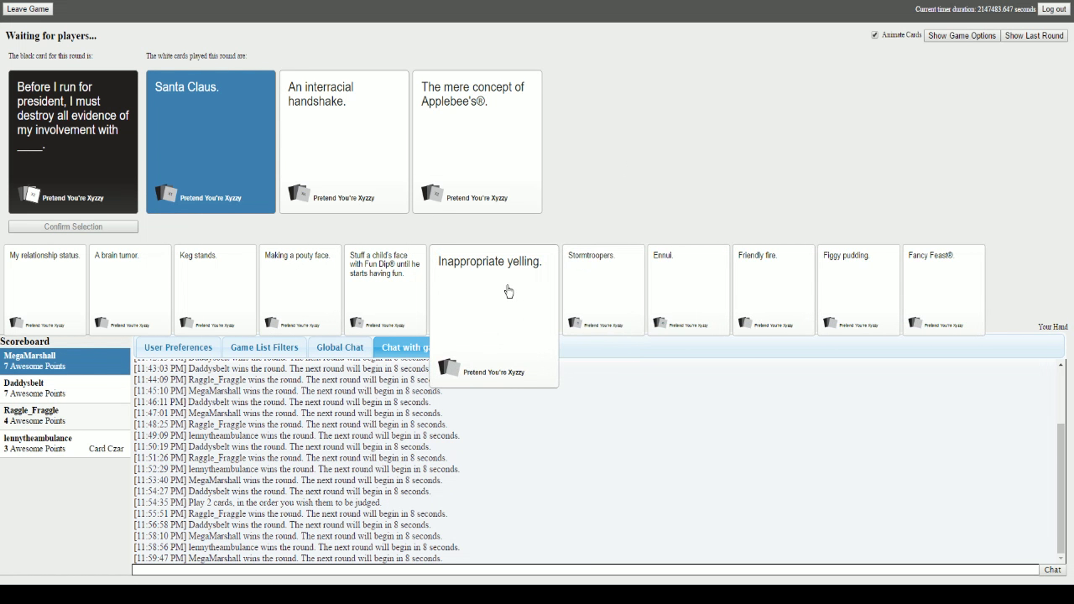
mouse_move(536, 257)
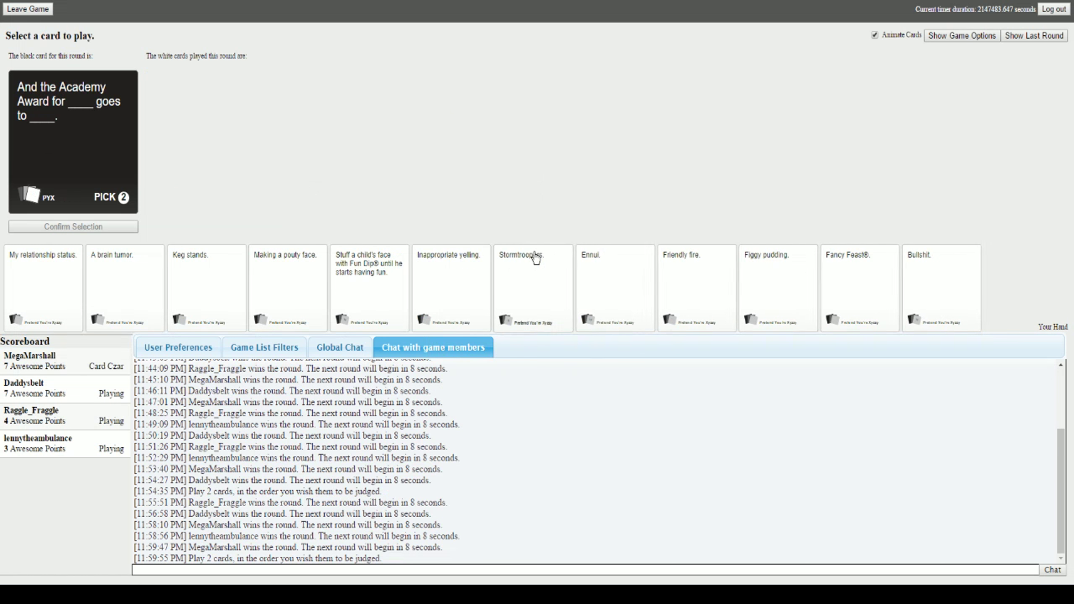
- Answer the Academy Award card with "Bullshit." and "My relationship status."
click(532, 288)
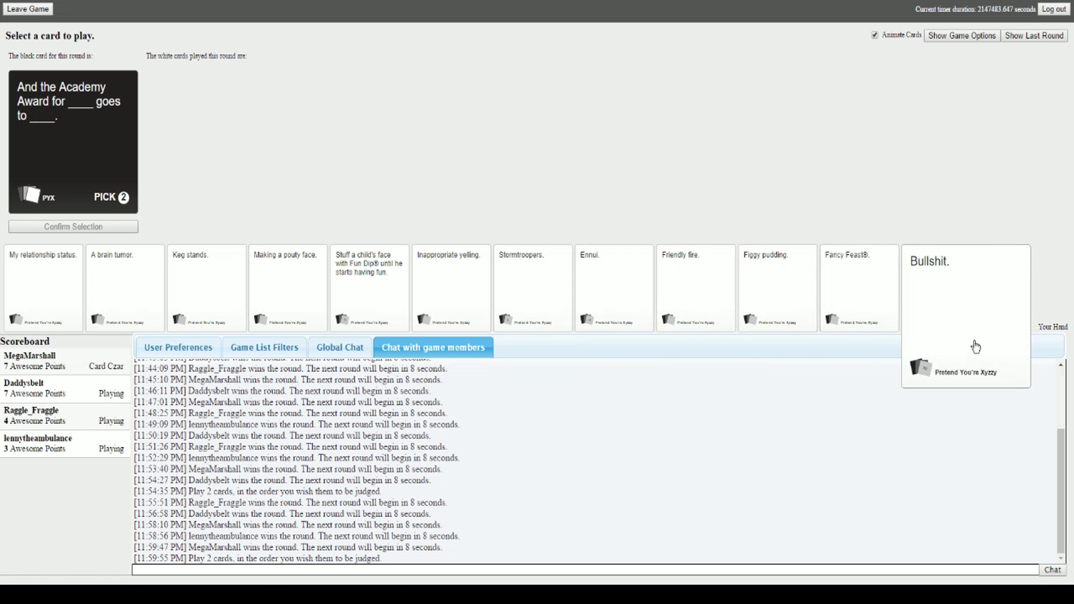
click(965, 288)
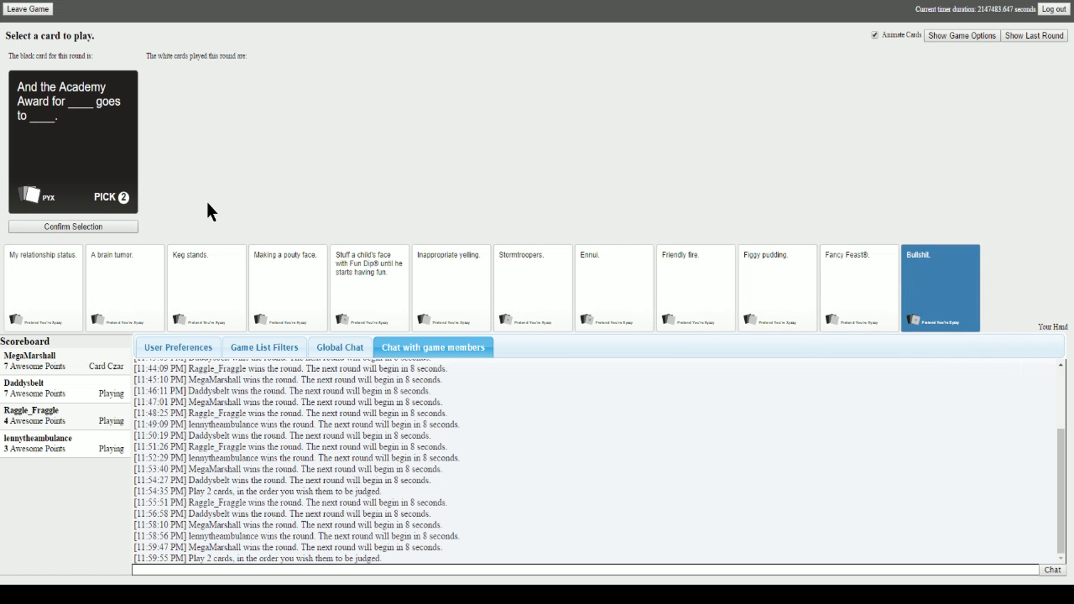
click(940, 287)
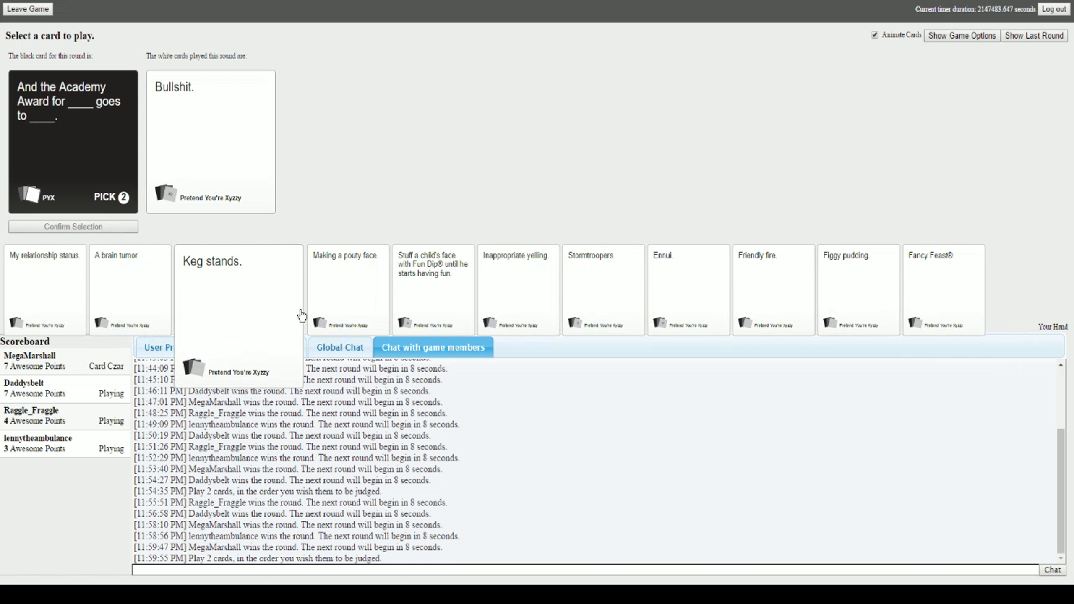
mouse_move(562, 305)
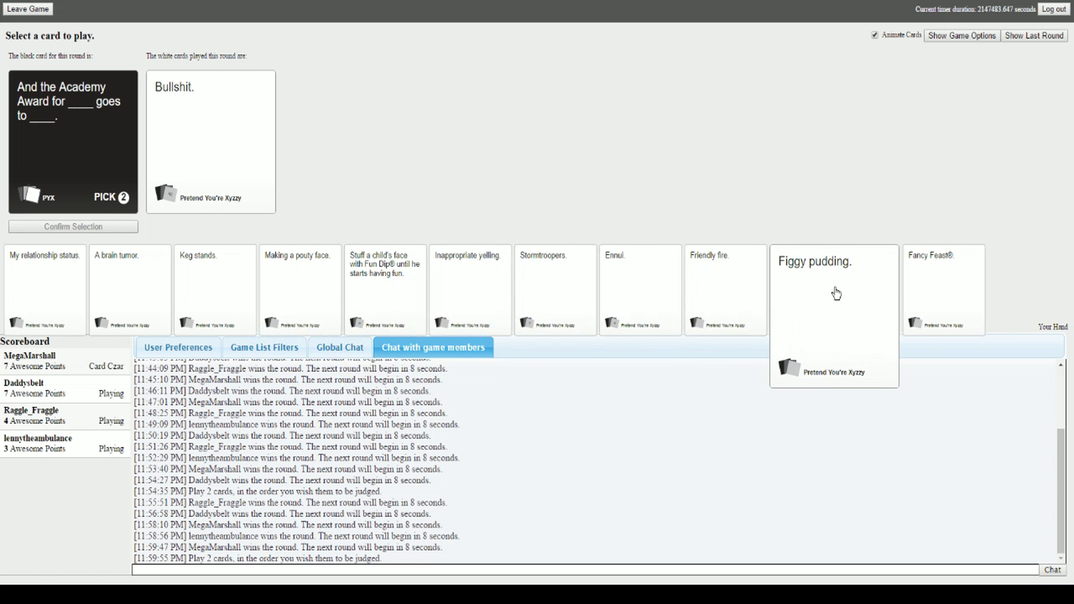
mouse_move(176, 284)
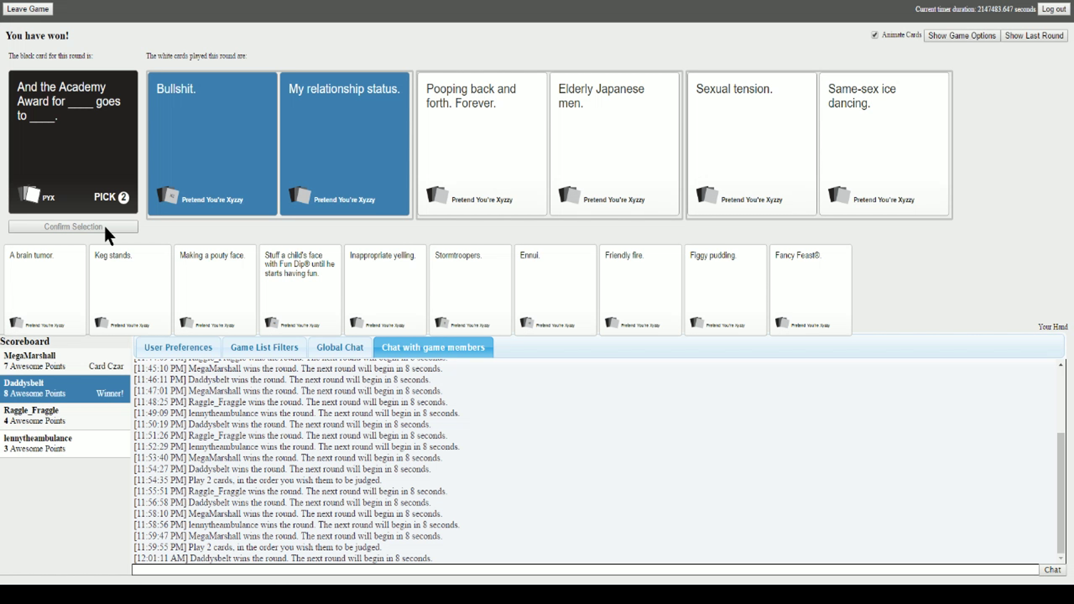
click(962, 36)
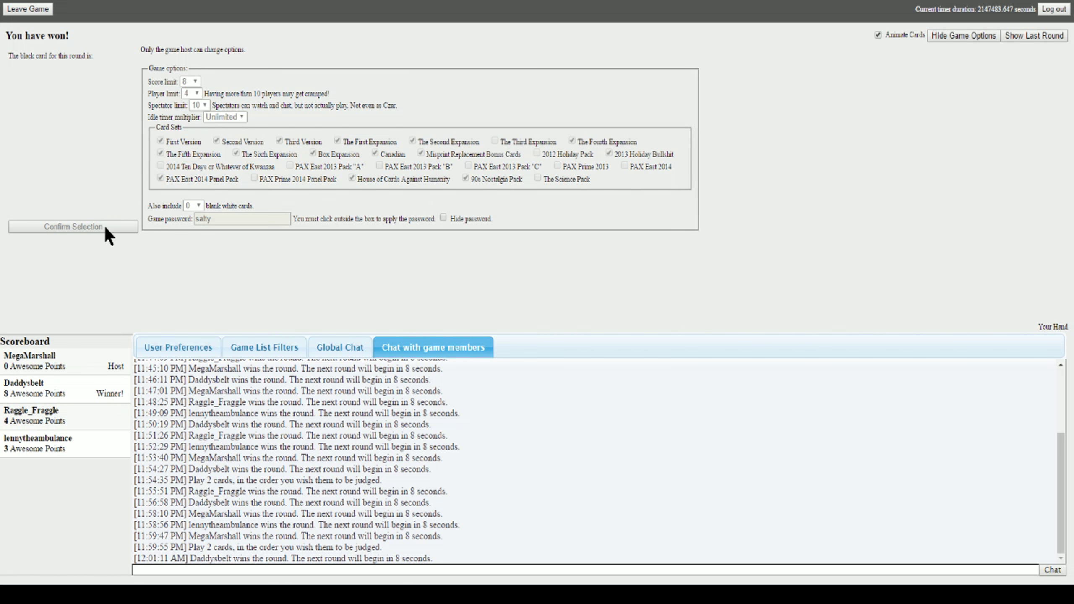
mouse_move(140, 185)
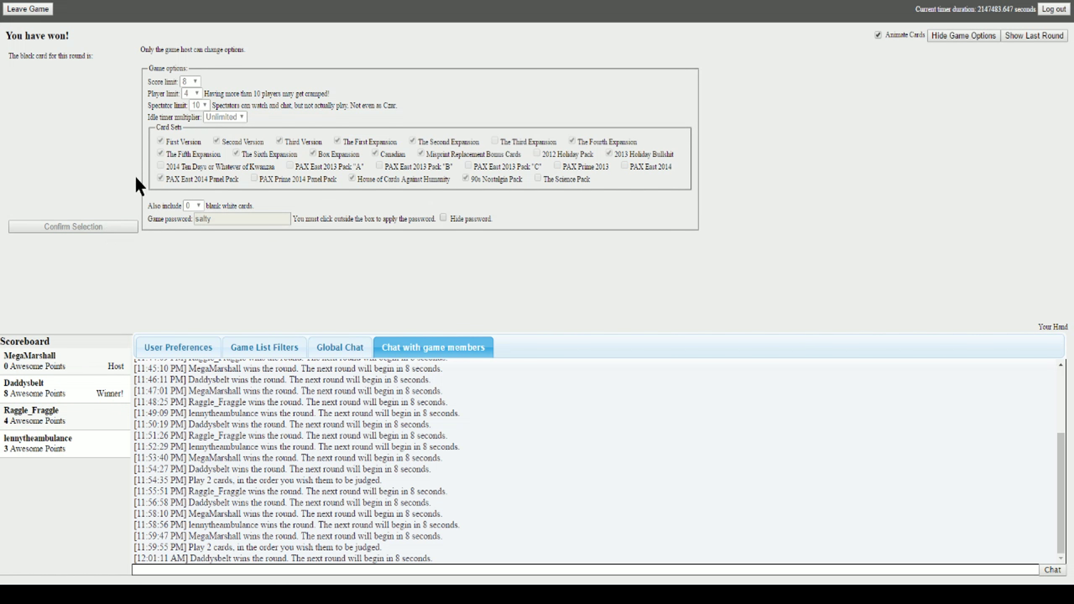
mouse_move(139, 186)
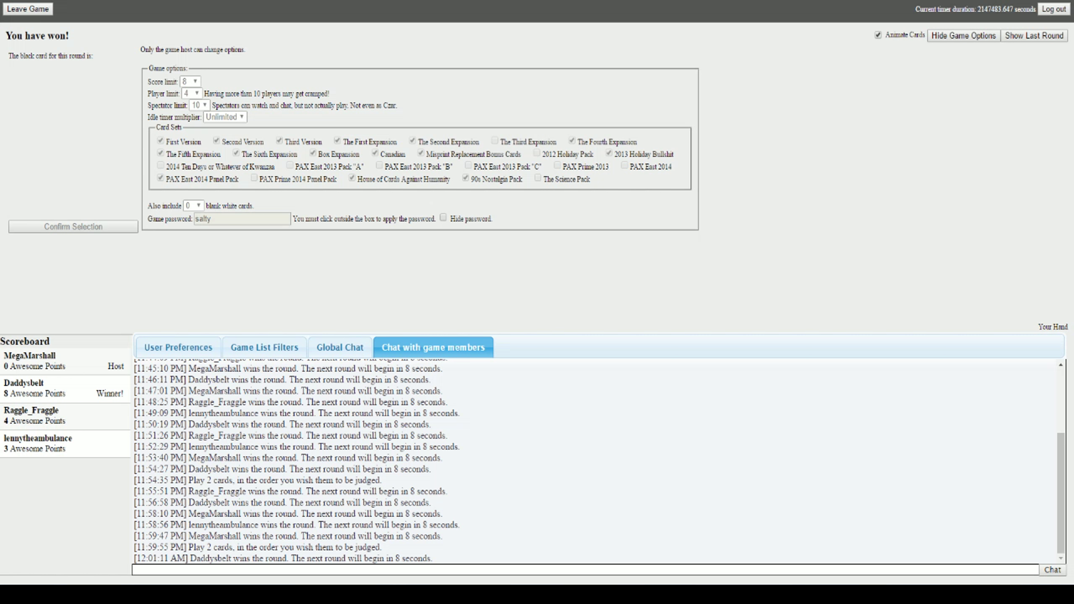
- Show the finished game's options: score limit 8, player limit 4, card sets
click(193, 81)
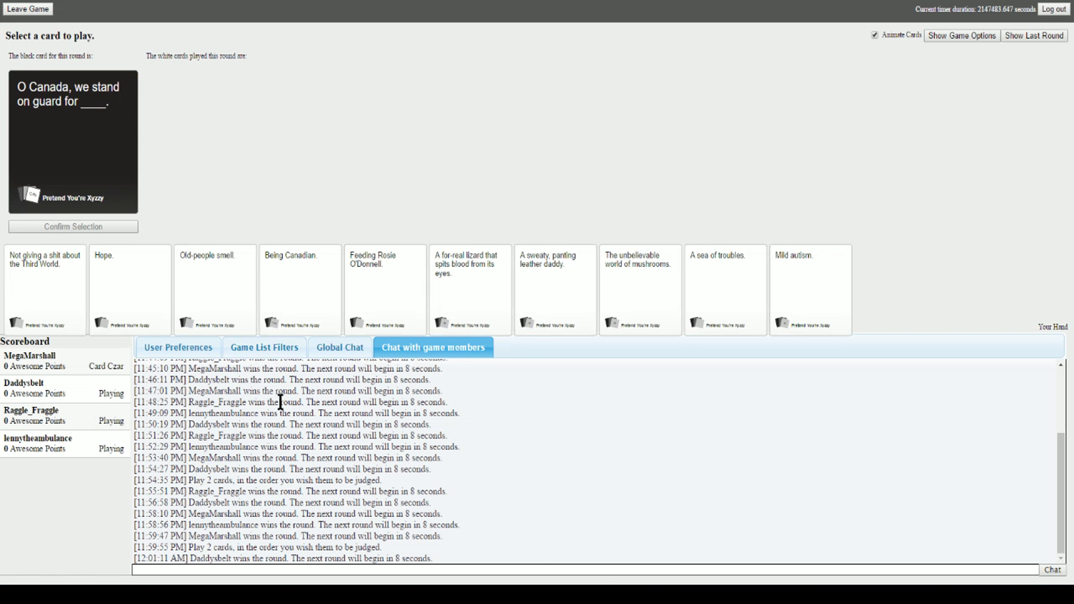
- Play "Not giving a shit about the Third World." for the O Canada card
click(43, 288)
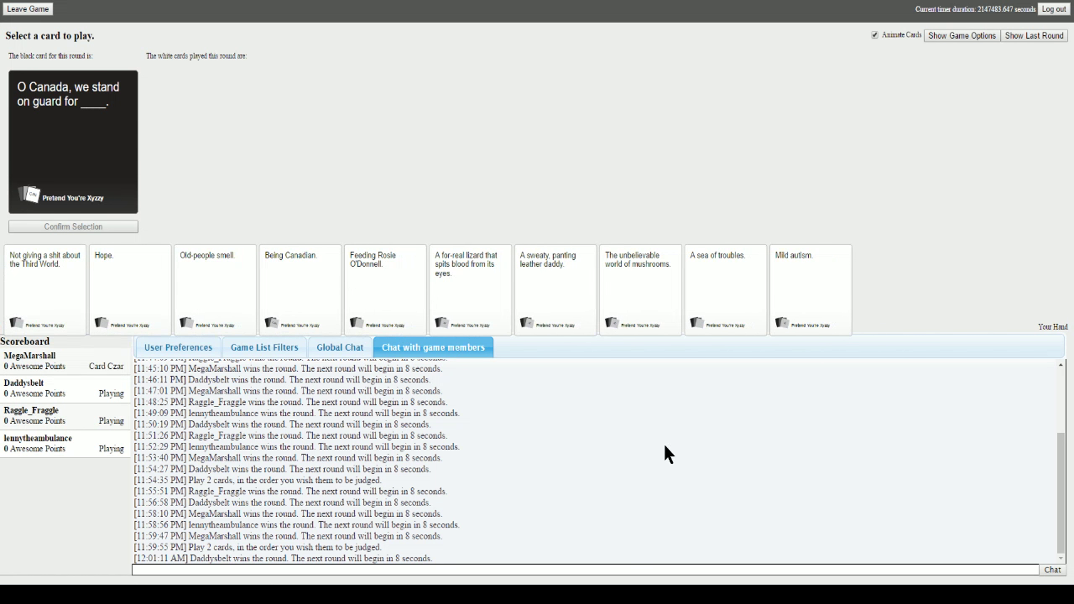
click(44, 289)
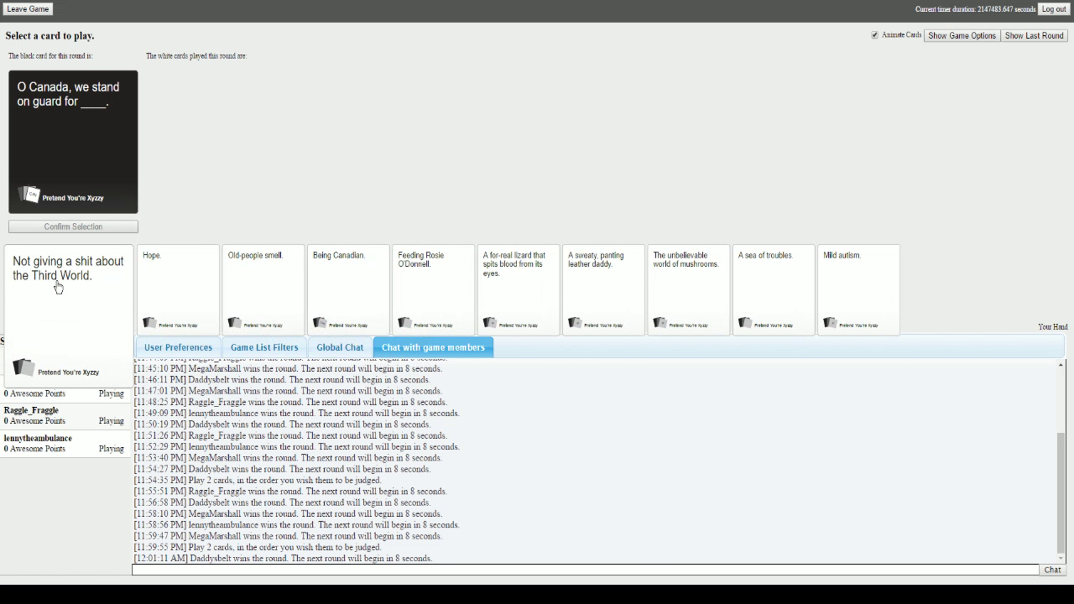
mouse_move(95, 269)
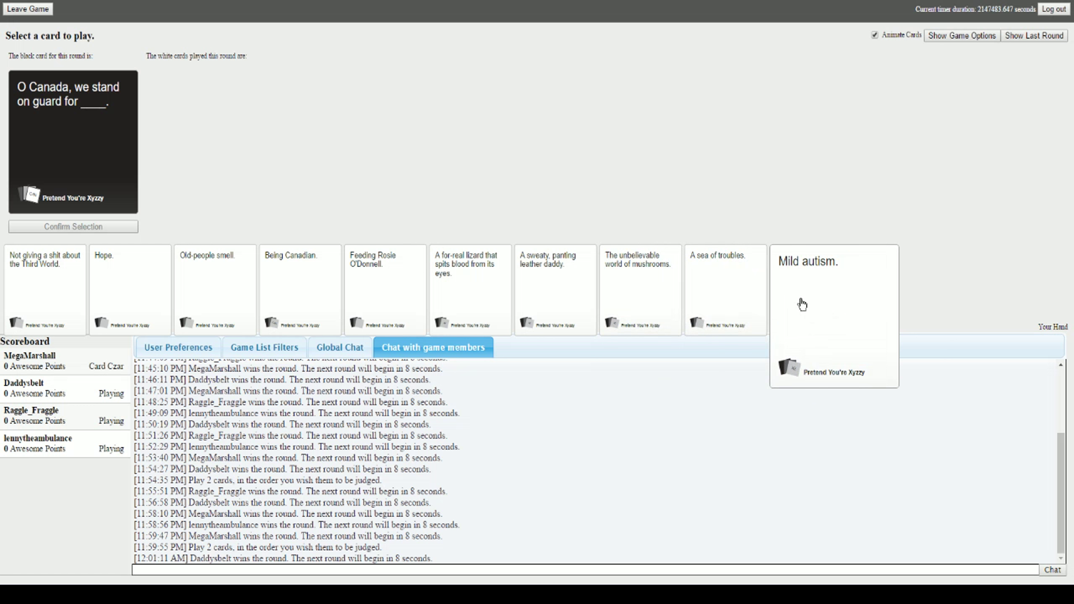
click(469, 280)
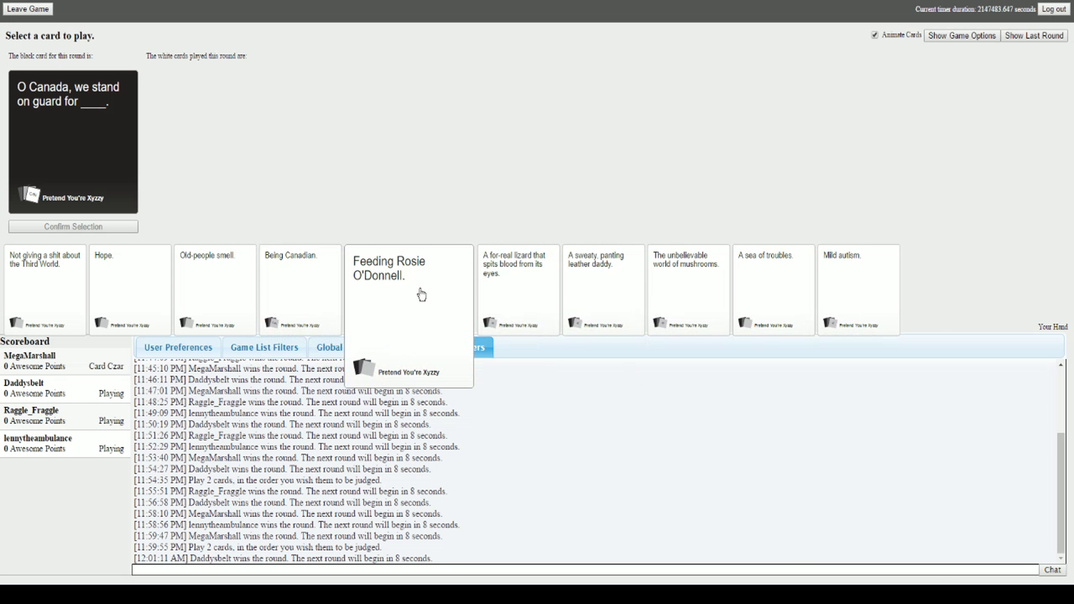
click(409, 290)
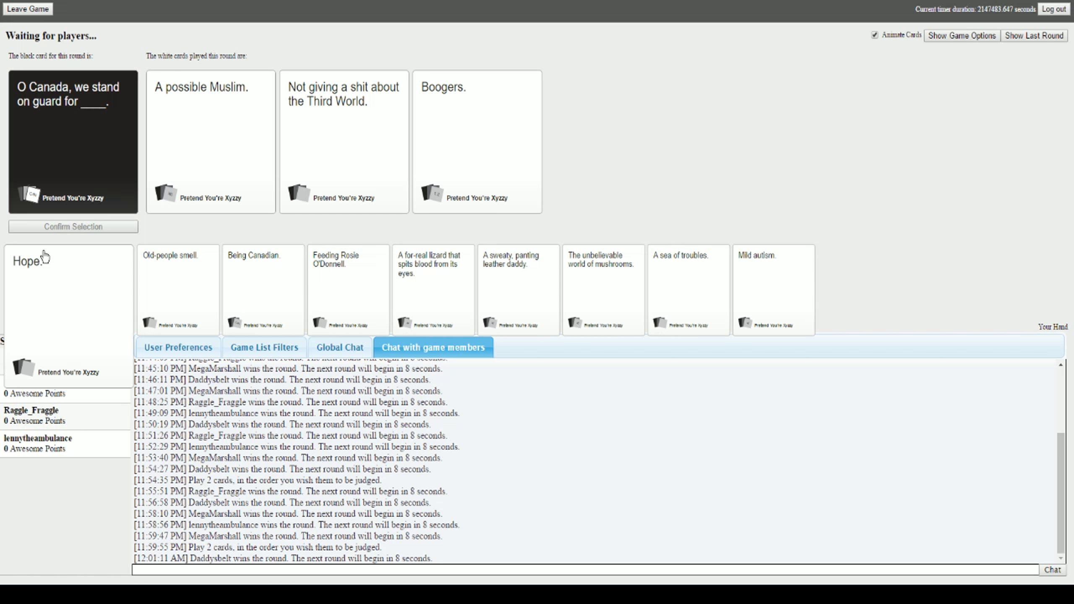
click(344, 142)
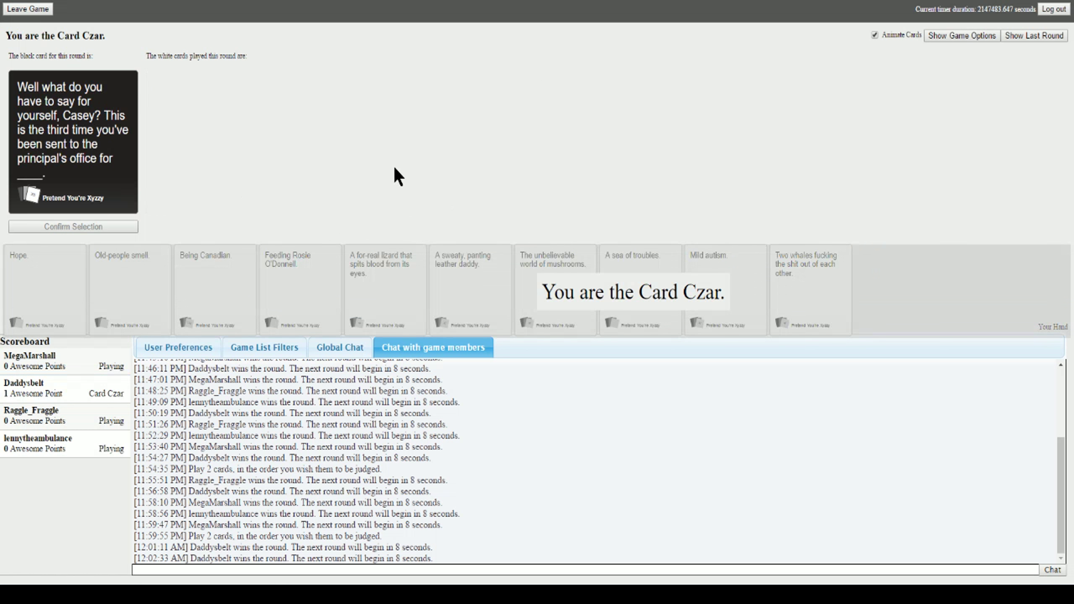
mouse_move(339, 175)
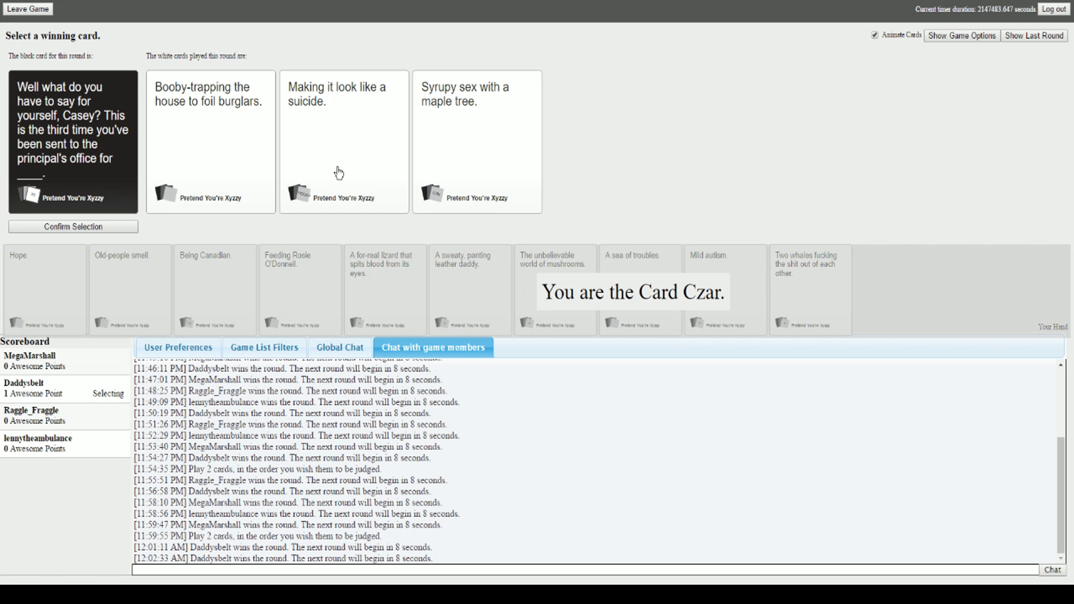
mouse_move(352, 10)
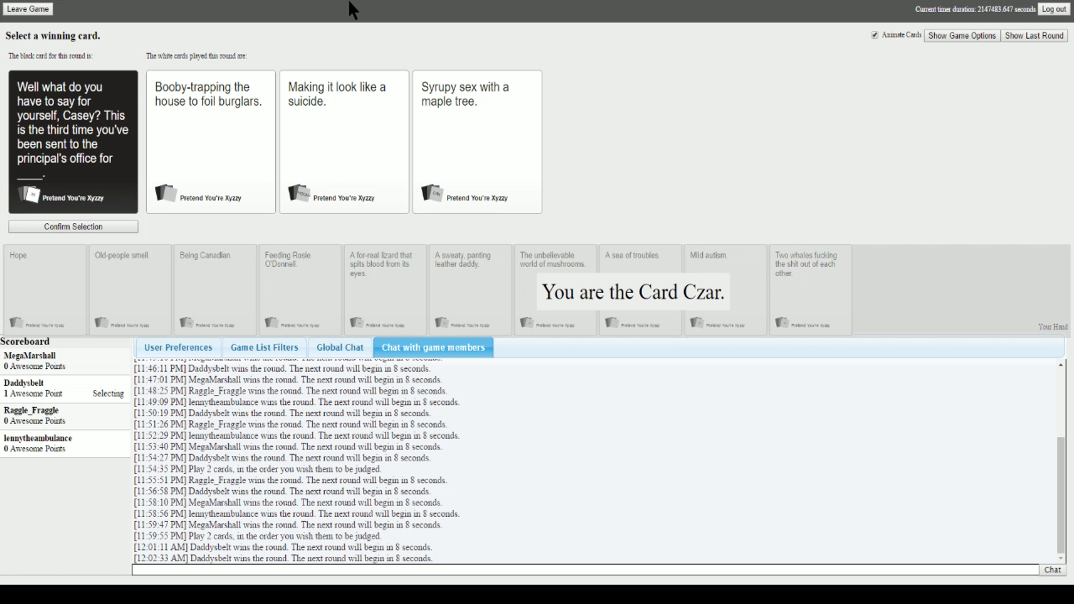
- As Card Czar, pick "Syrupy sex with a maple tree." as the round winner
click(478, 142)
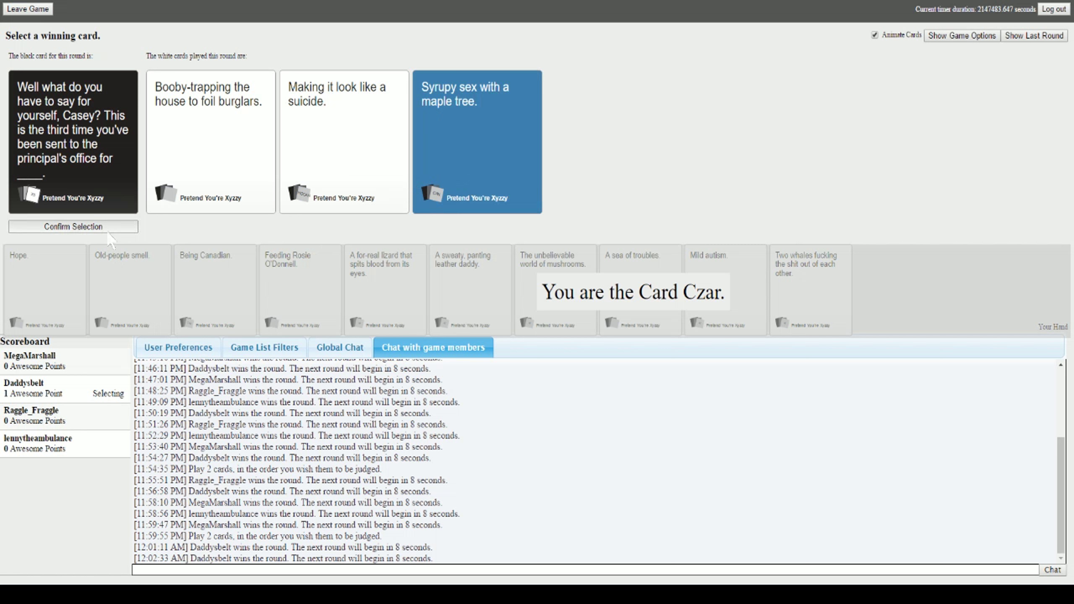
click(72, 226)
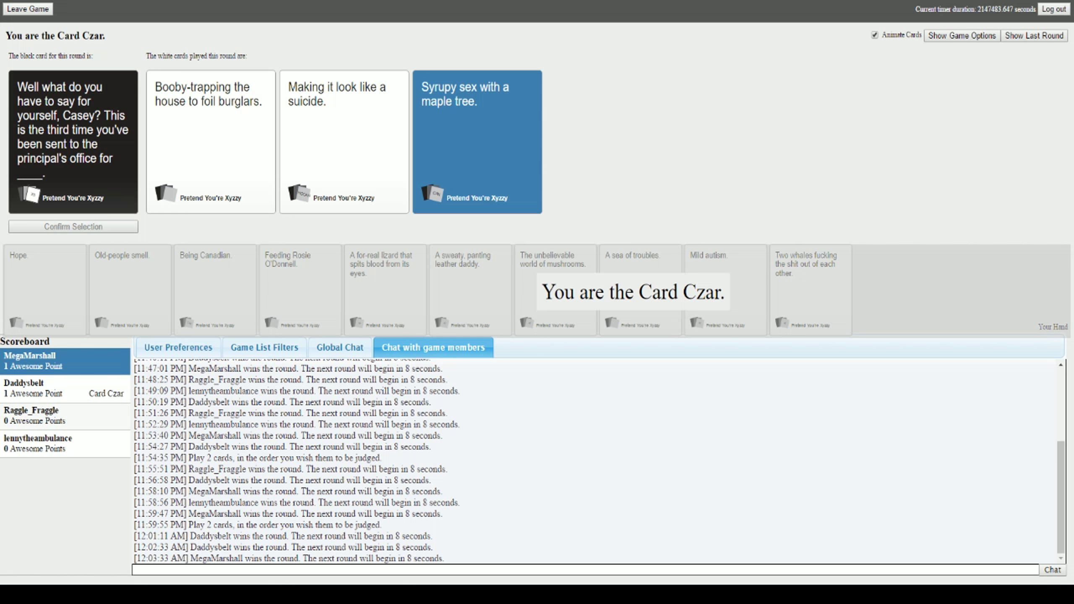
mouse_move(124, 323)
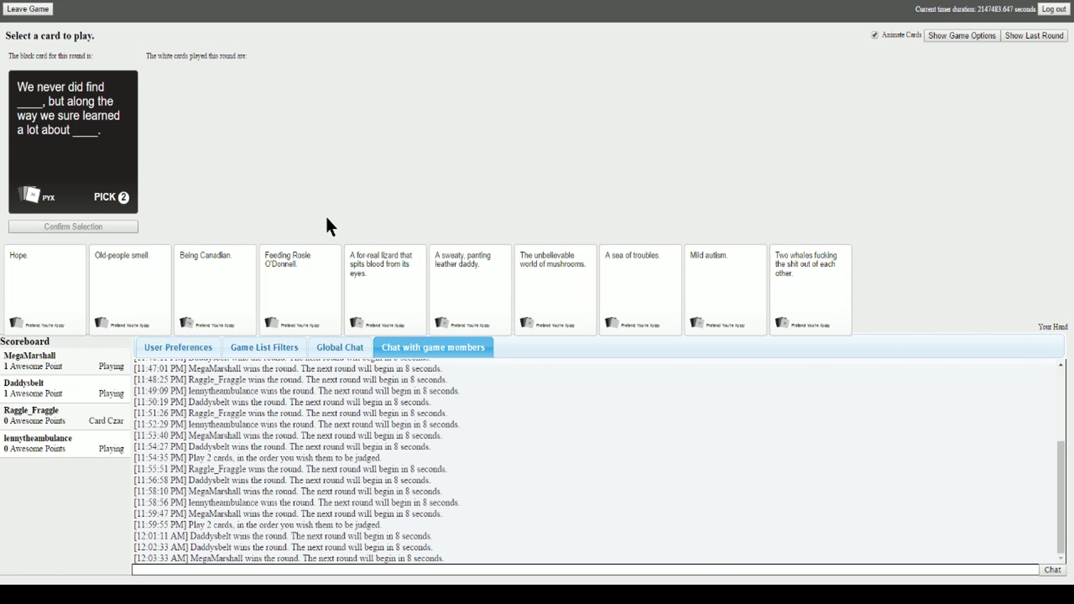
mouse_move(323, 209)
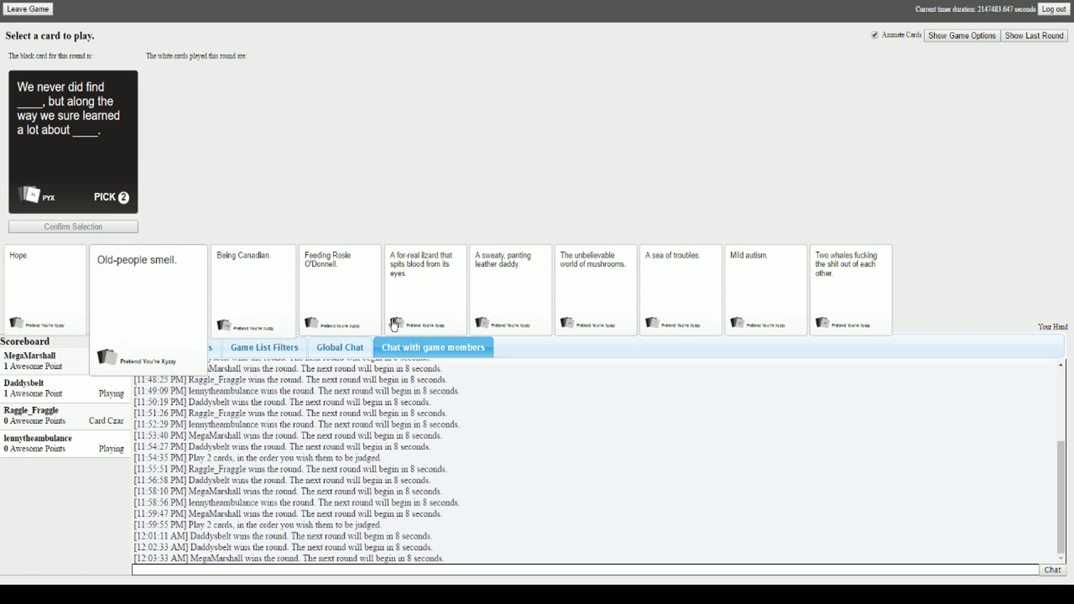
- Play "Hope" and "The unbelievable world of mushrooms." into the two blanks
click(45, 288)
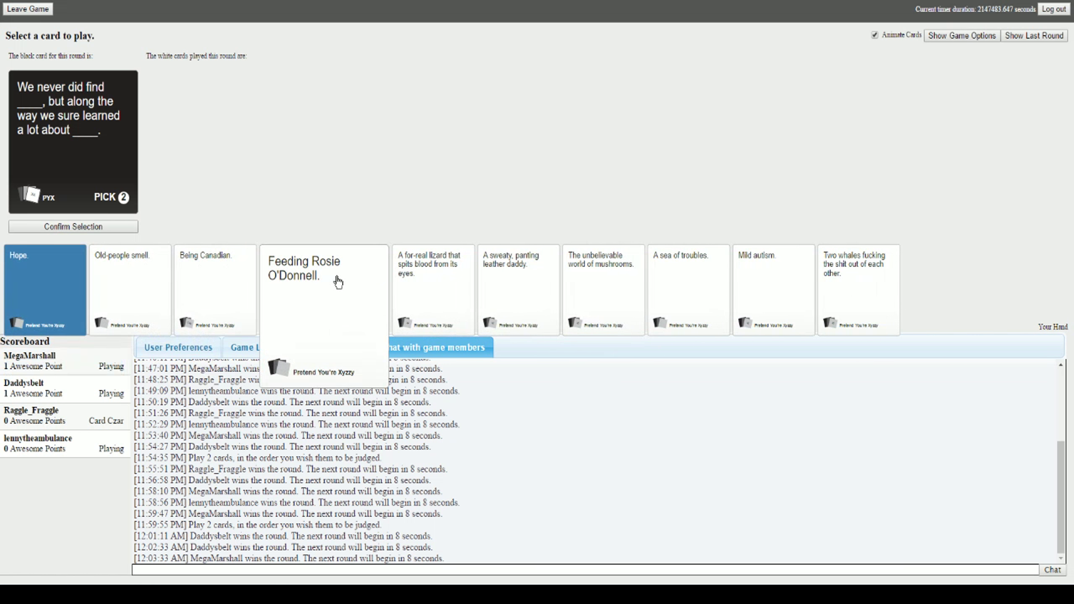
click(44, 289)
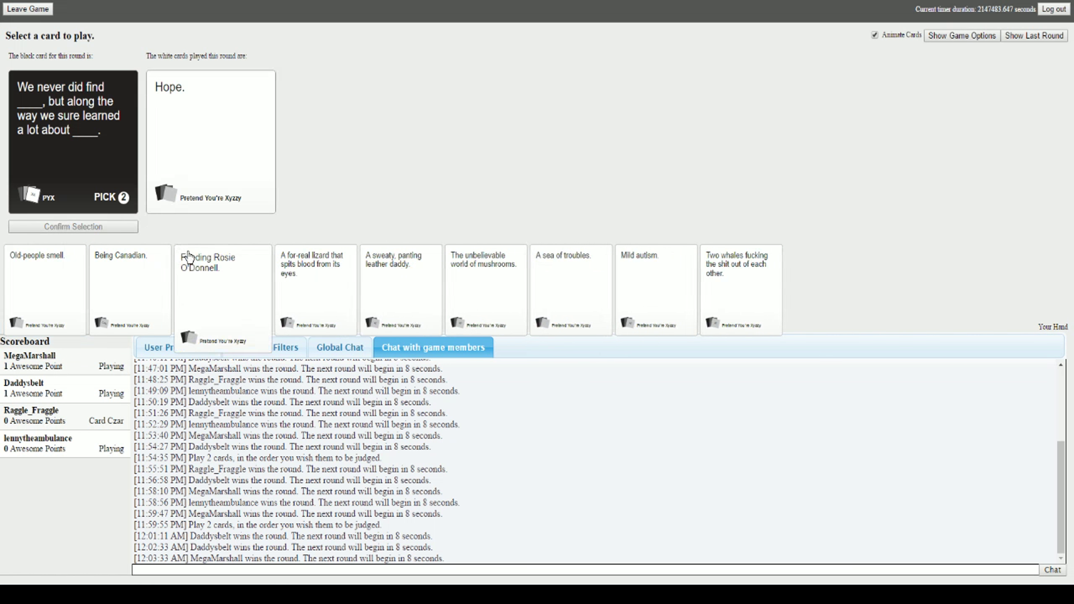
click(654, 287)
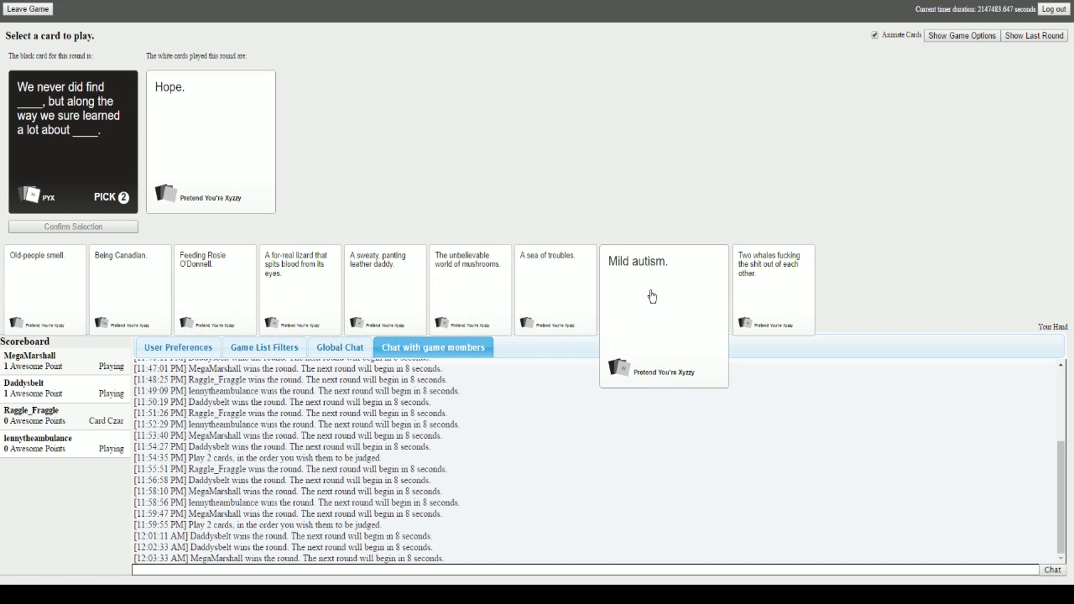
click(663, 288)
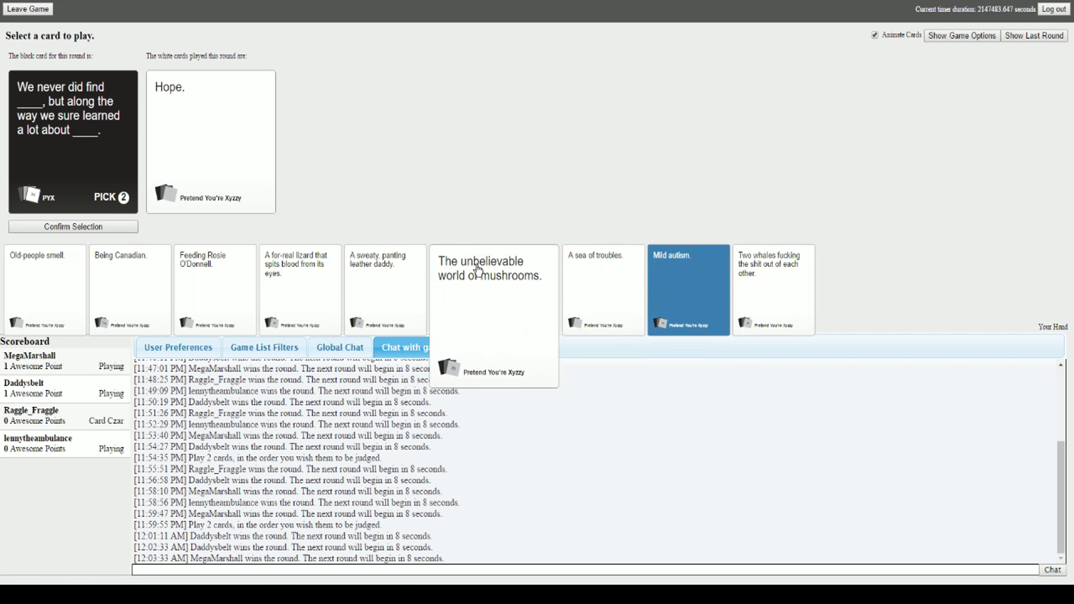
click(493, 289)
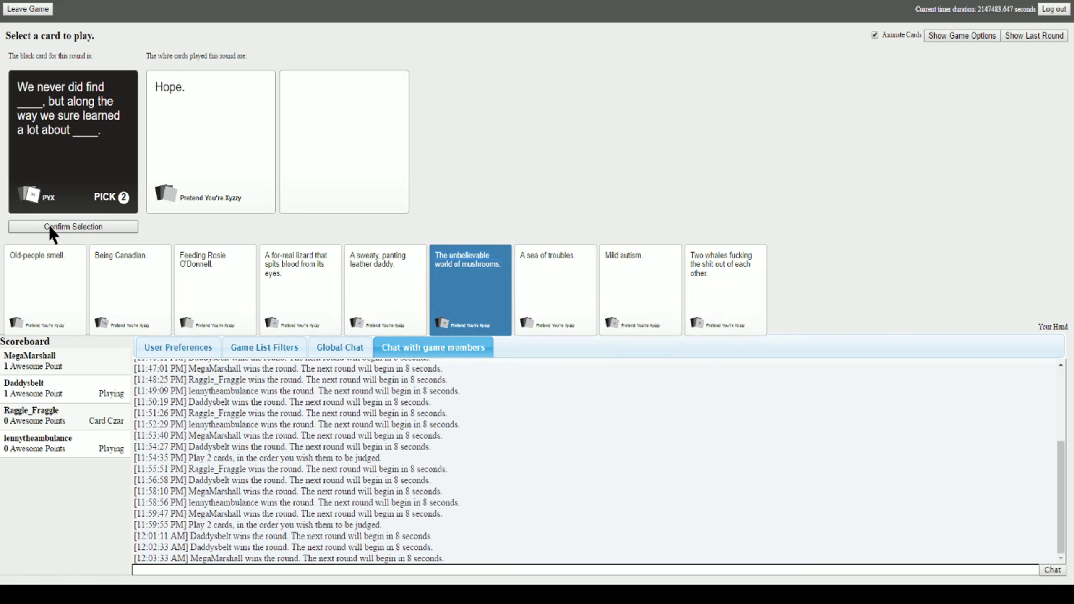
click(73, 226)
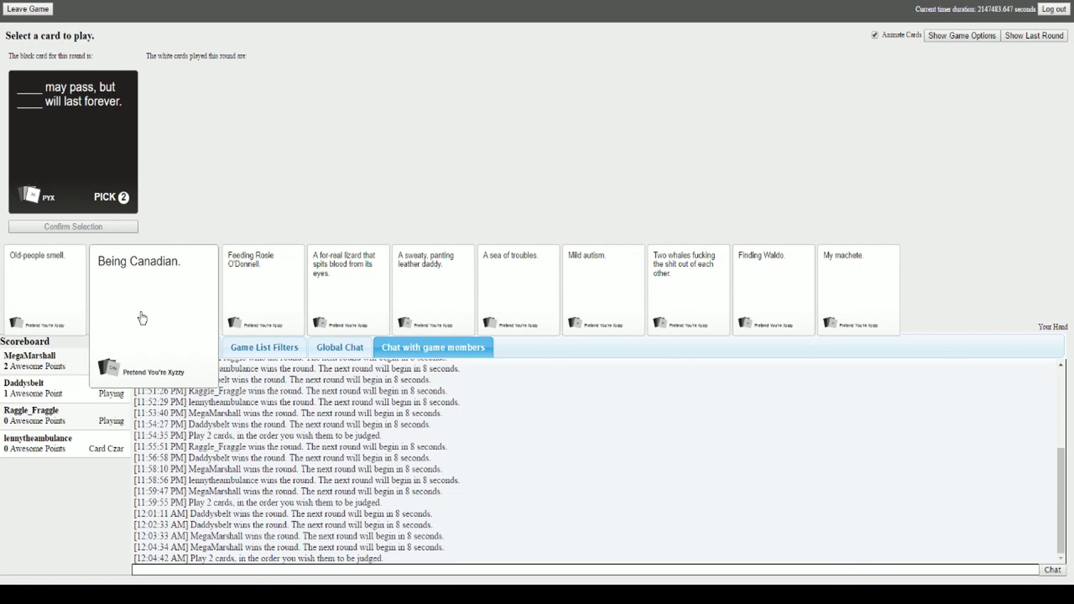
mouse_move(173, 351)
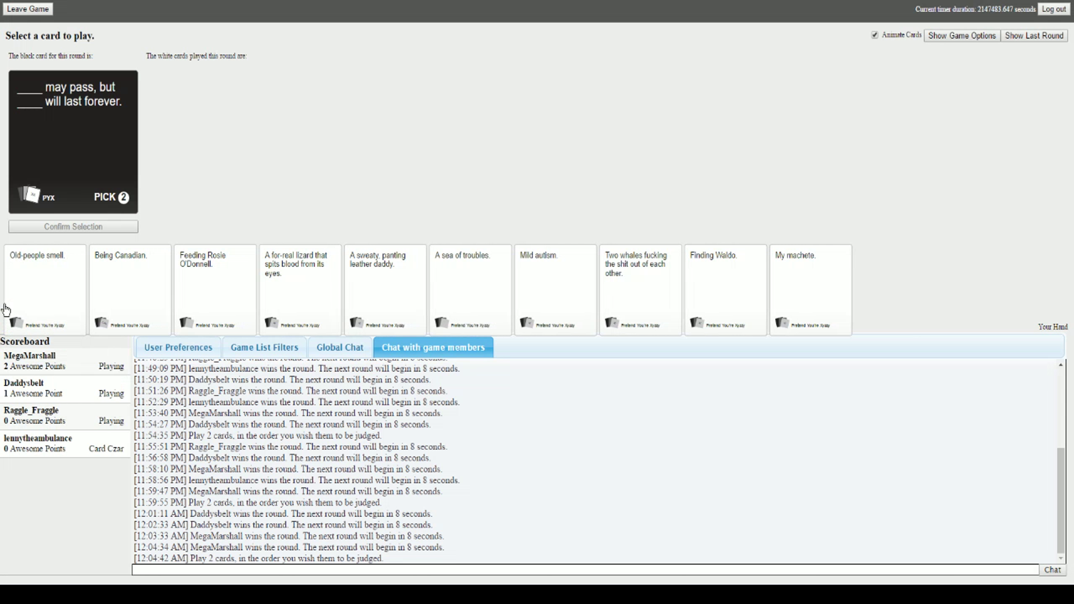
- Play "My machete." and "Feeding Rosie O'Donnell." for the will-last-forever card
click(43, 288)
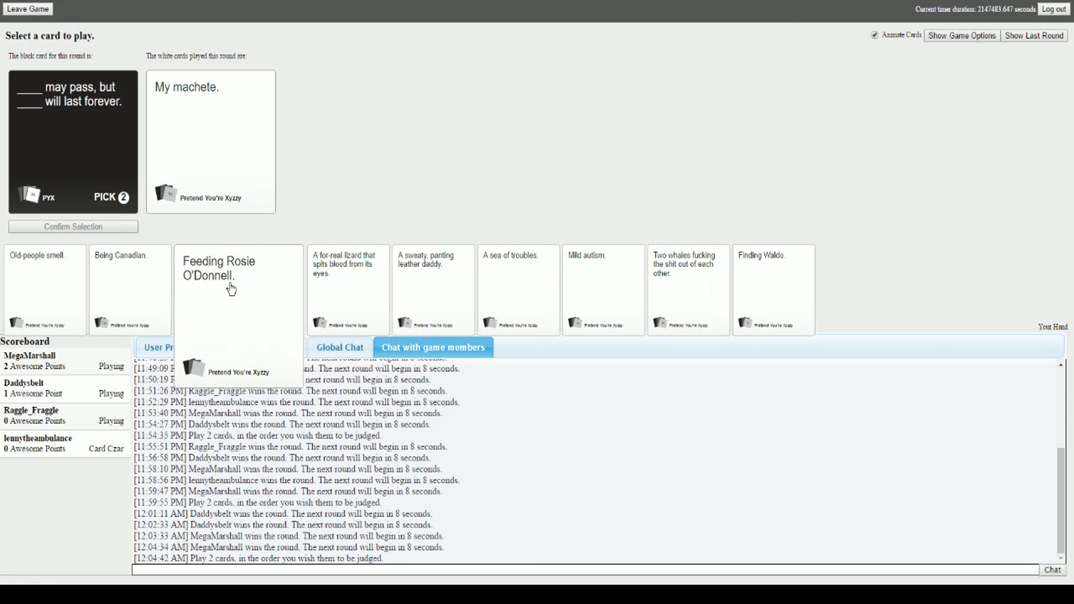
click(238, 287)
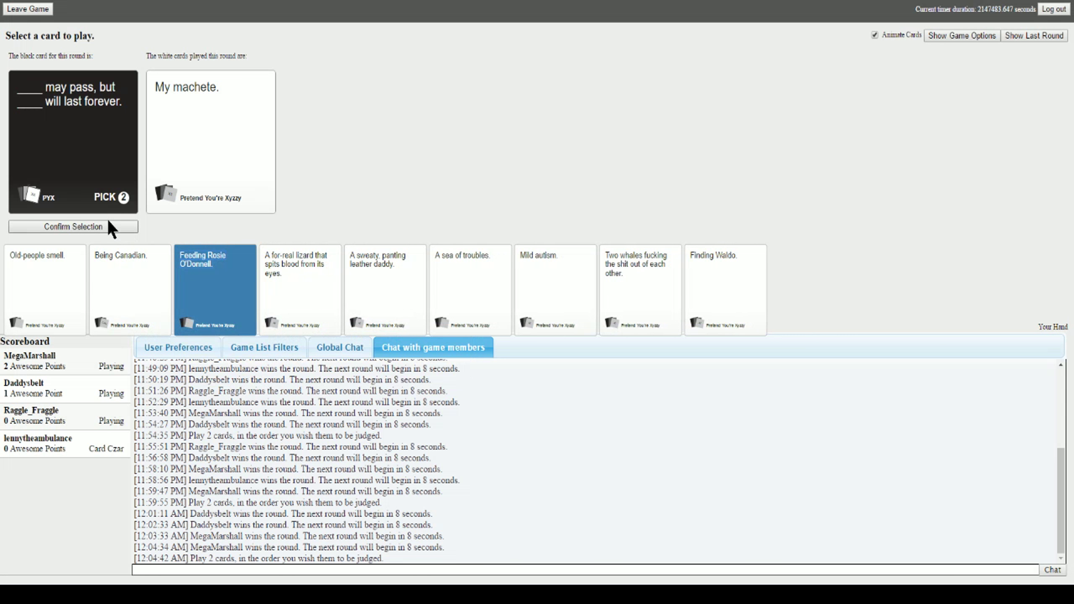
click(72, 227)
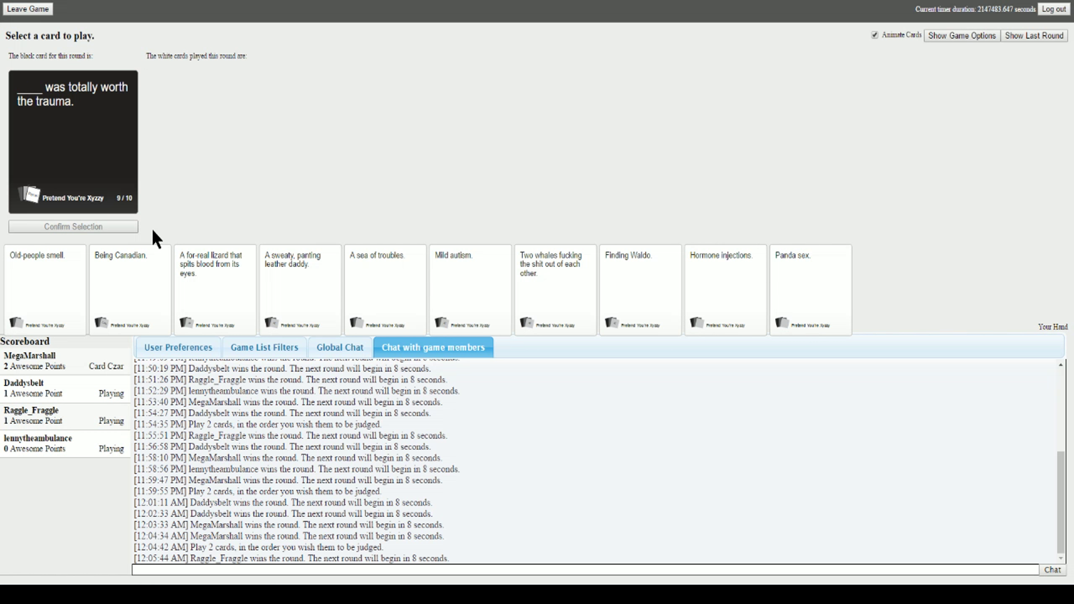
- Submit the "Two whales…" card as the answer to the trauma prompt
click(555, 287)
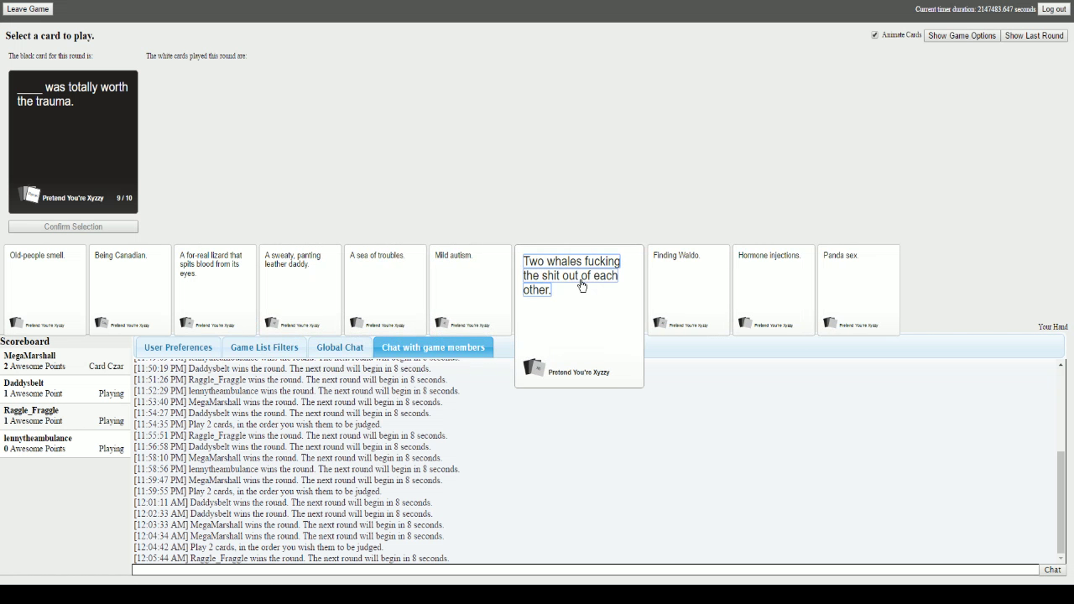
click(556, 288)
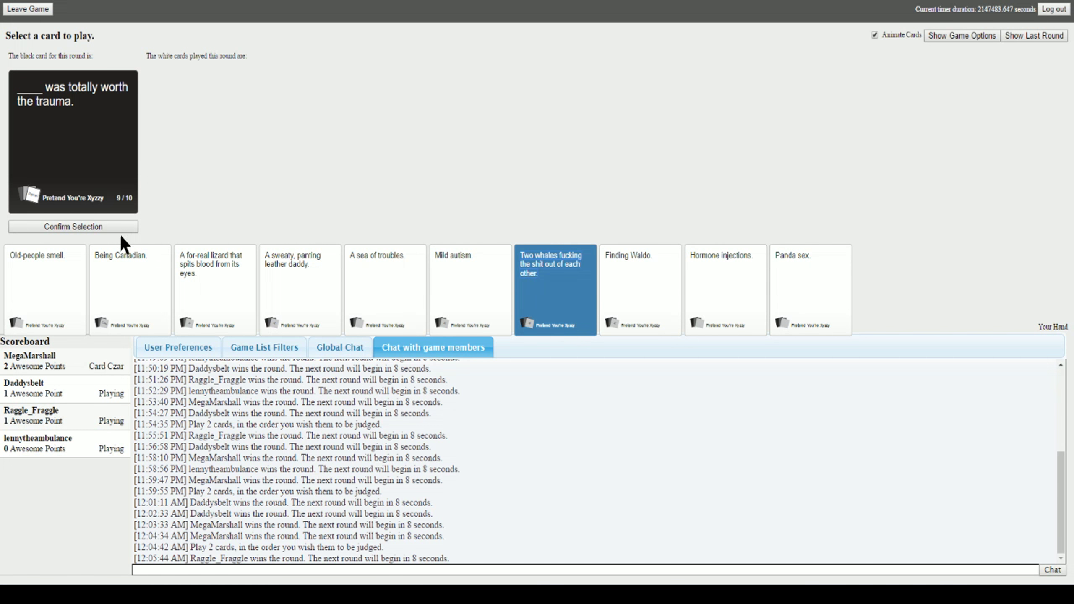
click(73, 226)
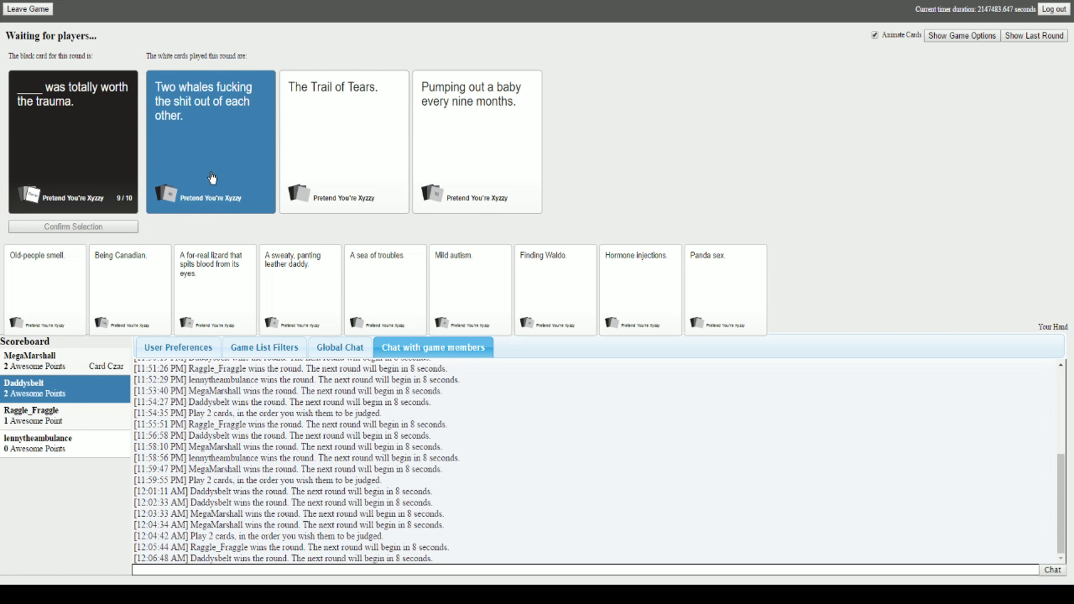
mouse_move(223, 215)
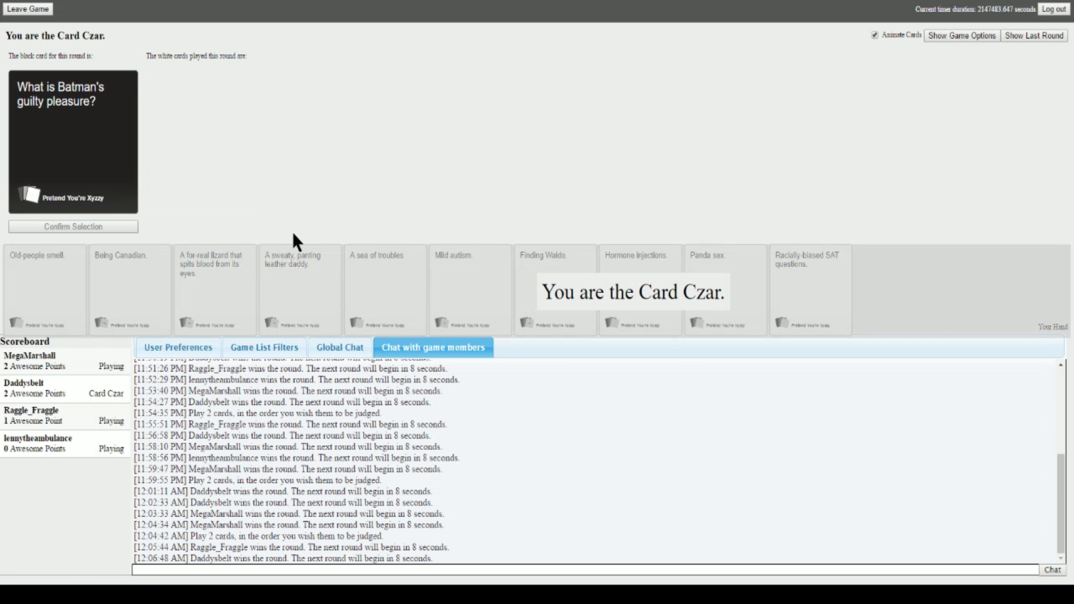
mouse_move(247, 303)
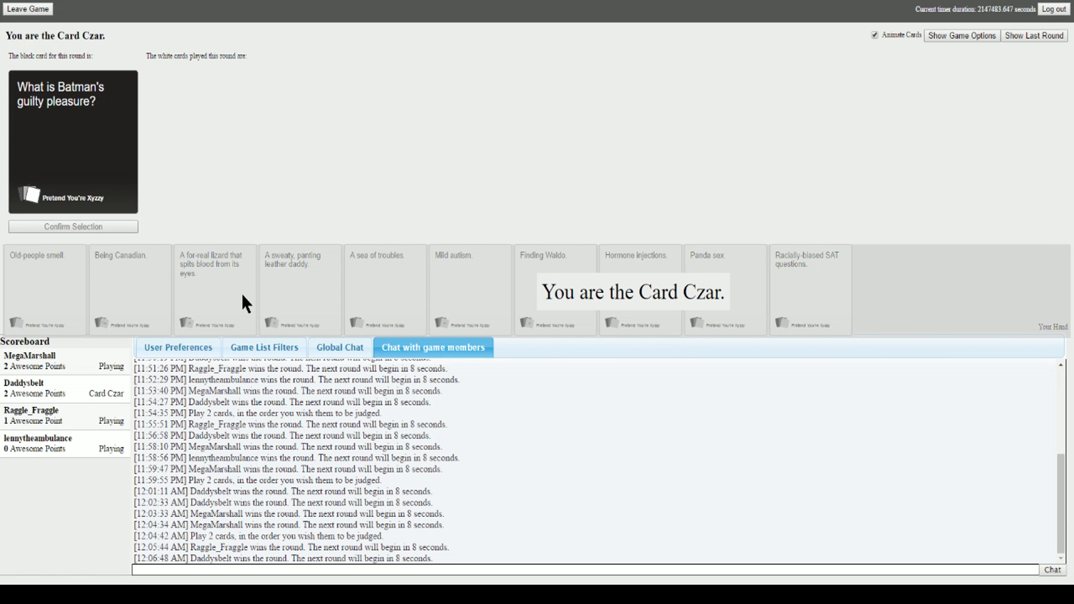
mouse_move(215, 293)
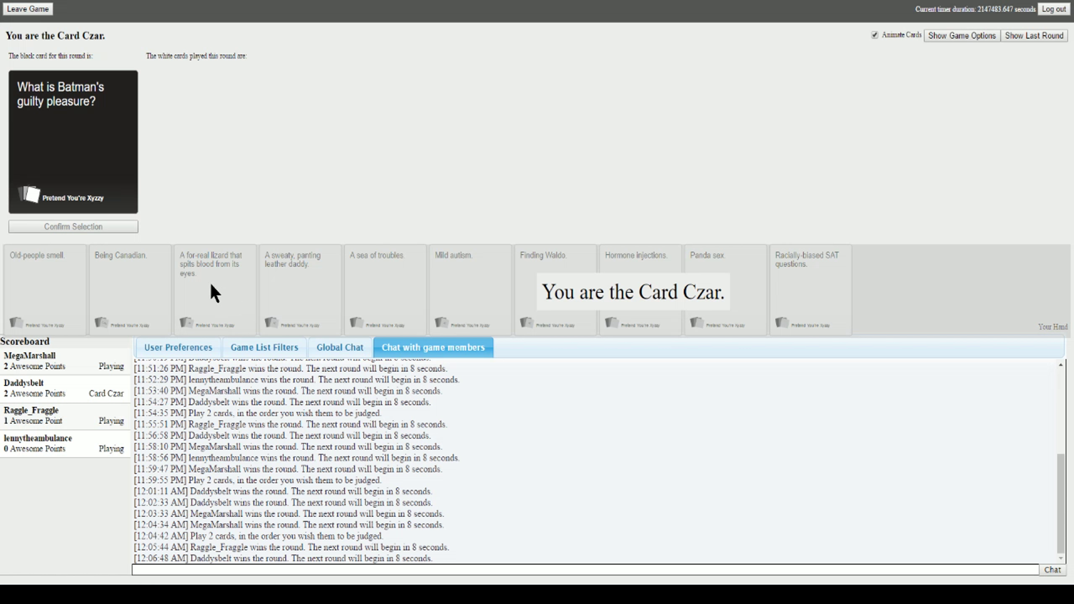
mouse_move(228, 279)
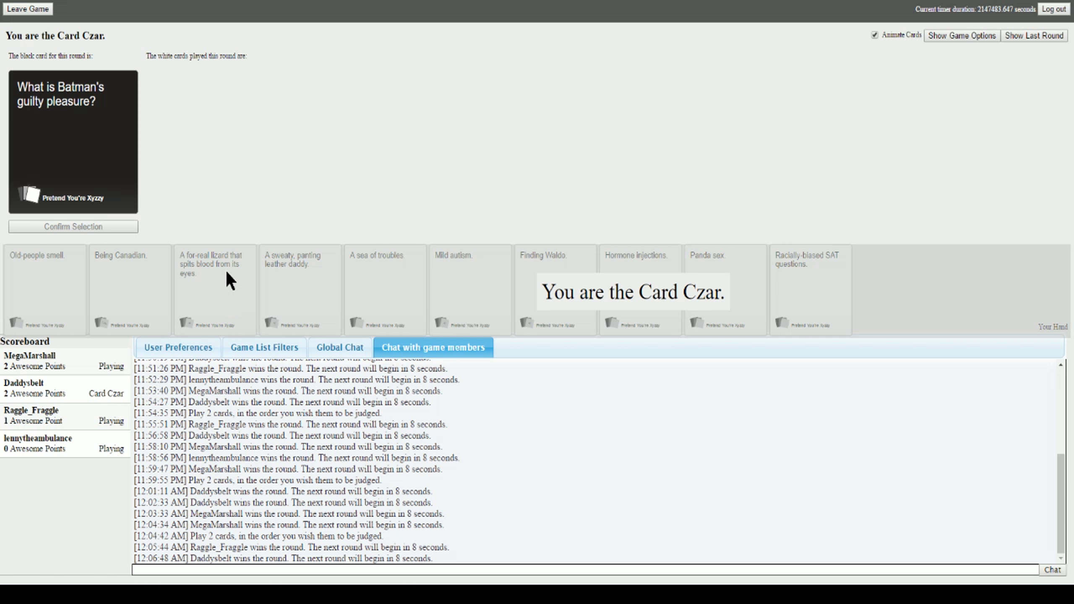
mouse_move(298, 246)
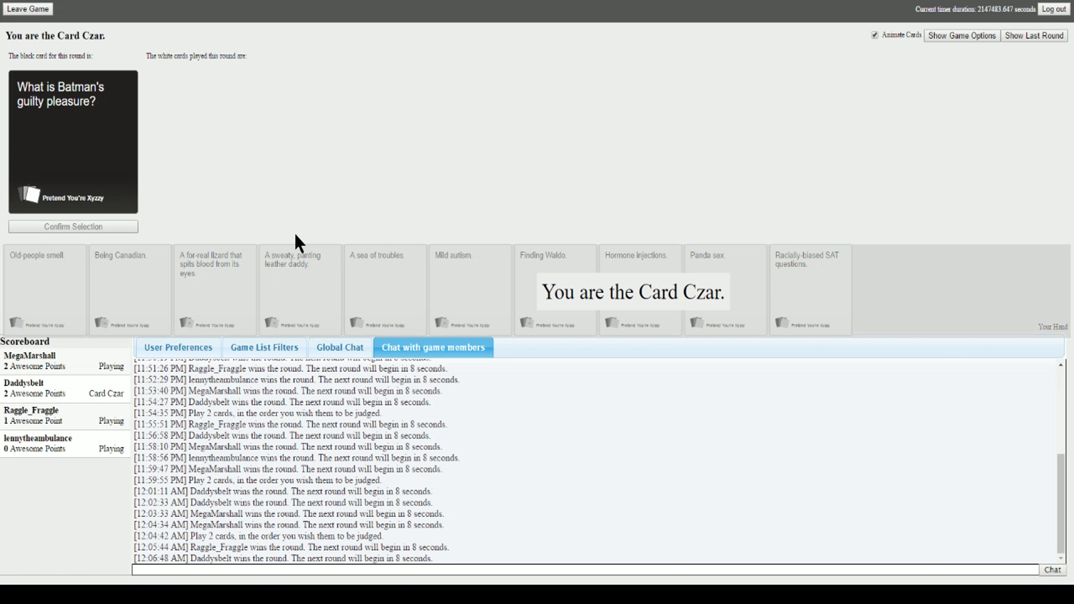
mouse_move(267, 262)
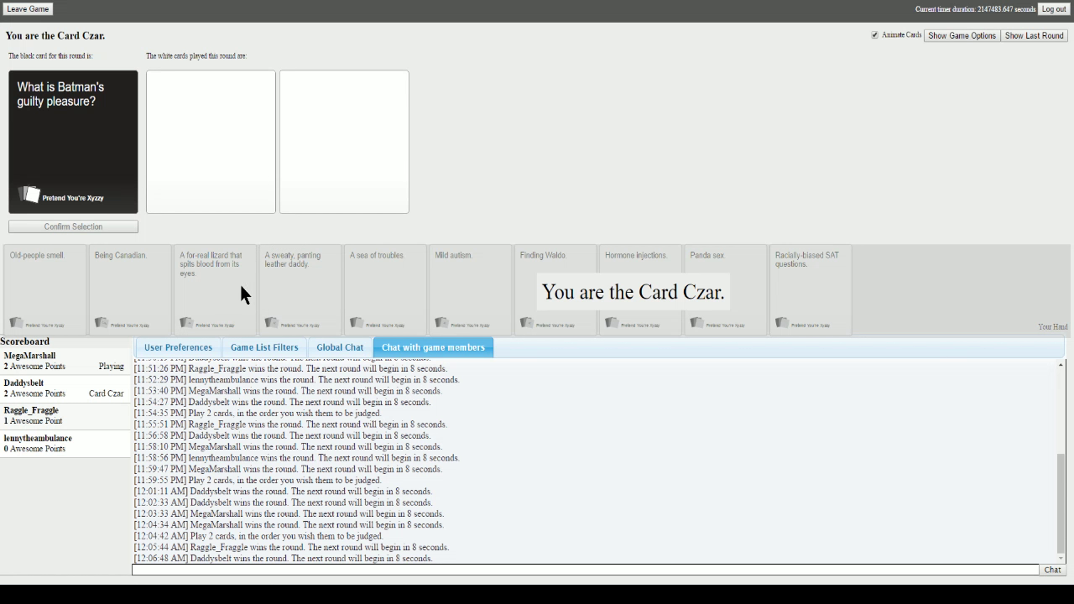
mouse_move(268, 325)
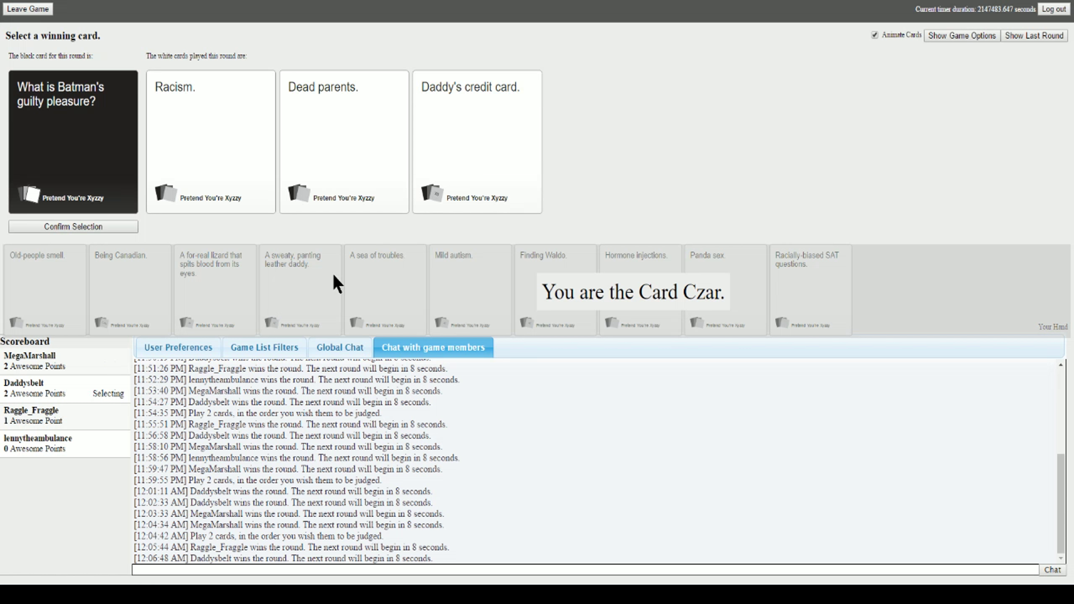
mouse_move(387, 245)
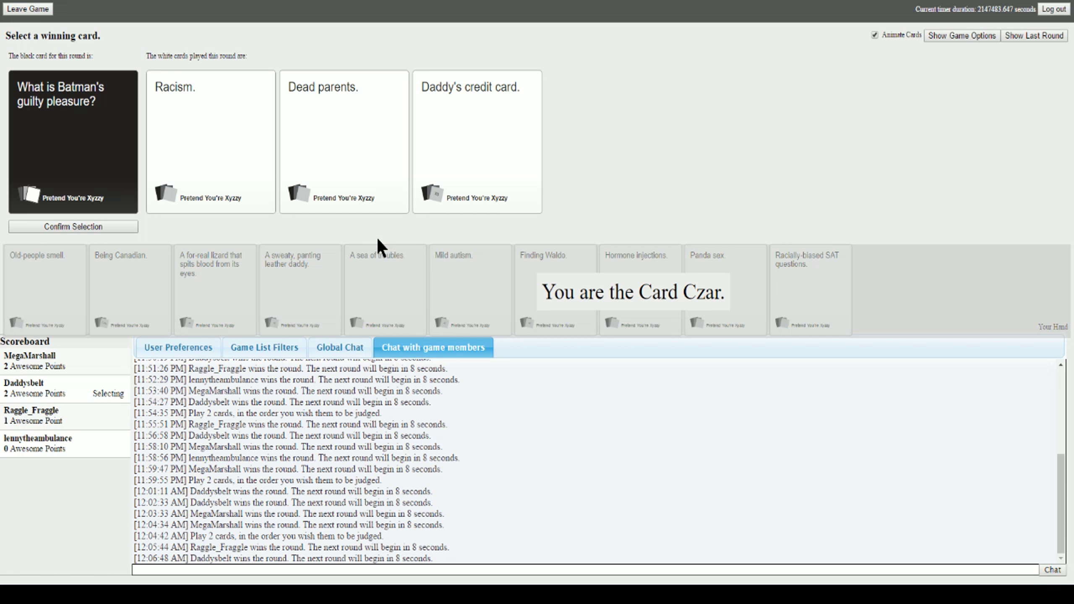
mouse_move(407, 214)
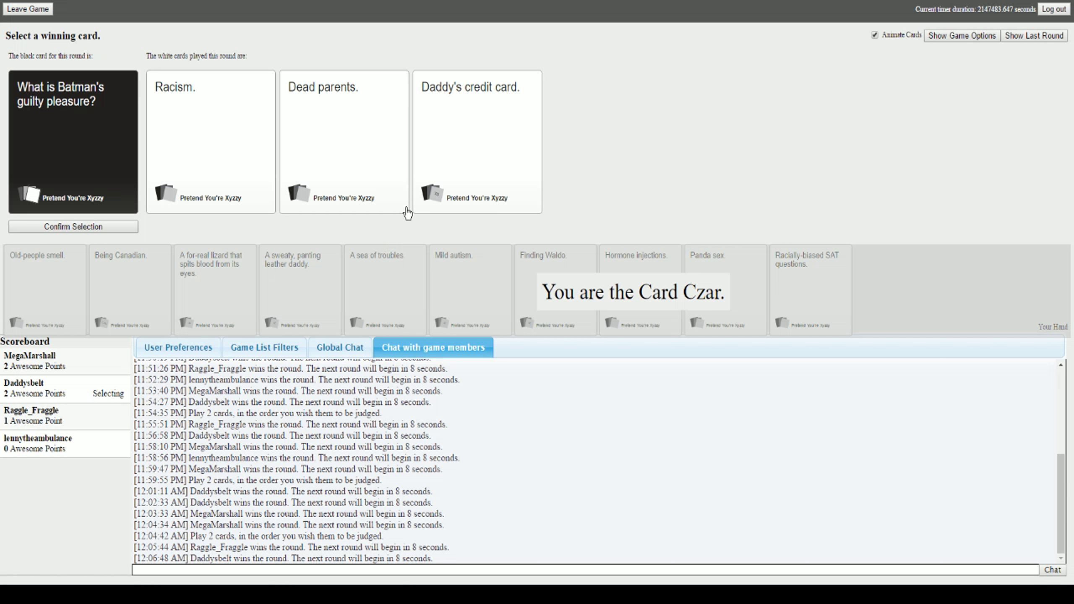
mouse_move(426, 202)
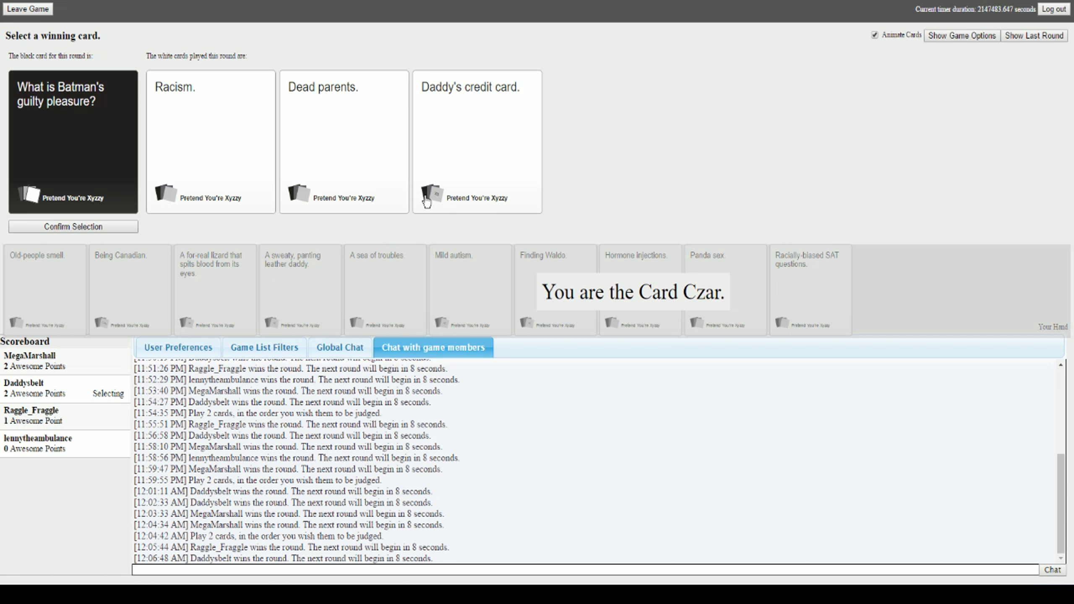
mouse_move(178, 122)
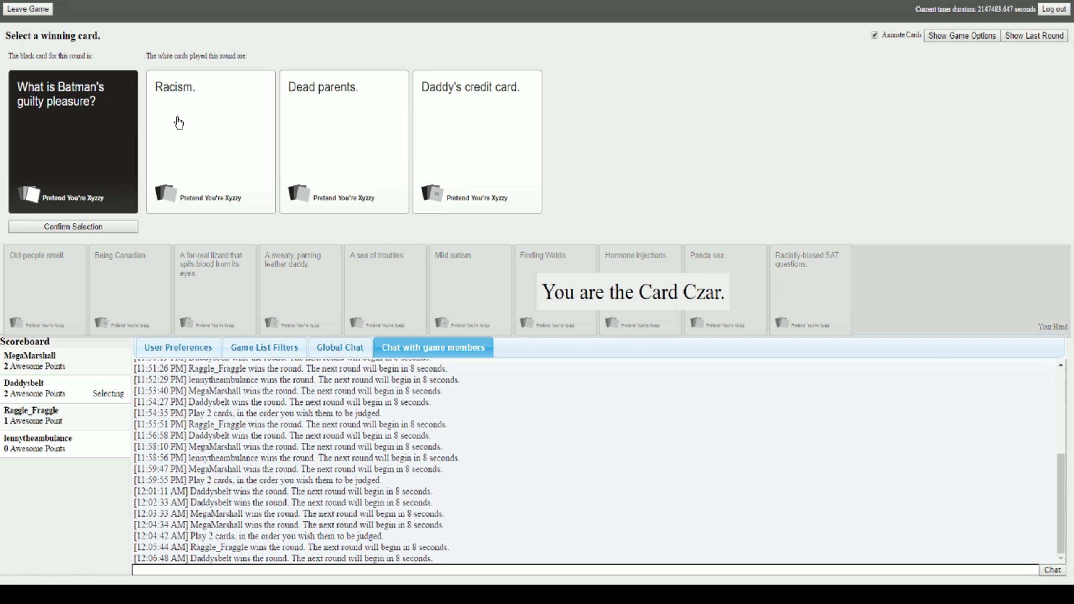
- As Card Czar, choose "Daddy's credit card." as the Batman round winner
click(477, 140)
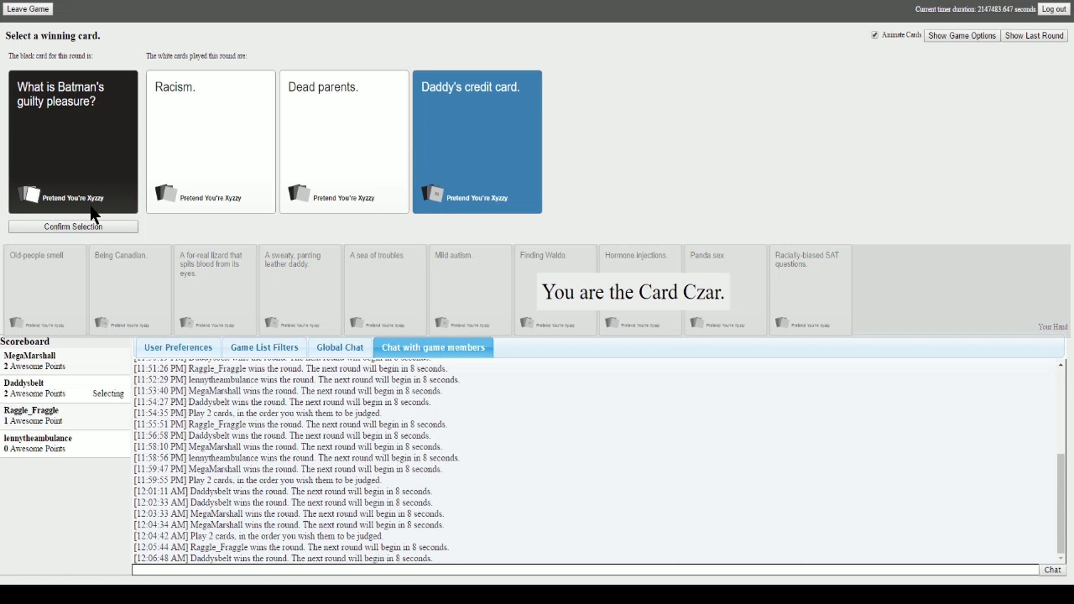
click(72, 227)
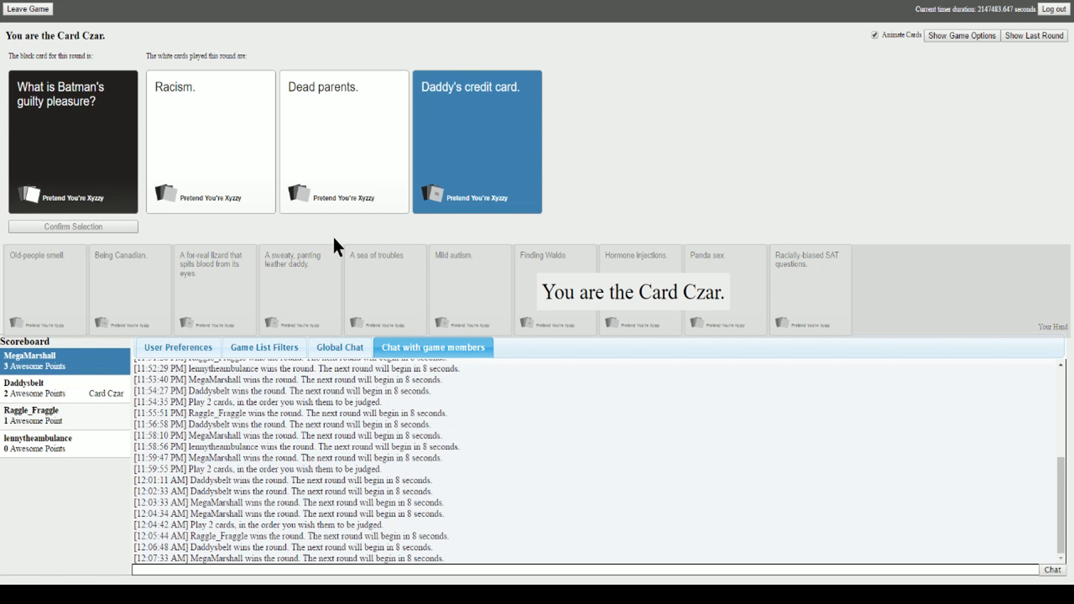
mouse_move(297, 177)
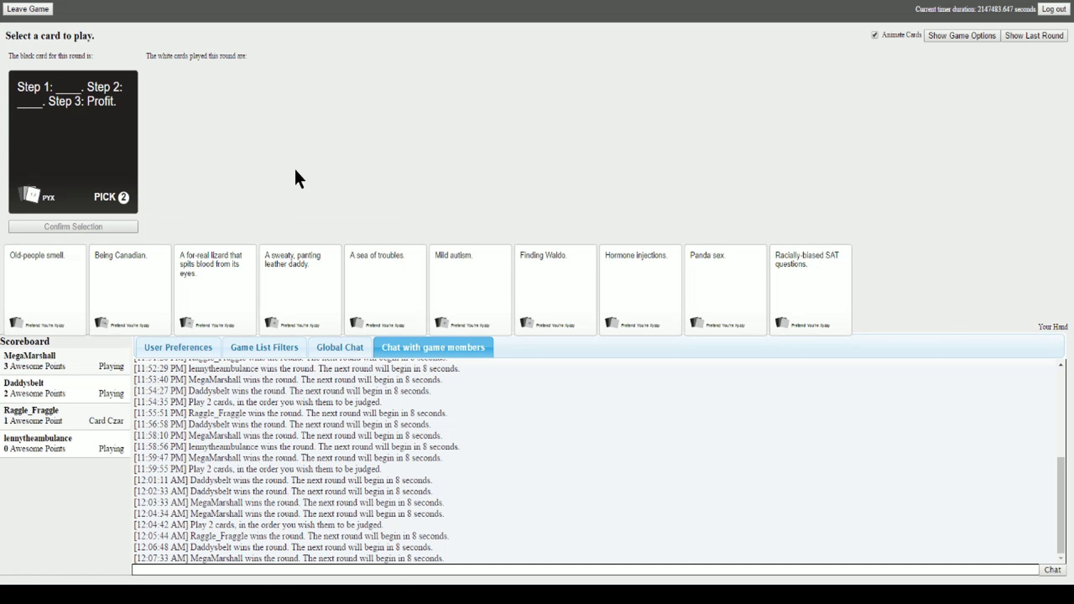
mouse_move(308, 238)
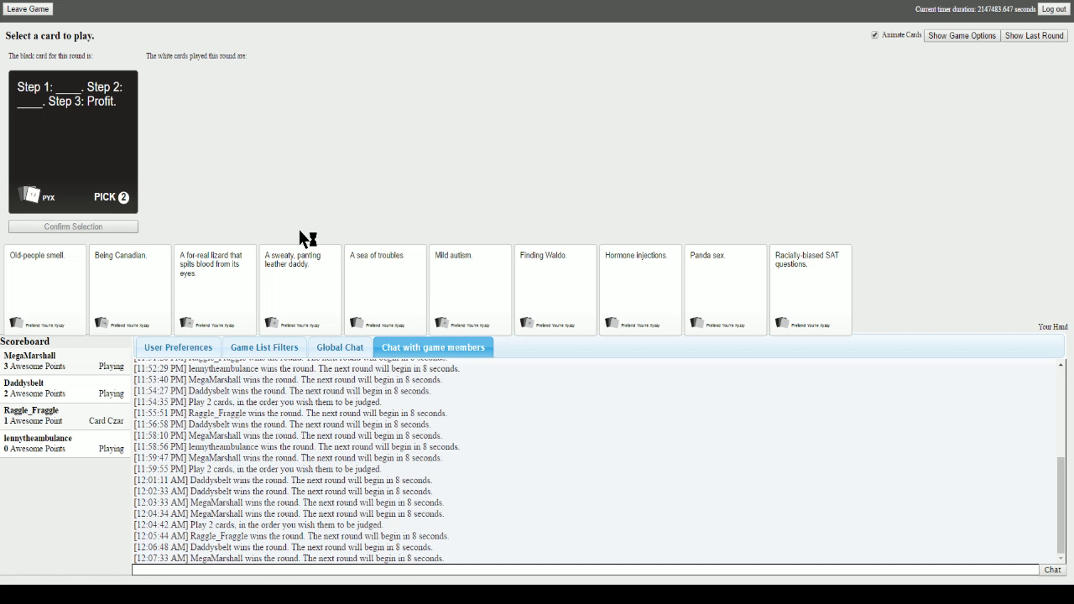
mouse_move(667, 353)
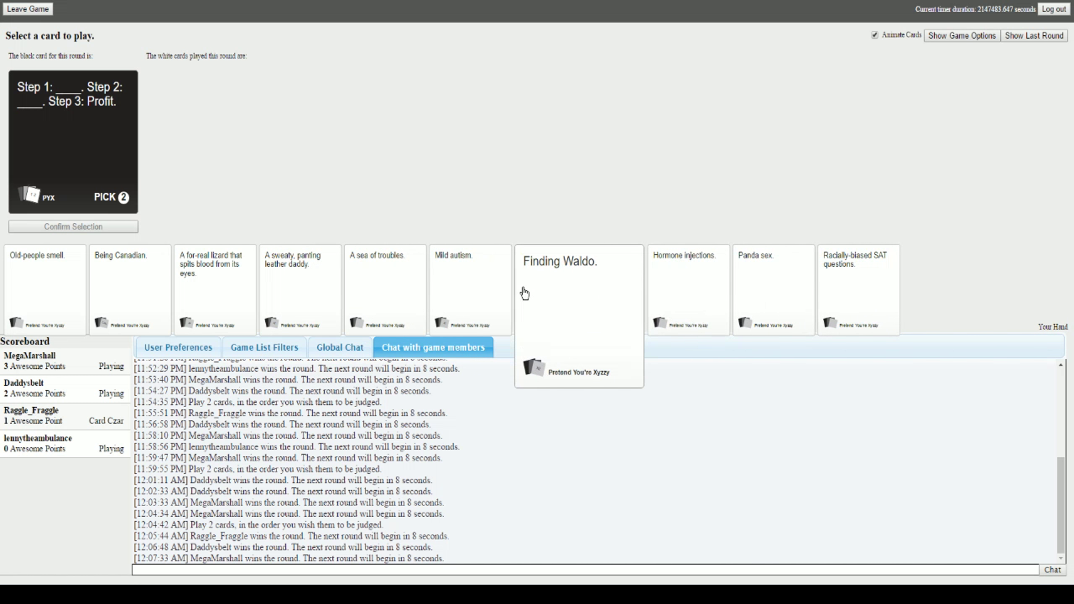
- Play "Hormone injections." and "Panda sex." for the Step 1, Step 2, Profit card
click(385, 288)
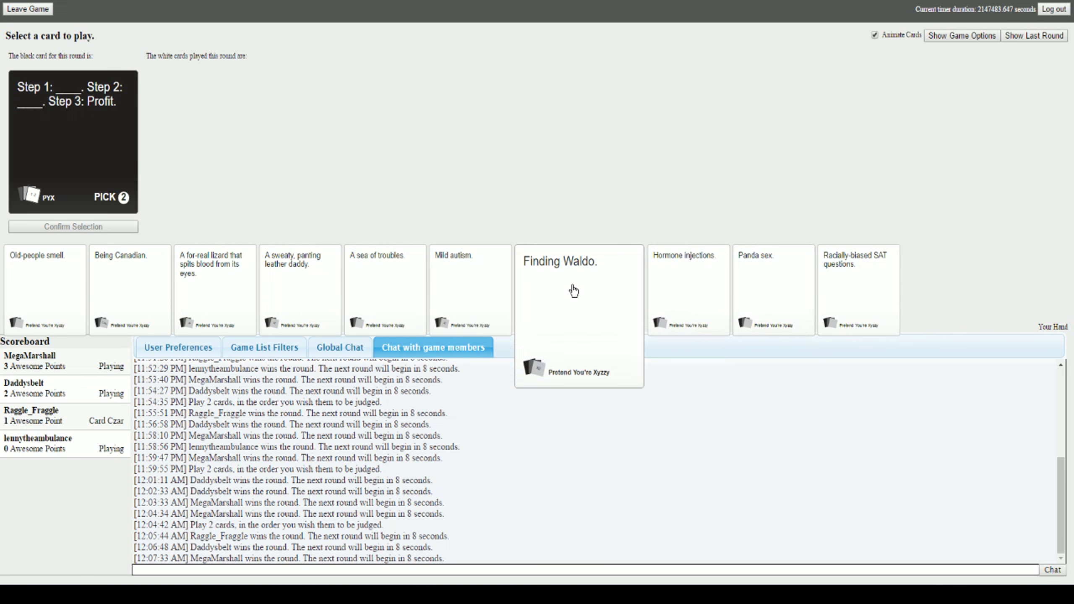
click(470, 289)
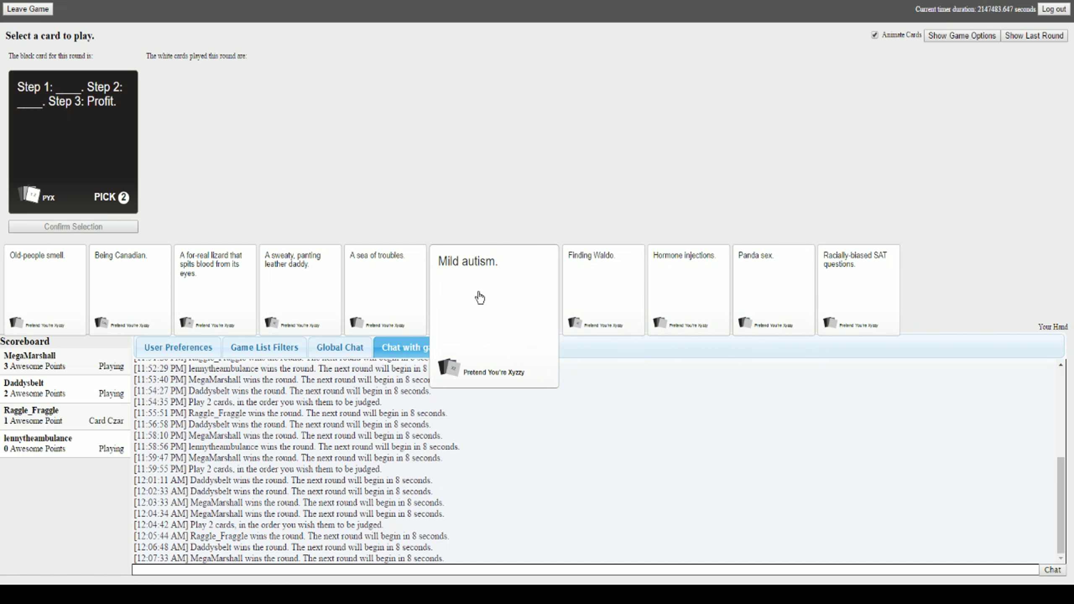
mouse_move(130, 288)
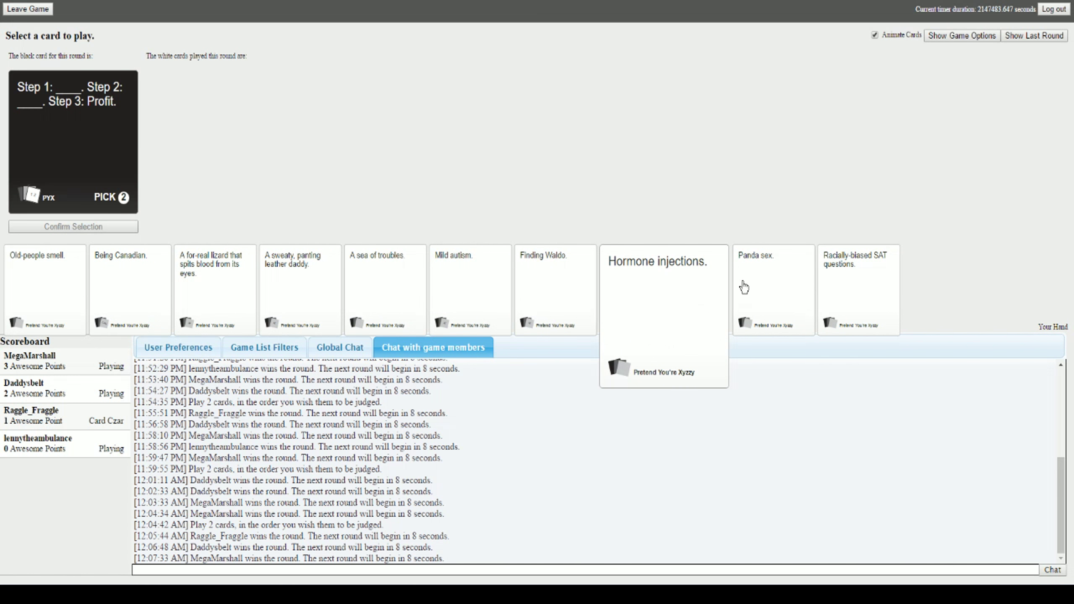
click(662, 287)
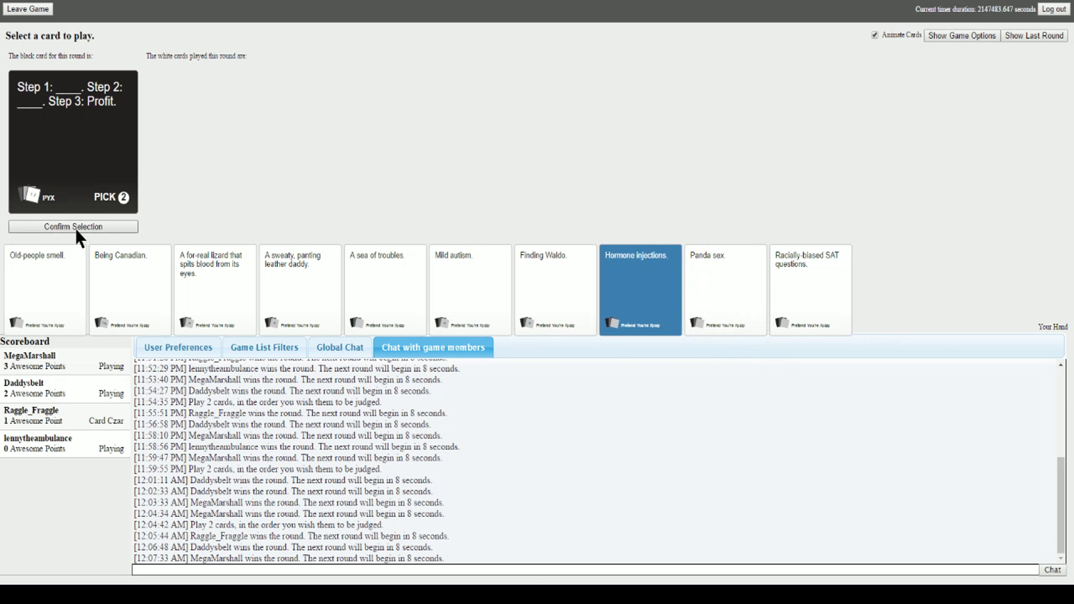
click(639, 290)
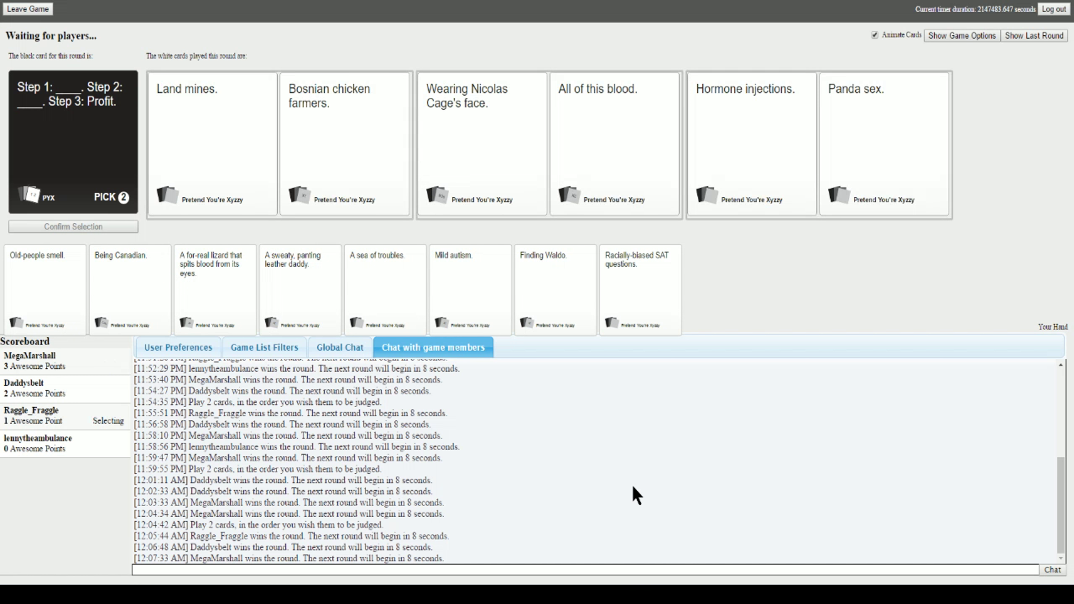
mouse_move(890, 328)
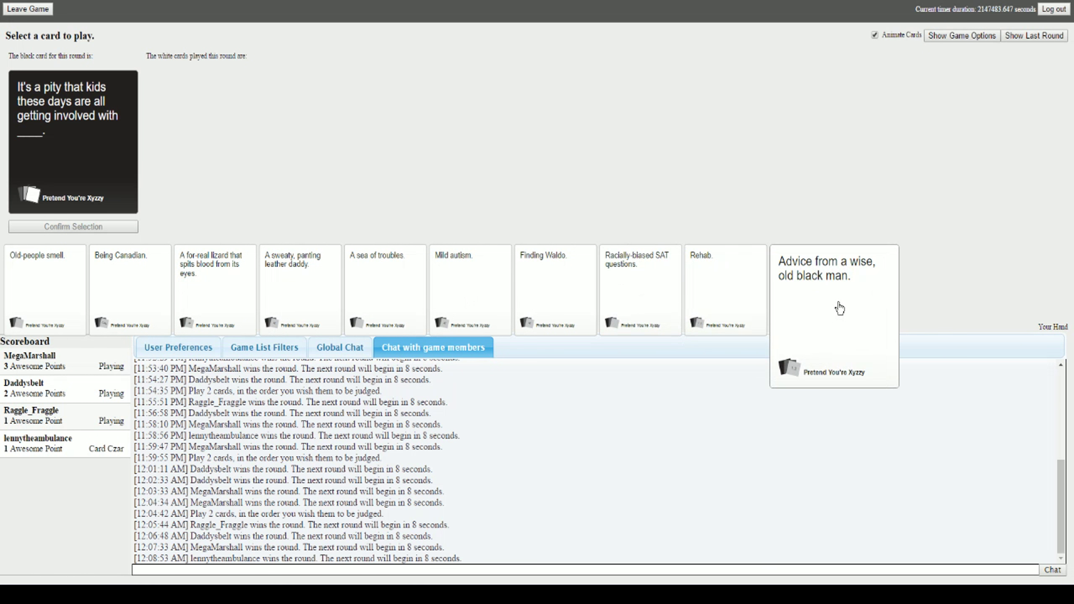
- Submit 'Advice from a wise, old black man.' for the kids-these-days prompt
click(834, 315)
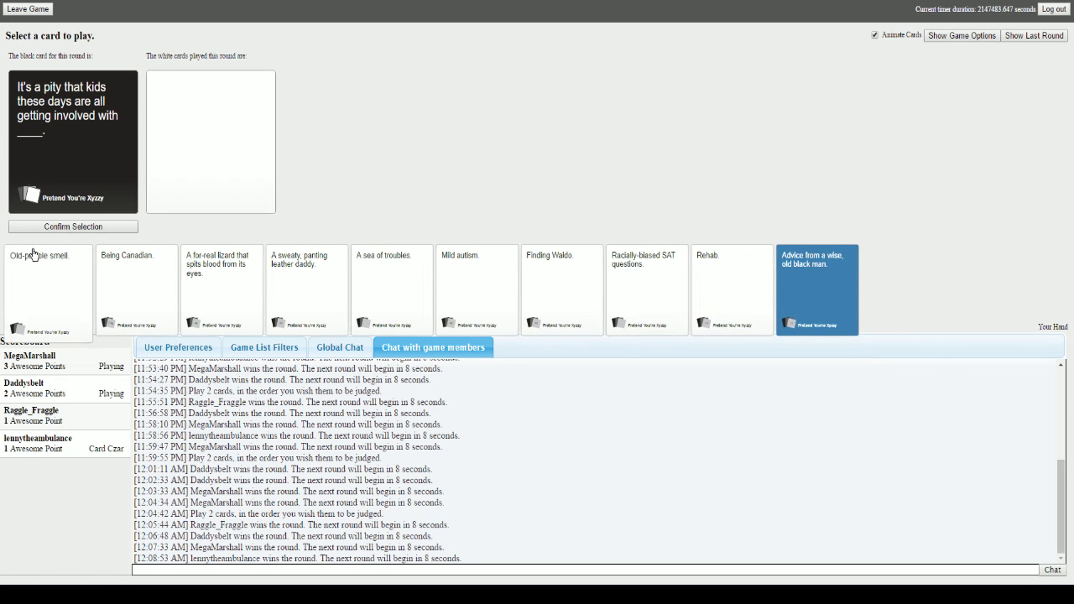
click(816, 289)
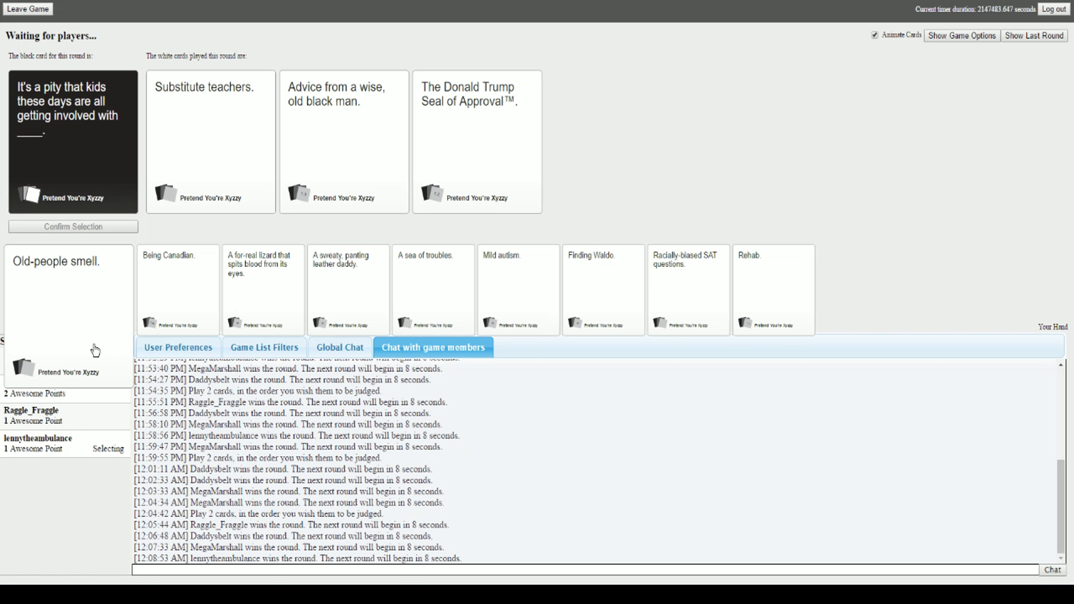
click(477, 142)
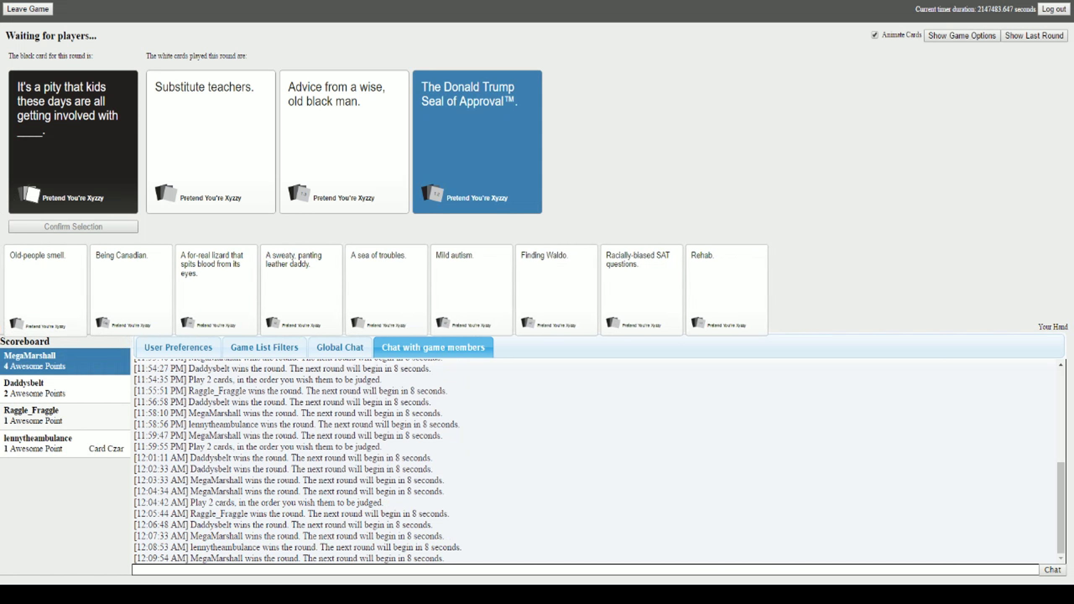
mouse_move(121, 544)
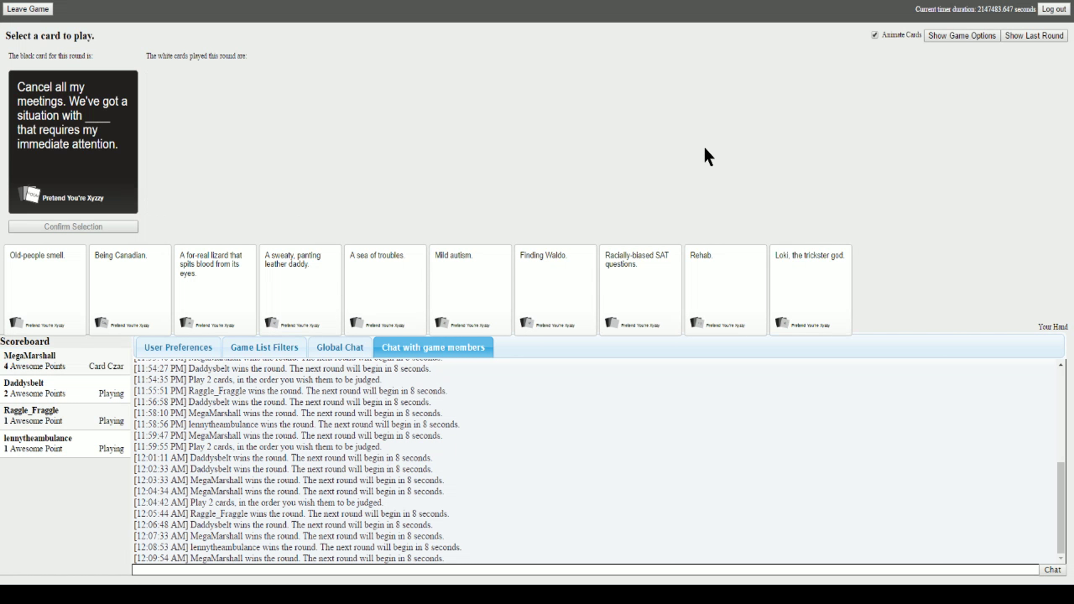
mouse_move(76, 149)
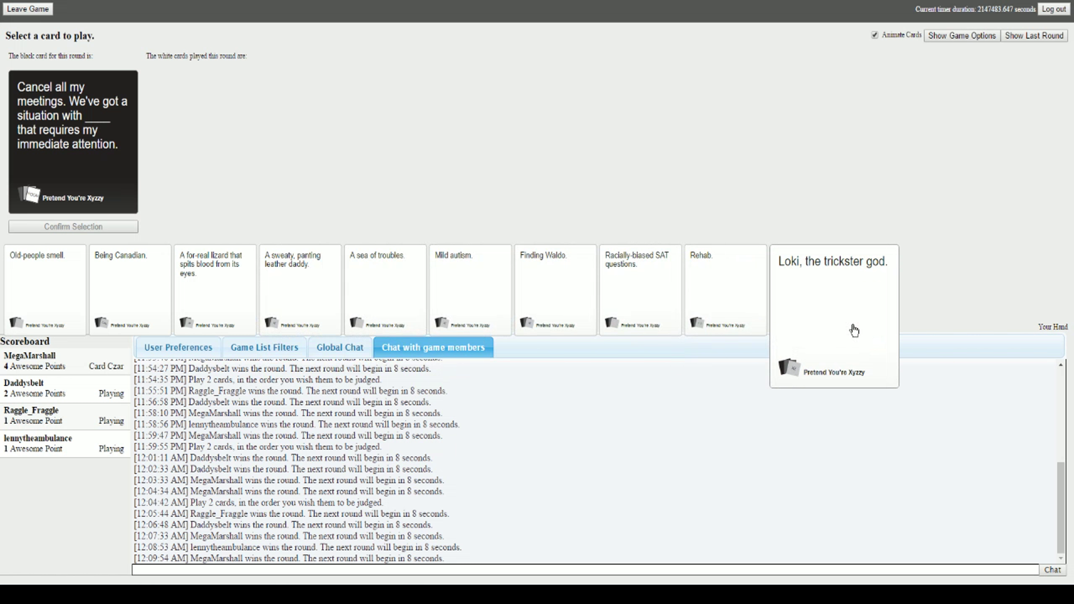
mouse_move(849, 320)
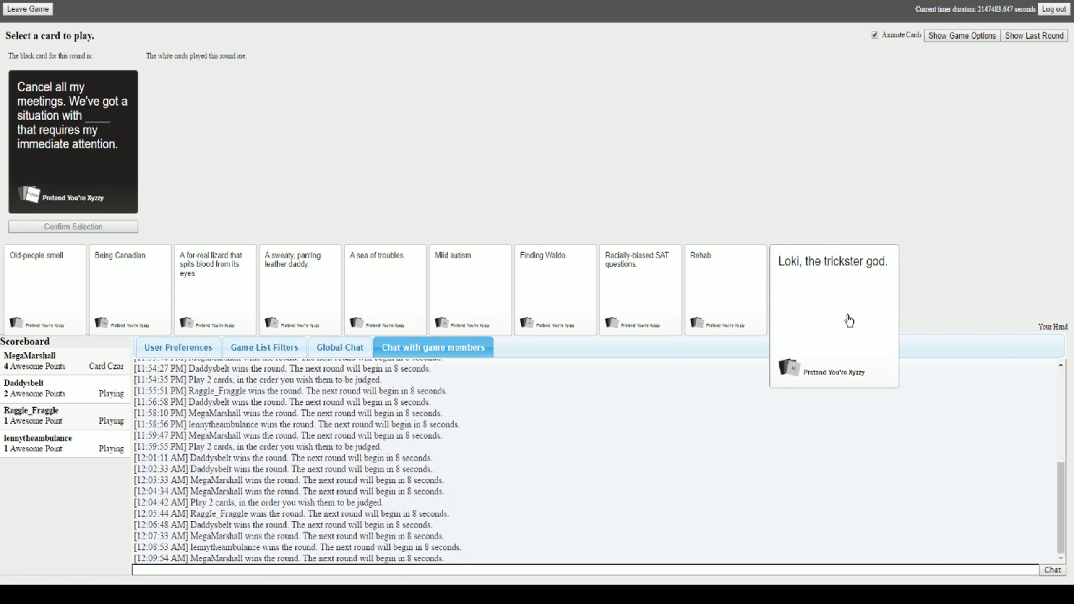
- Submit 'A for-real lizard that spits blood from its eyes.' for the cancel-all-meetings prompt
click(215, 288)
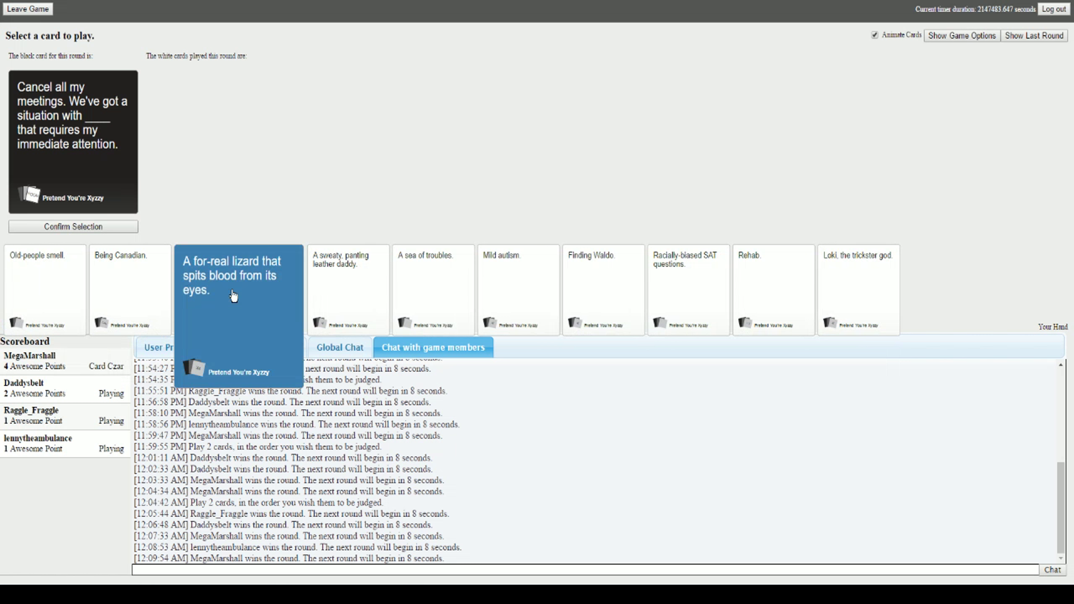
click(73, 226)
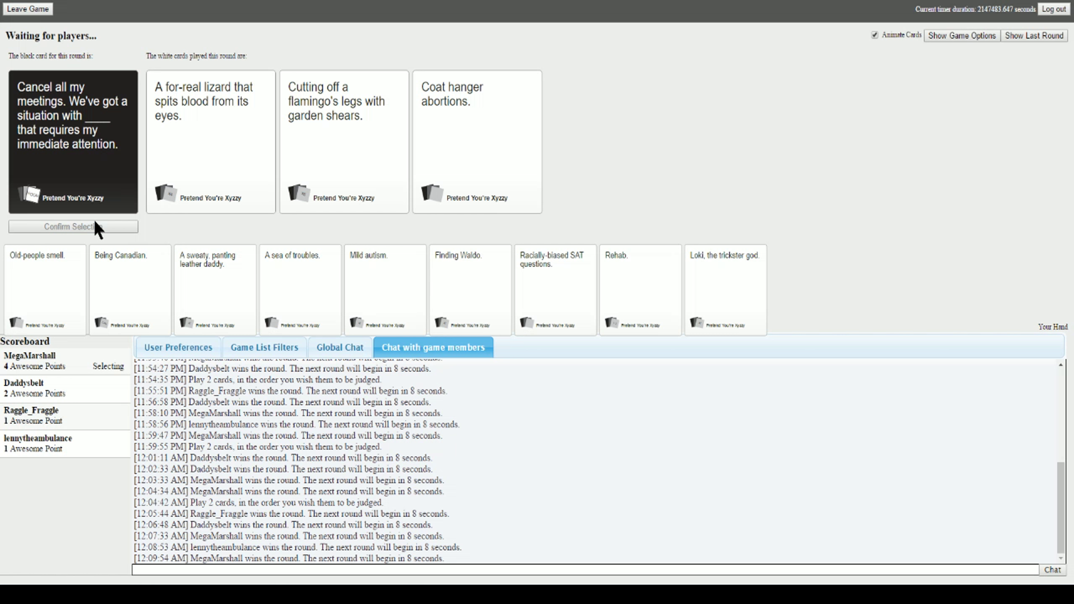
click(478, 141)
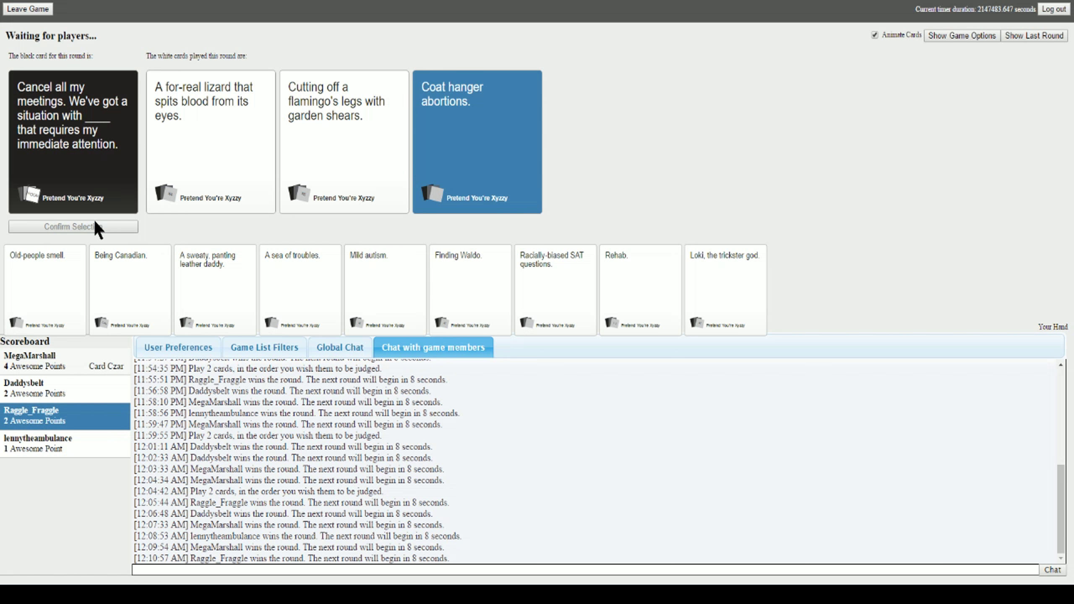
mouse_move(198, 148)
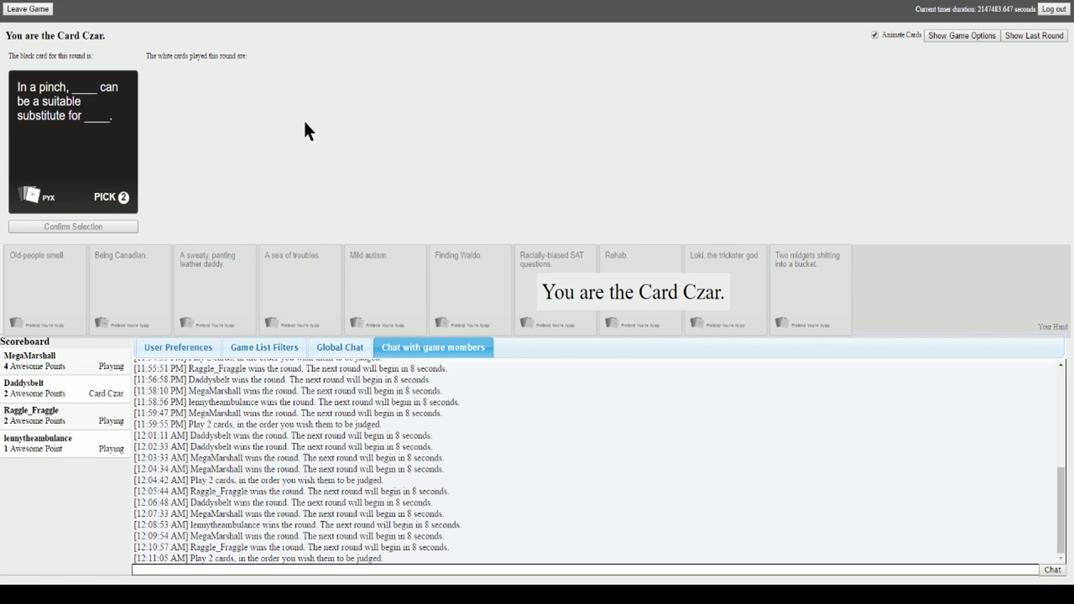
mouse_move(299, 141)
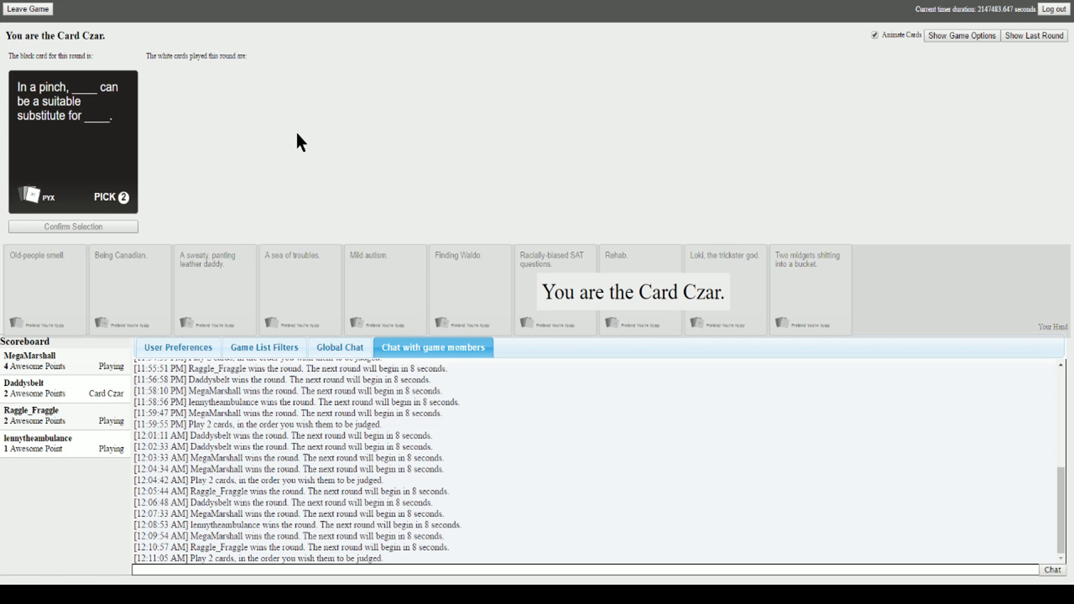
mouse_move(249, 90)
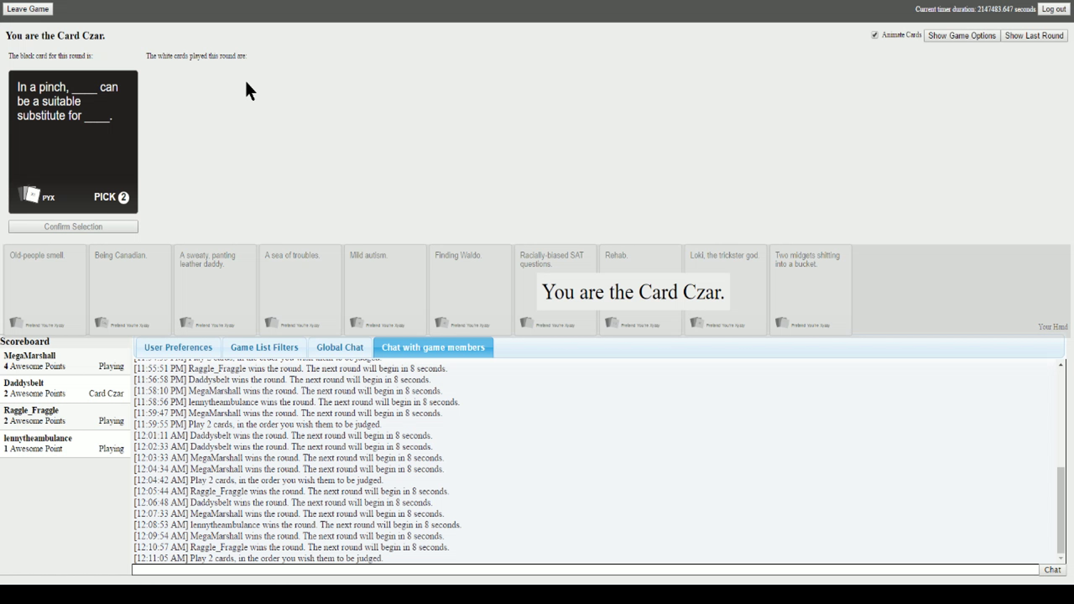
mouse_move(243, 56)
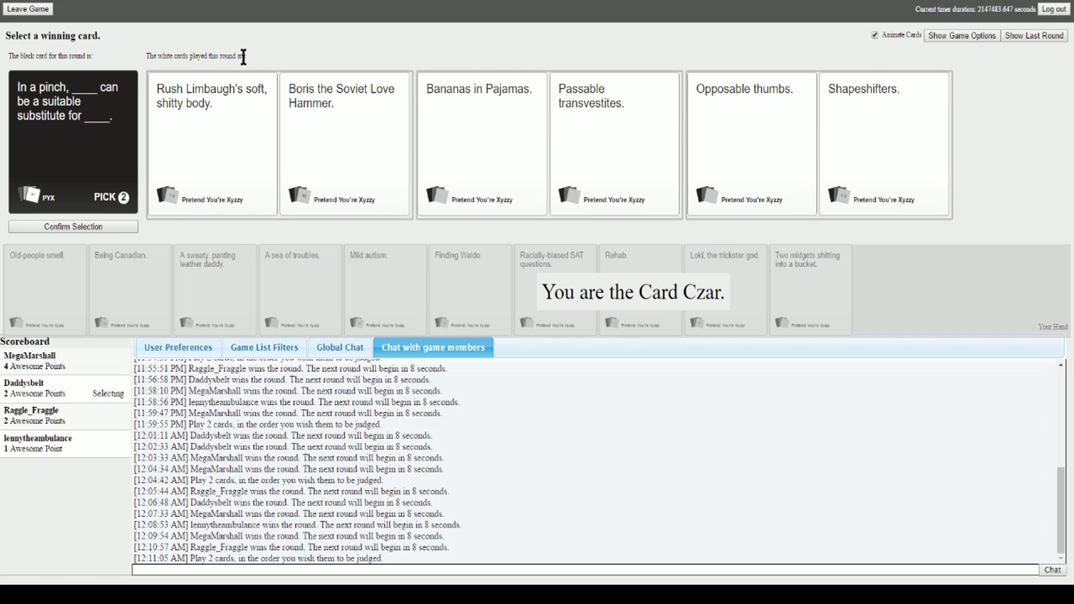
mouse_move(622, 193)
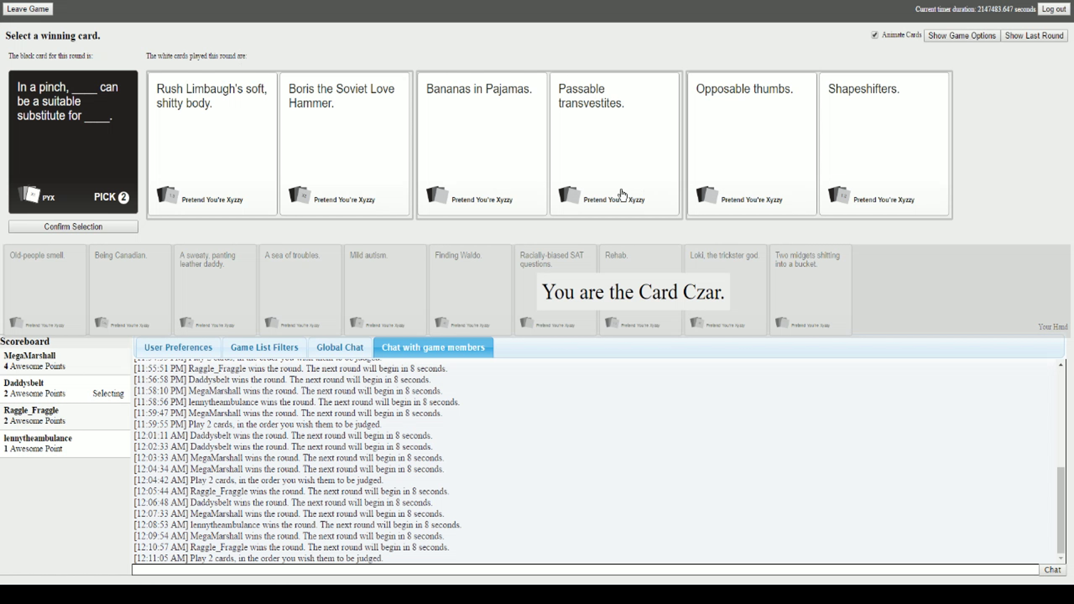
mouse_move(528, 158)
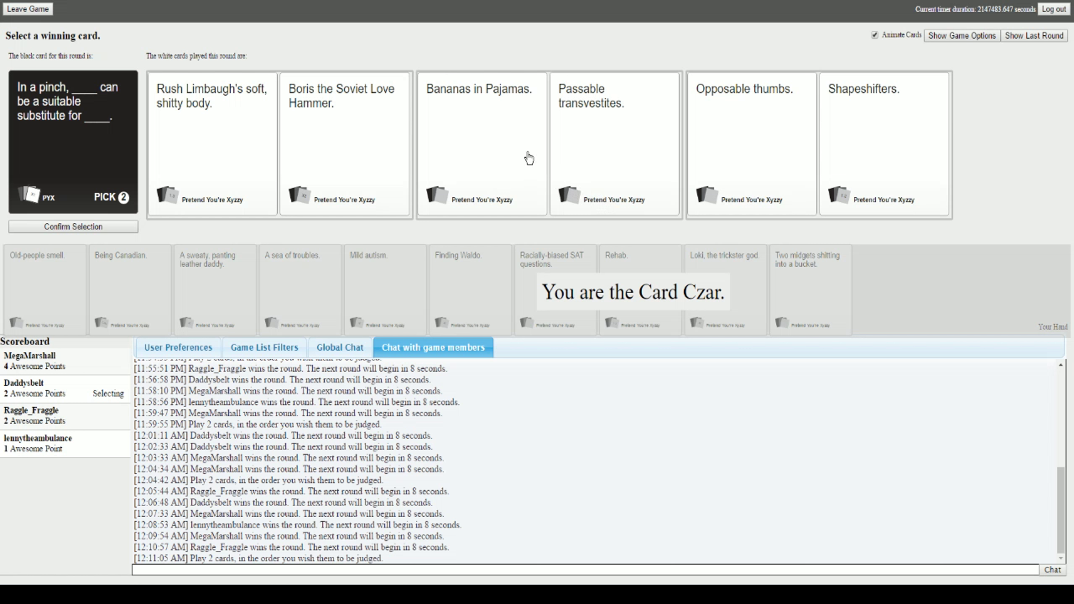
- As Card Czar, award the in-a-pinch round to the Bananas in Pajamas pair
click(481, 142)
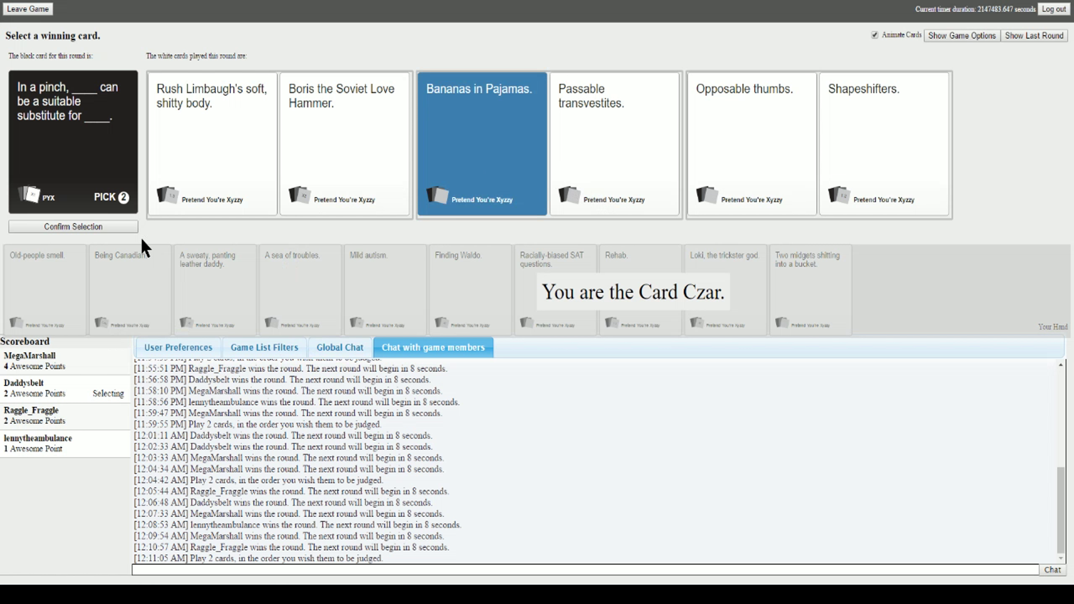
click(614, 143)
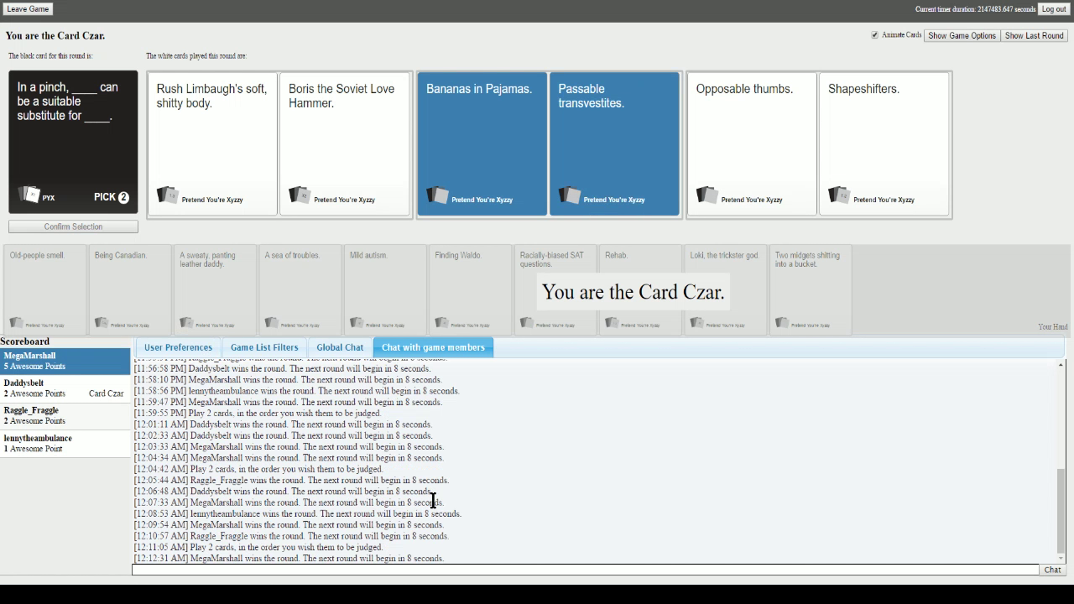
mouse_move(396, 346)
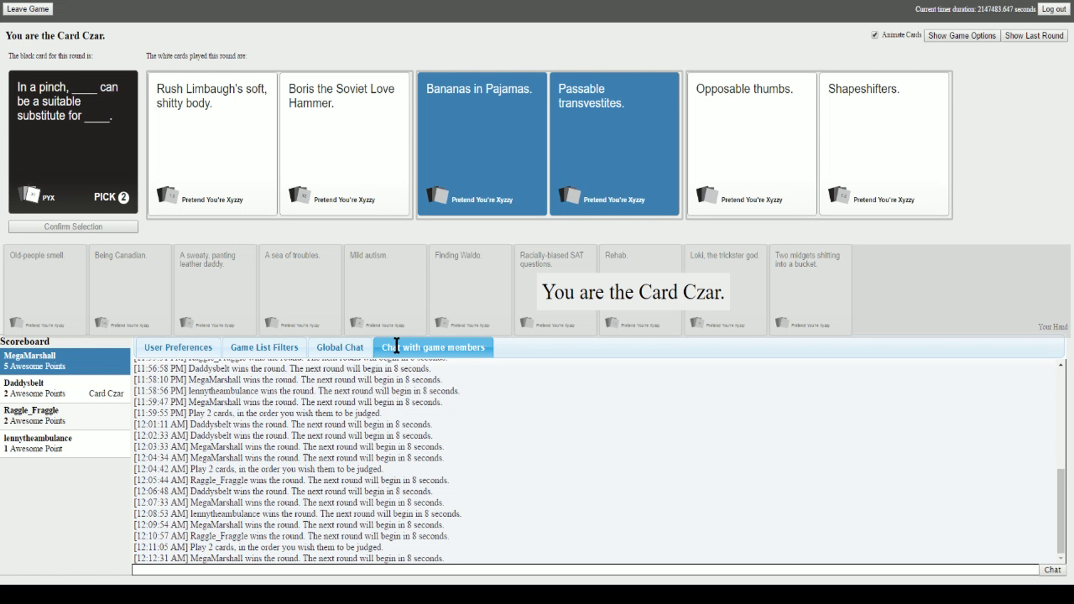
mouse_move(474, 371)
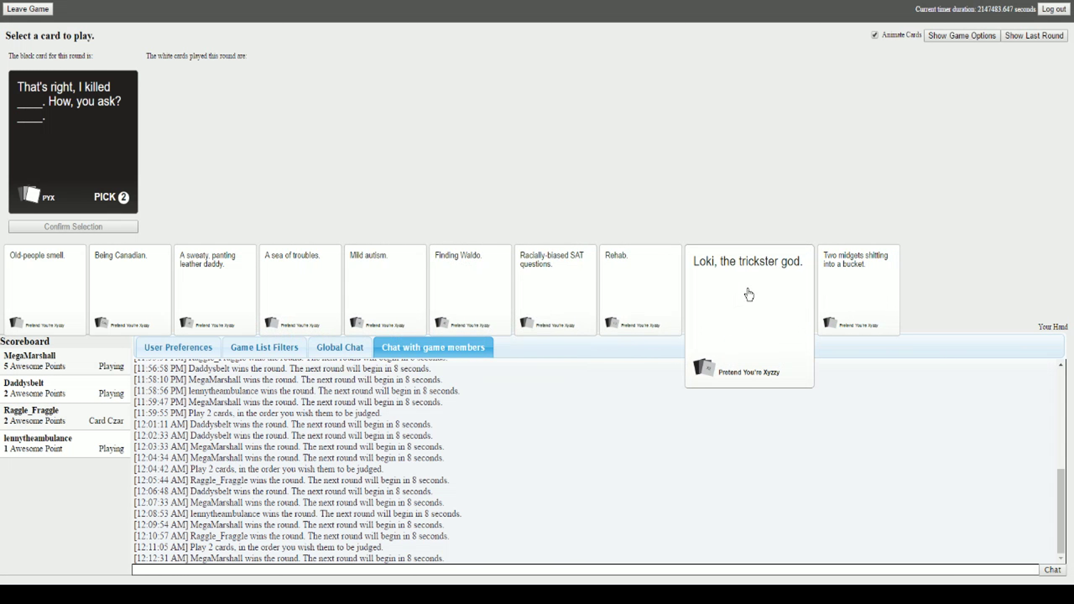
mouse_move(857, 288)
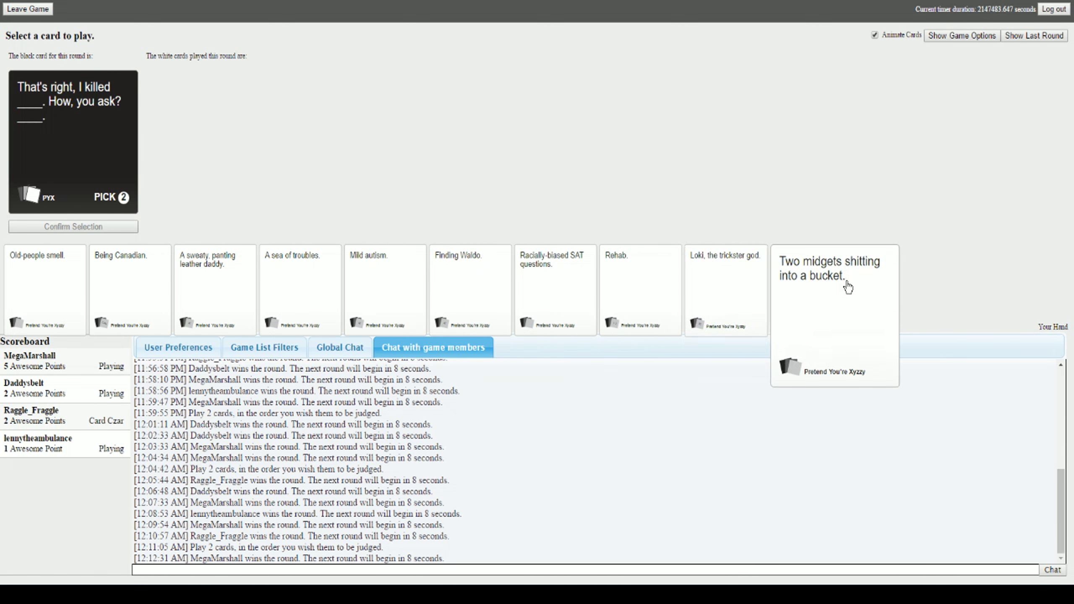
- Play the bucket card in the final round, ending with MegaMarshall winning on six points
click(834, 288)
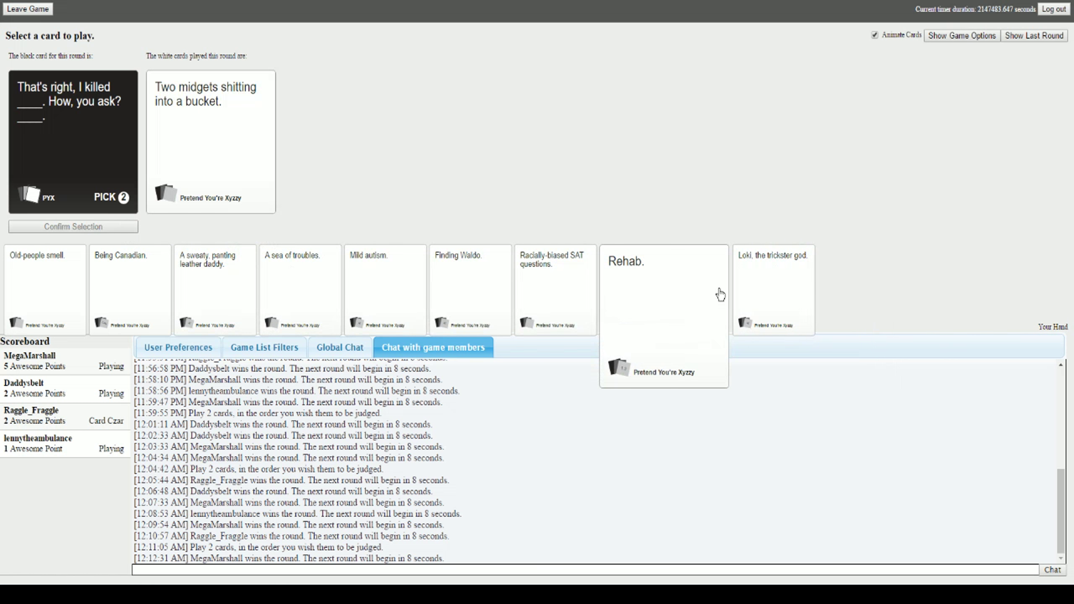
click(72, 227)
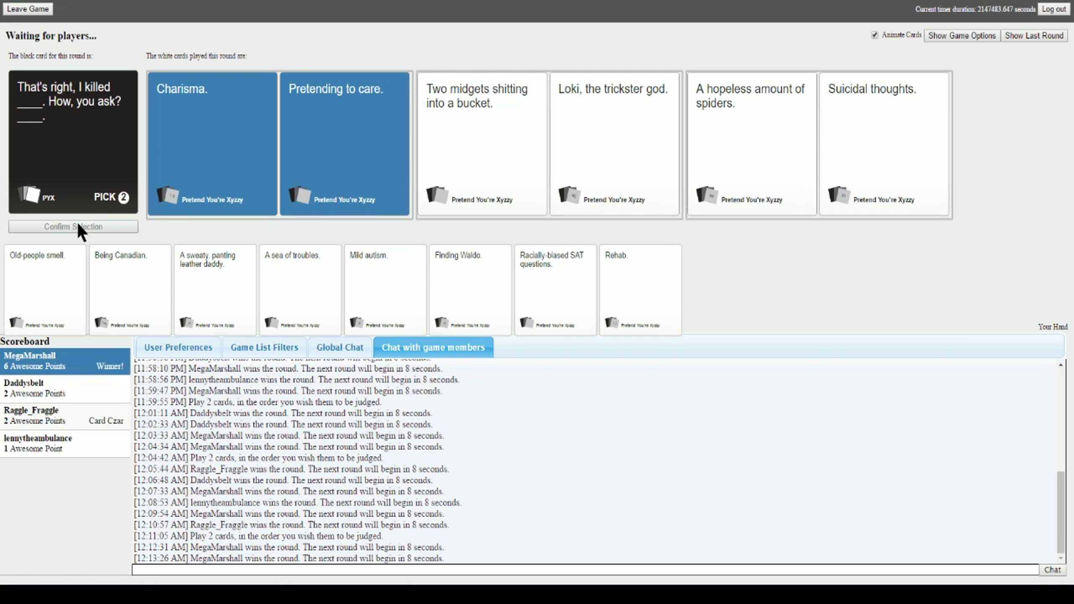
click(960, 35)
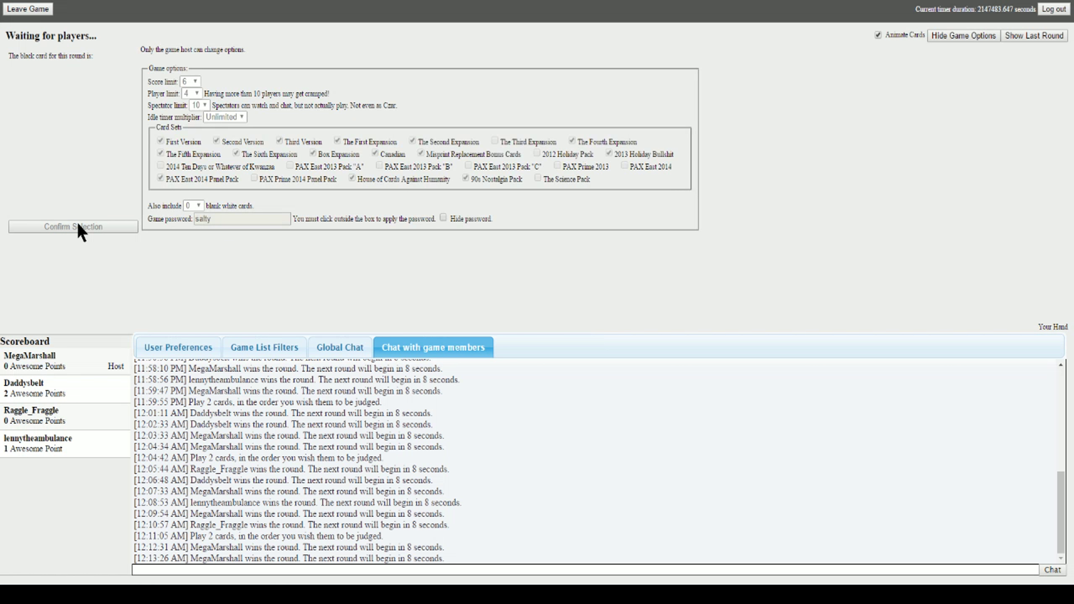
mouse_move(181, 366)
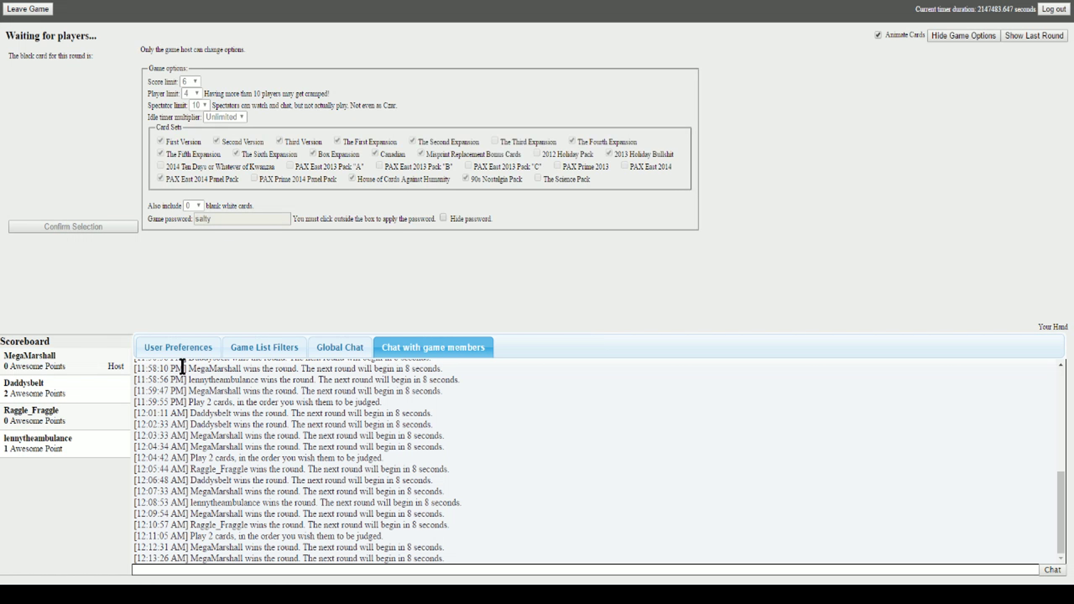
mouse_move(181, 301)
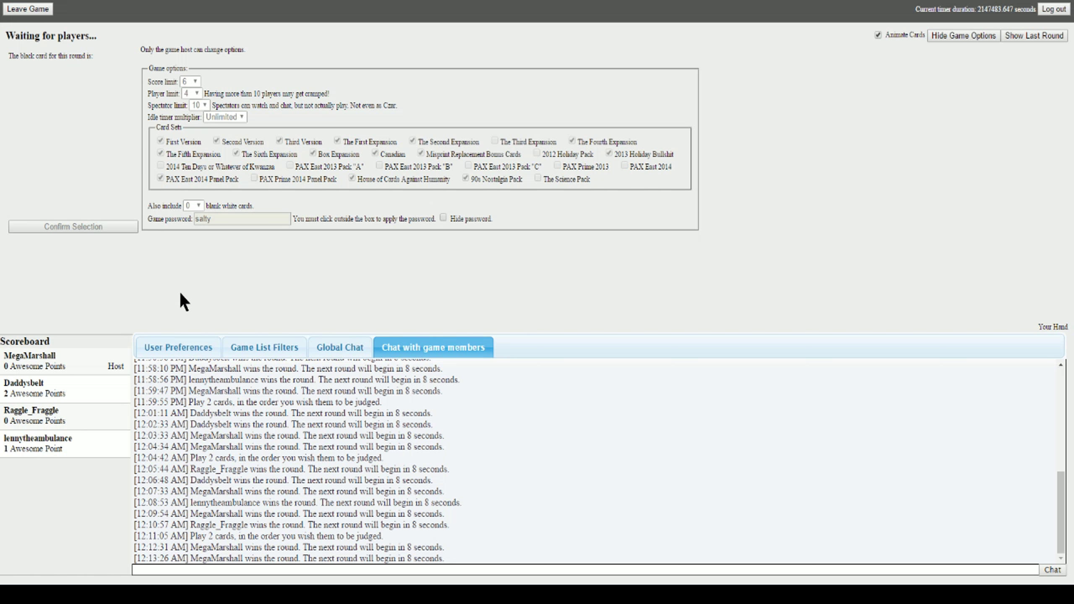
mouse_move(235, 273)
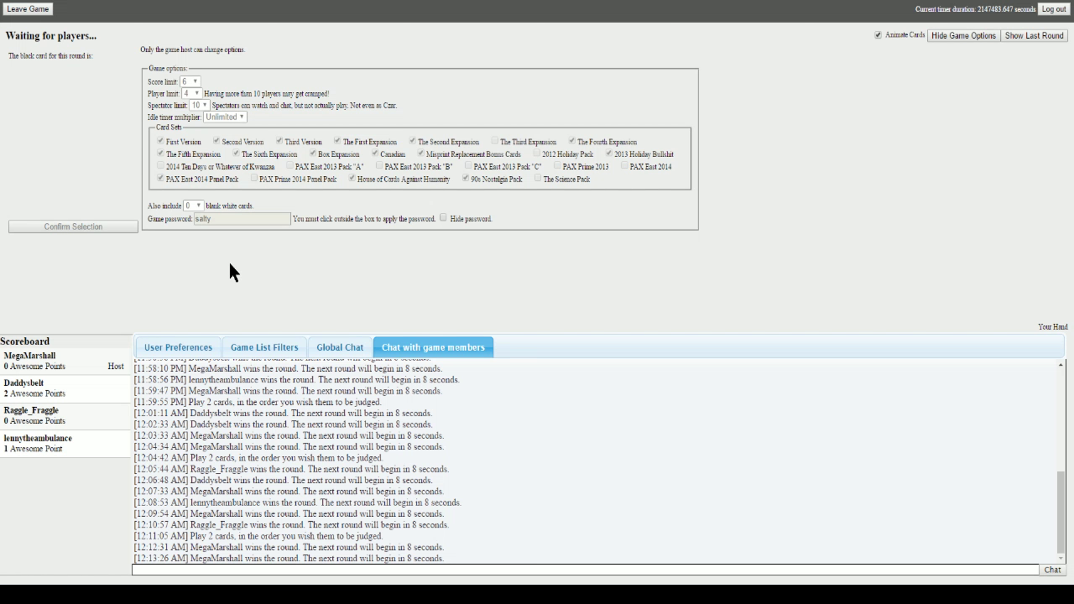
mouse_move(191, 300)
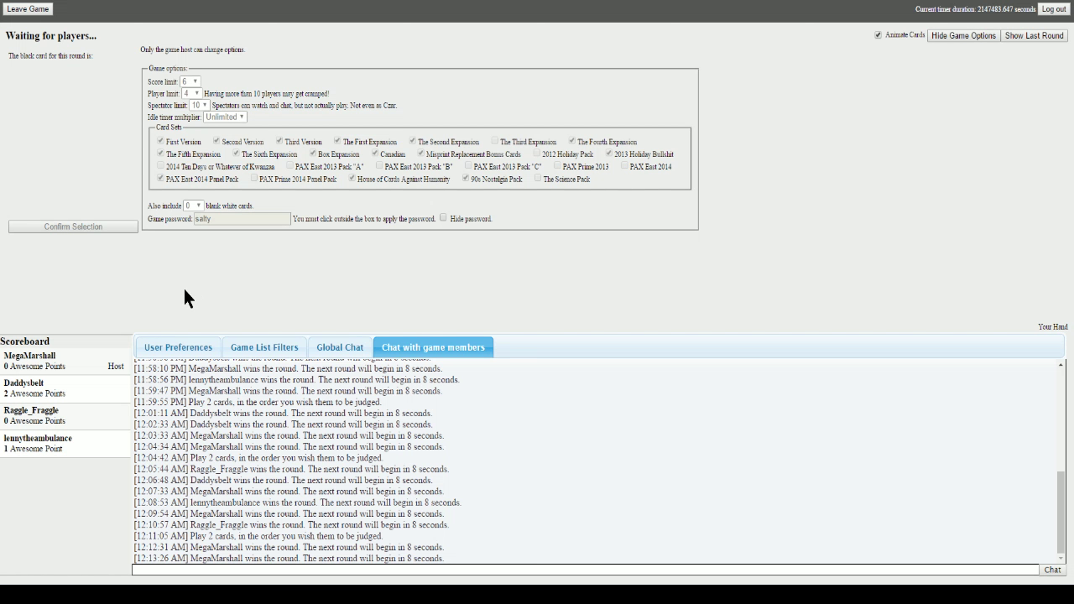
mouse_move(194, 320)
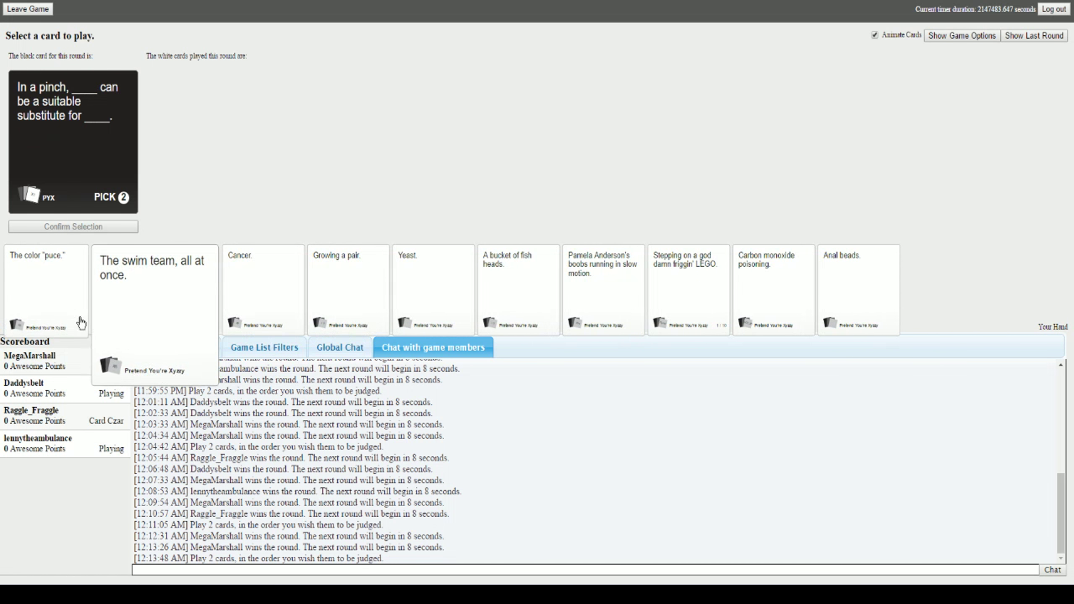
- View the new in-a-pinch pick-two prompt and the fresh ten-card hand
click(239, 287)
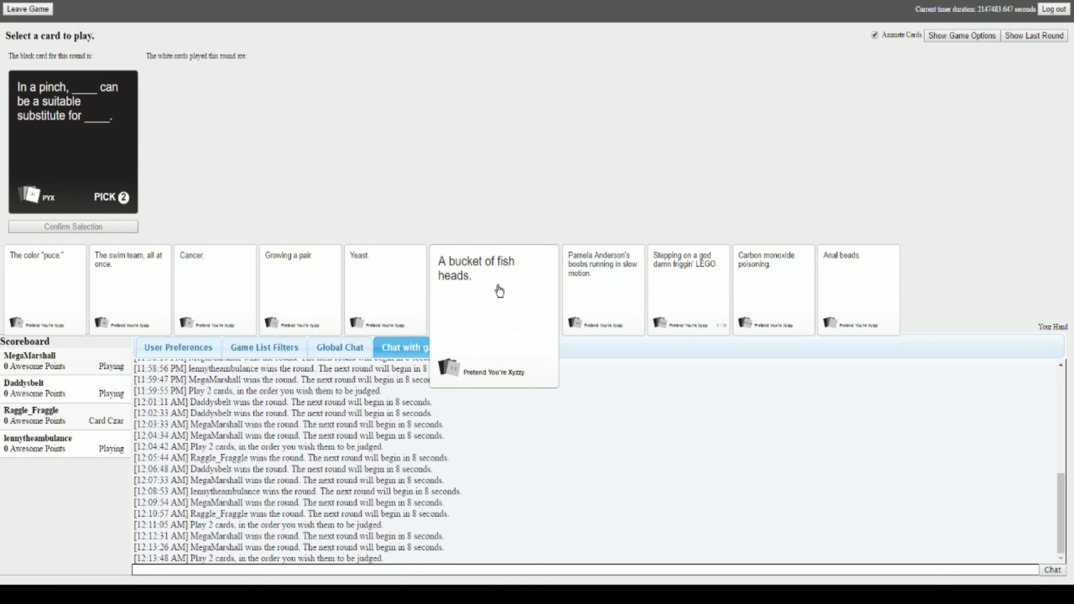
- Submit 'A bucket of fish heads' and 'Anal beads' as the two in-a-pinch answers
click(473, 289)
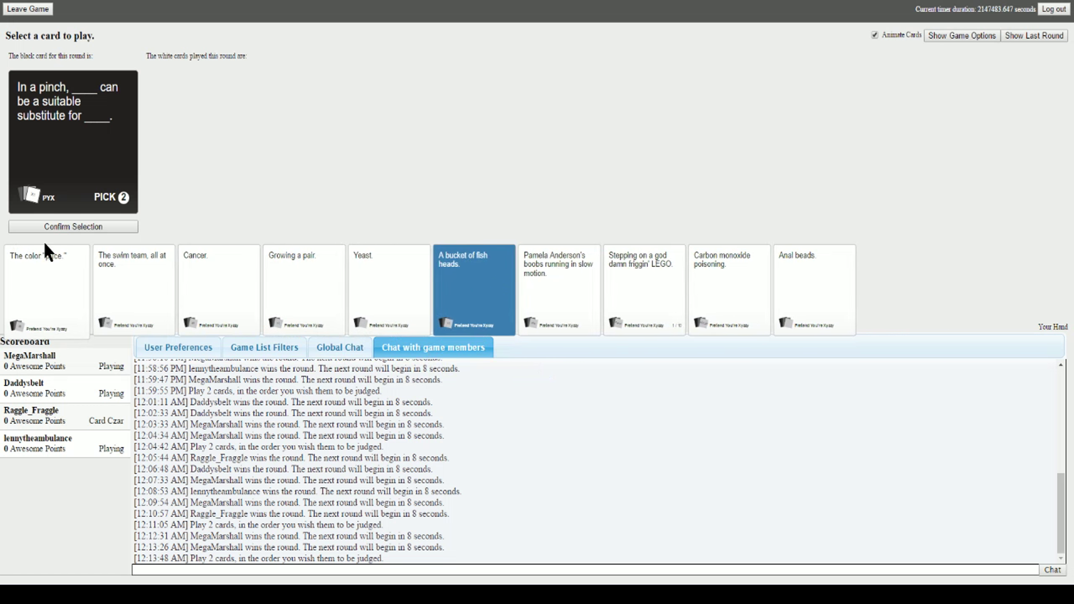
click(473, 289)
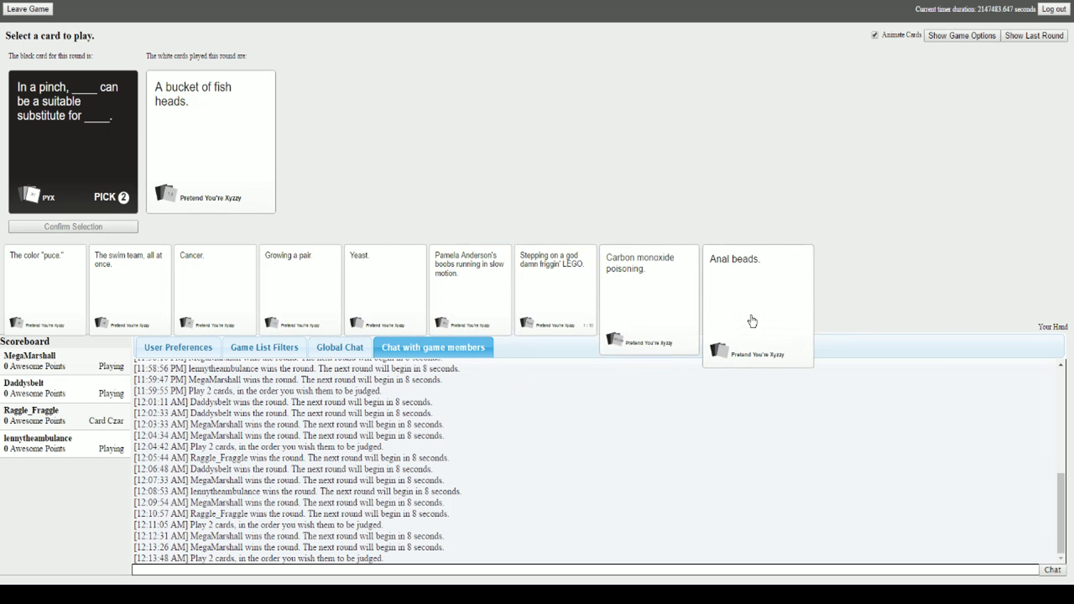
click(752, 321)
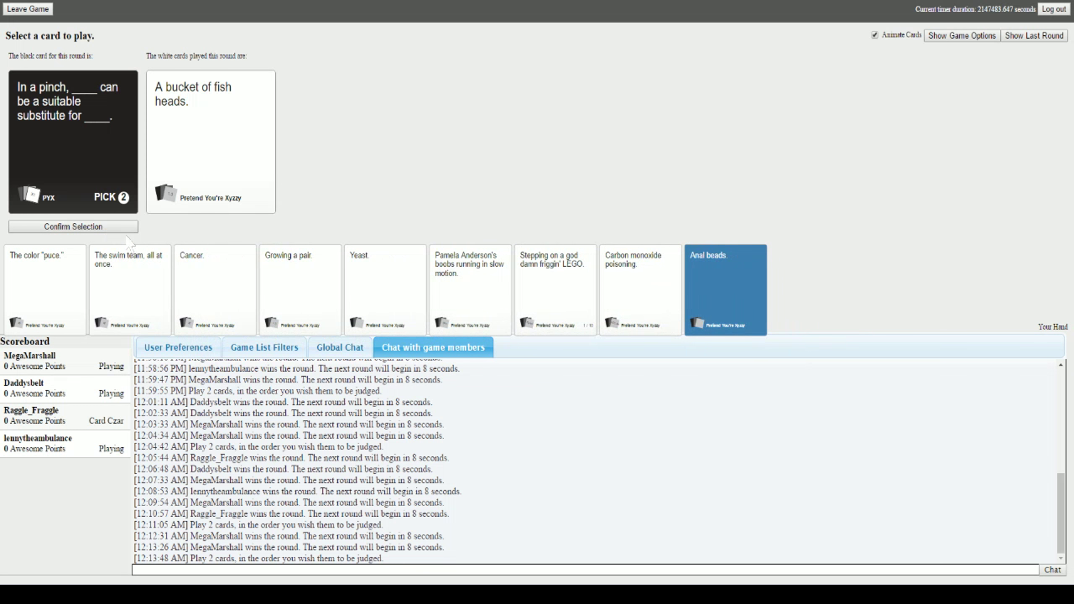
mouse_move(120, 240)
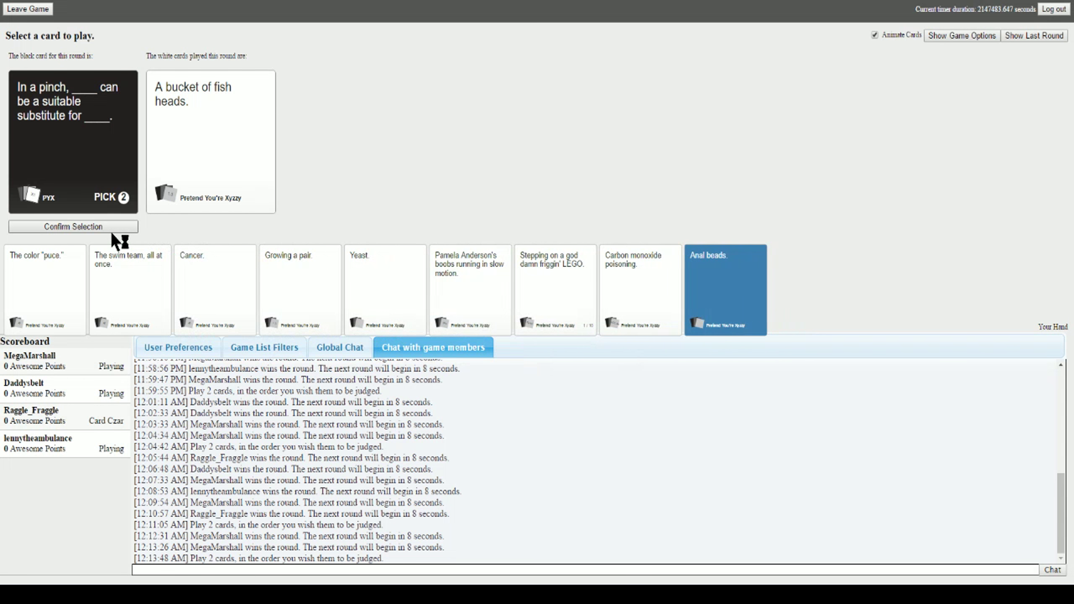
click(129, 288)
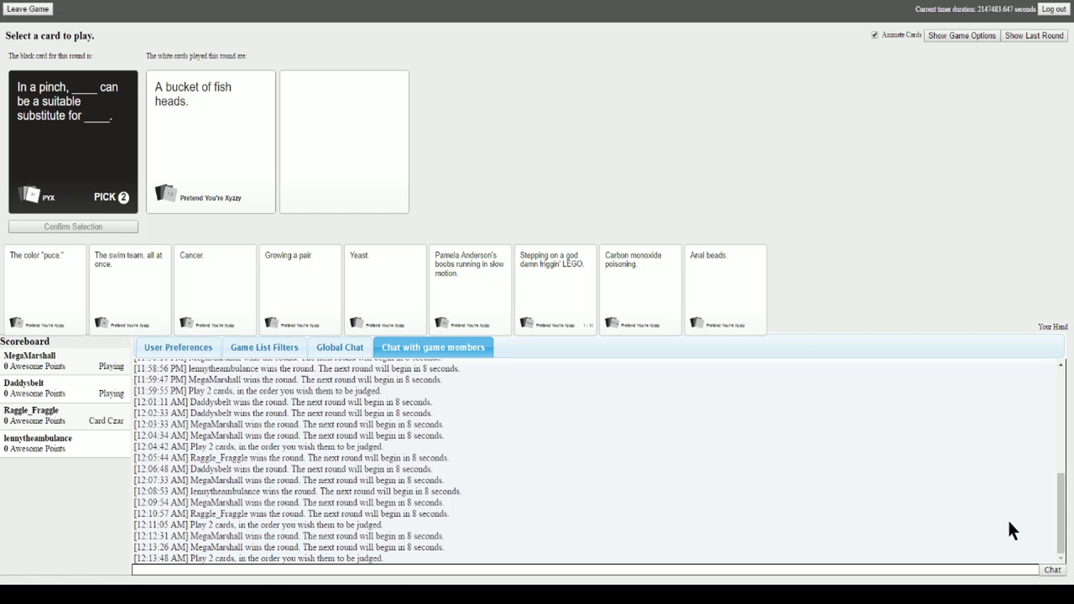
mouse_move(925, 541)
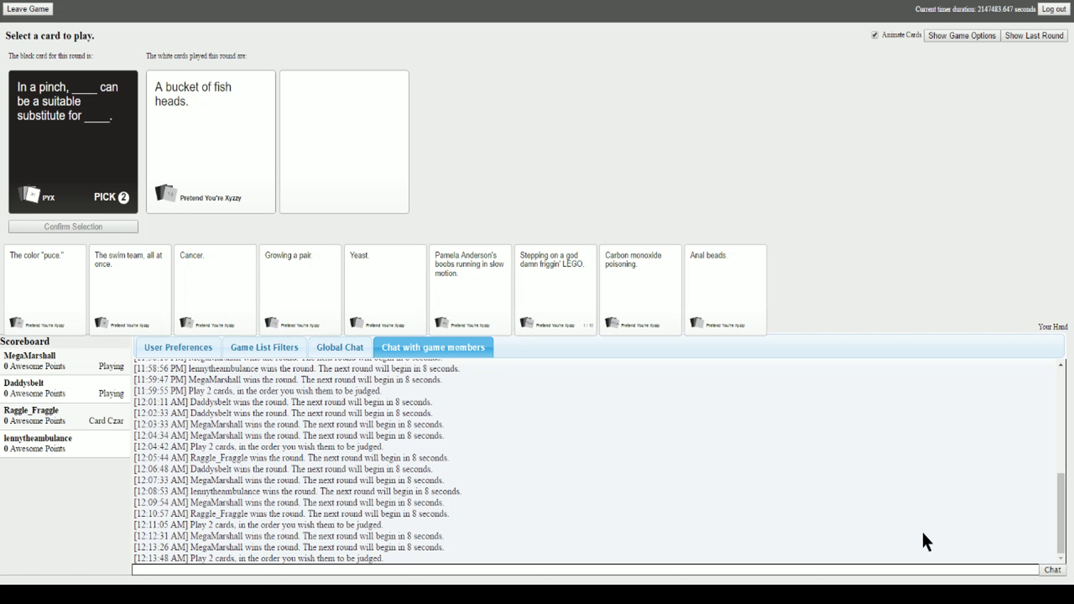
mouse_move(352, 428)
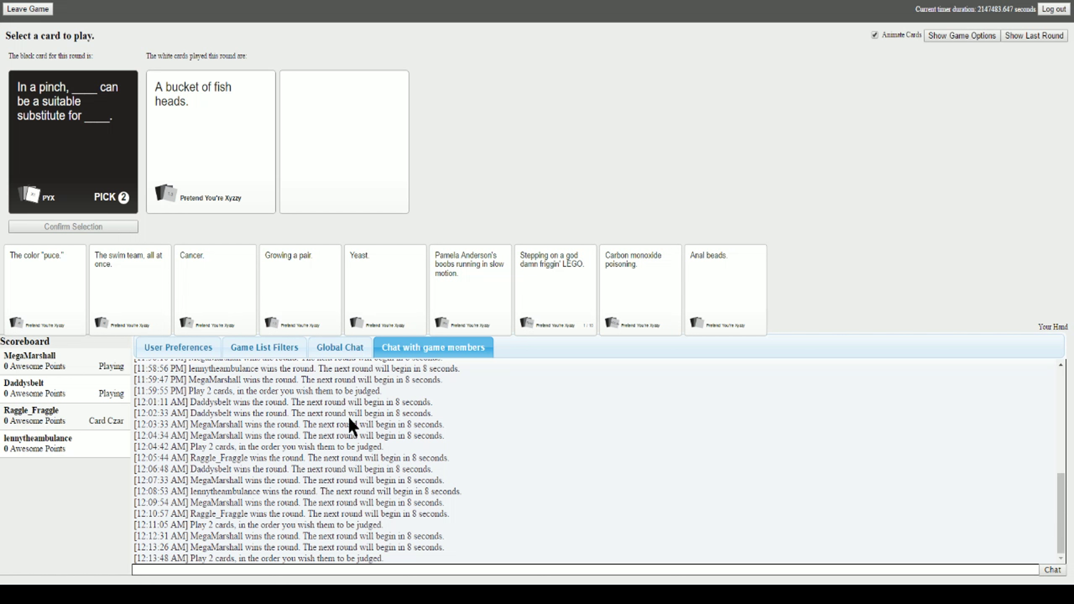
mouse_move(586, 404)
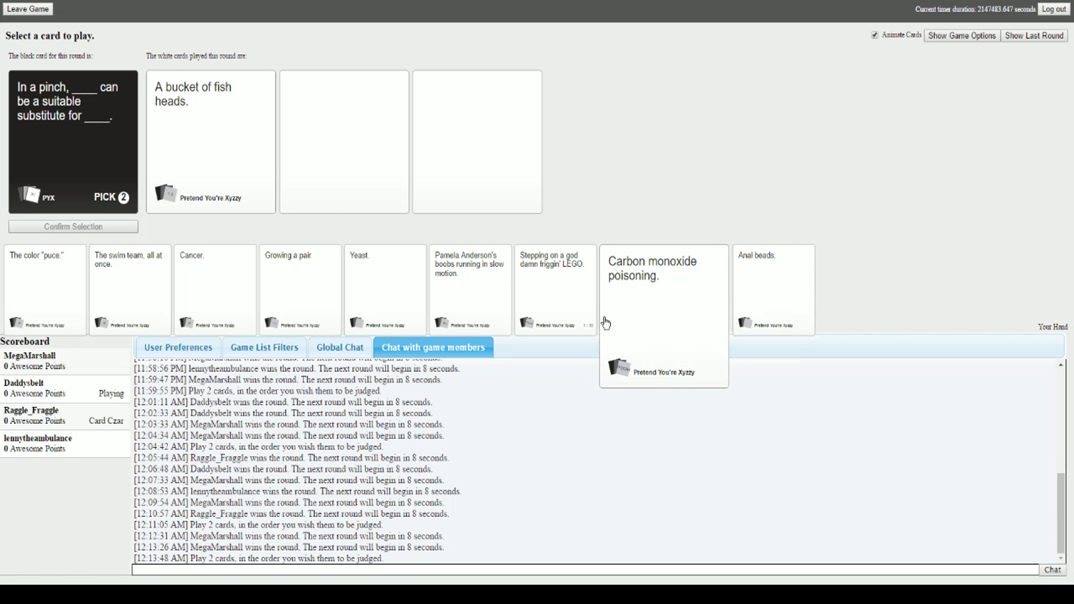
click(772, 288)
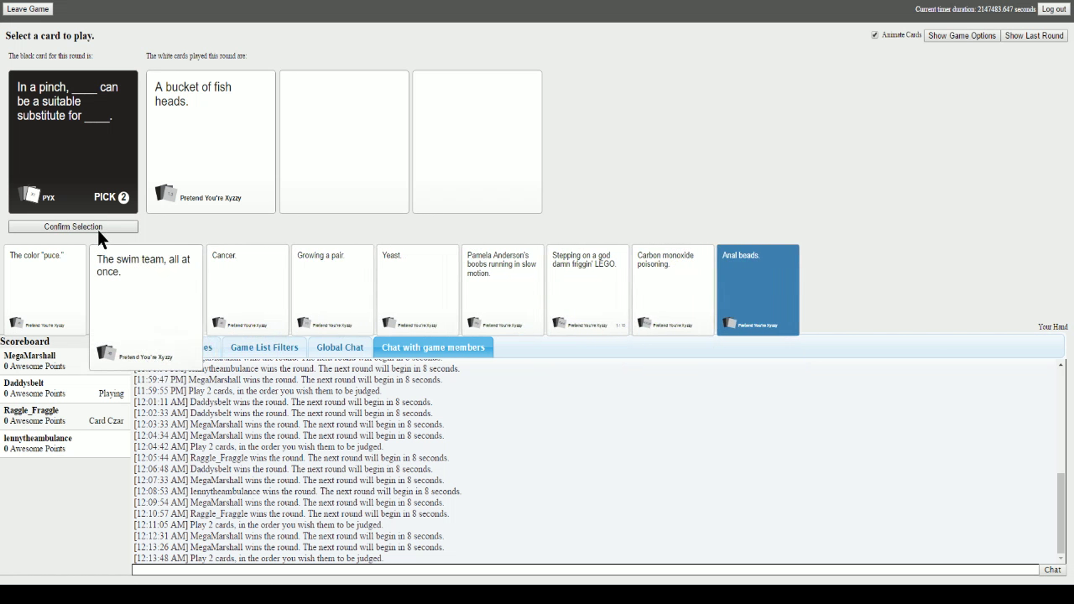
click(73, 226)
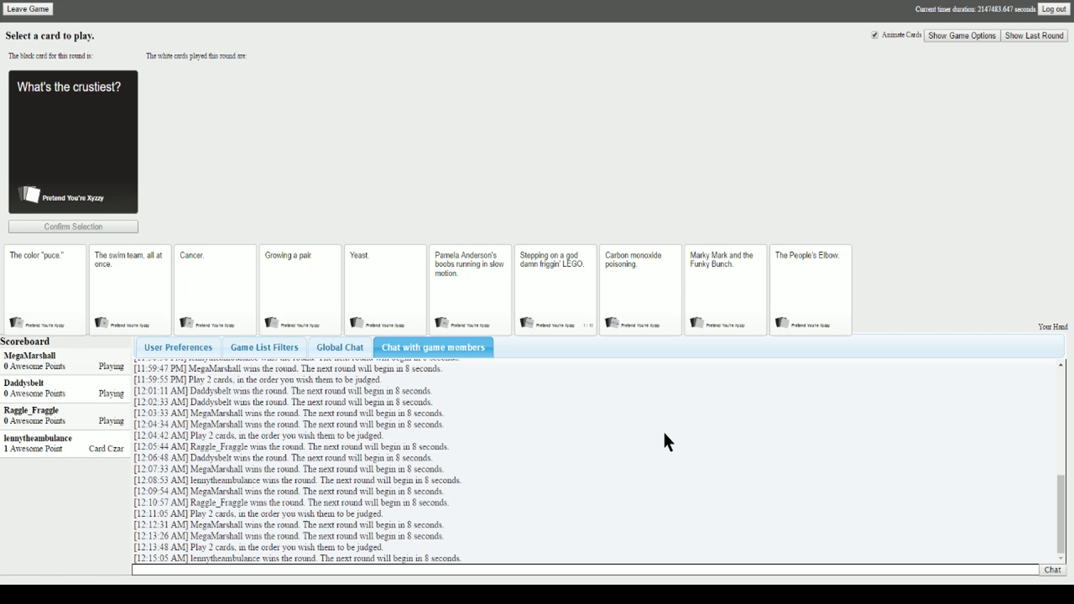
mouse_move(708, 426)
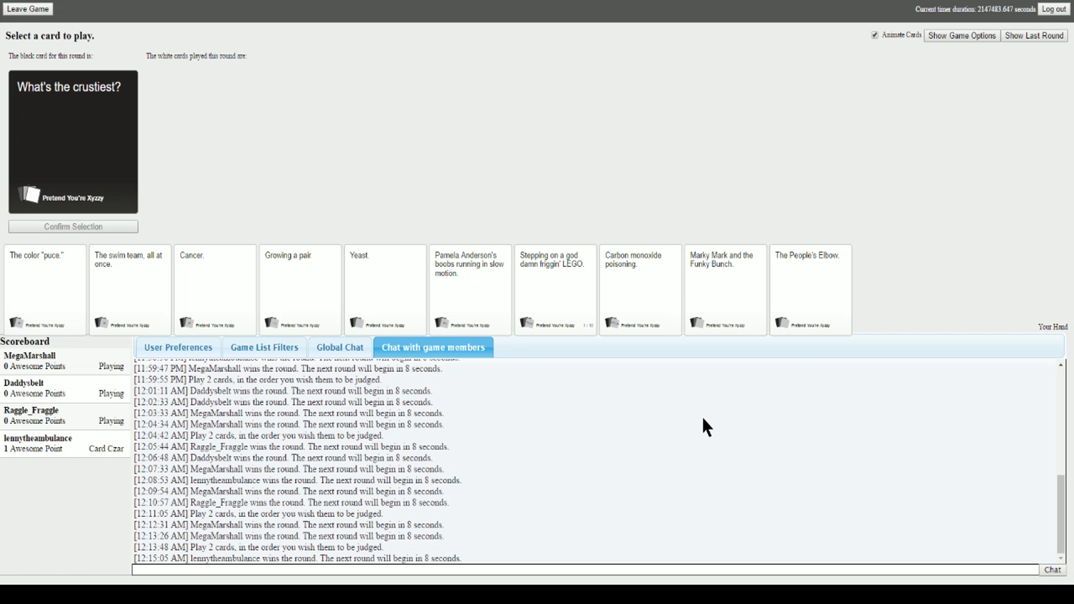
mouse_move(724, 348)
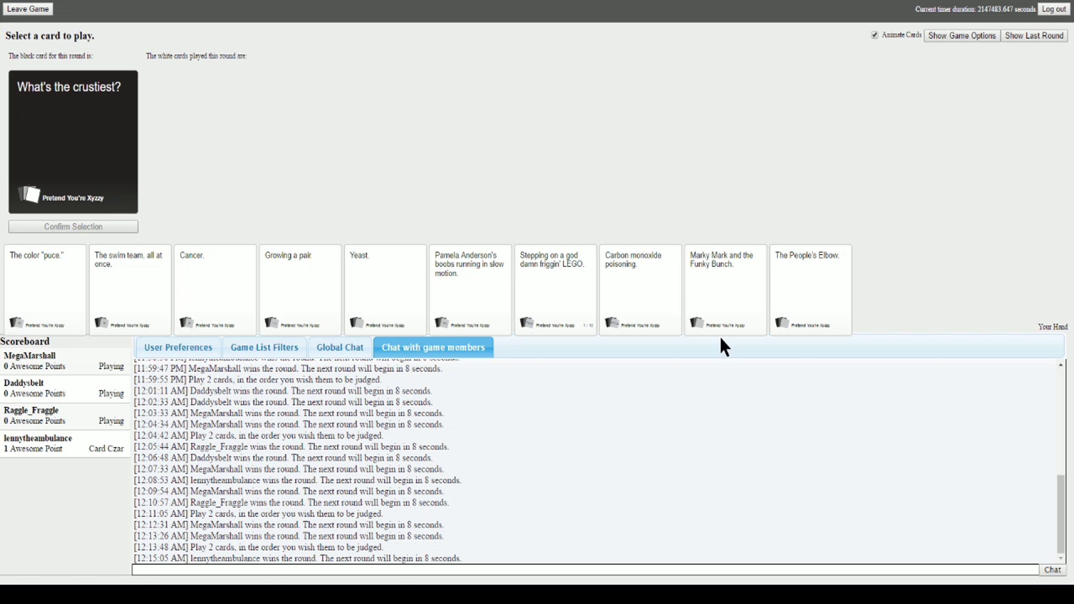
- Submit 'Marky Mark and the Funky Bunch.' for the crustiest prompt
click(725, 289)
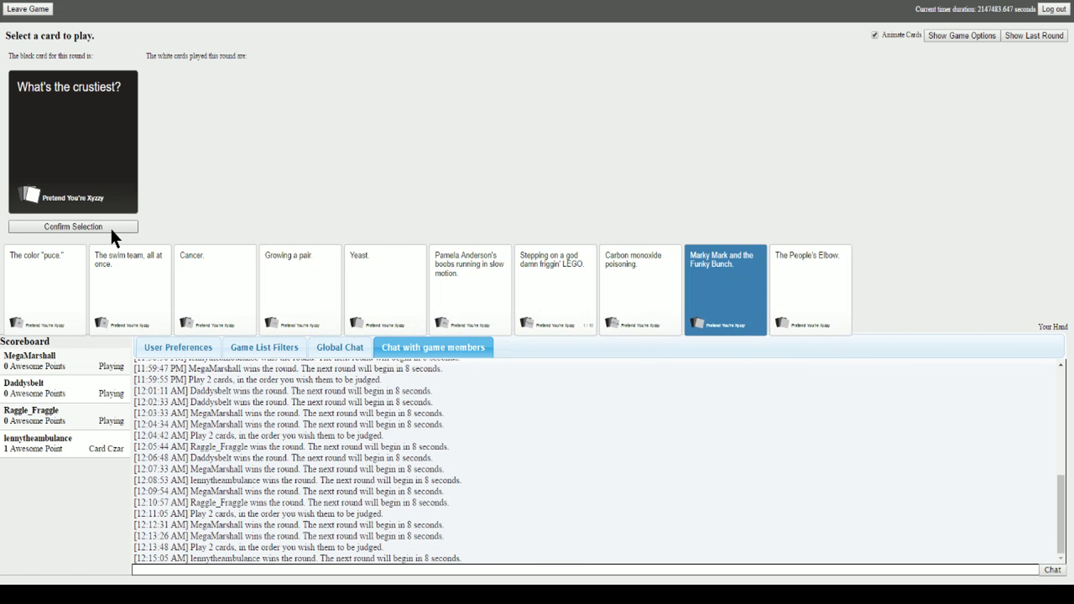
click(72, 227)
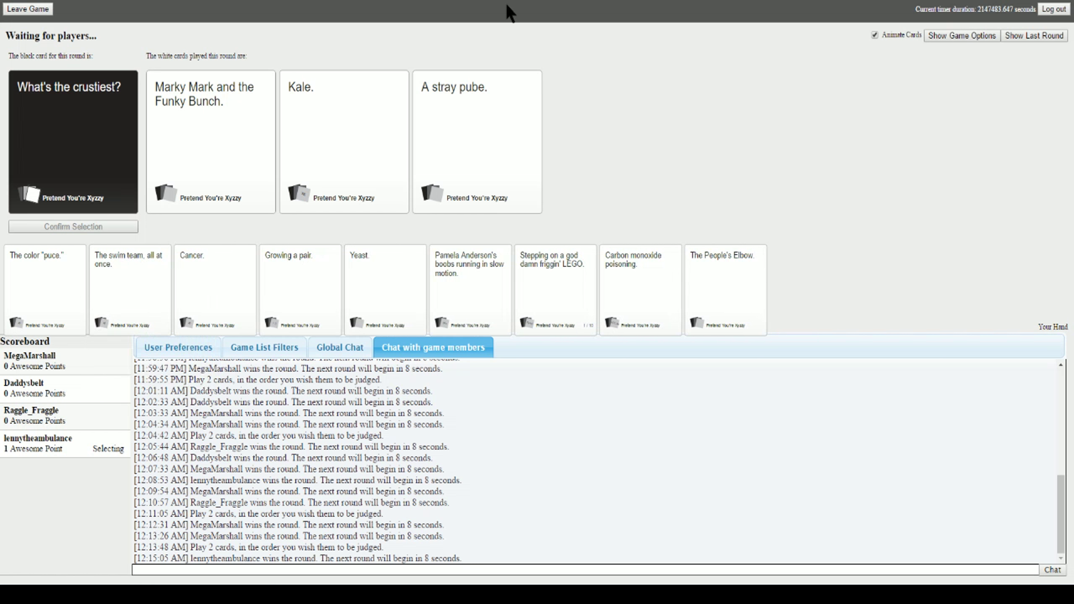
mouse_move(614, 112)
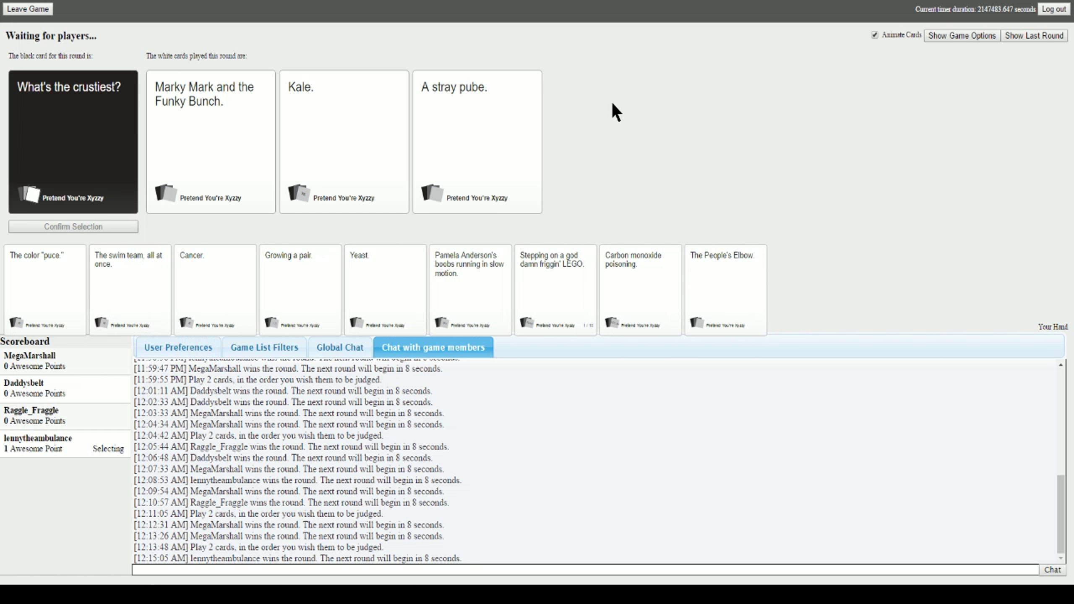
click(210, 142)
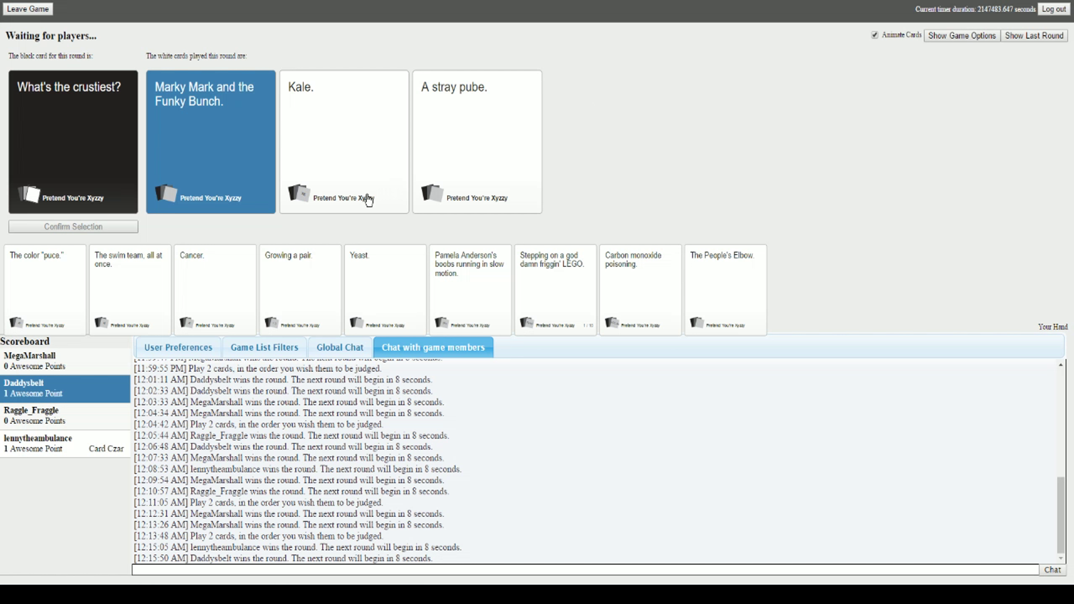
mouse_move(429, 452)
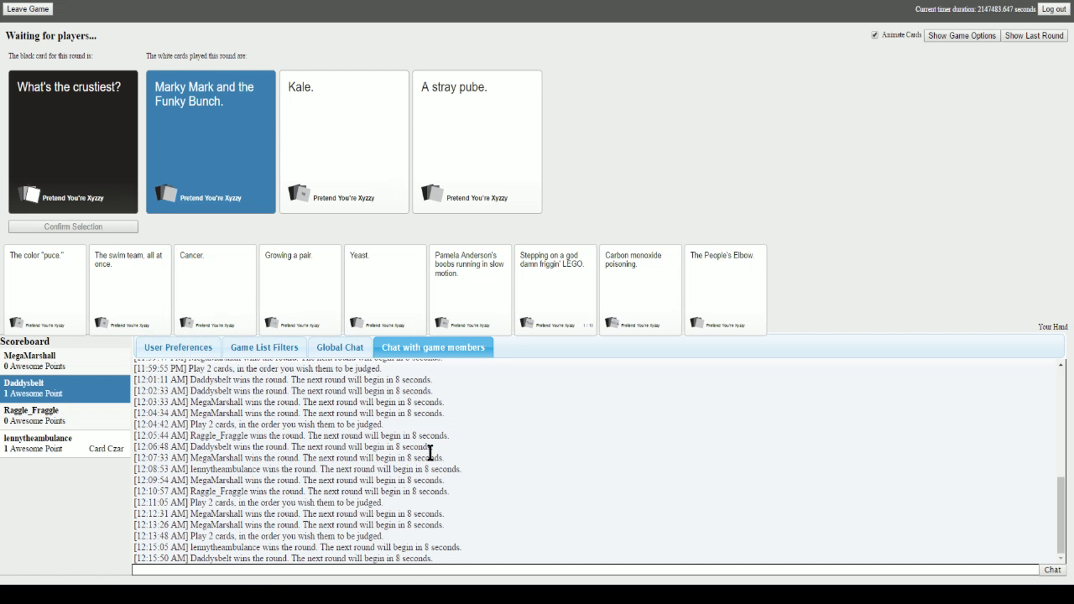
mouse_move(486, 504)
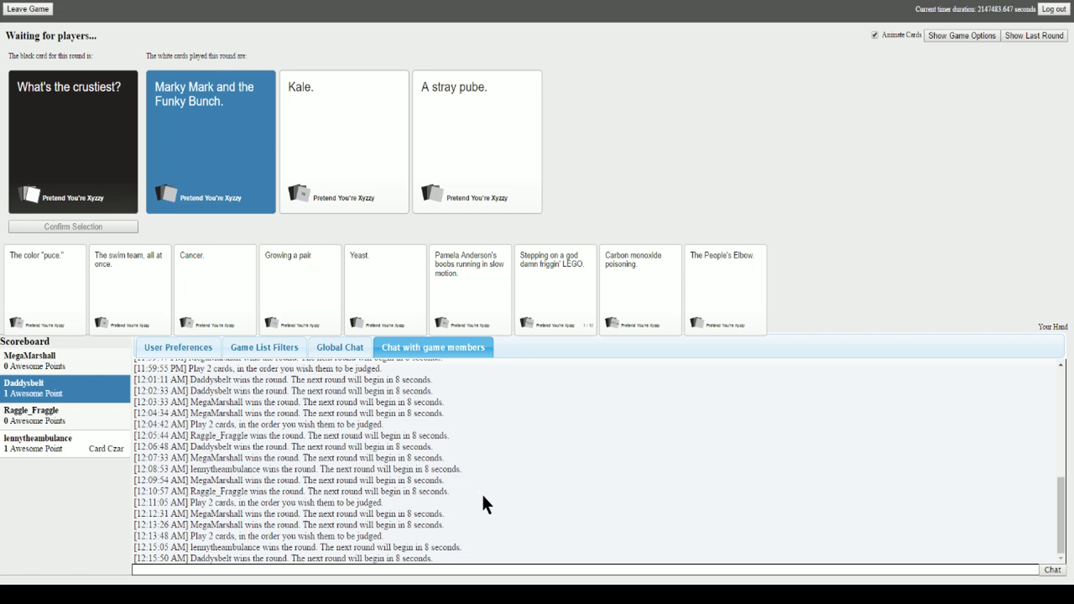
mouse_move(469, 453)
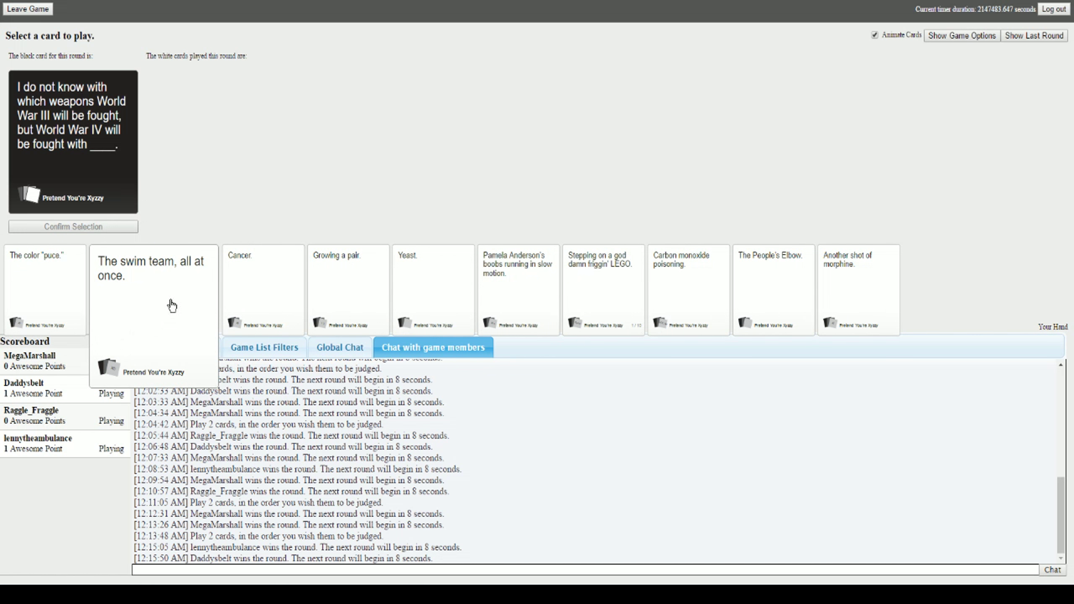
- Submit 'The People's Elbow.' for the World War IV prompt
click(238, 288)
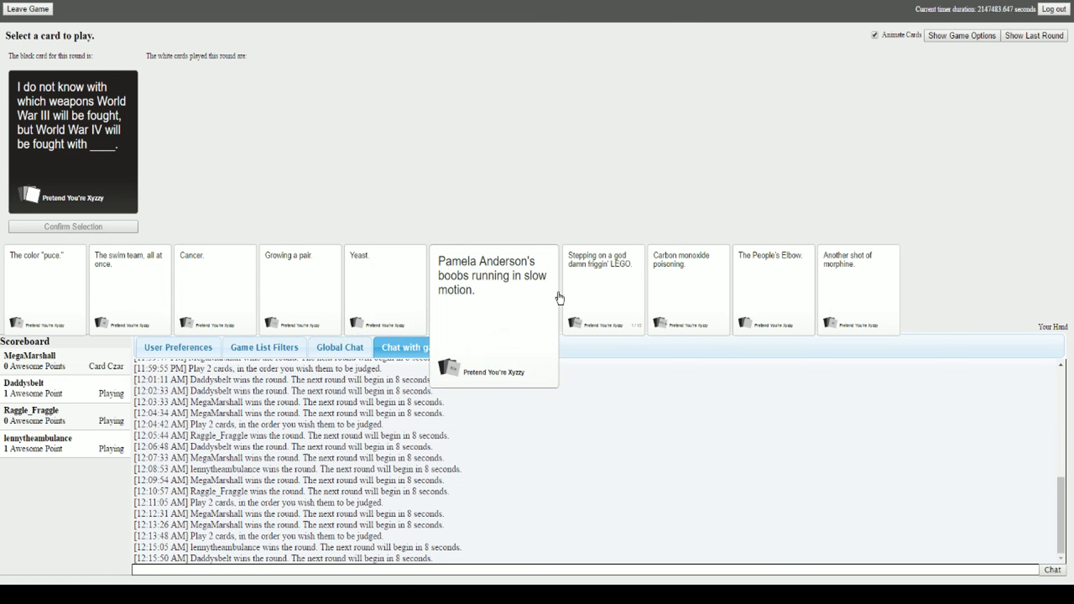
click(747, 289)
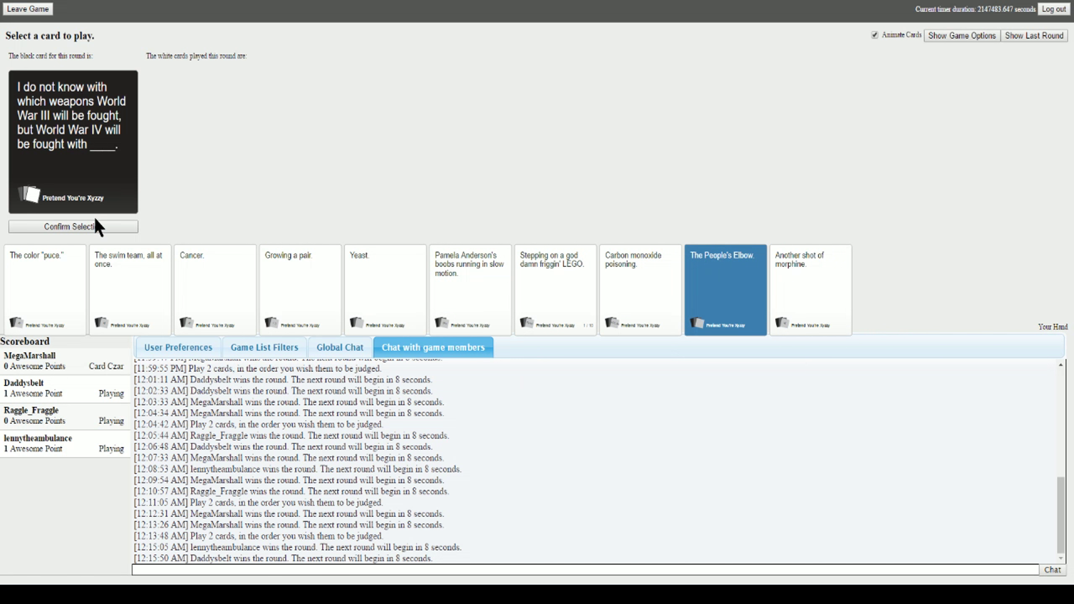
click(72, 226)
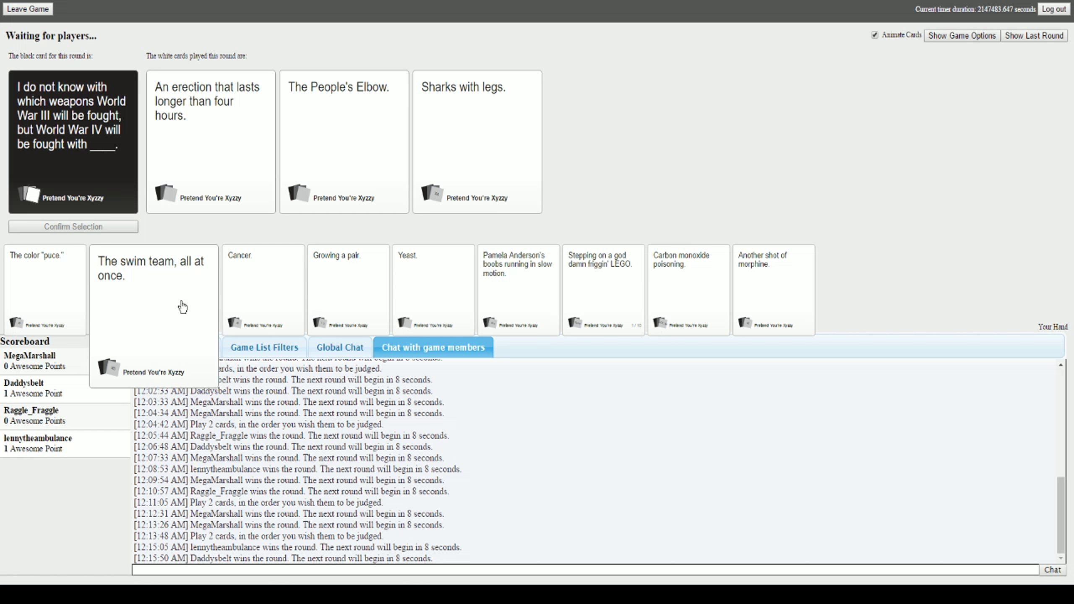
click(476, 142)
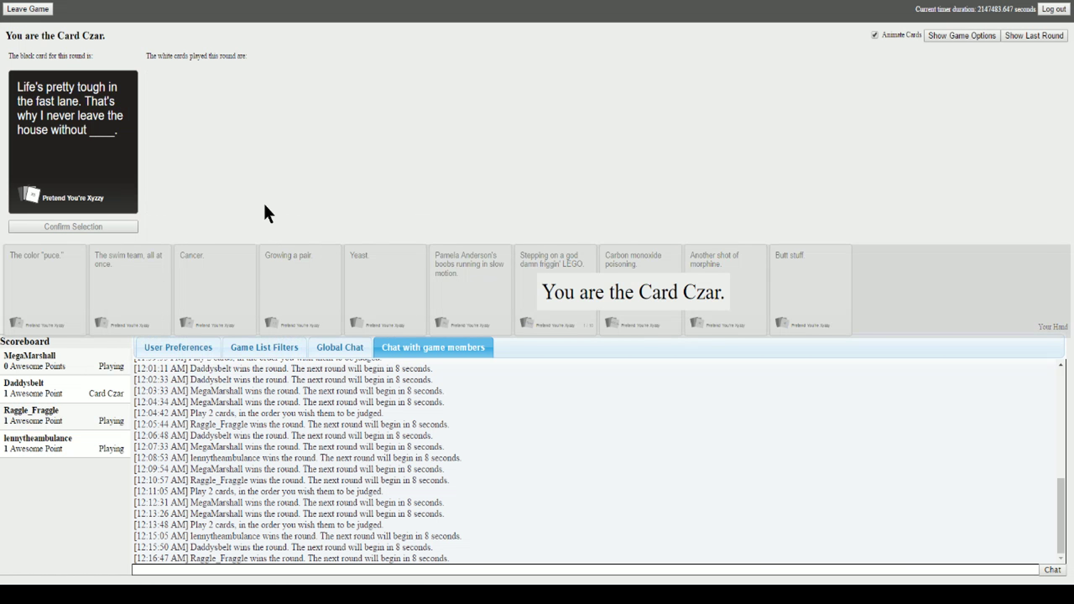
mouse_move(272, 217)
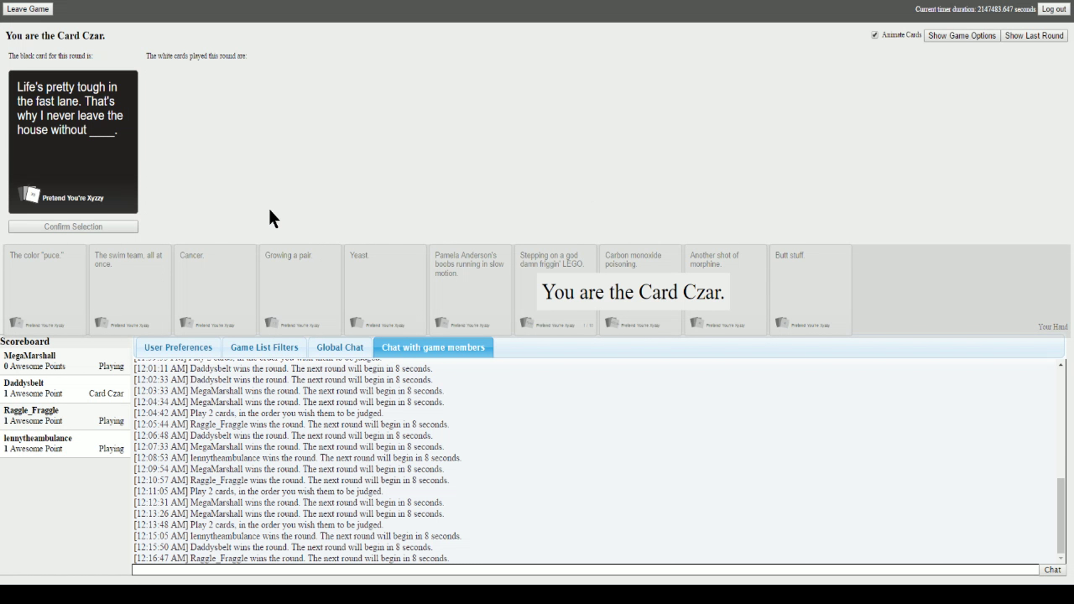
mouse_move(300, 131)
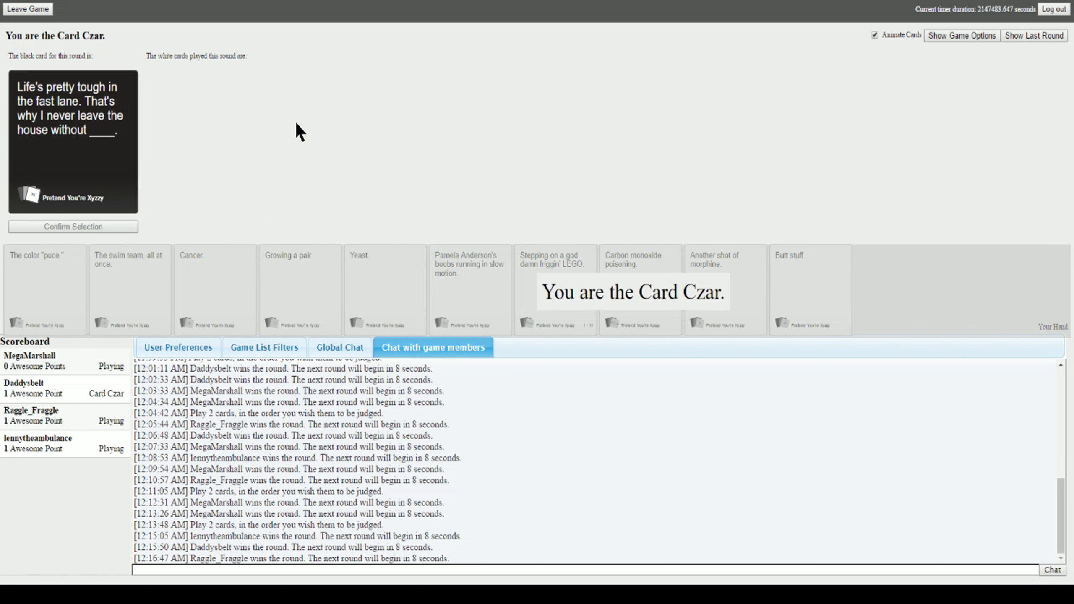
mouse_move(274, 118)
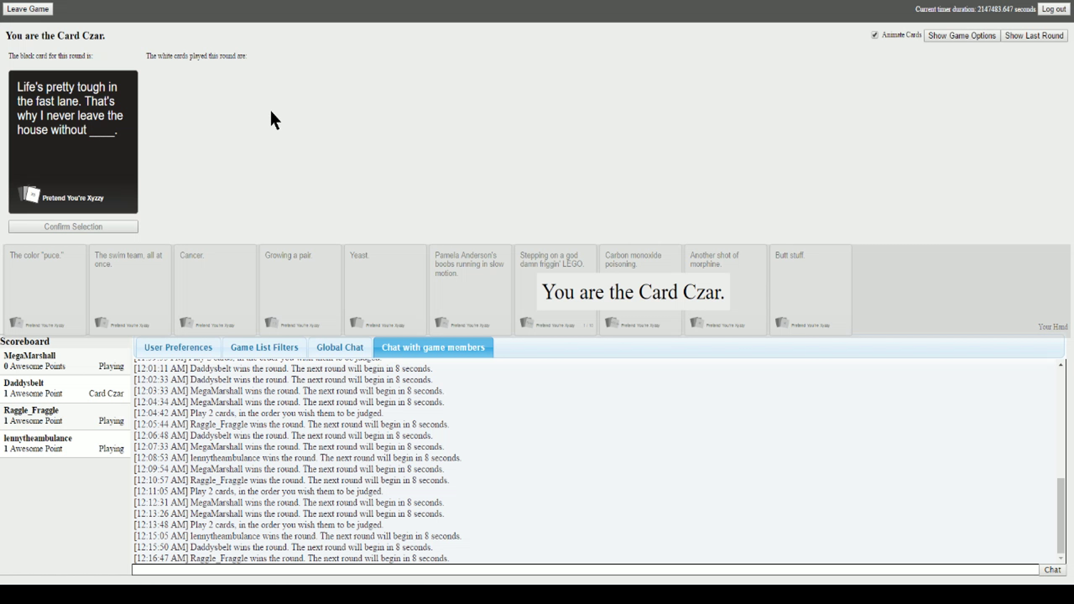
mouse_move(258, 145)
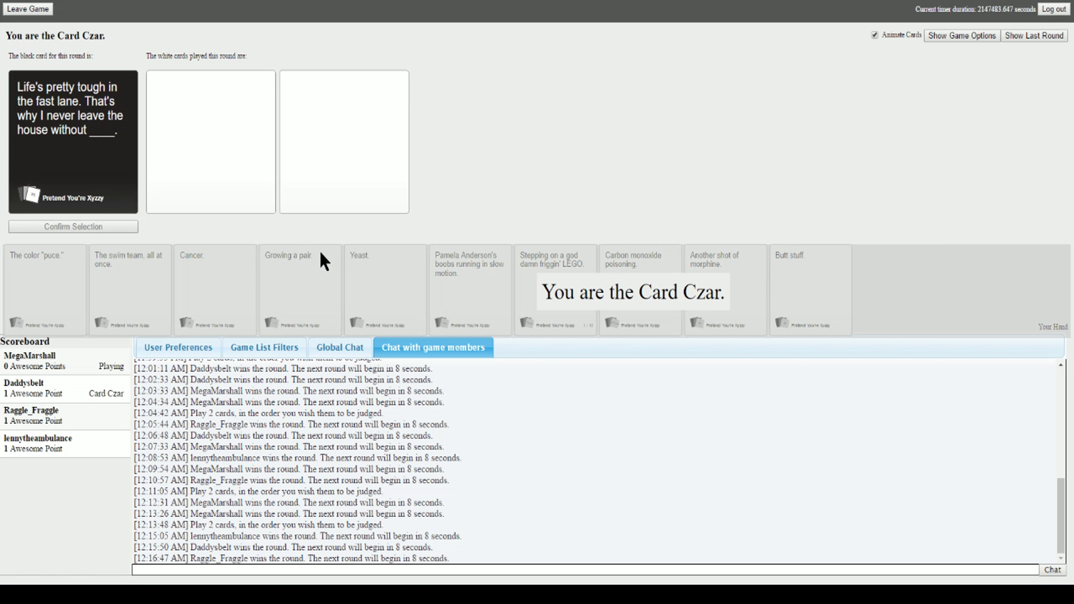
mouse_move(285, 249)
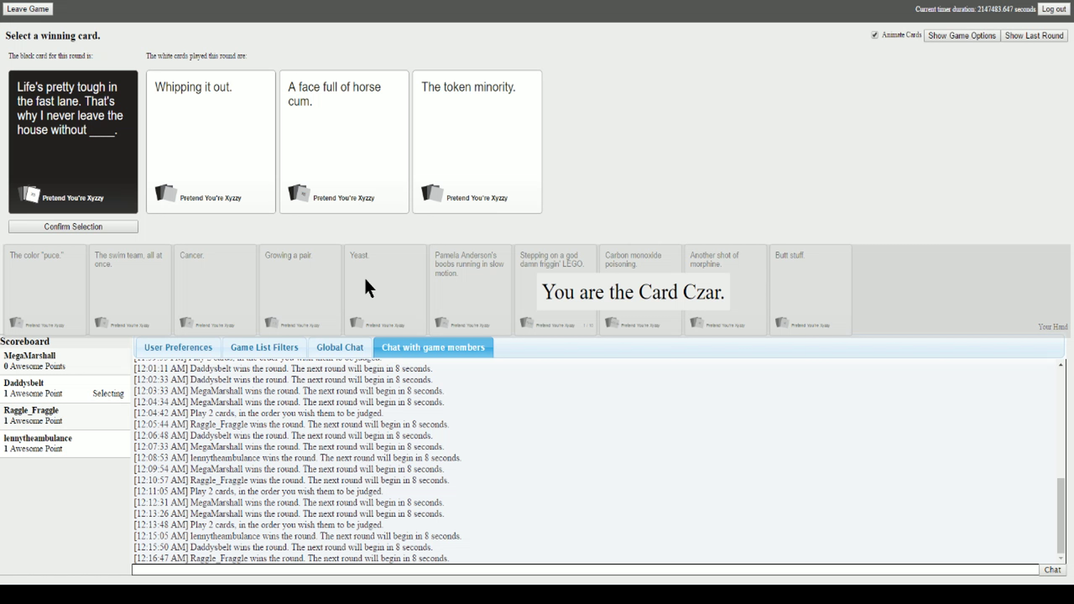
mouse_move(316, 126)
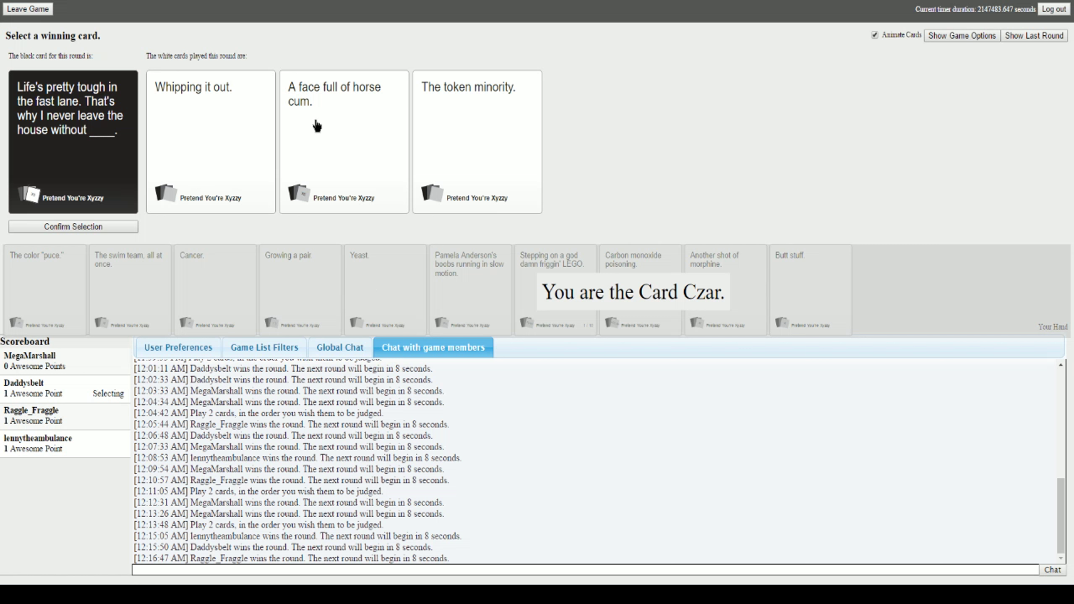
- As Card Czar, pick the second card, the horse answer, as the fast-lane winner
click(343, 140)
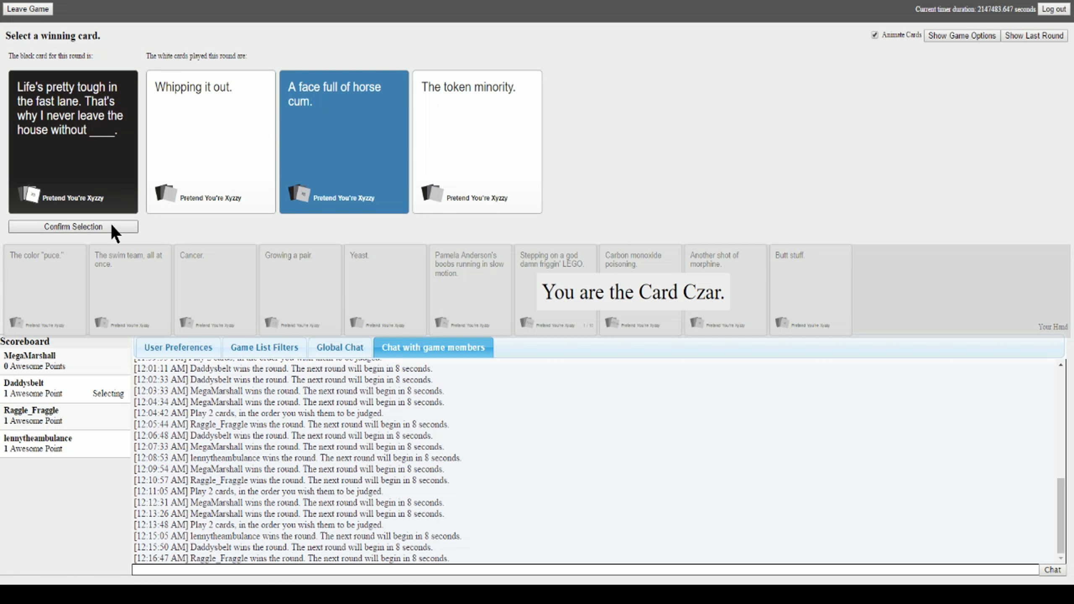
click(72, 226)
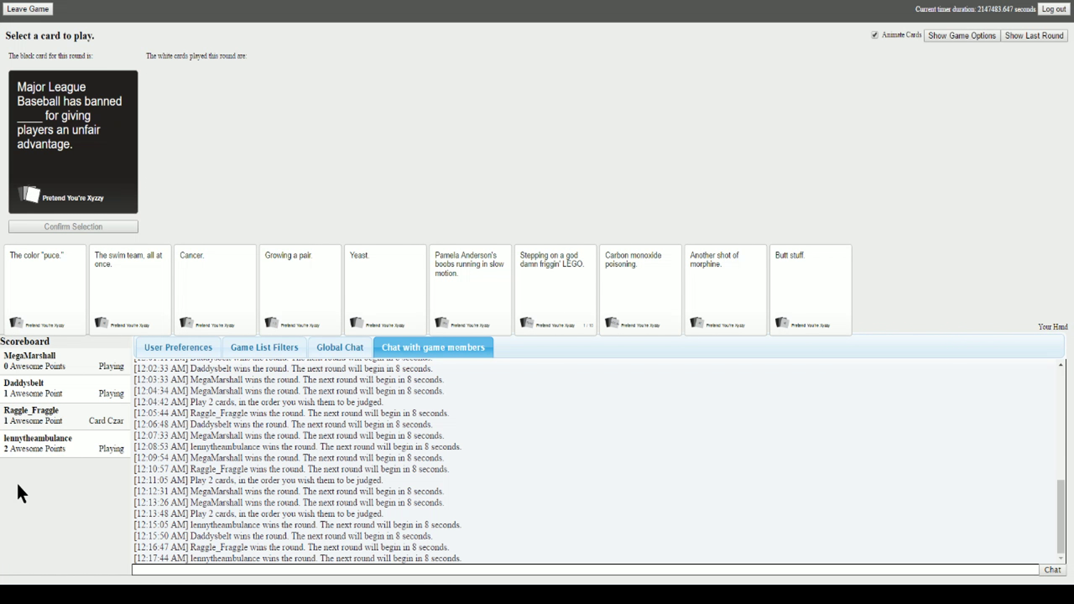
mouse_move(551, 392)
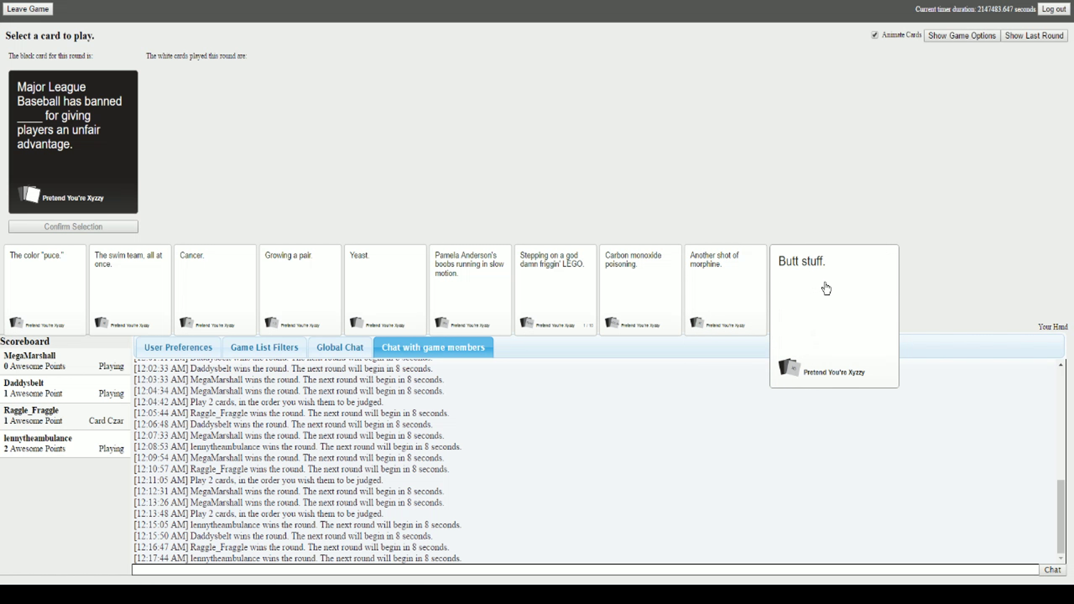
- Submit 'Butt stuff.' for the Major League Baseball prompt
click(810, 288)
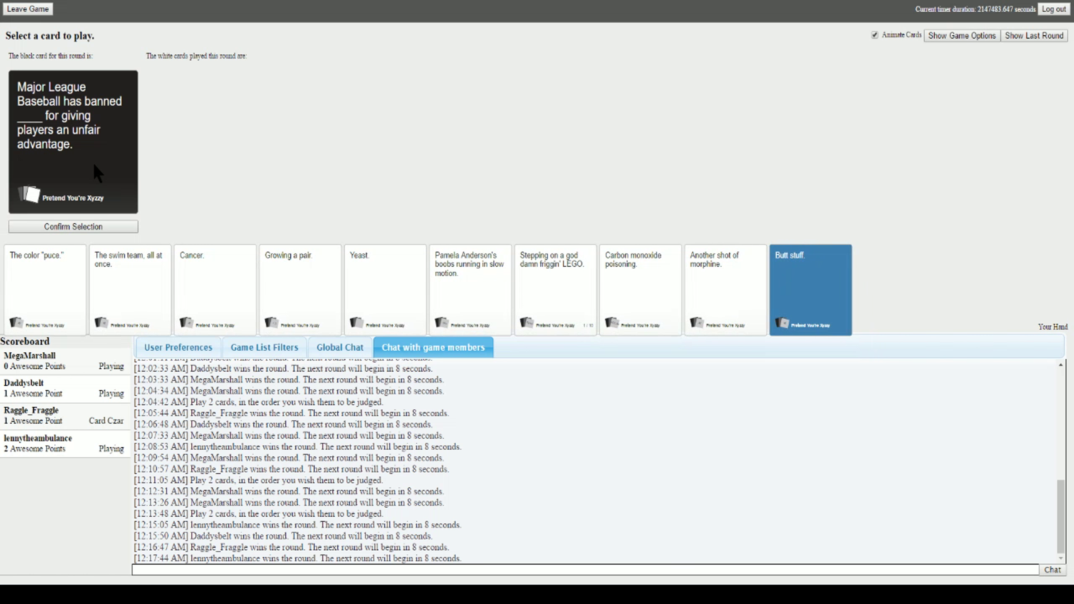
click(71, 226)
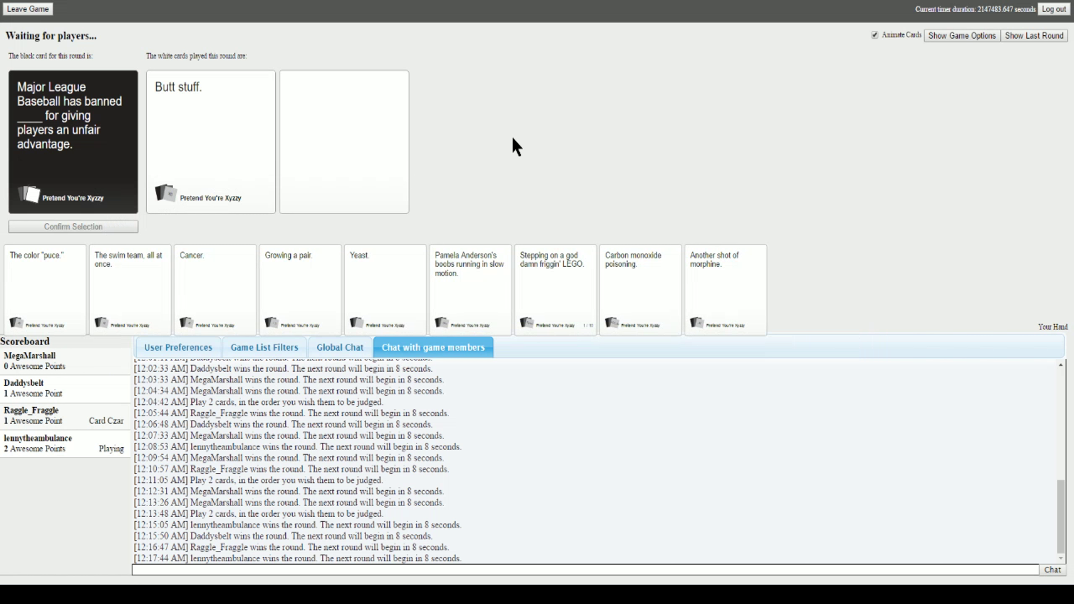
mouse_move(536, 227)
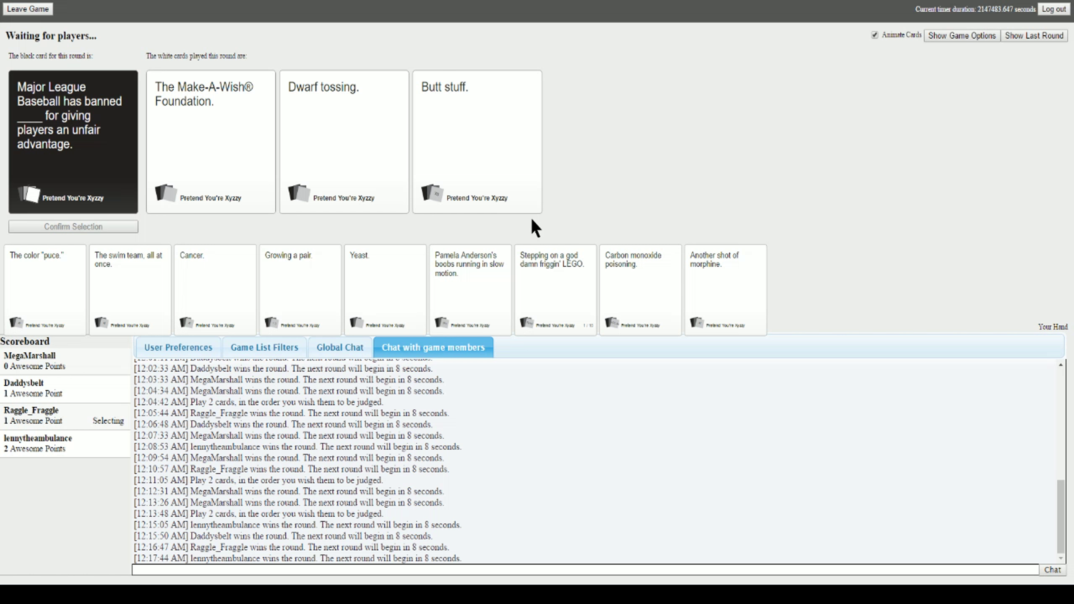
click(210, 141)
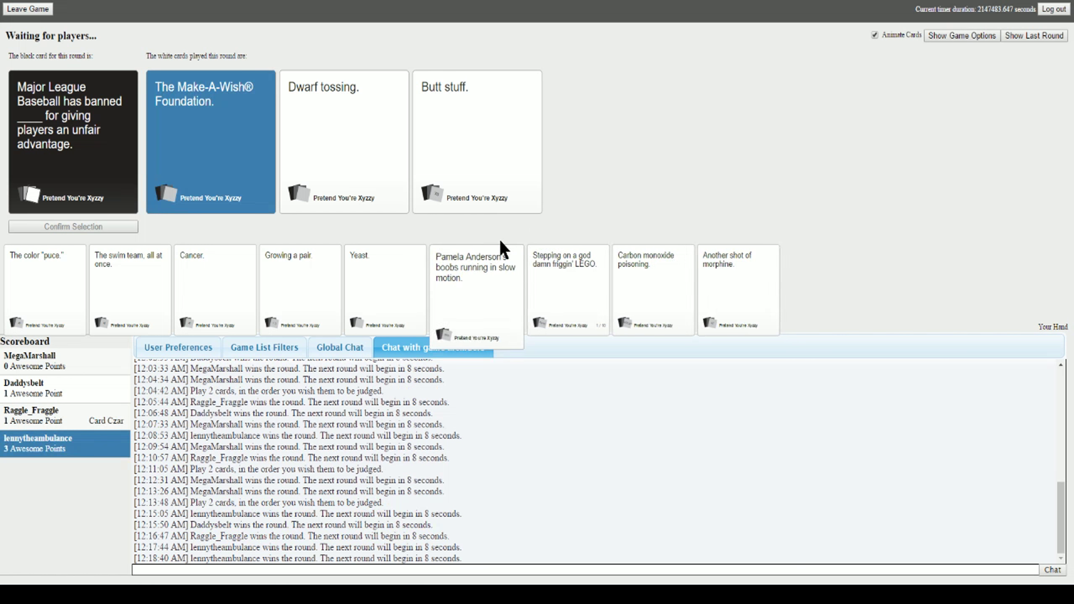
mouse_move(815, 458)
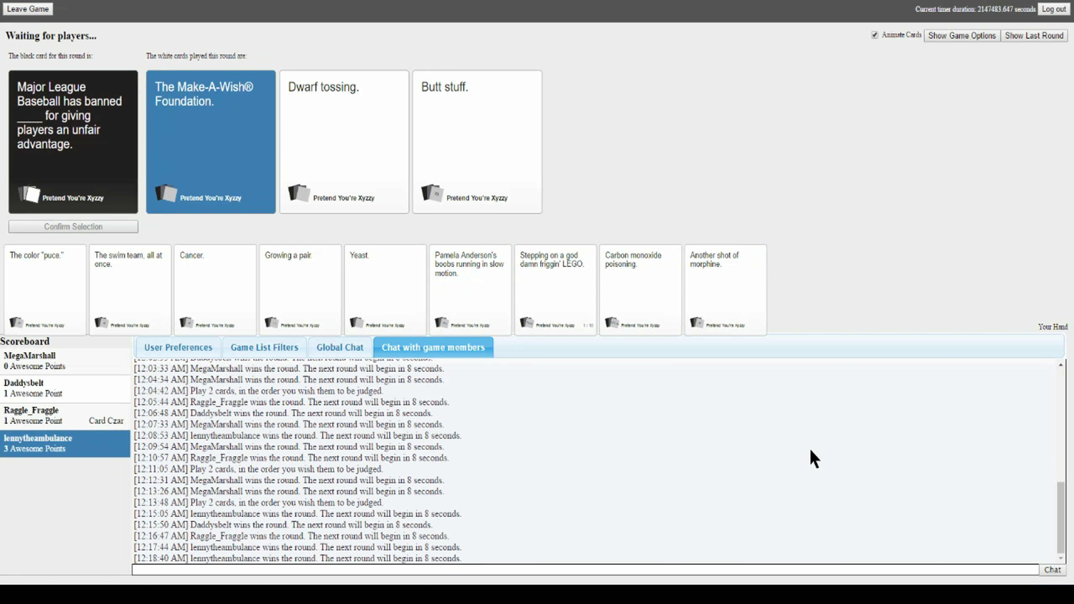
mouse_move(666, 415)
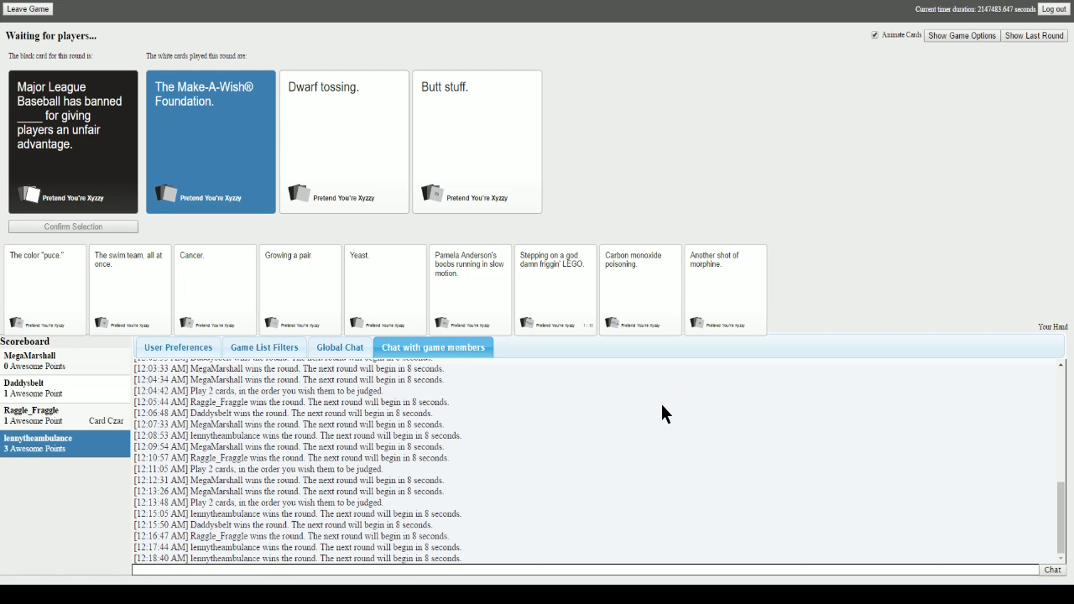
mouse_move(727, 397)
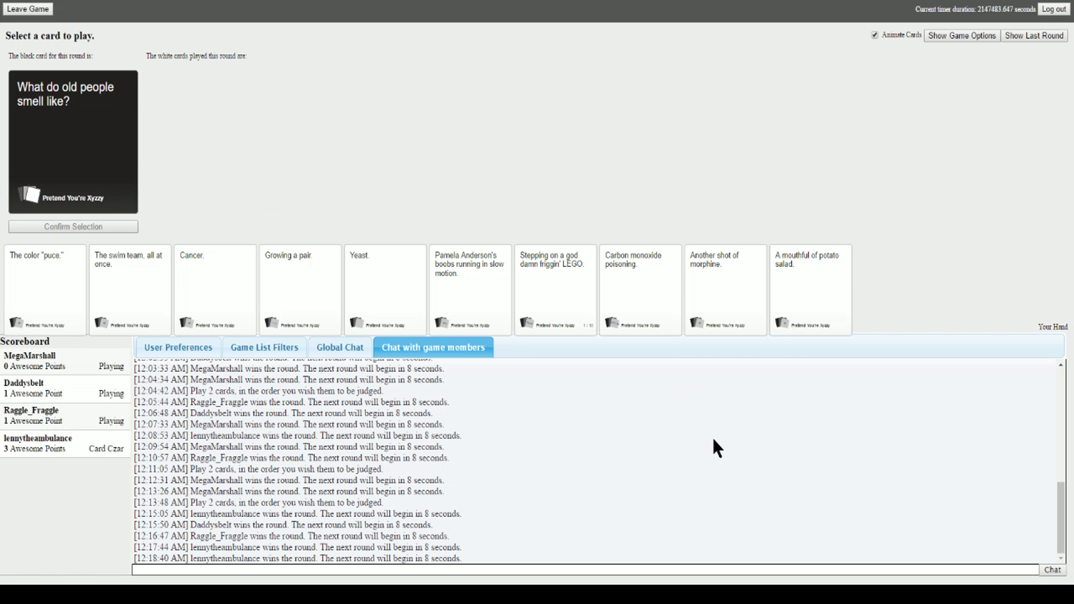
mouse_move(104, 445)
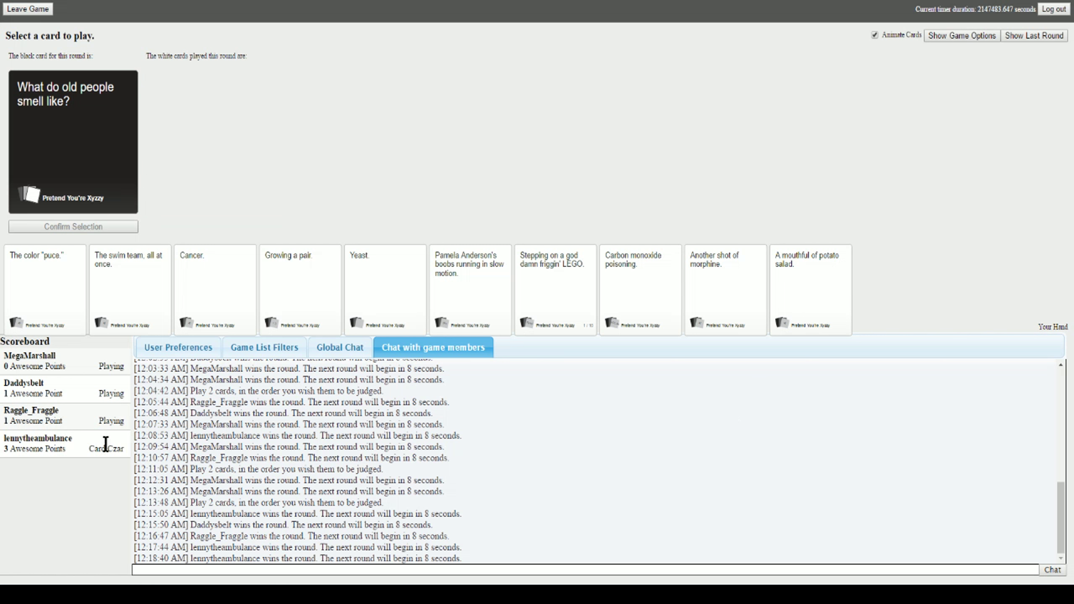
mouse_move(256, 341)
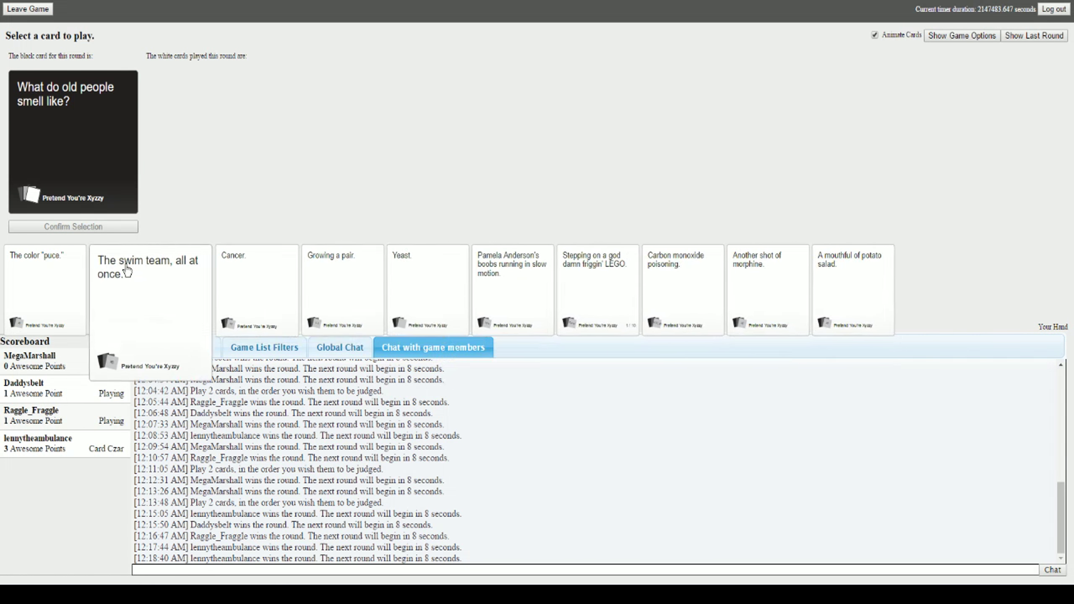
- Play Carbon monoxide poisoning. for the old-people-smell prompt after first trying the slow-motion card
click(343, 288)
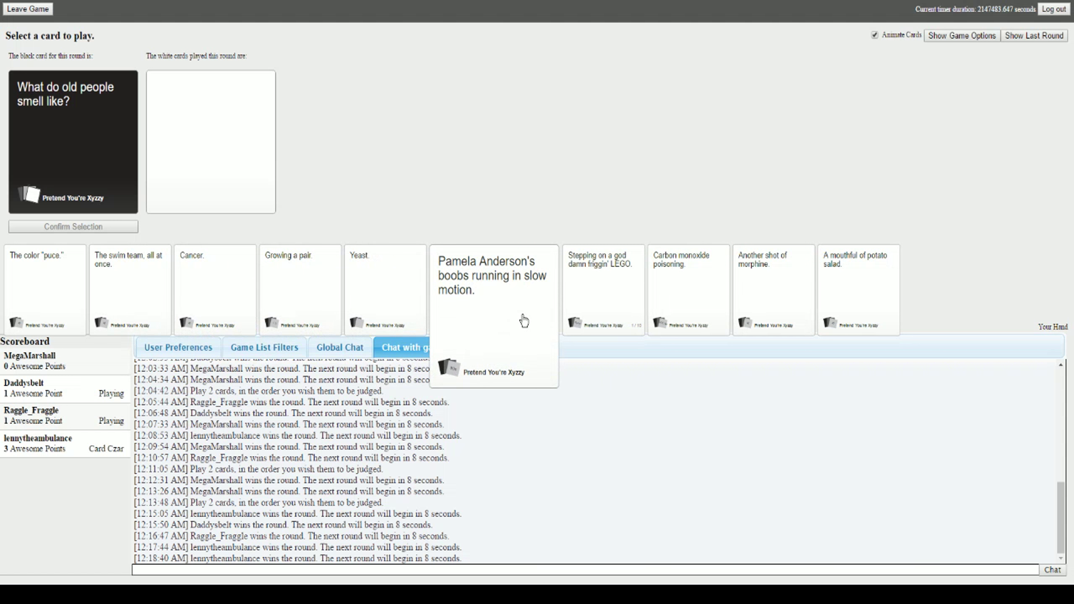
click(491, 287)
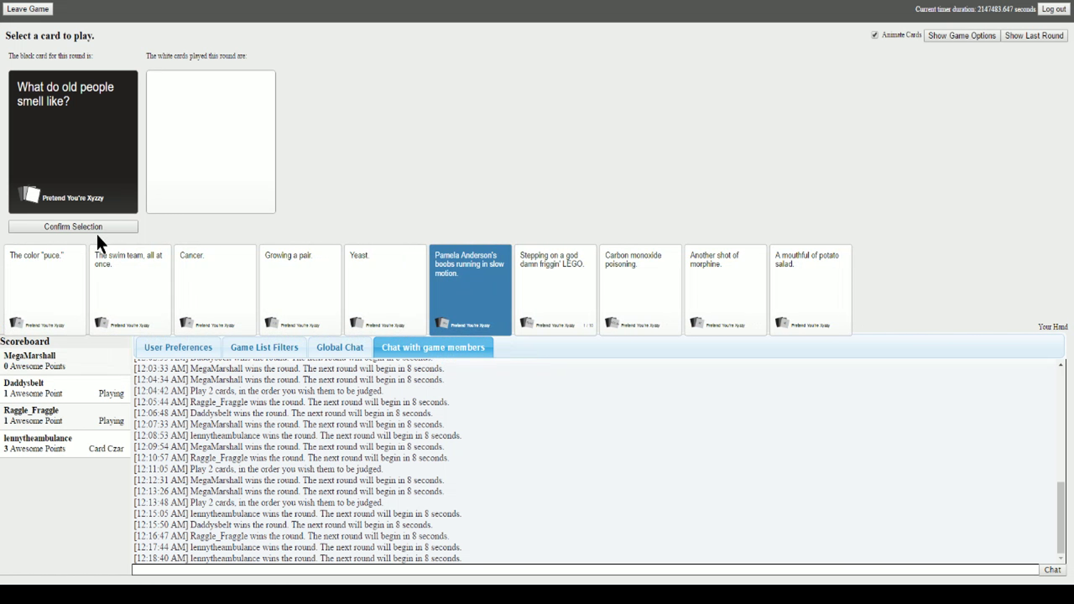
click(72, 226)
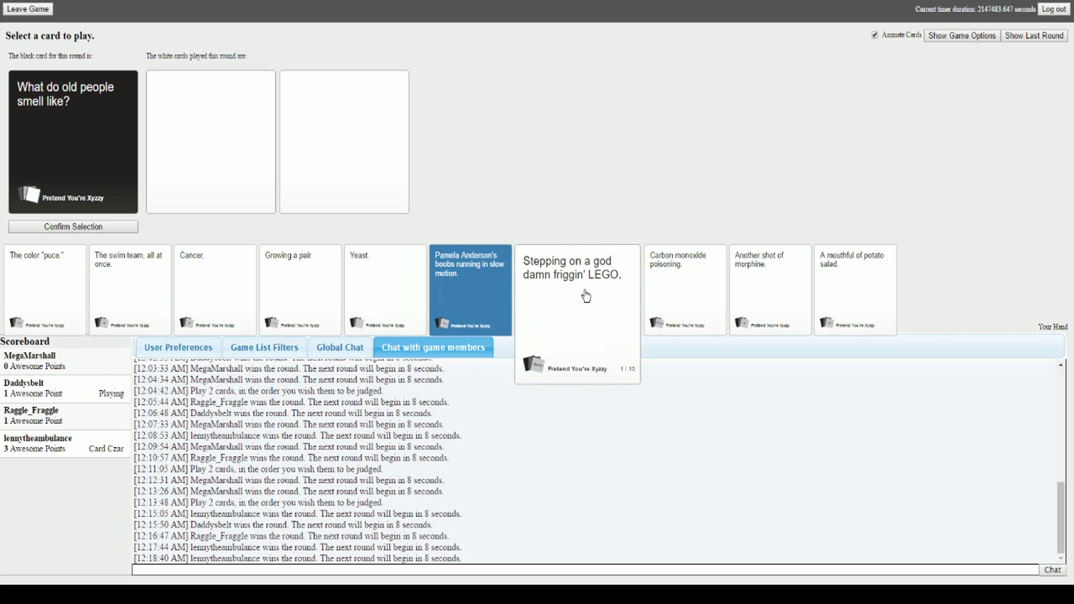
click(639, 288)
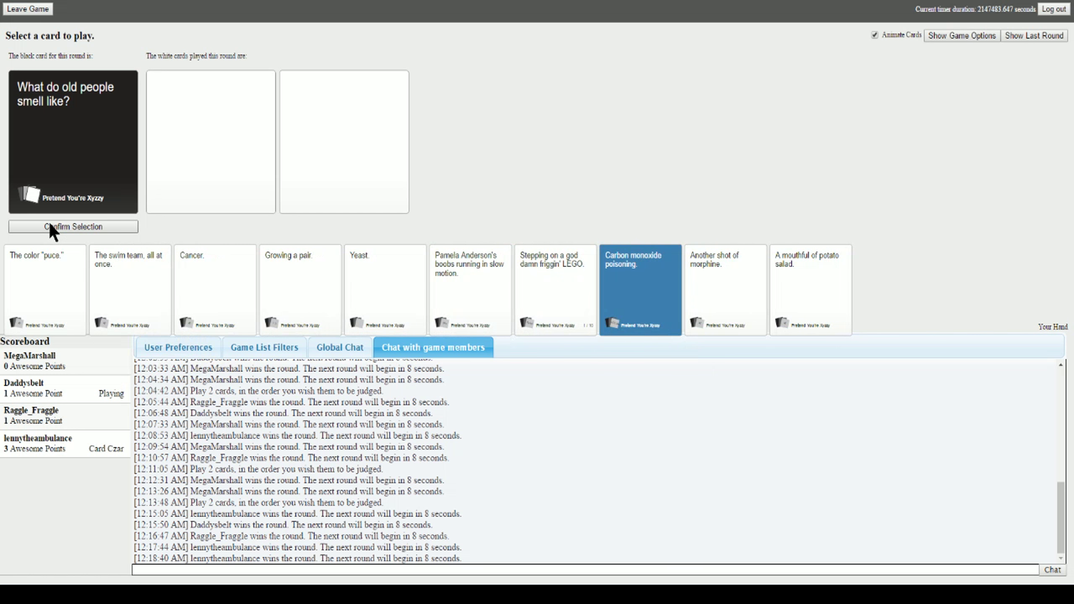
click(73, 226)
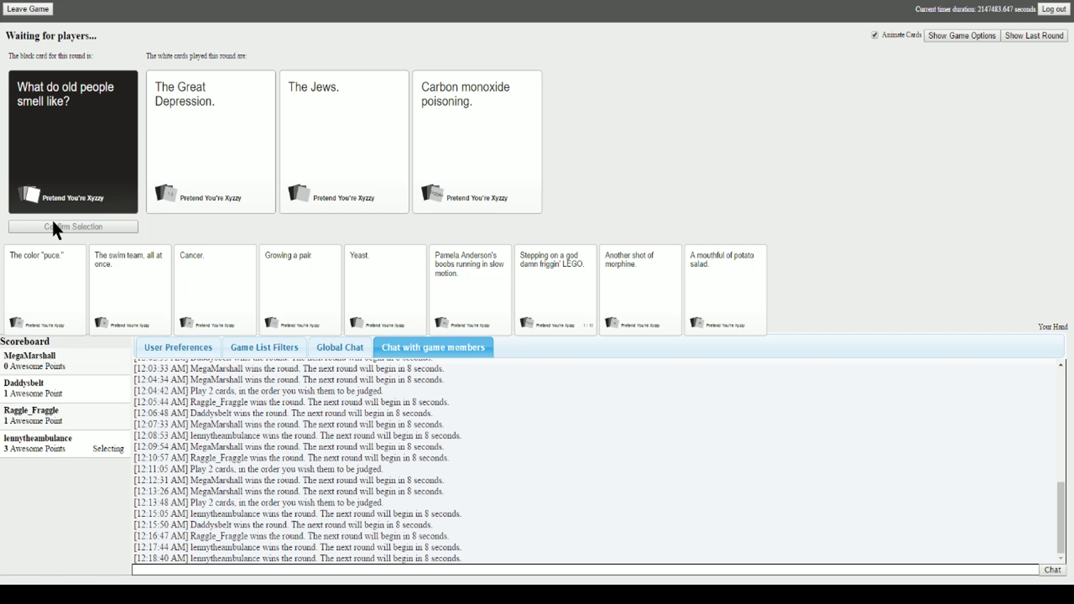
click(210, 141)
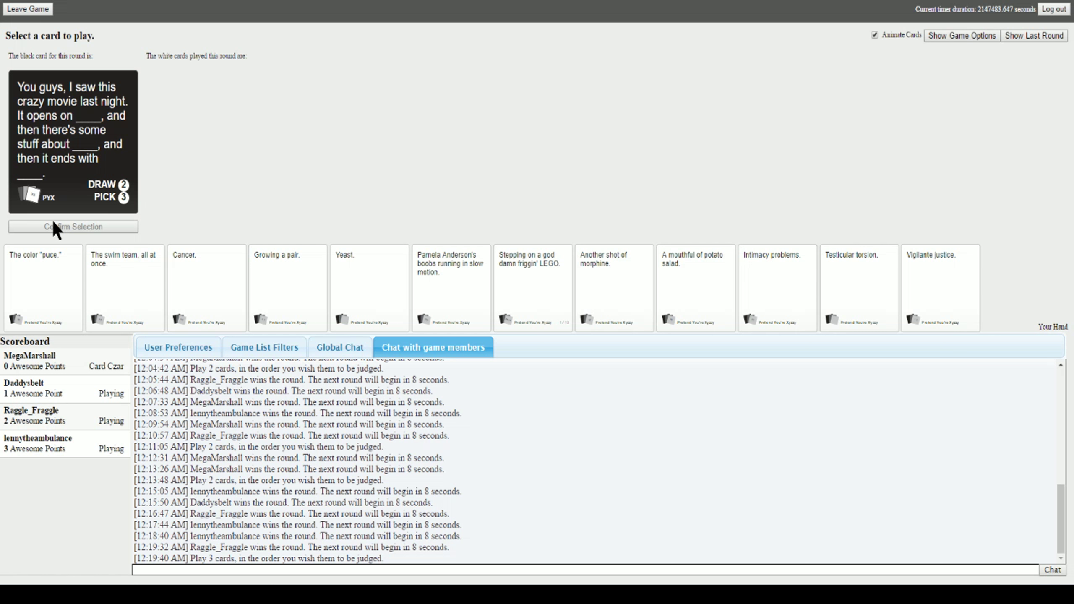
mouse_move(390, 176)
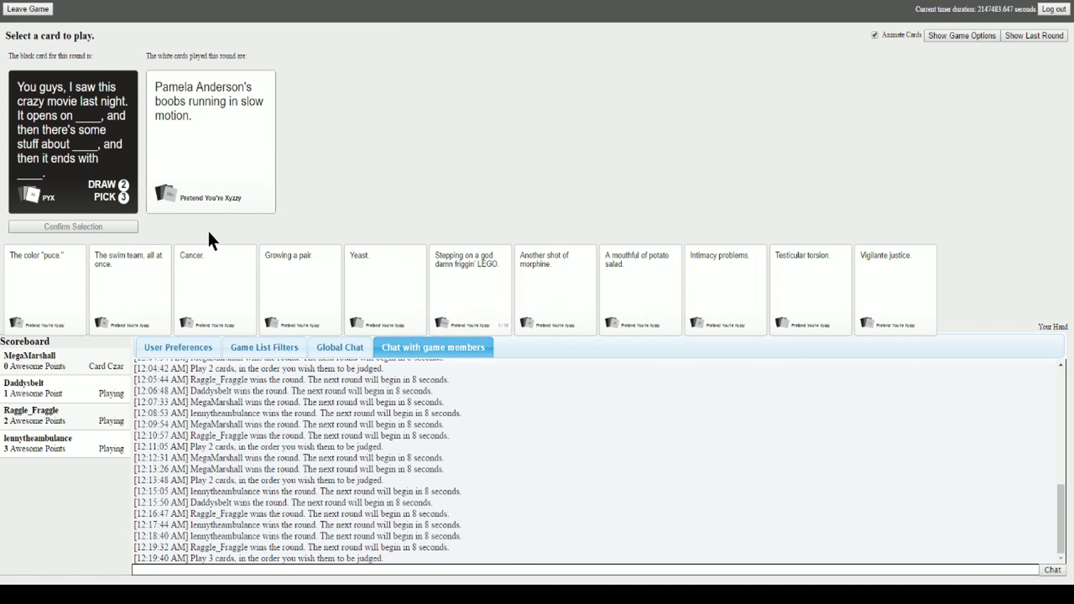
- Submit Stepping on a god damn friggin' LEGO. second and Vigilante justice. third
click(894, 290)
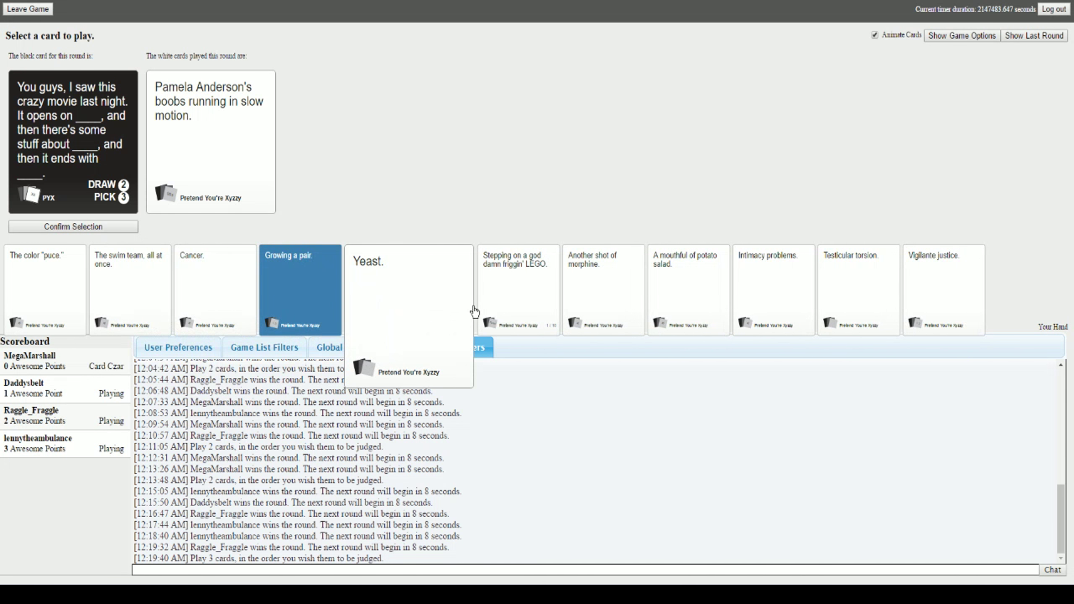
click(519, 289)
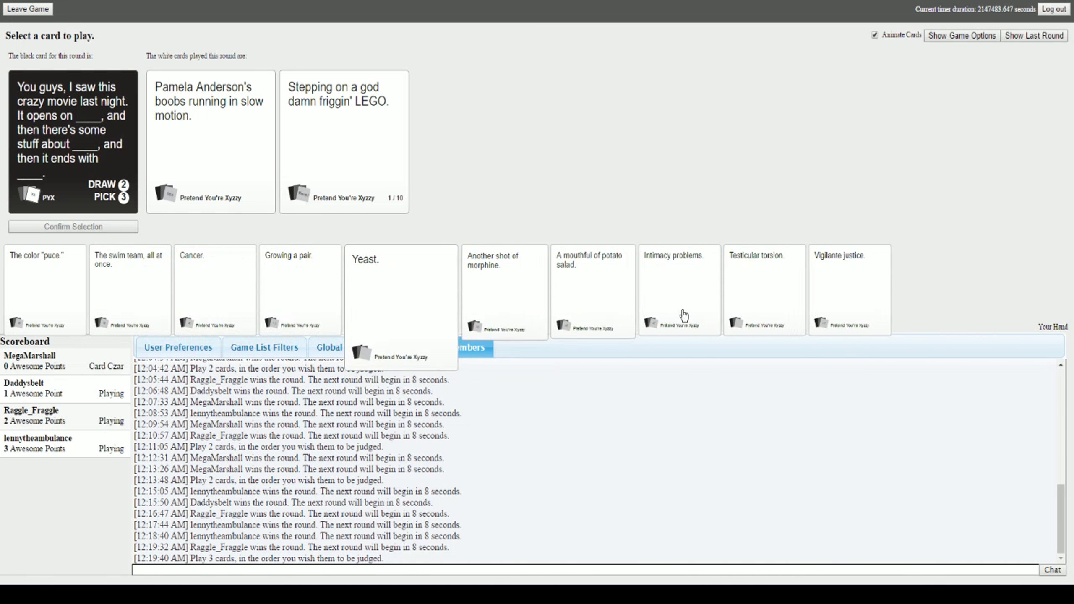
click(847, 289)
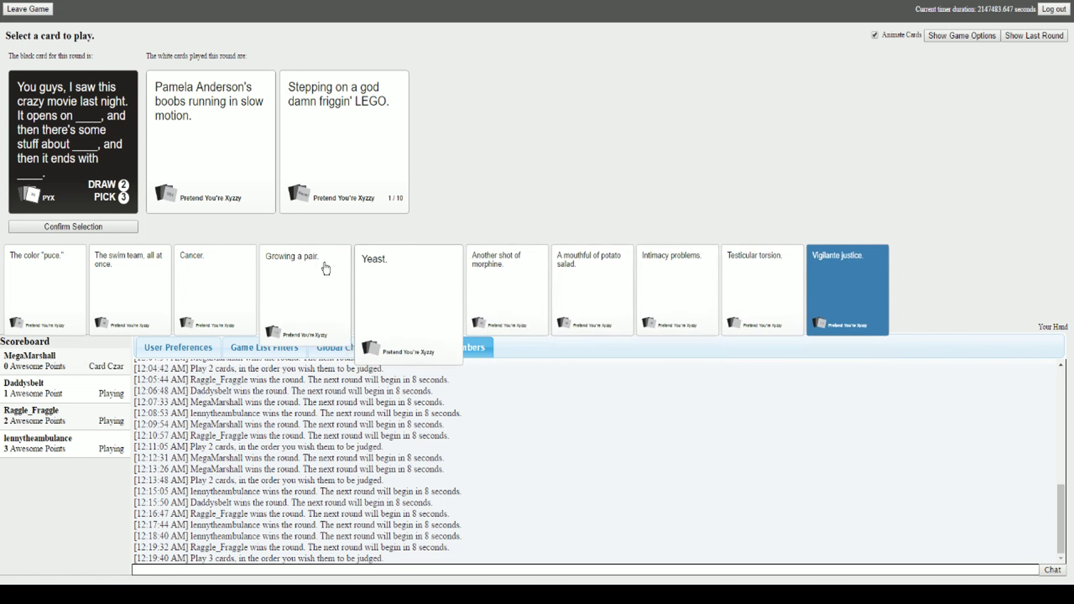
click(432, 347)
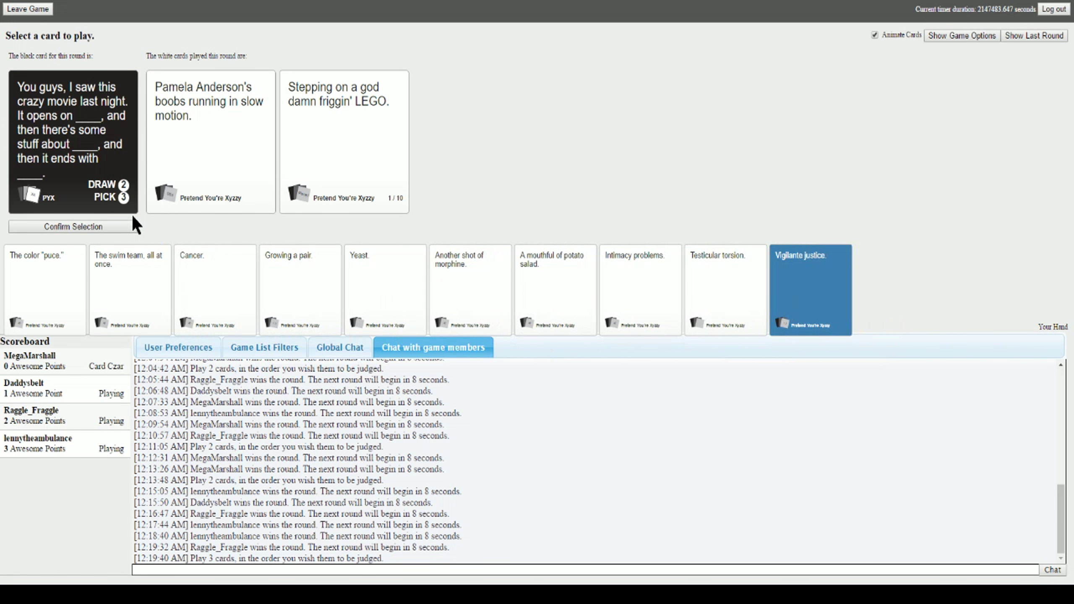
click(72, 226)
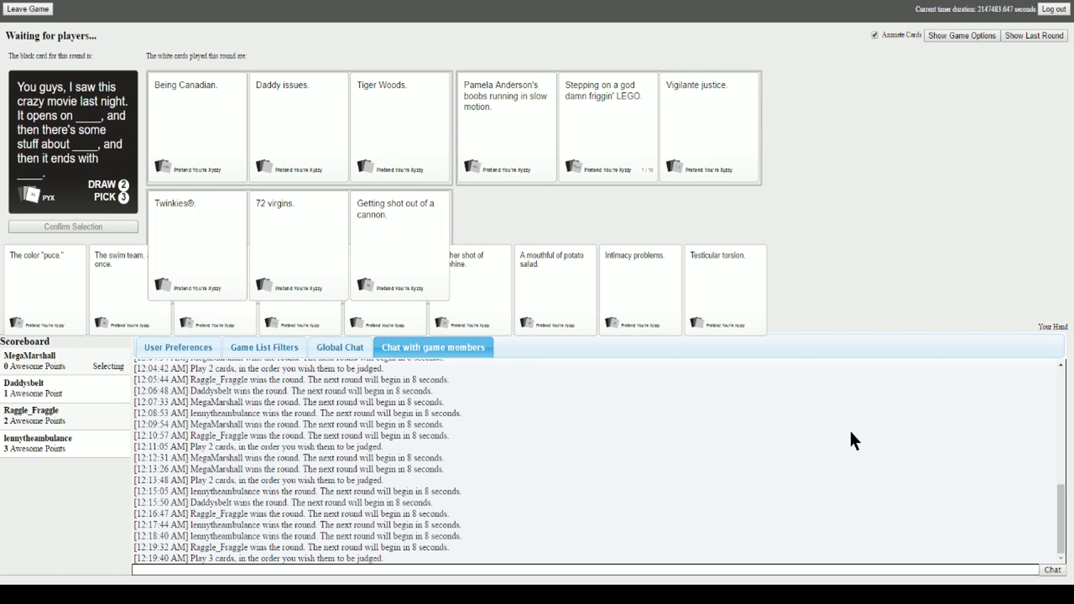
mouse_move(928, 318)
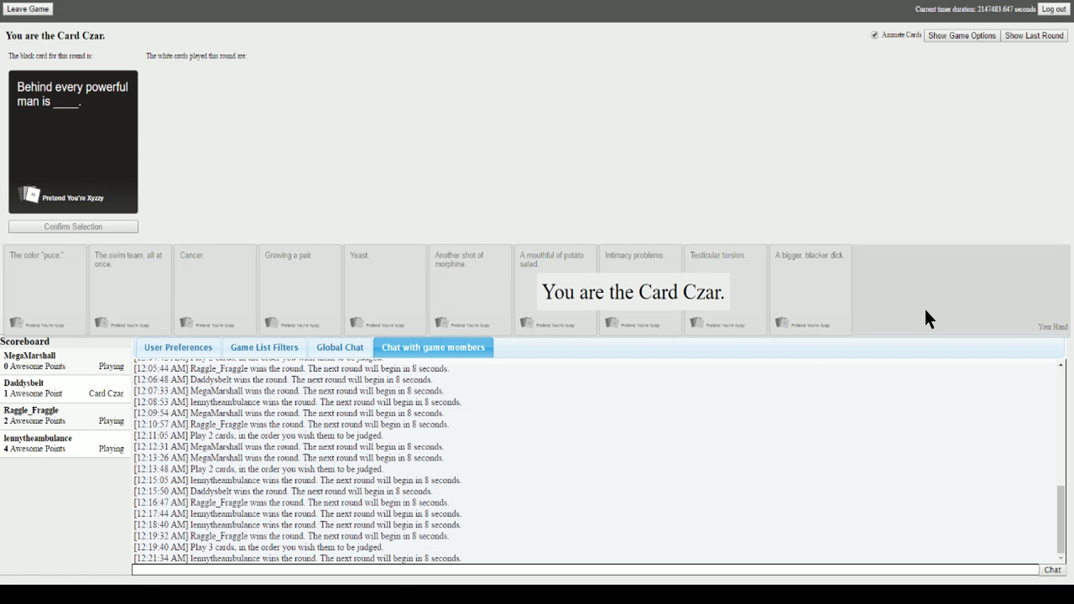
mouse_move(342, 246)
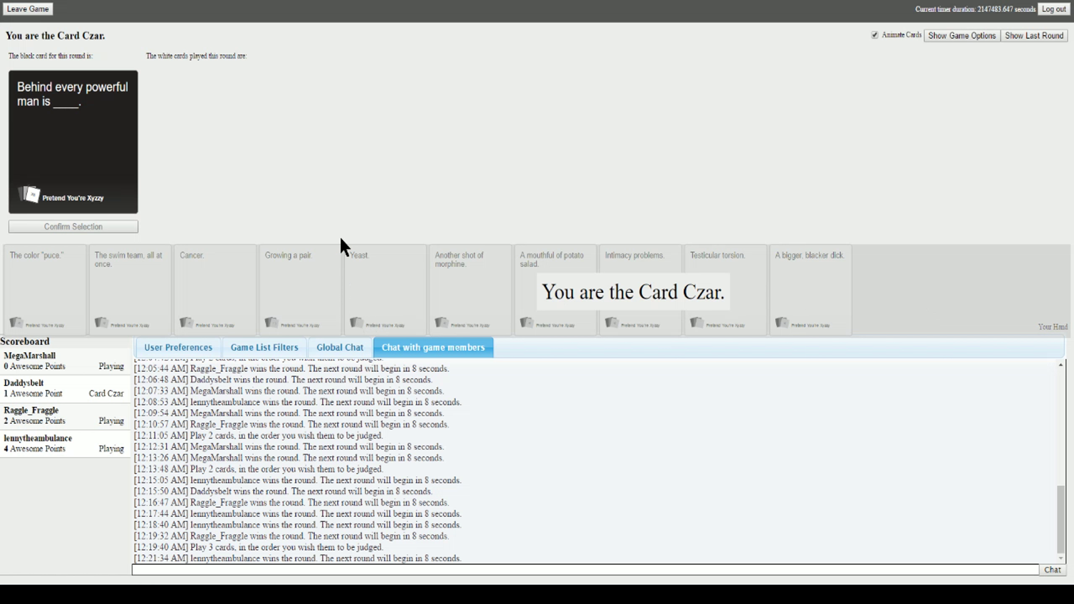
mouse_move(400, 221)
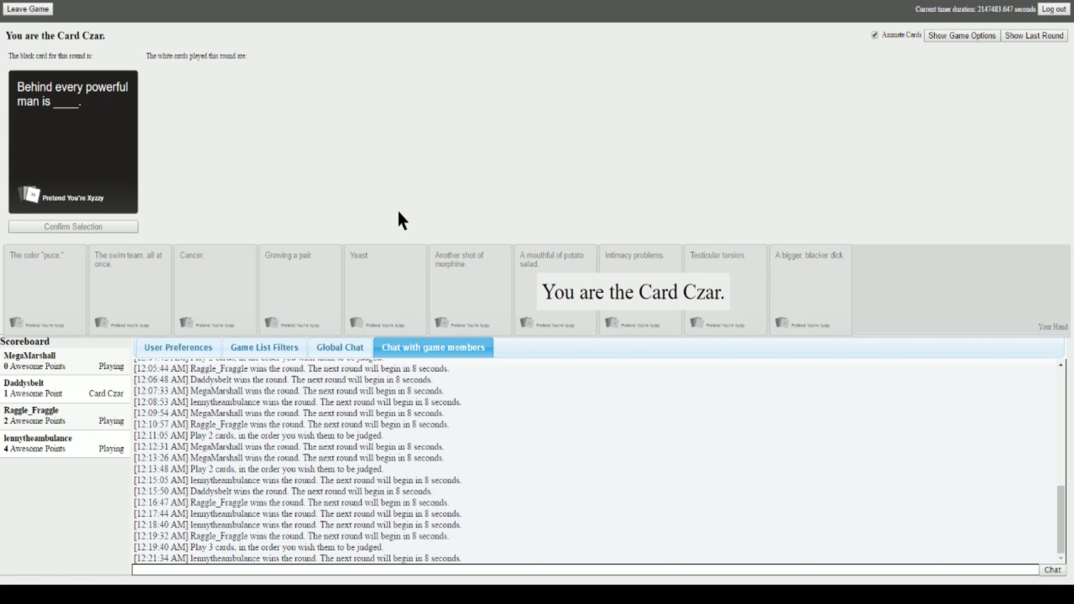
mouse_move(572, 191)
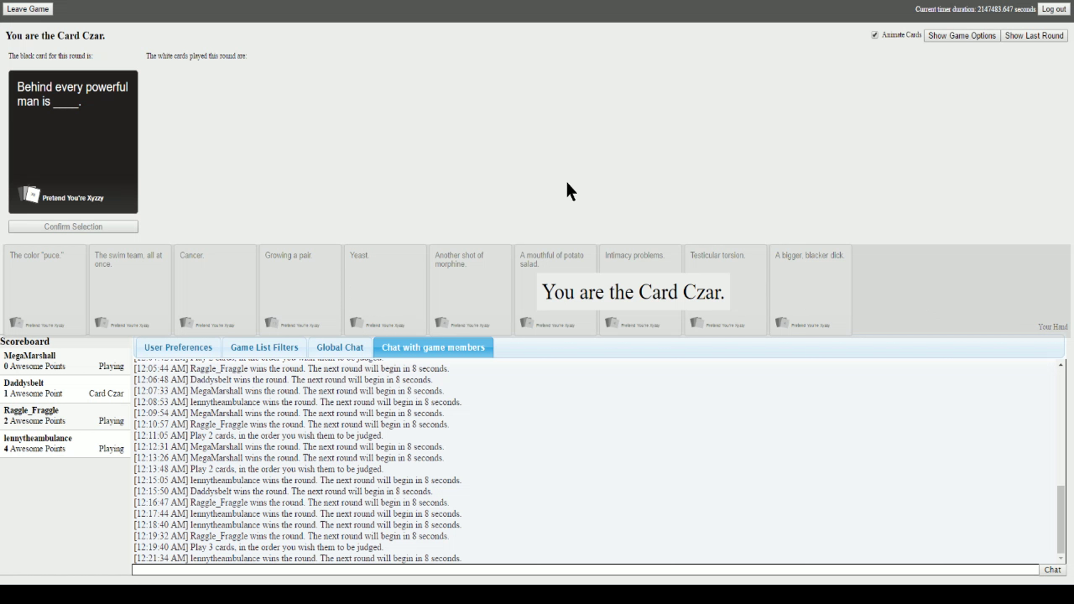
mouse_move(555, 182)
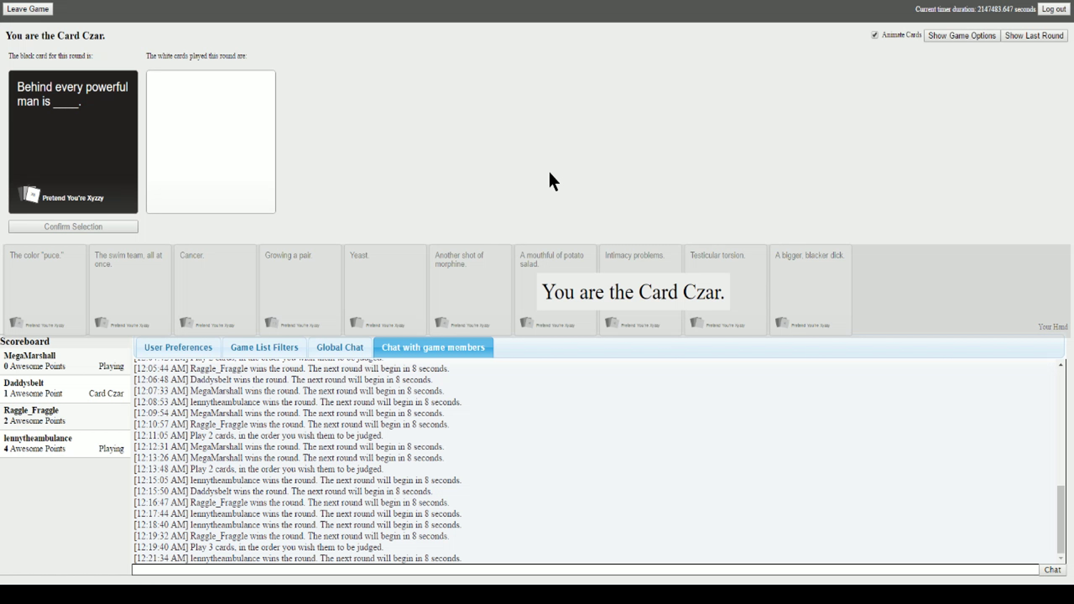
mouse_move(564, 170)
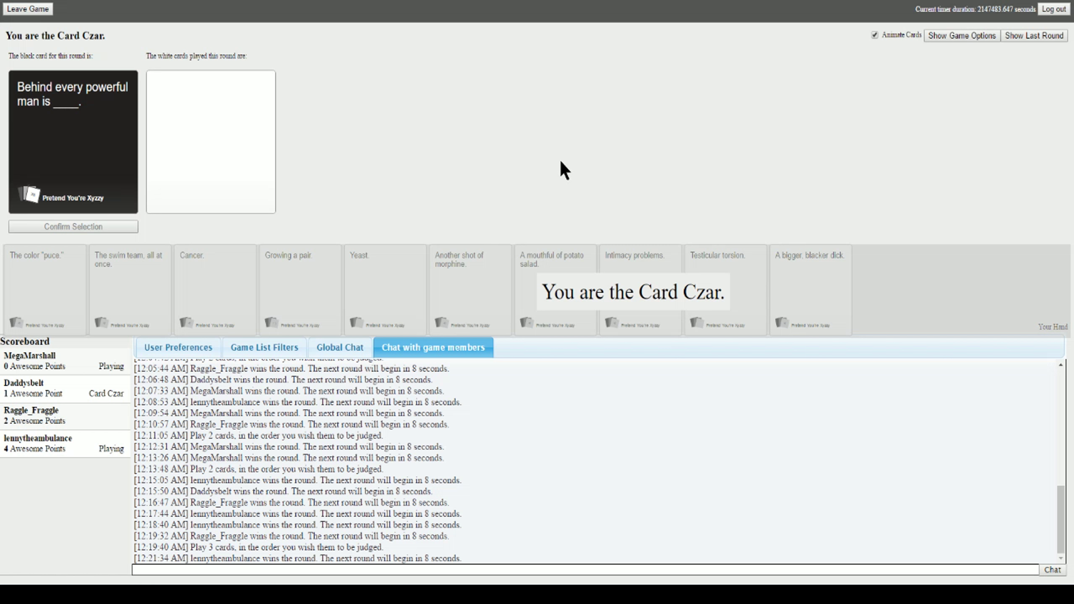
mouse_move(521, 182)
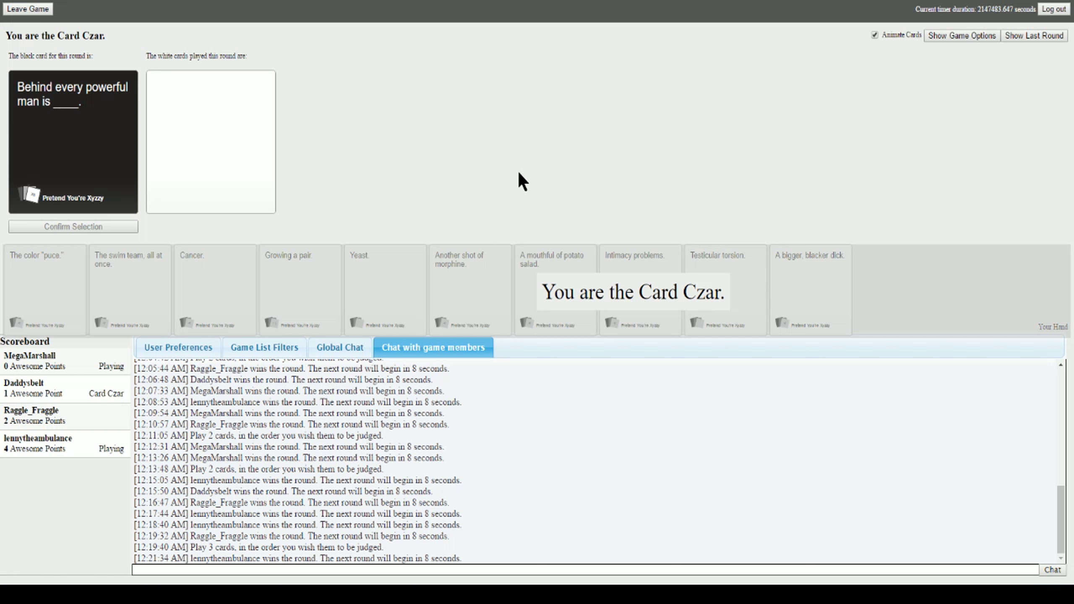
mouse_move(542, 210)
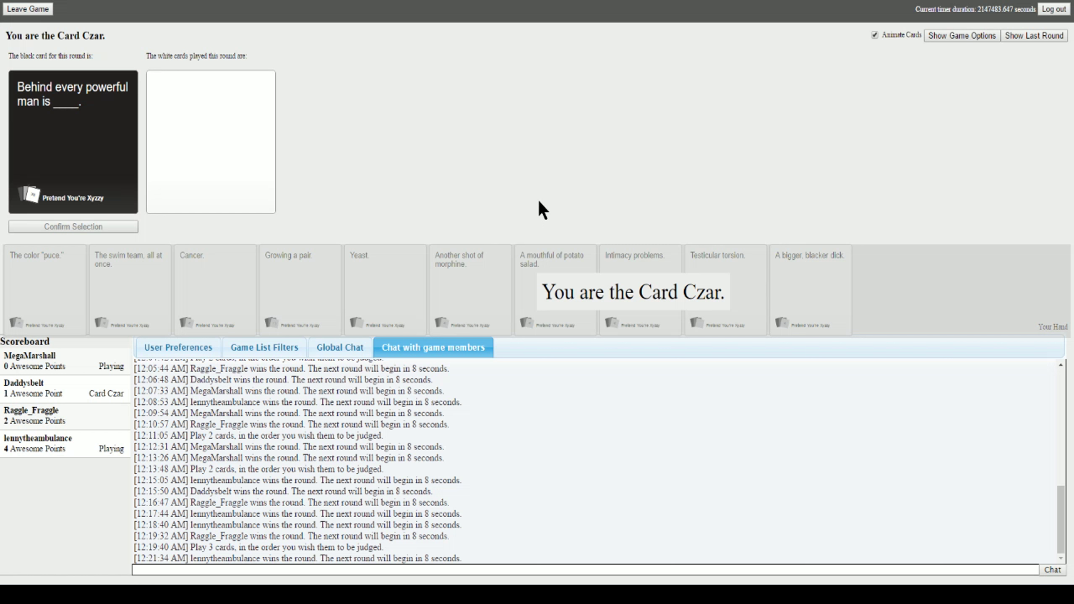
mouse_move(327, 225)
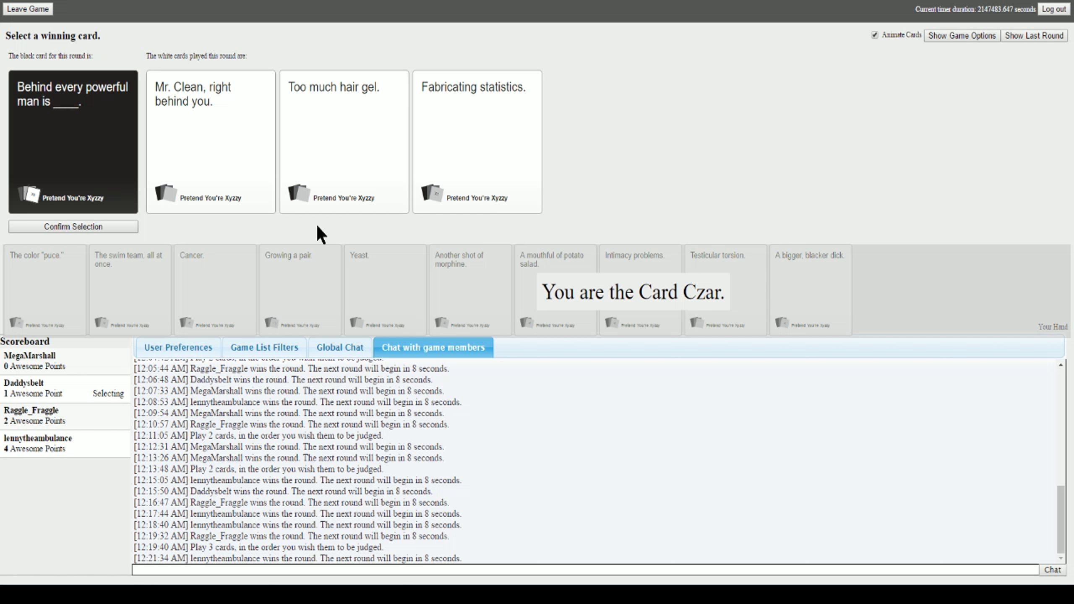
mouse_move(460, 101)
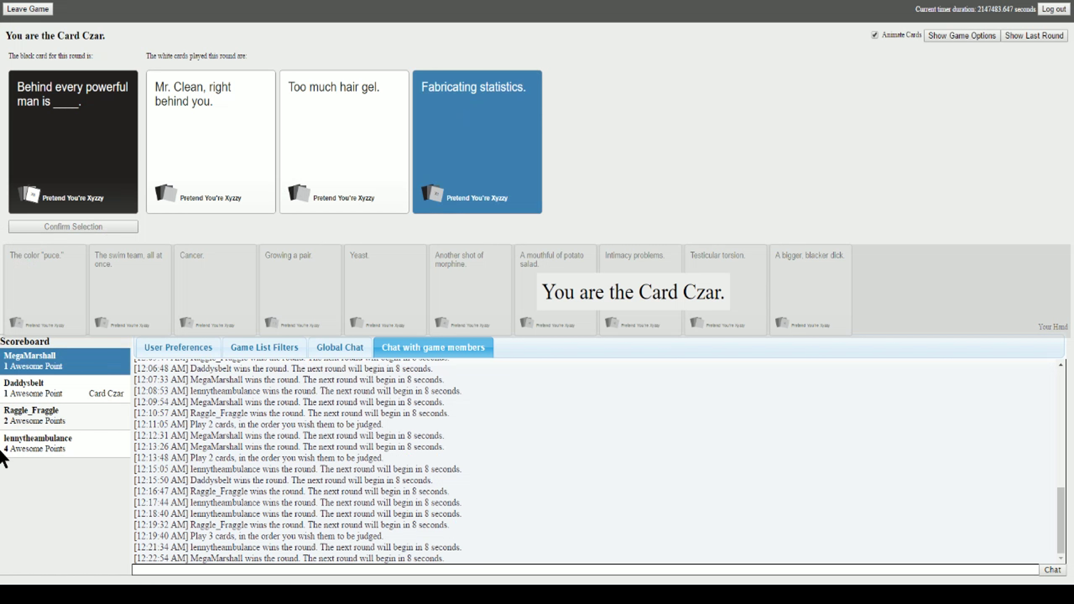
mouse_move(938, 464)
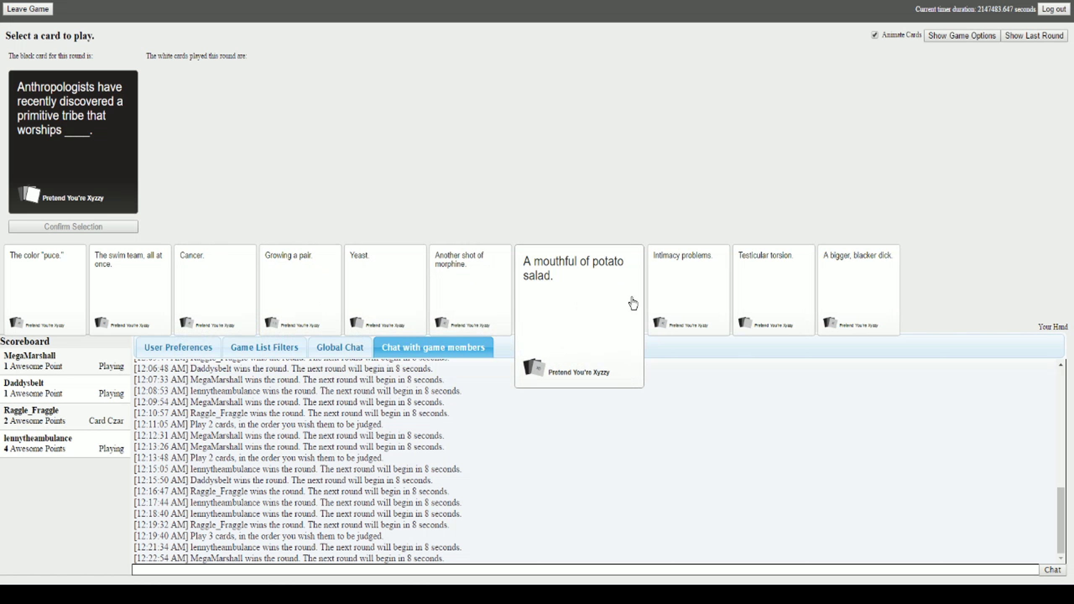
- Select A bigger, blacker dick. and confirm it for the Anthropologists prompt
click(857, 289)
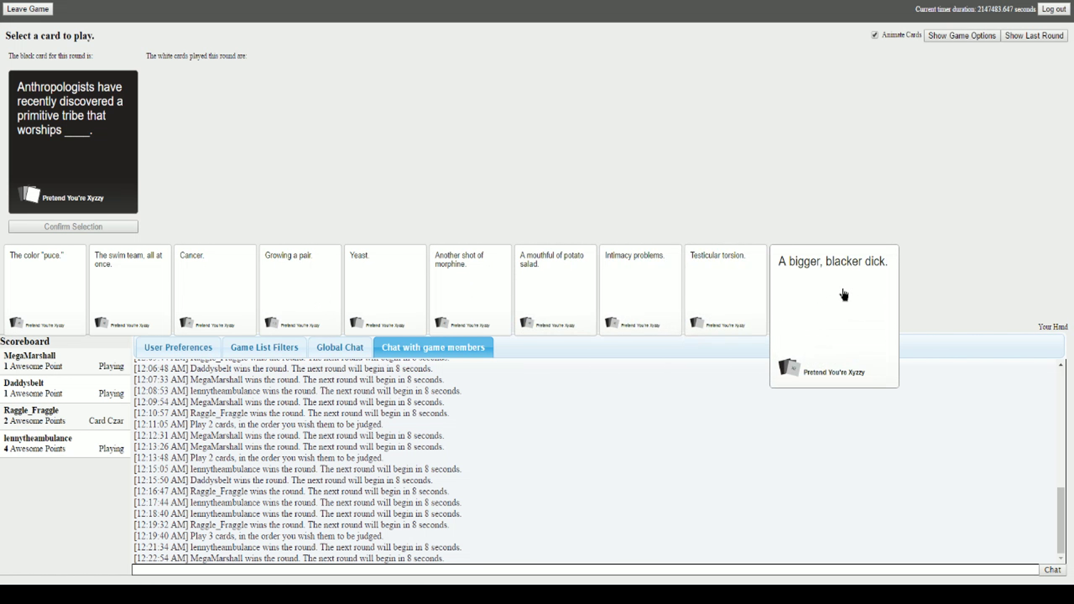
click(73, 226)
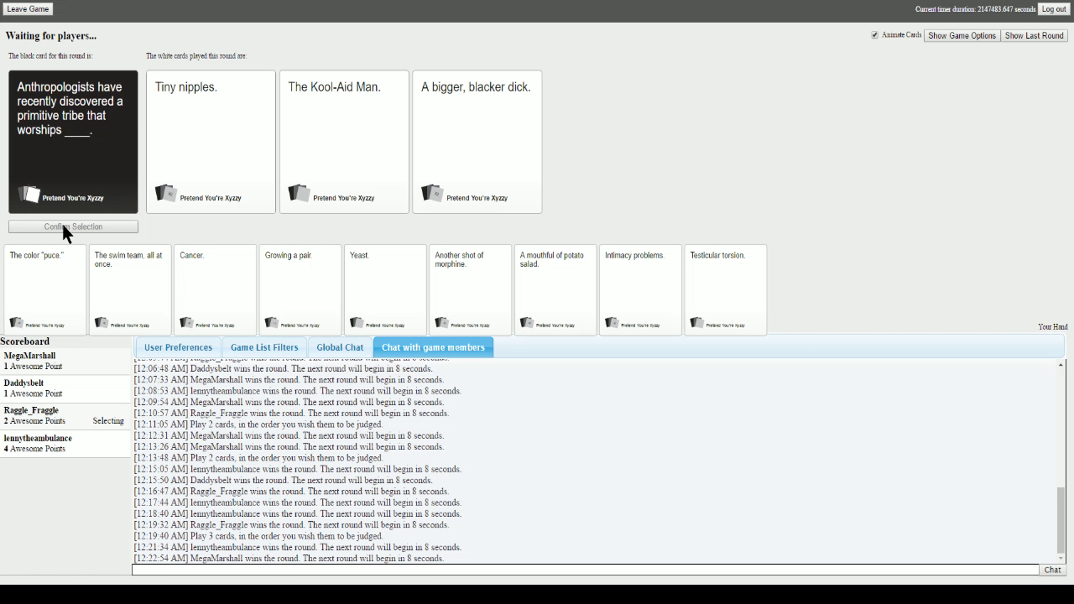
click(344, 142)
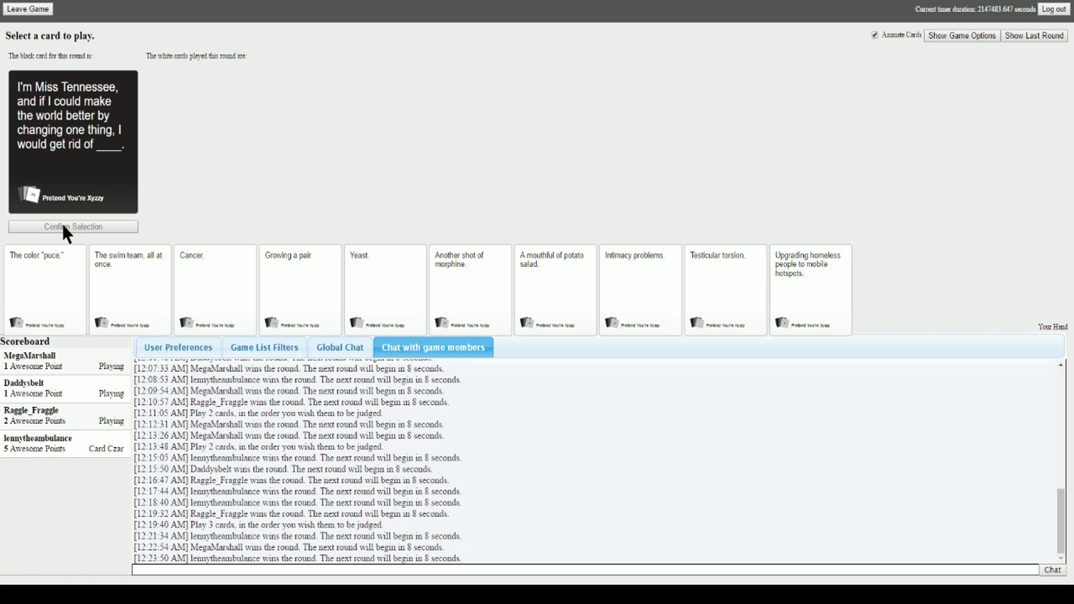
mouse_move(310, 207)
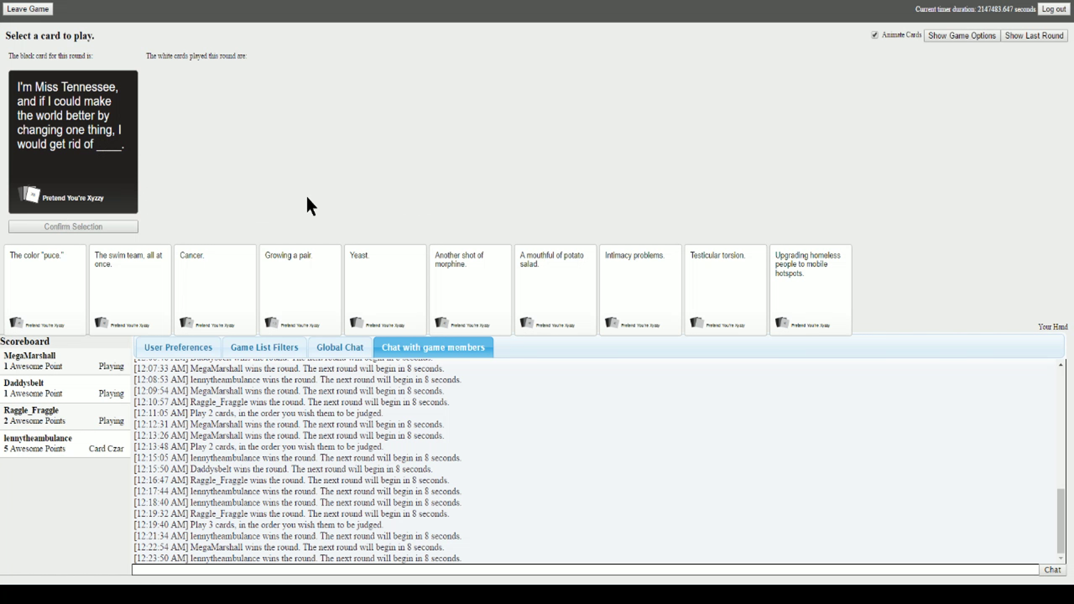
mouse_move(276, 214)
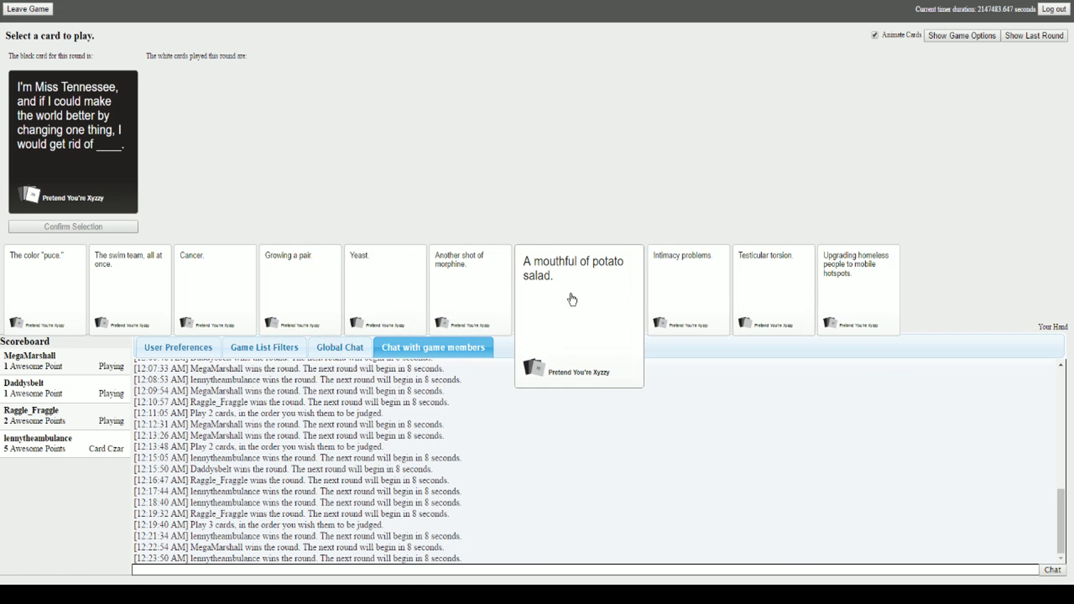
mouse_move(577, 299)
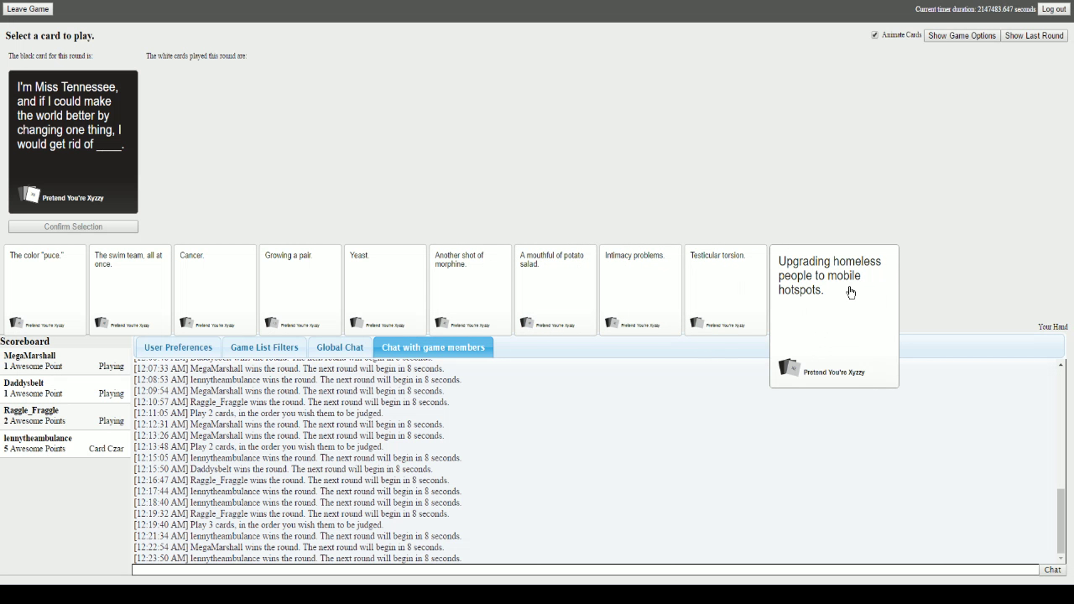
mouse_move(847, 291)
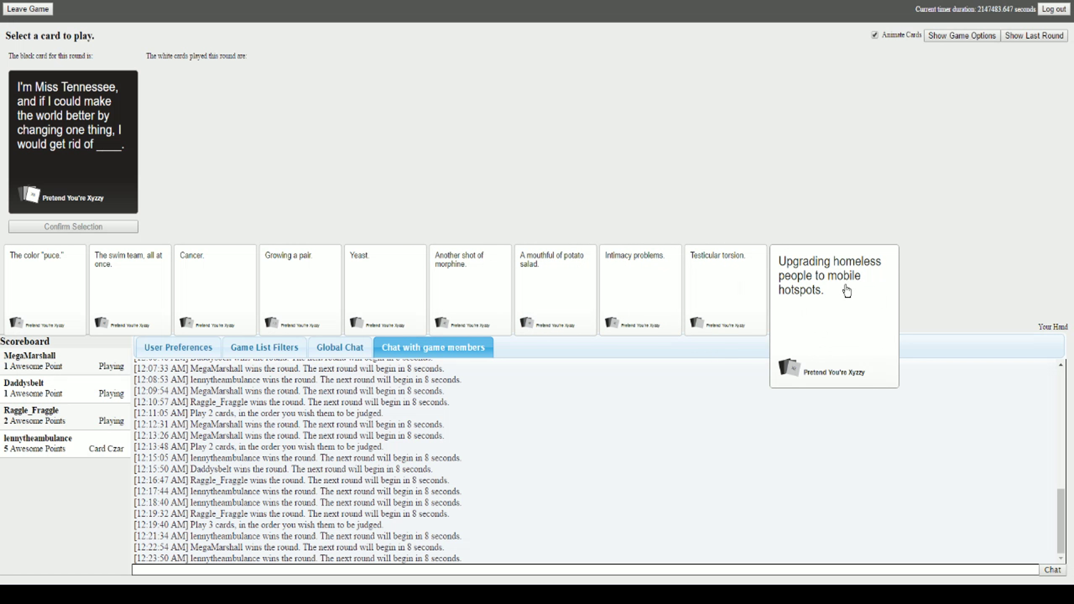
mouse_move(817, 301)
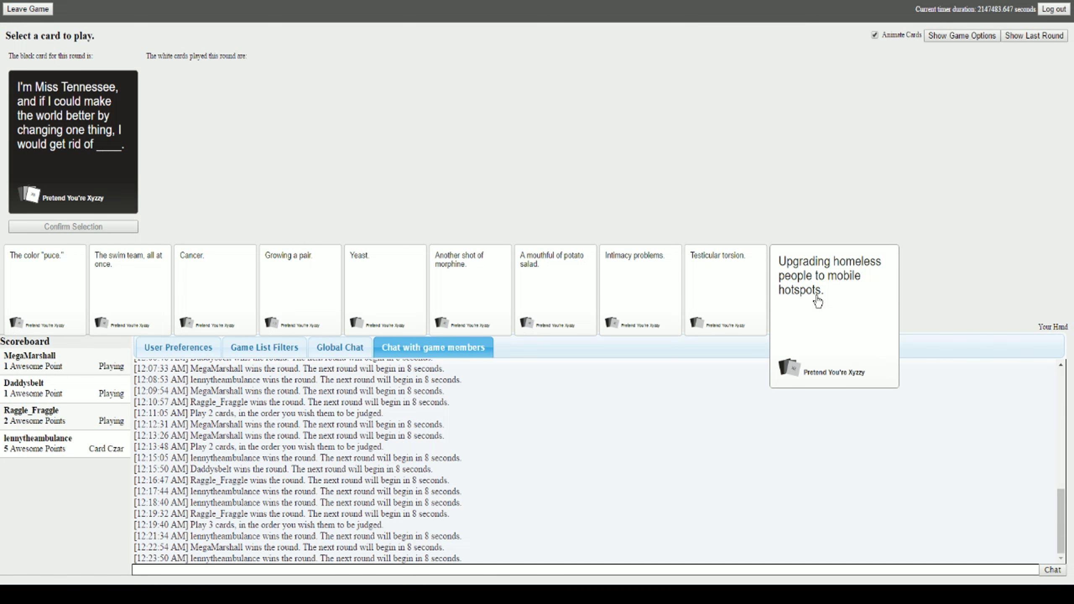
- Pick the Upgrading homeless people to mobile hotspots. card from the hand
click(815, 301)
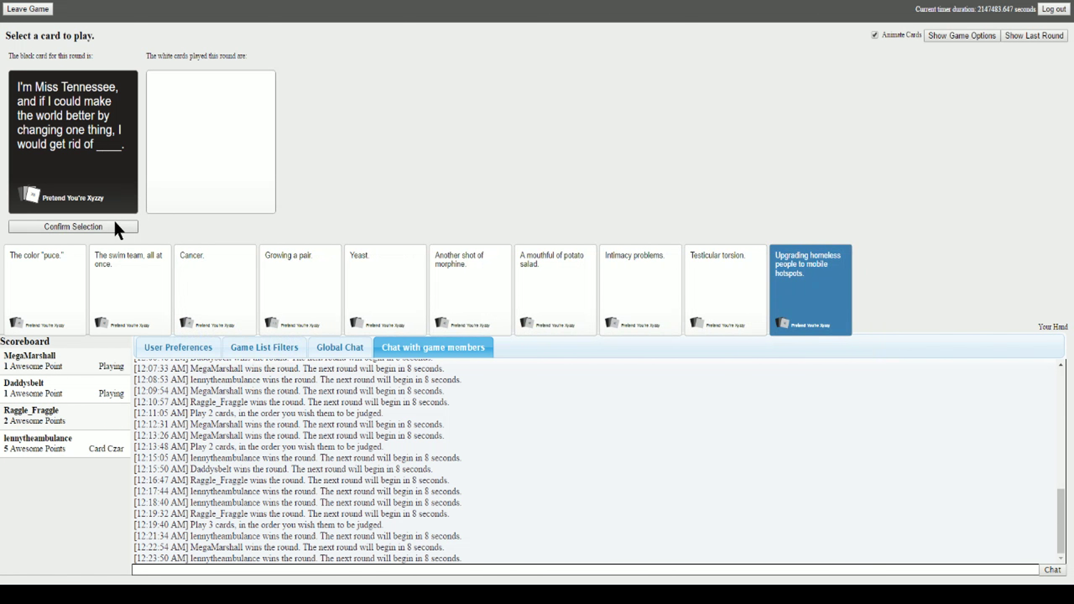
- Confirm the mobile hotspots card and watch Raggle_Fraggle win the Miss Tennessee round
click(73, 227)
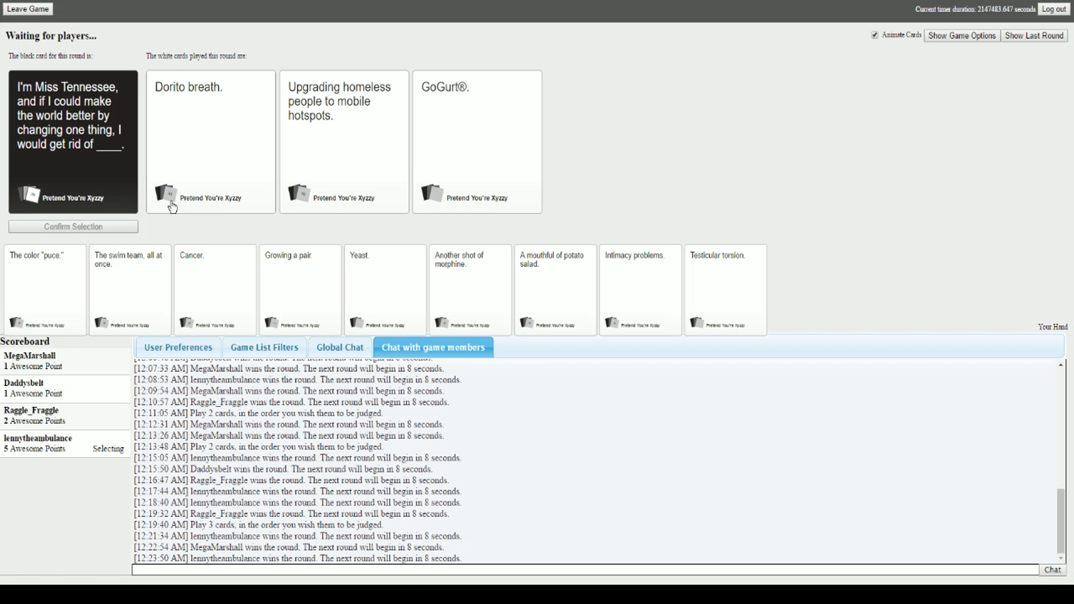
click(211, 142)
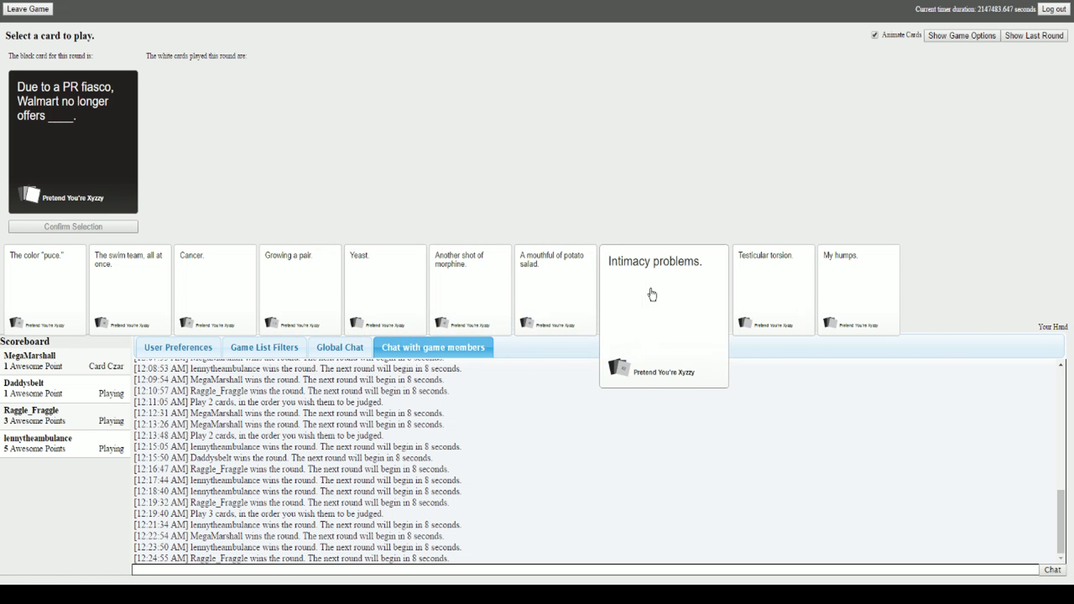
- Select My humps., switch to Cancer., and submit Cancer. for the Walmart prompt
click(856, 289)
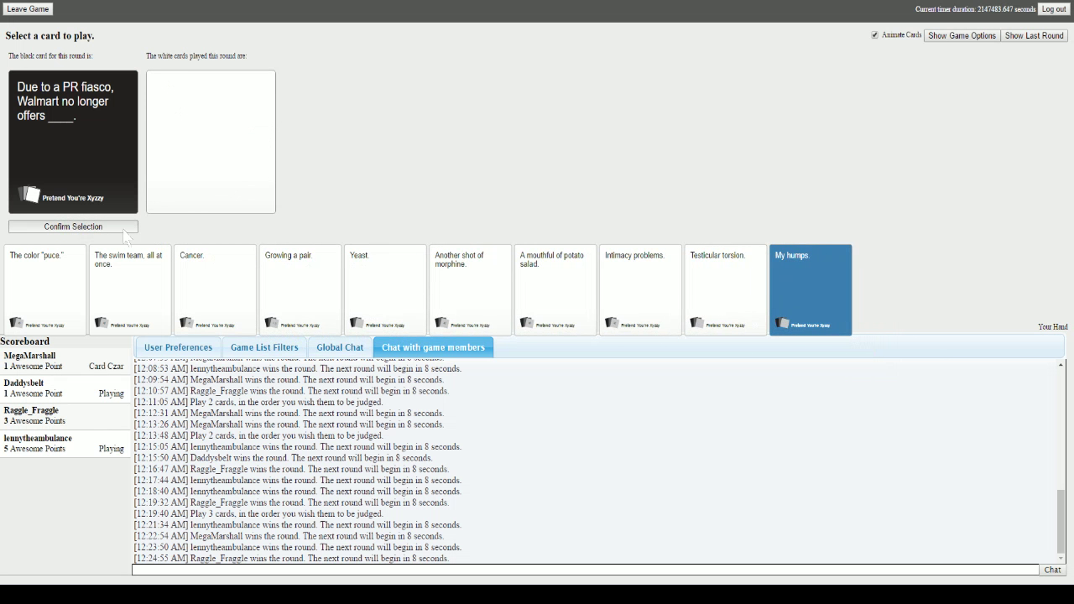
click(215, 289)
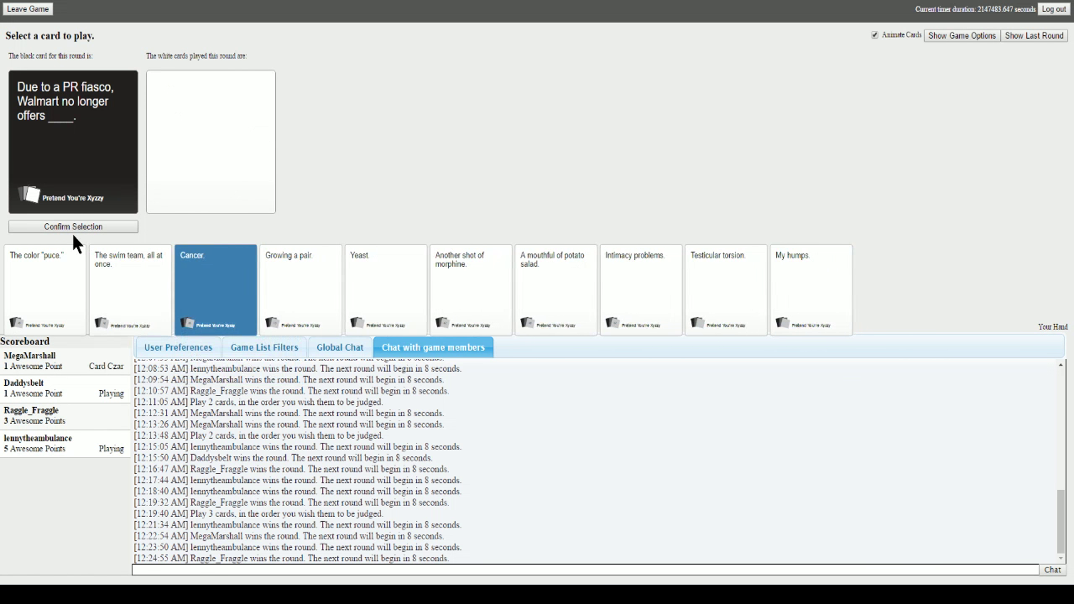
click(72, 226)
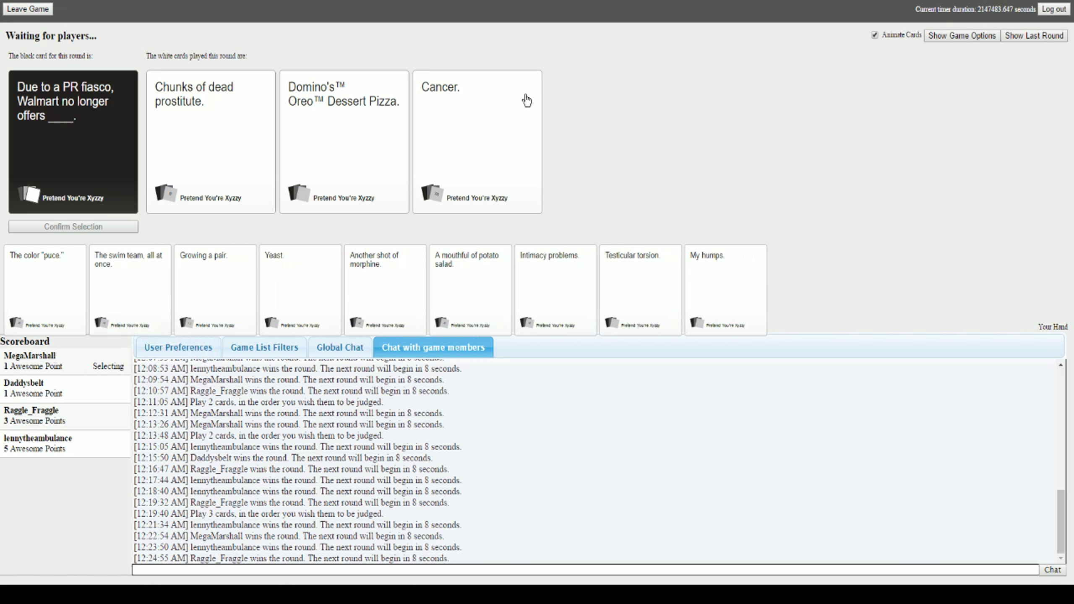
mouse_move(501, 186)
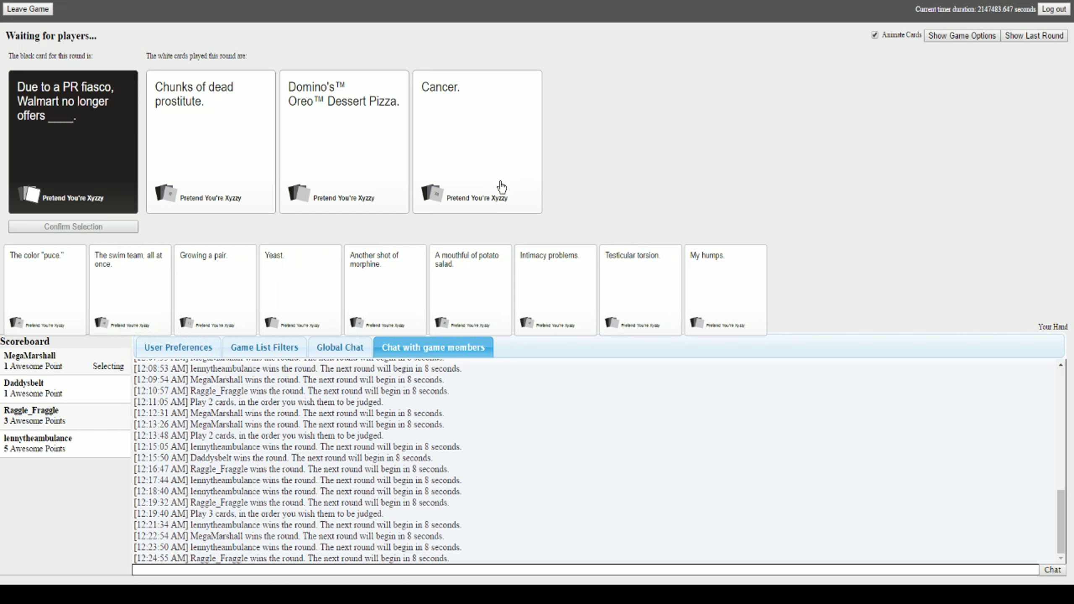
mouse_move(479, 226)
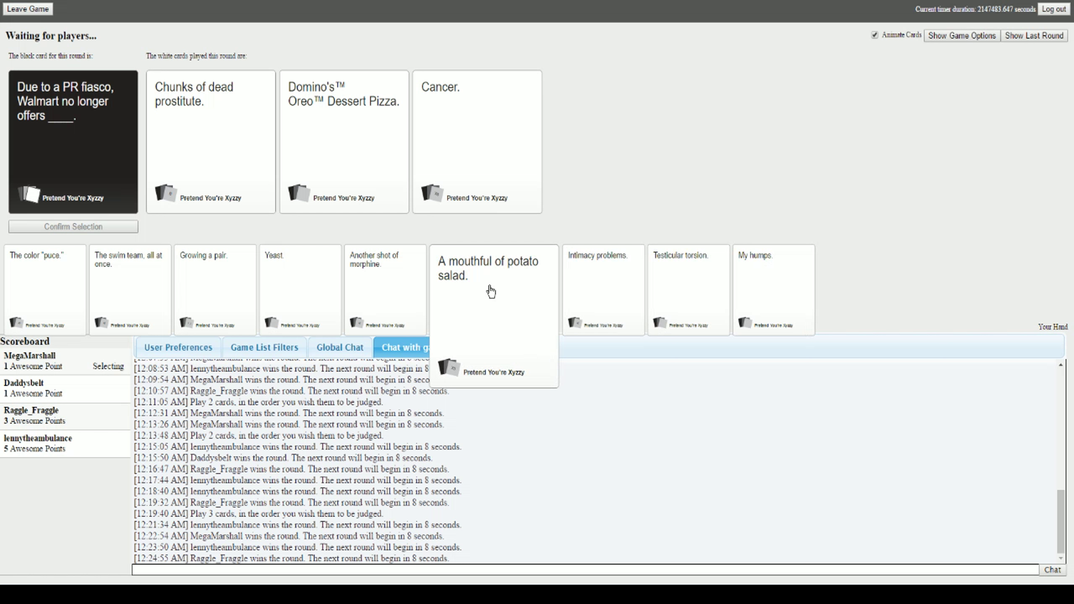
mouse_move(526, 265)
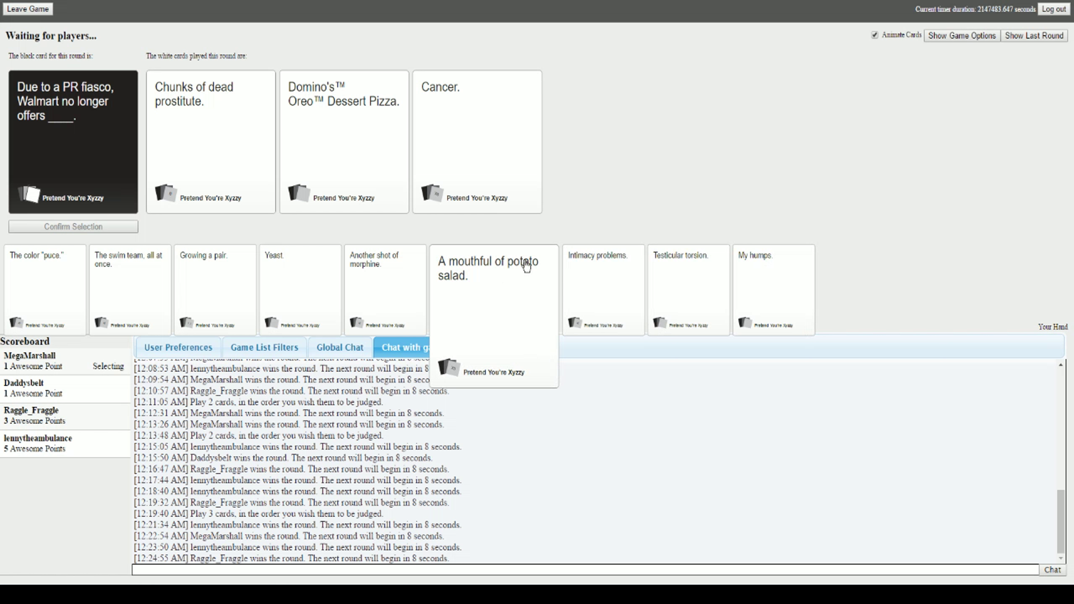
- Wait for the Czar to pick Cancer. as the Walmart round winner
click(477, 142)
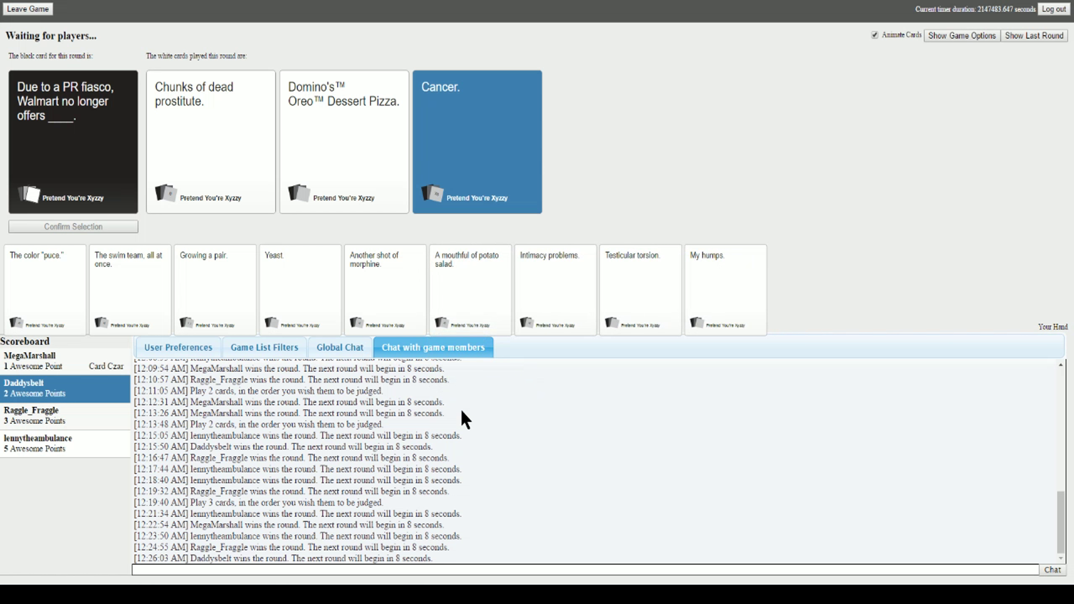
mouse_move(487, 499)
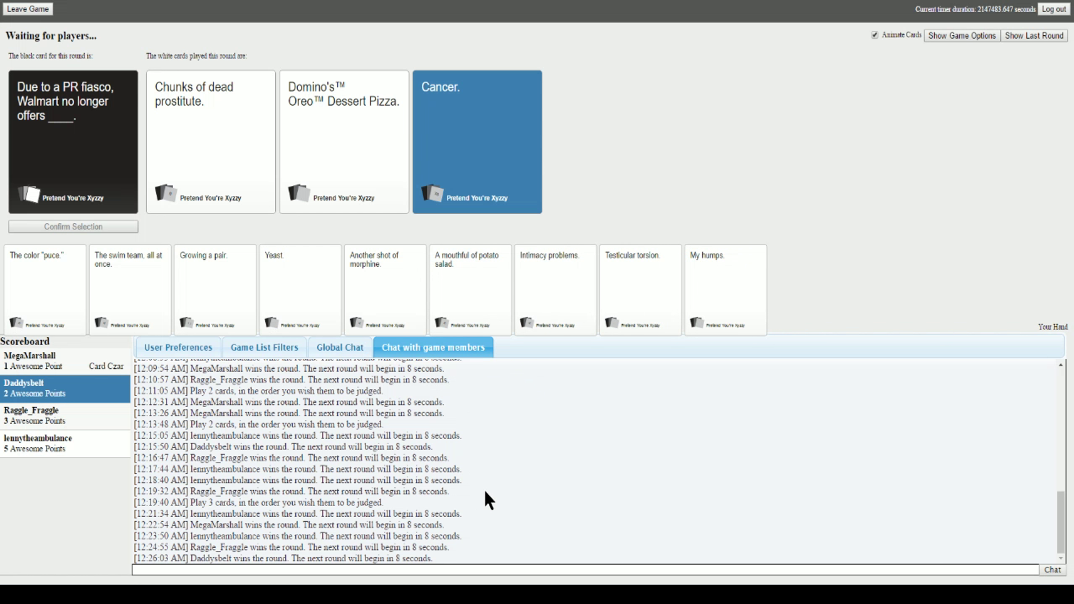
mouse_move(481, 540)
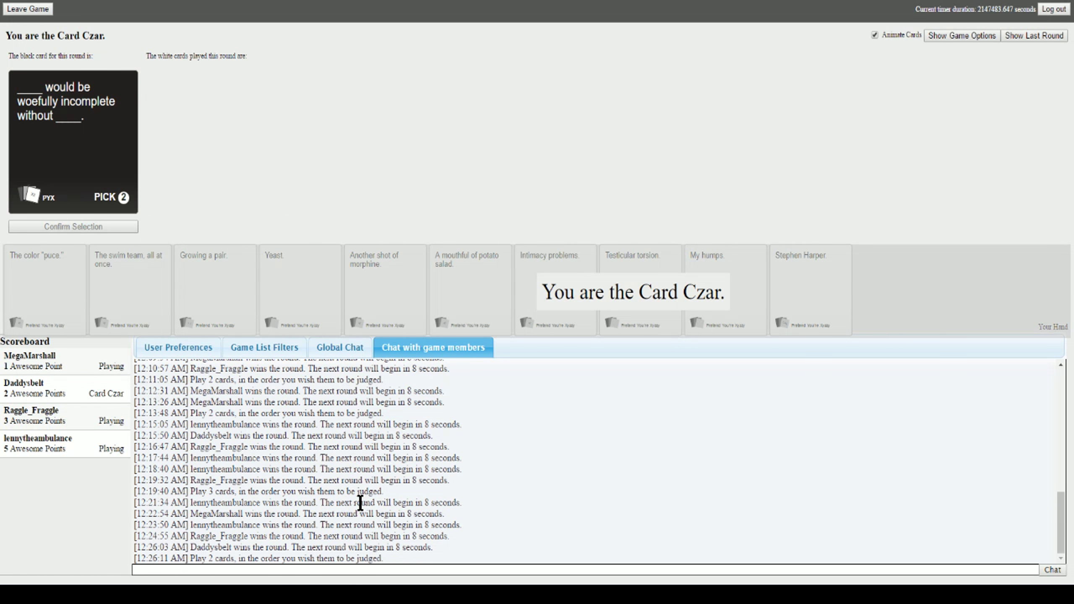
mouse_move(396, 483)
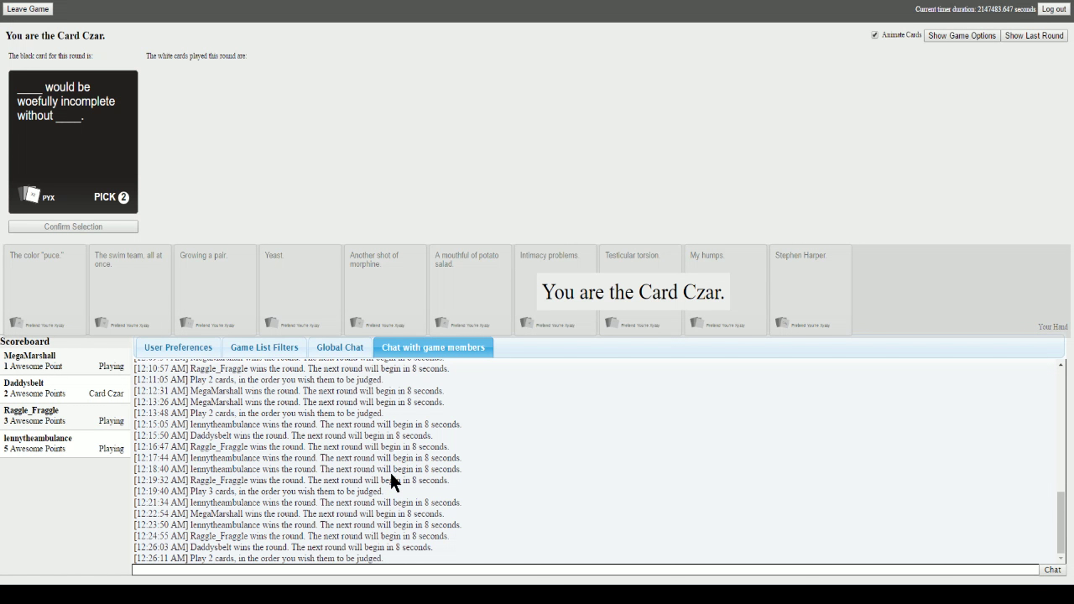
mouse_move(424, 538)
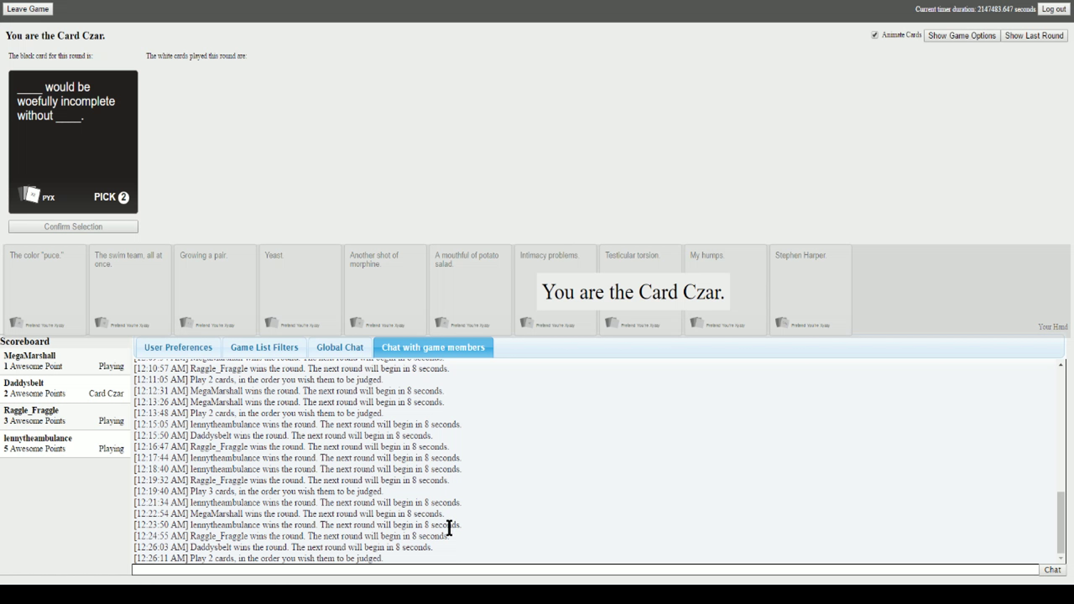
mouse_move(219, 148)
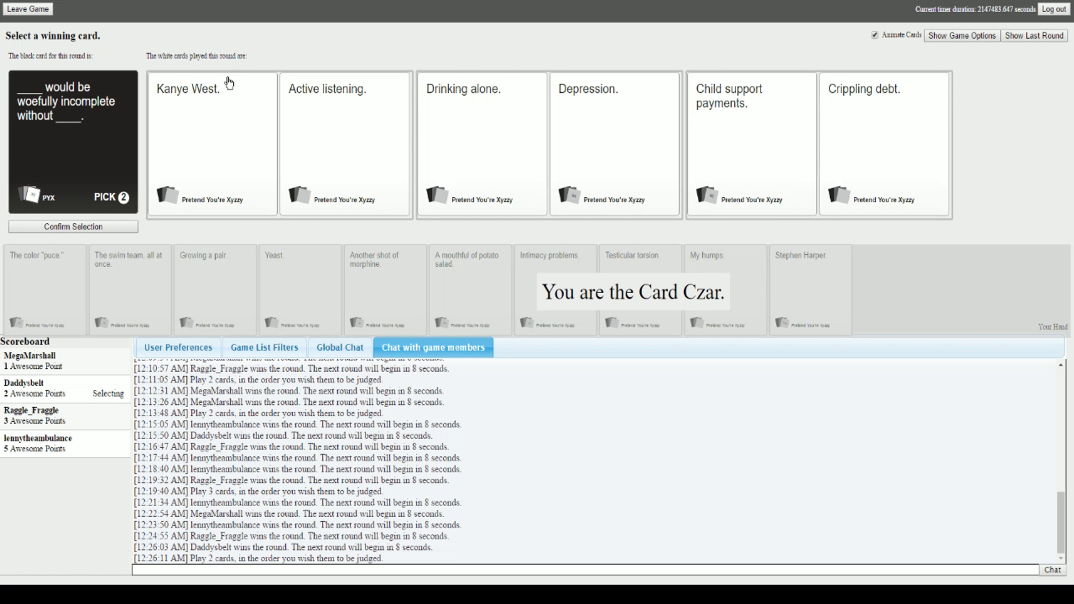
mouse_move(201, 56)
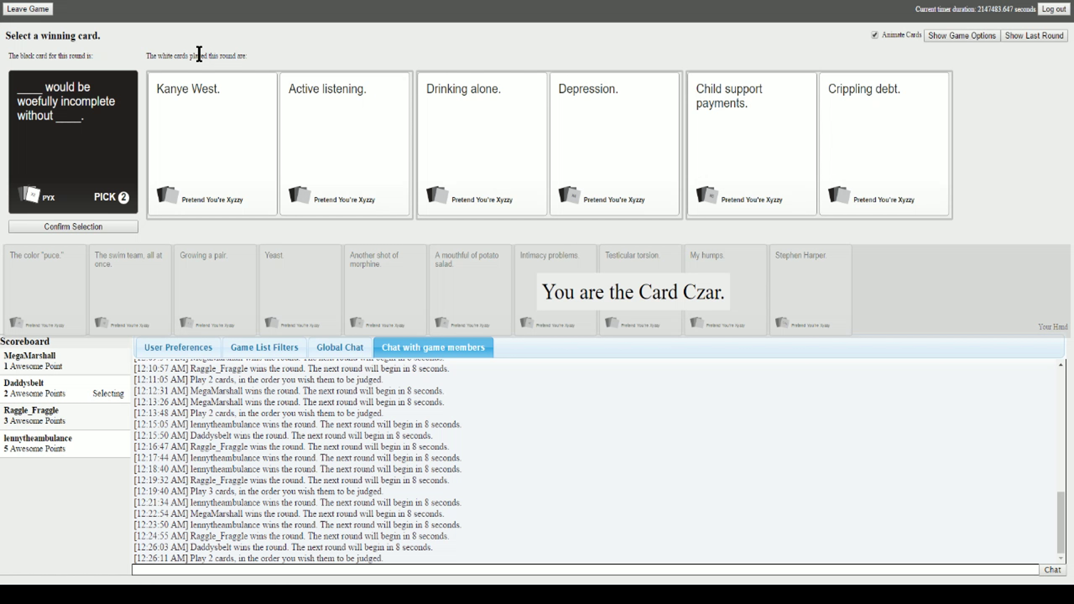
mouse_move(200, 124)
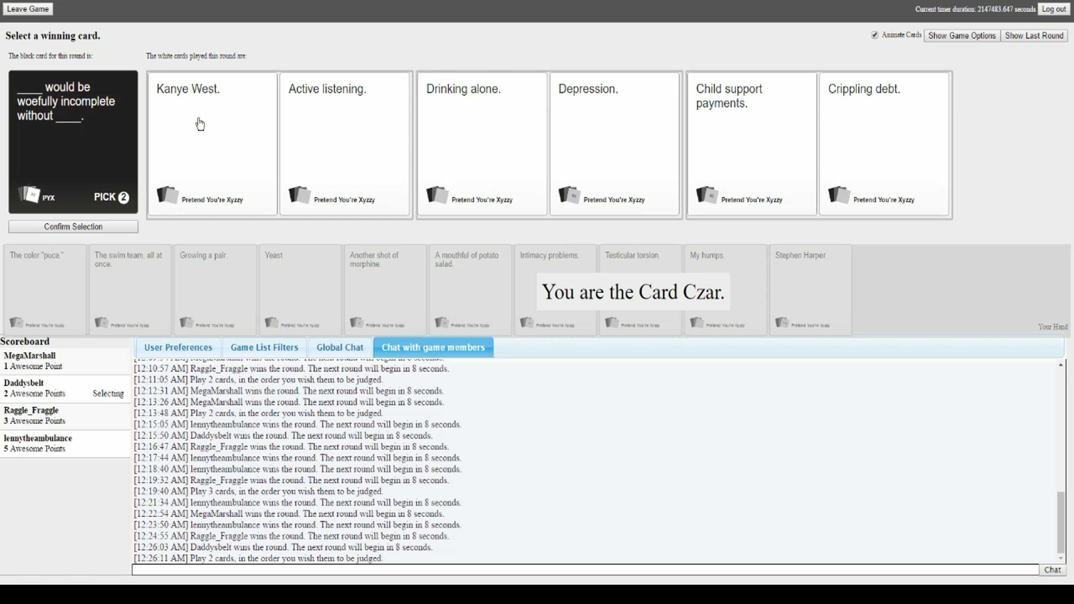
mouse_move(174, 53)
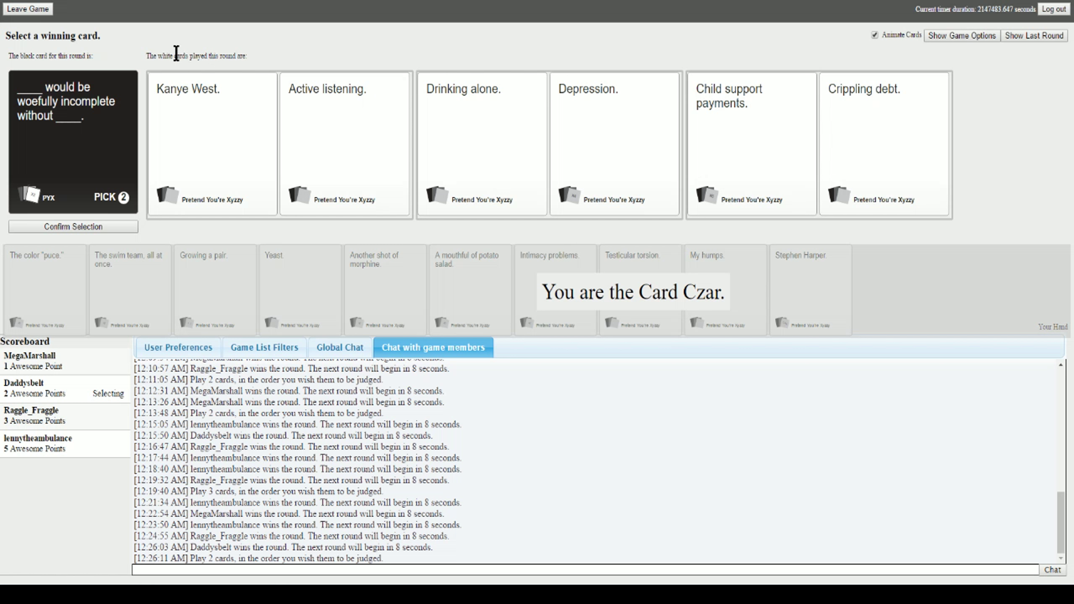
mouse_move(164, 13)
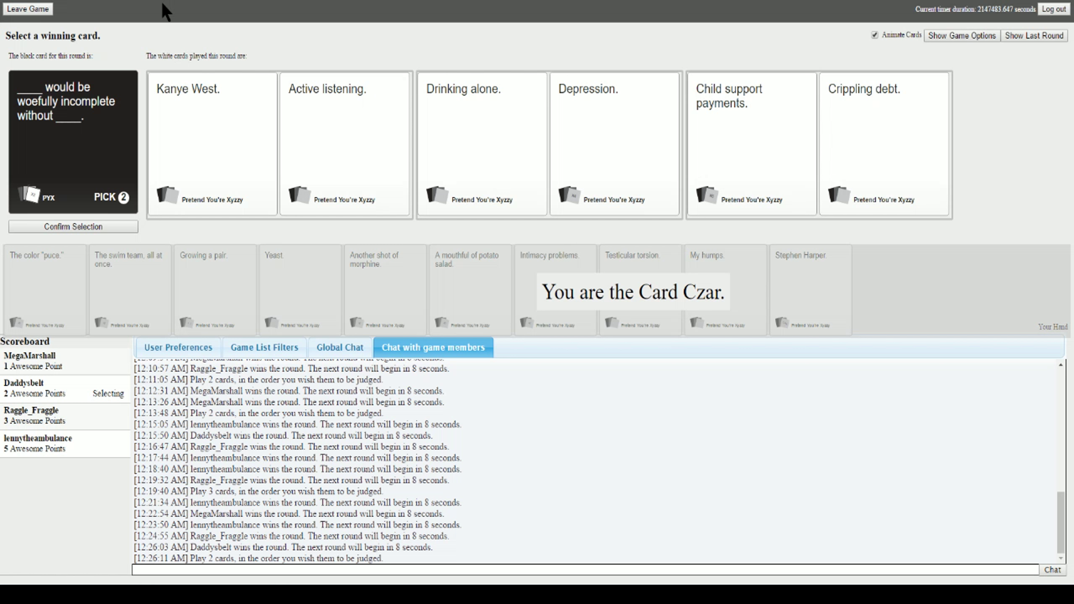
mouse_move(171, 72)
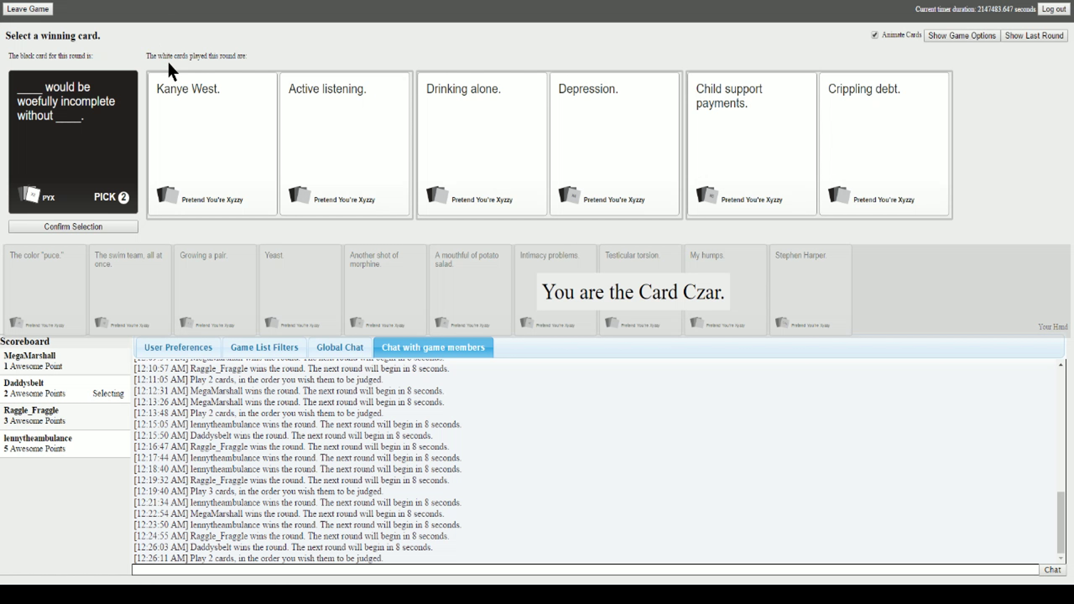
mouse_move(55, 171)
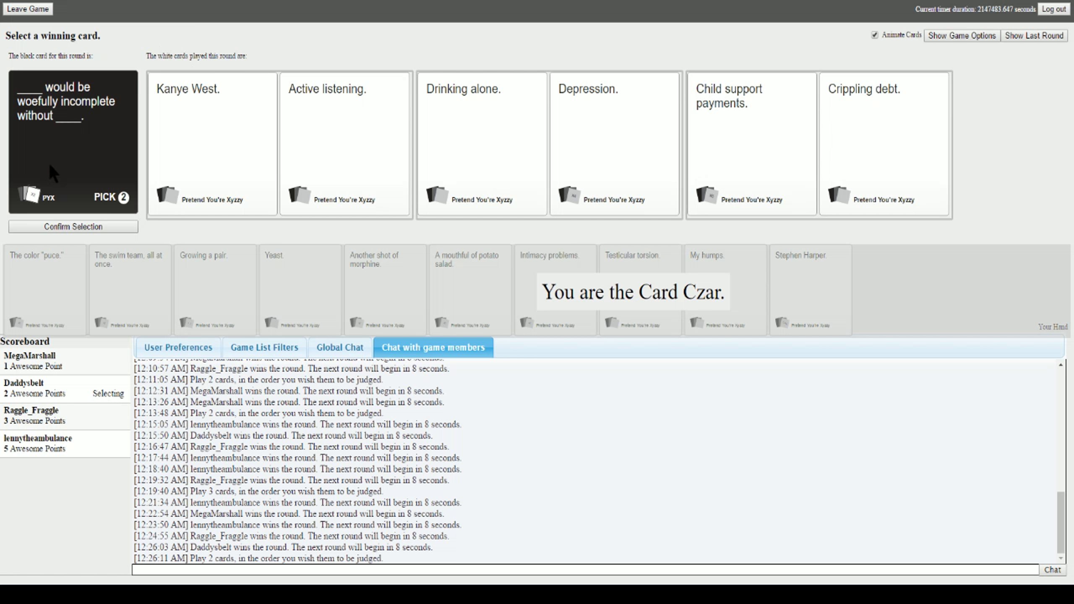
mouse_move(136, 247)
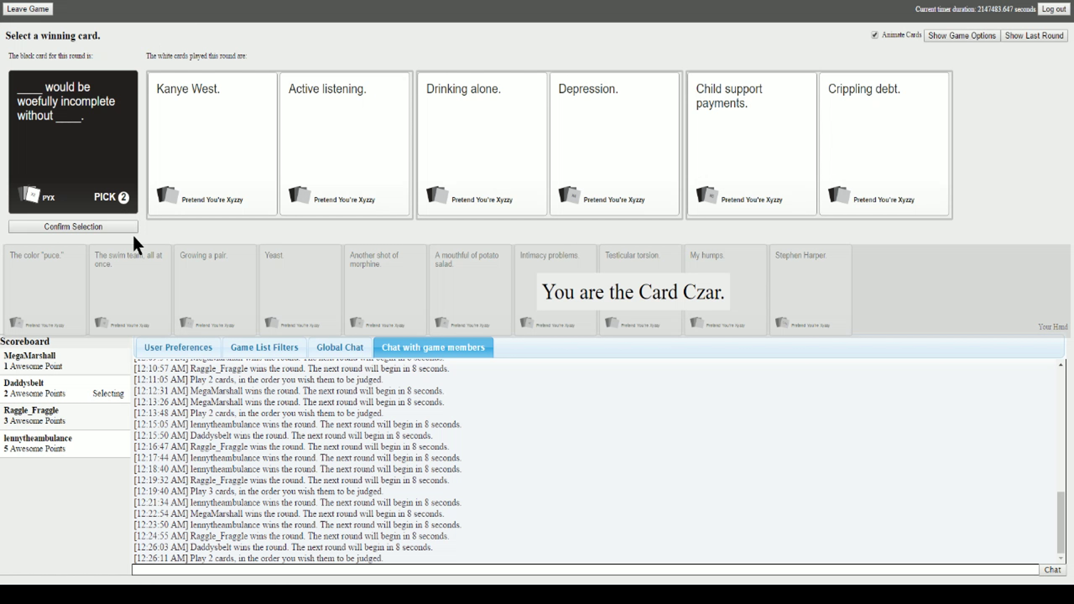
mouse_move(152, 277)
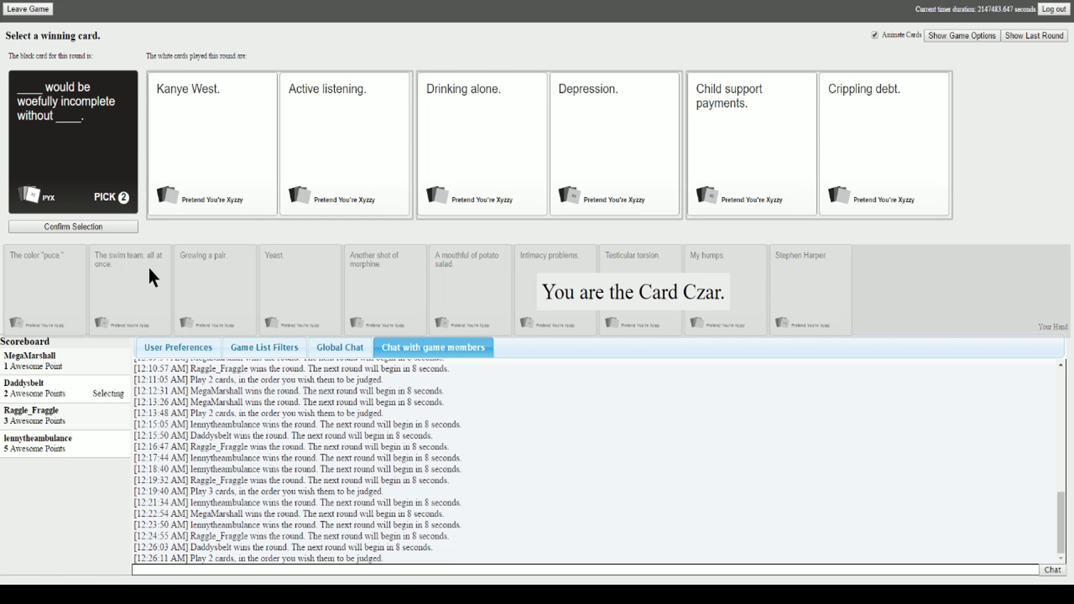
mouse_move(254, 101)
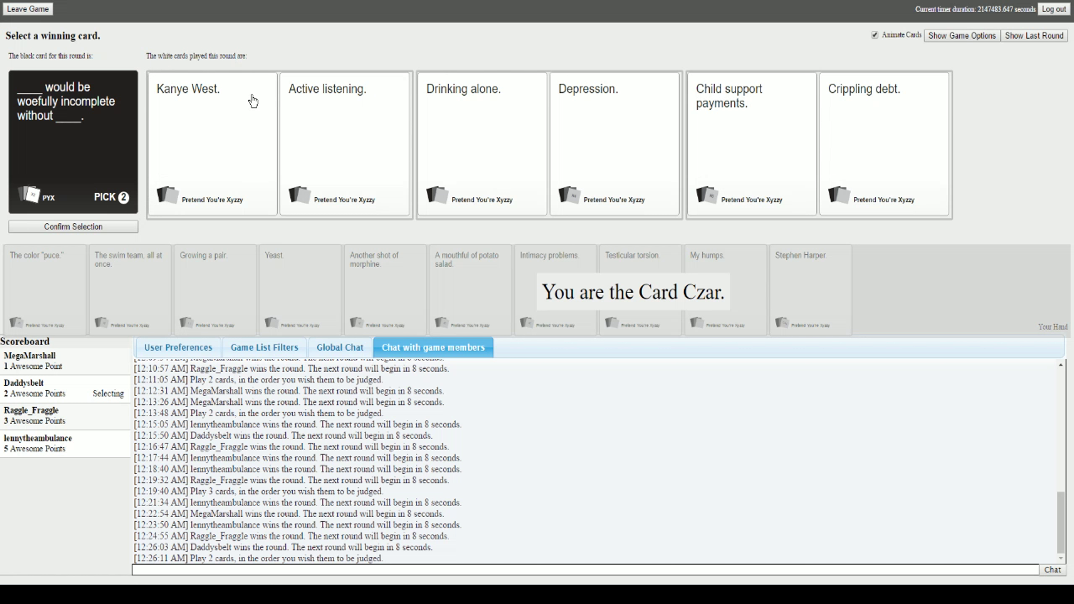
mouse_move(493, 133)
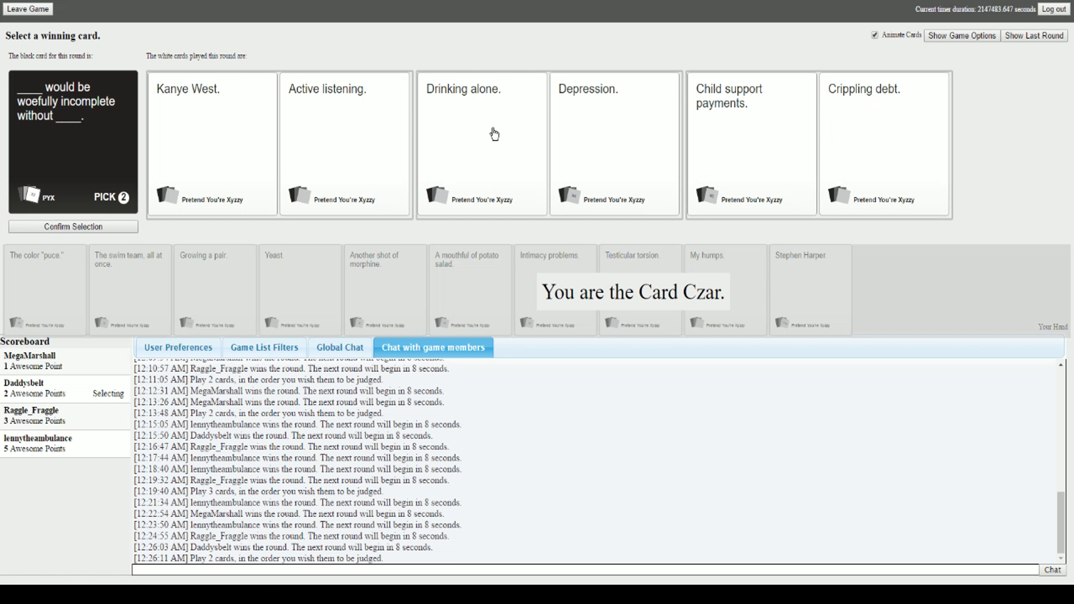
- Award the woefully-incomplete round to the Drinking alone. / Depression. pair
click(481, 142)
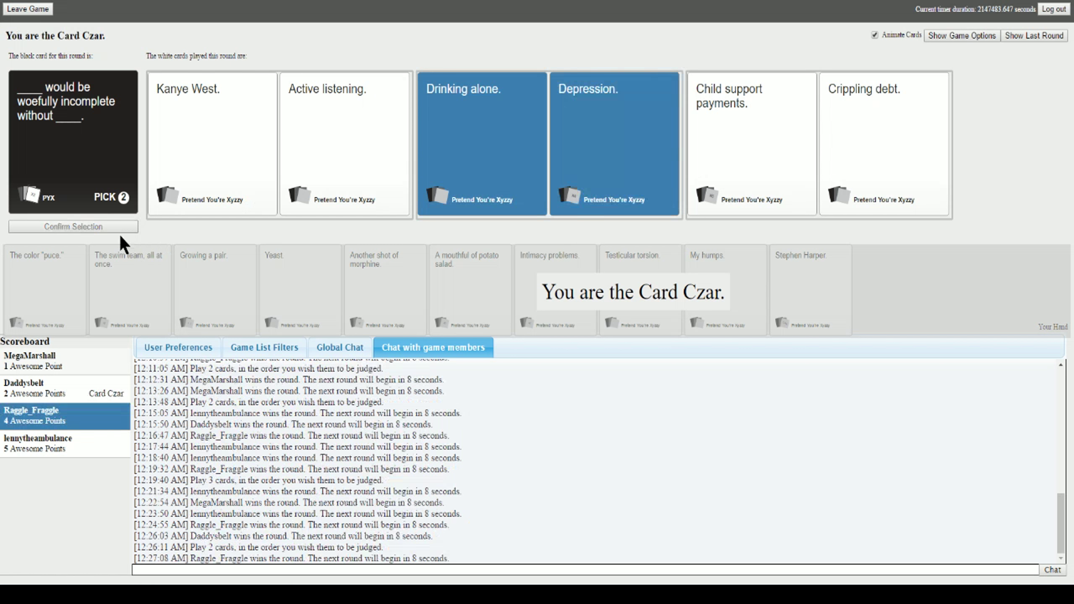
mouse_move(244, 318)
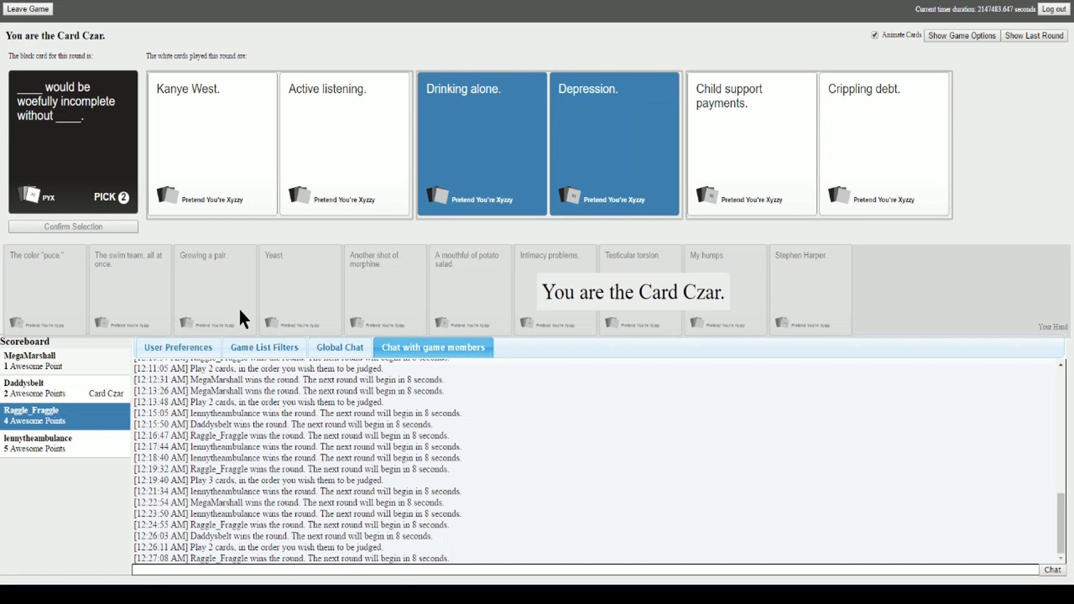
click(479, 570)
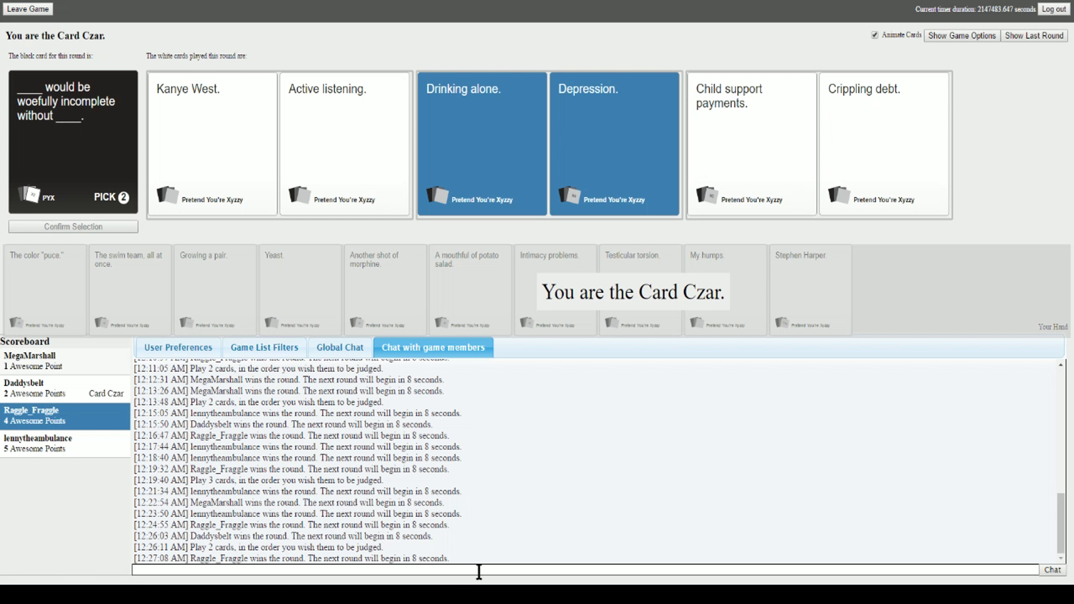
mouse_move(565, 391)
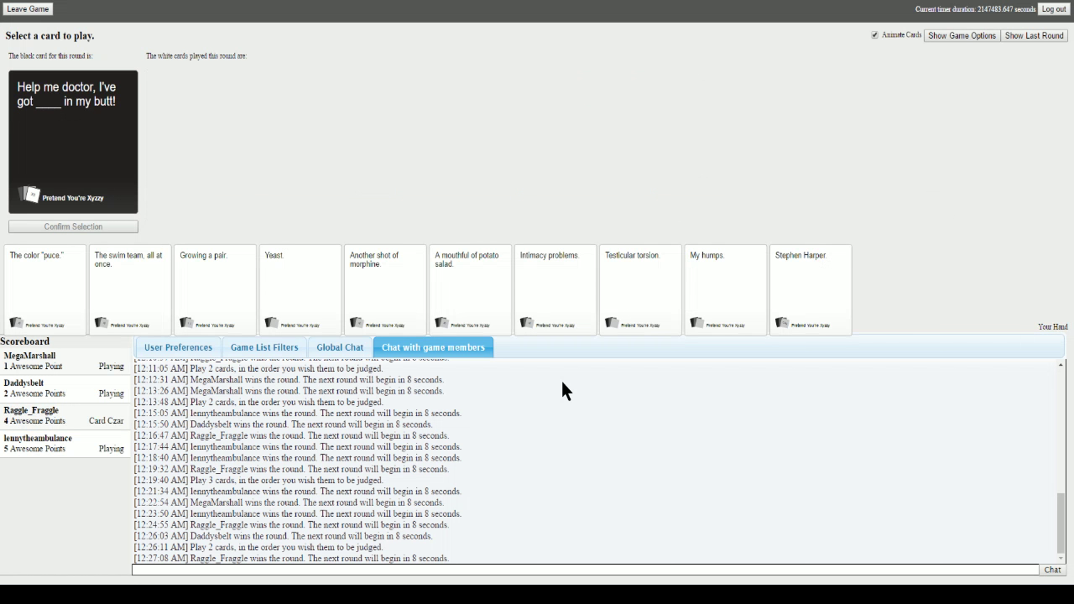
mouse_move(798, 207)
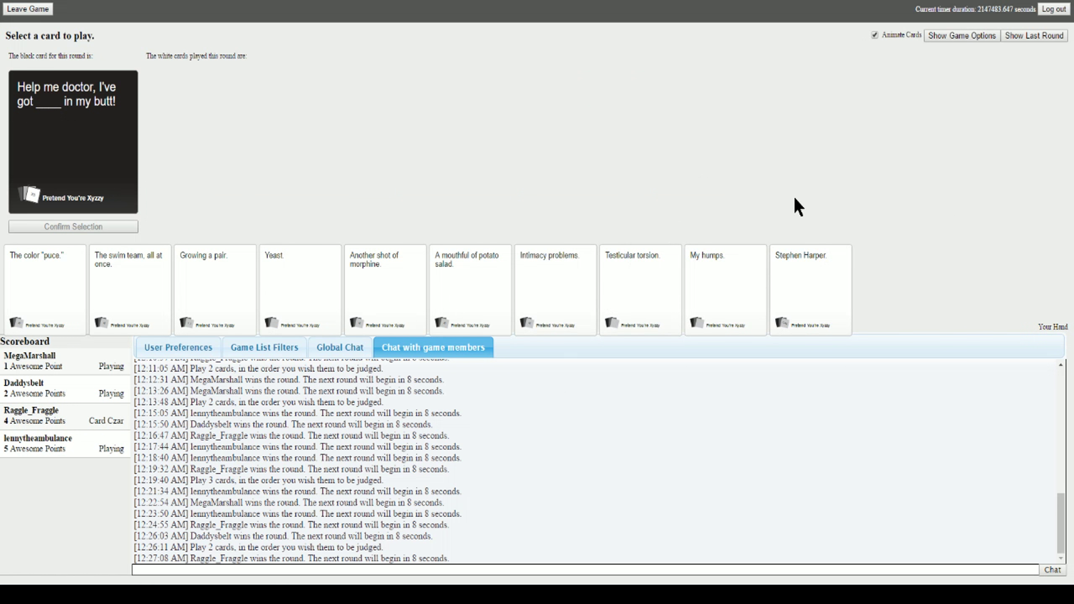
- Play Stephen Harper. for the help-me-doctor prompt and wait for MegaMarshall's win
click(810, 288)
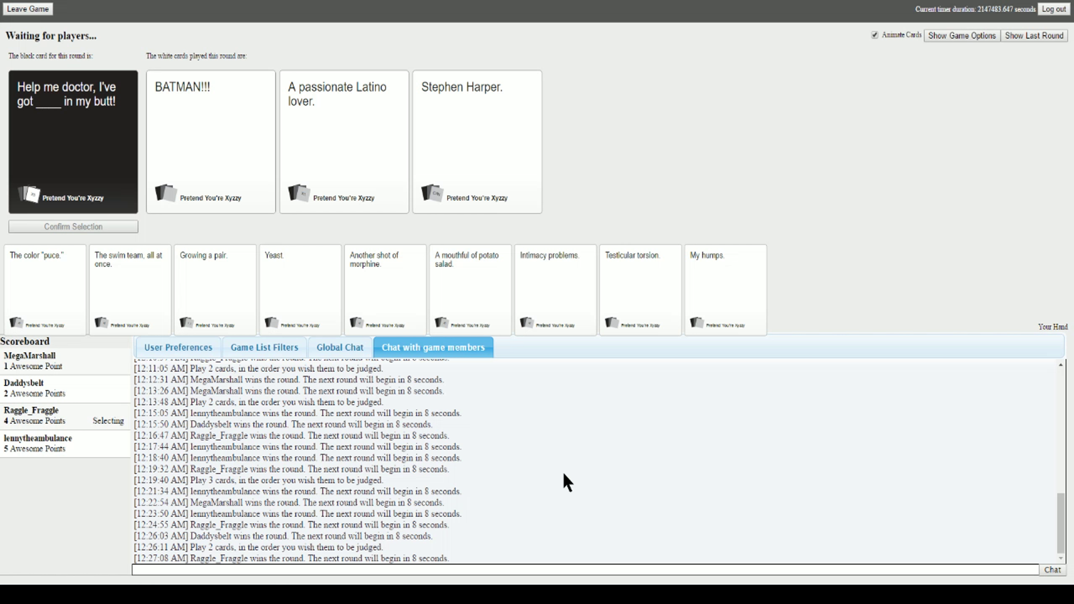
click(343, 142)
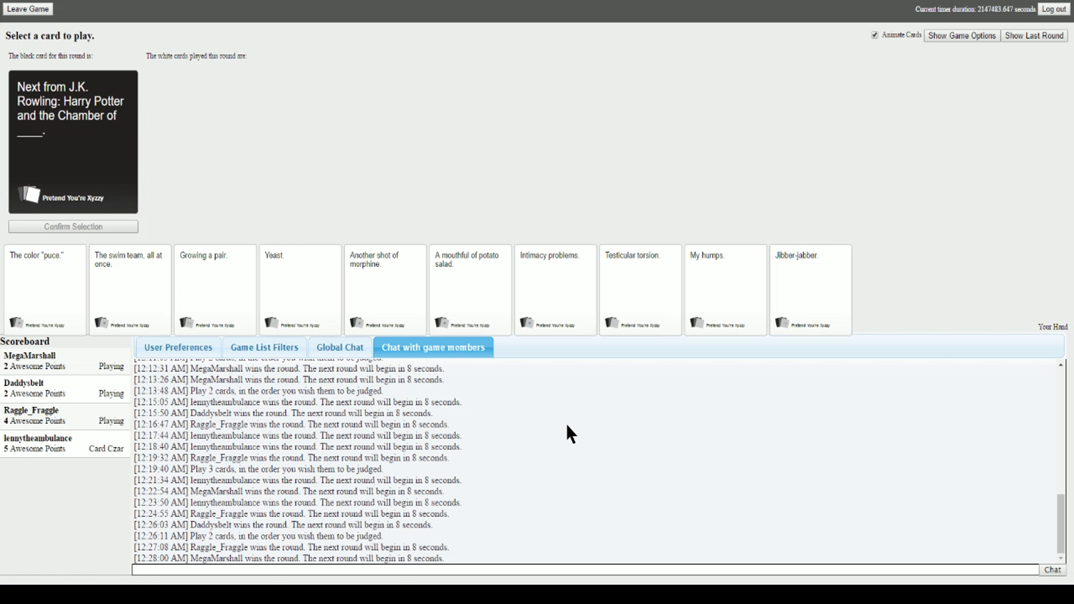
mouse_move(596, 350)
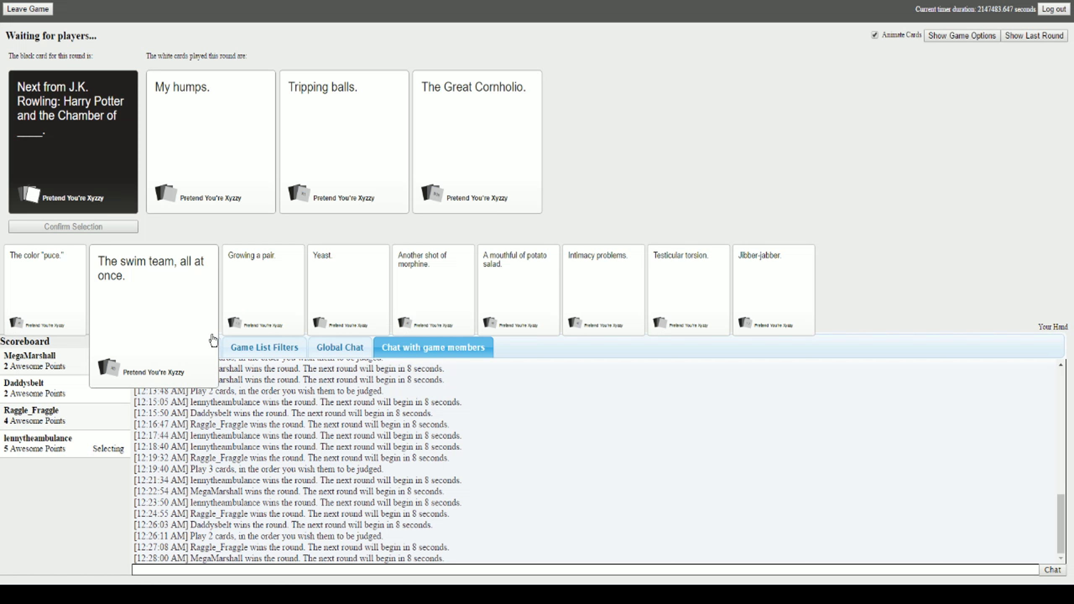
- Play My humps. for the Harry Potter prompt and await Daddysbelt's win
click(210, 141)
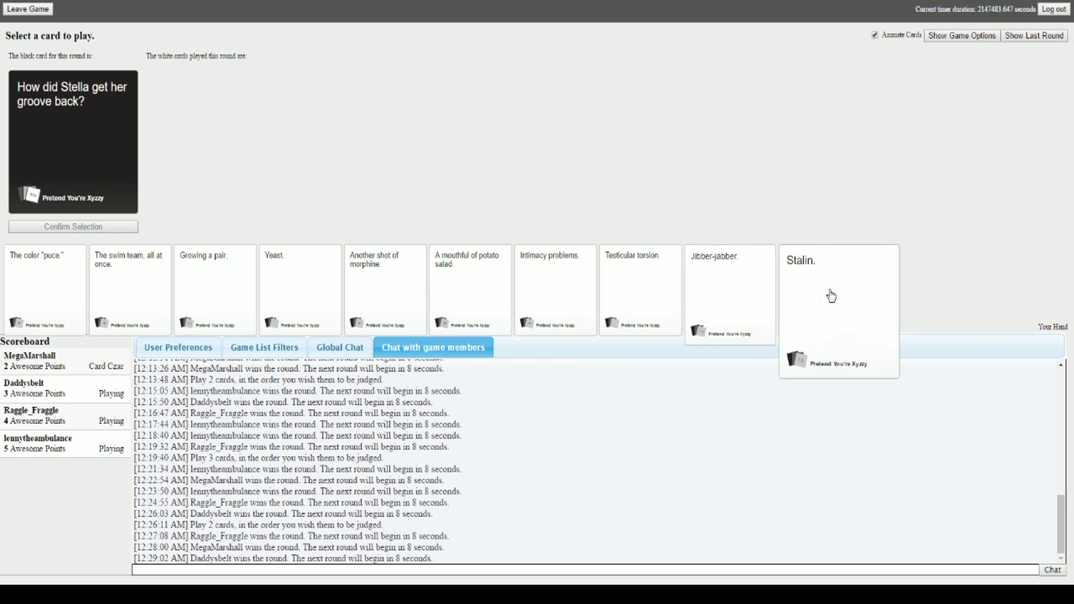
- Submit Stalin. for the Stella black card and watch lennytheambulance win at six points
click(831, 294)
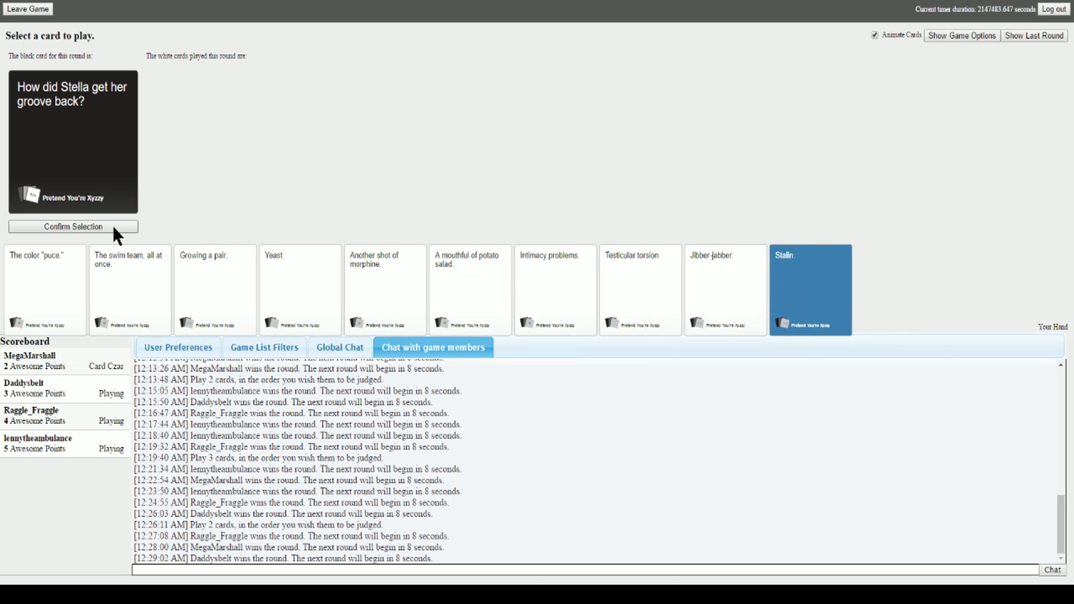
click(73, 227)
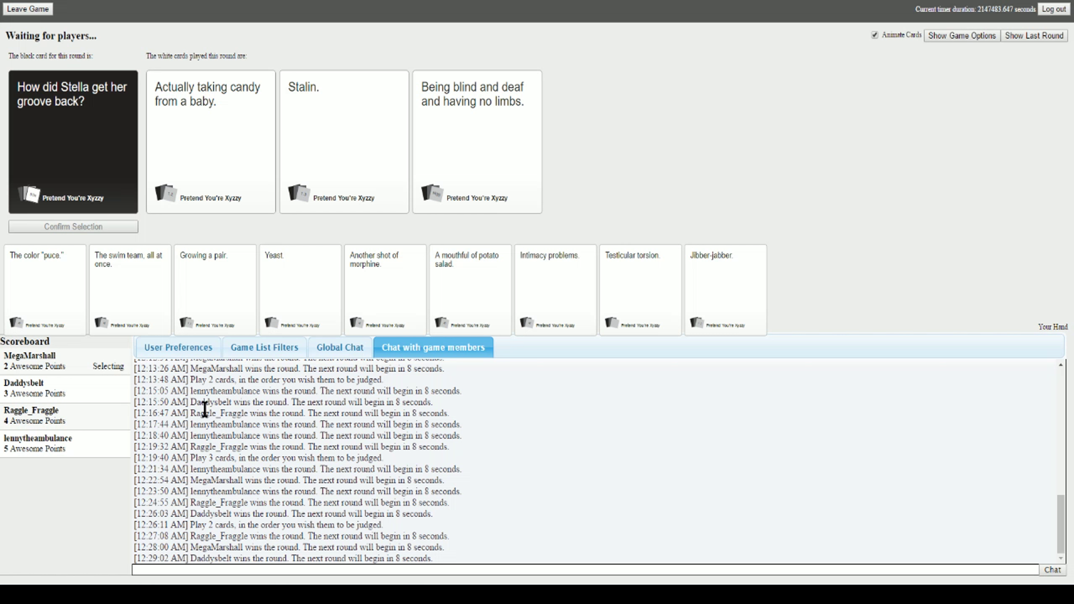
click(477, 141)
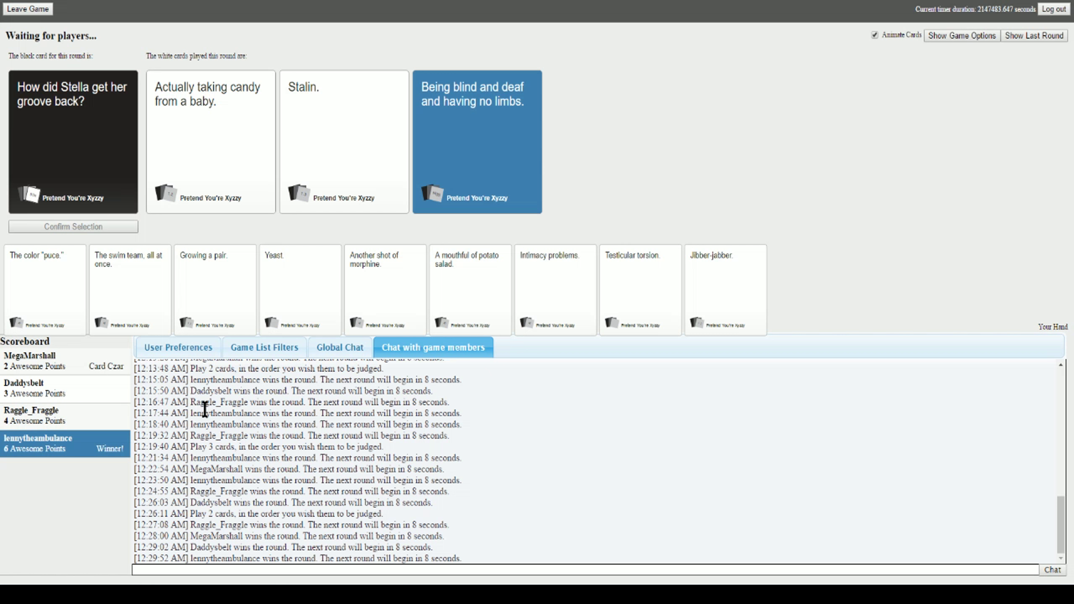
mouse_move(235, 242)
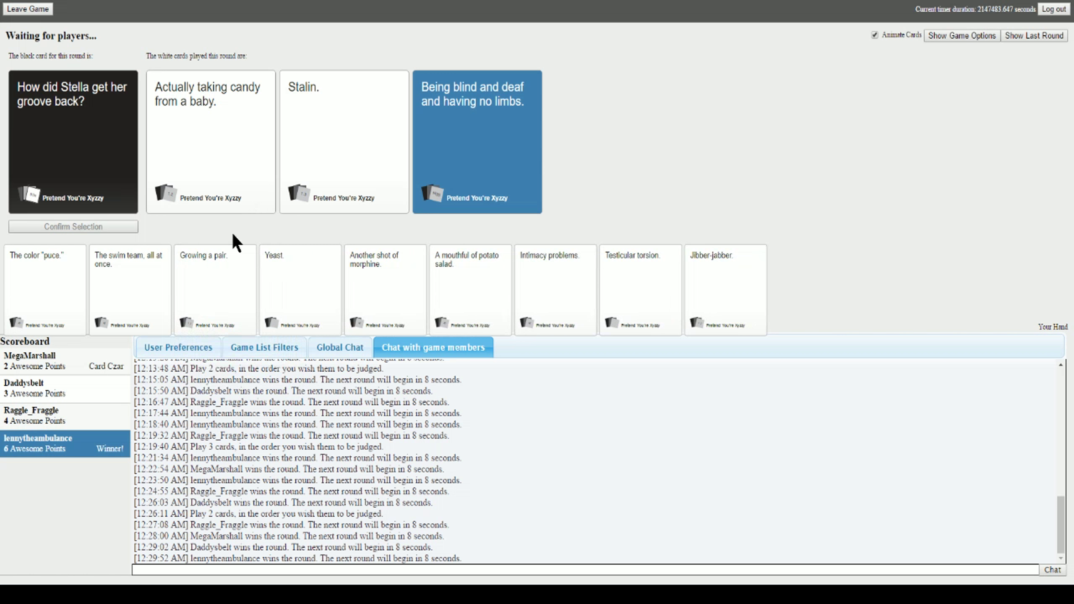
click(961, 35)
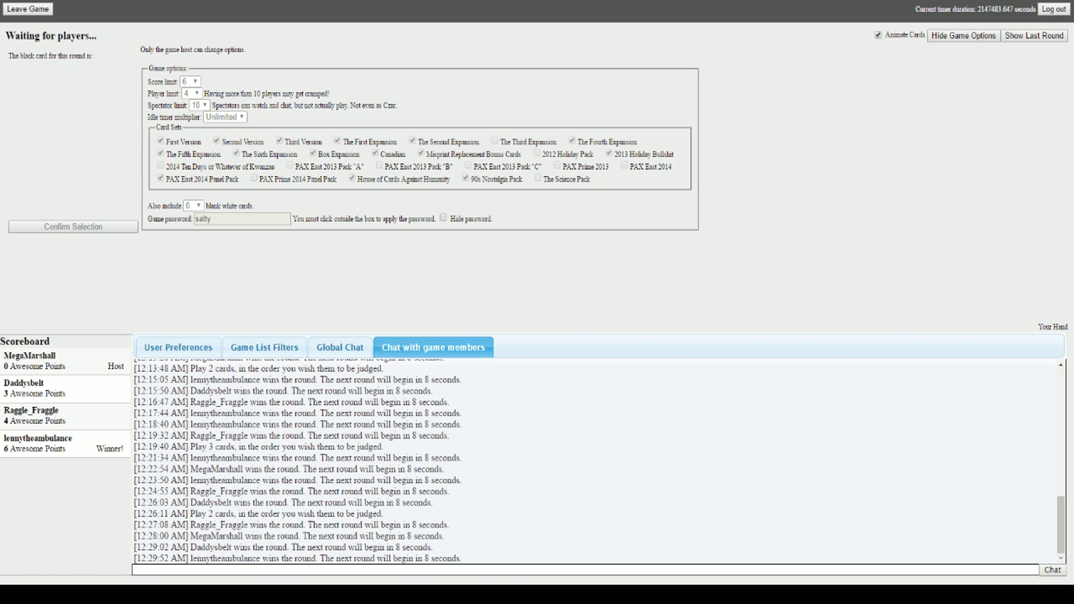
mouse_move(585, 481)
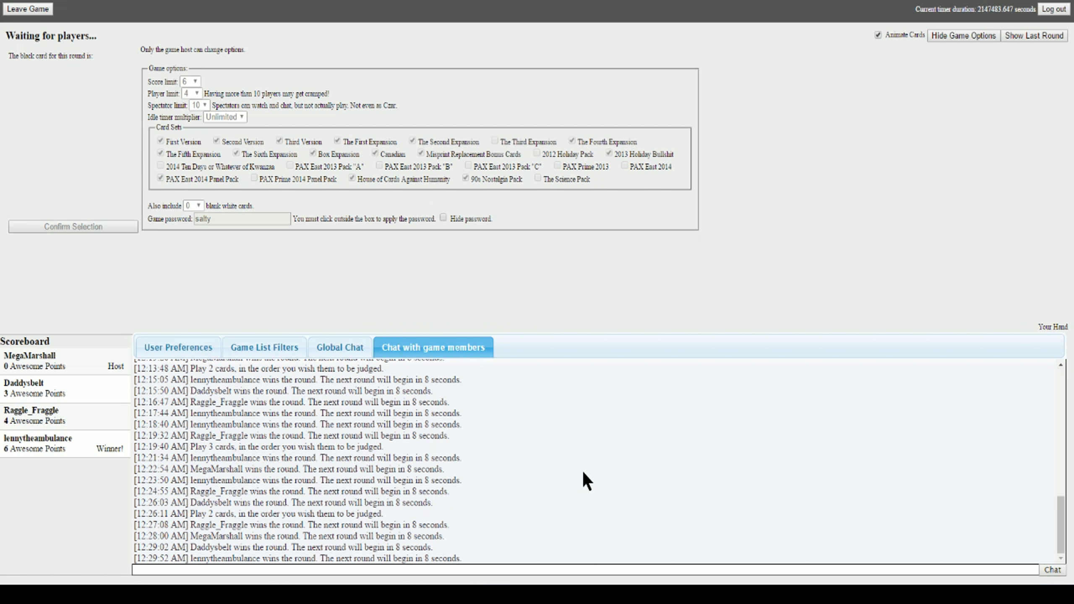
mouse_move(476, 240)
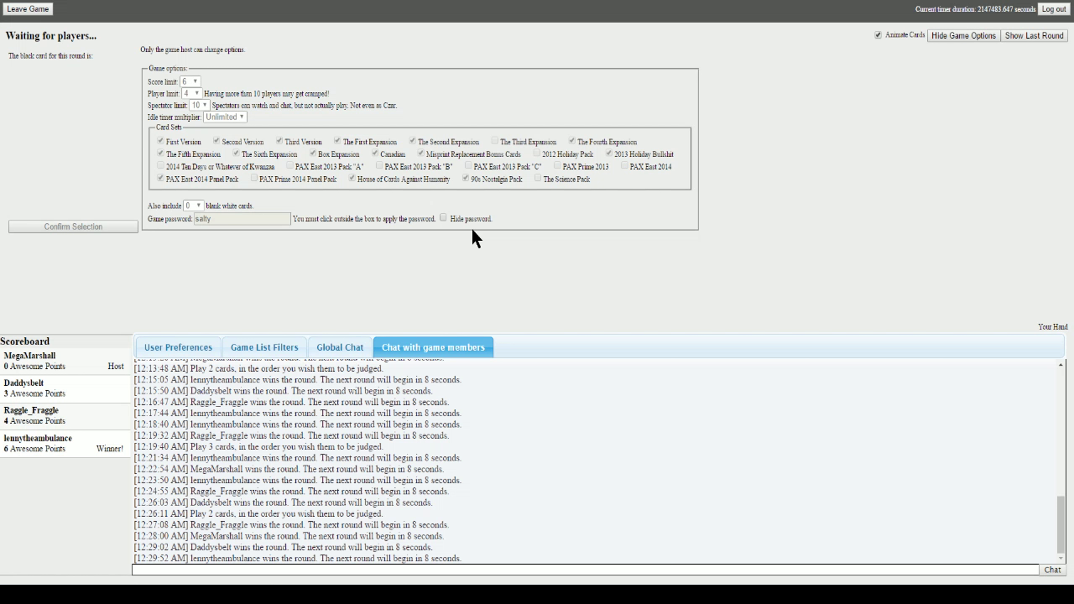
mouse_move(524, 141)
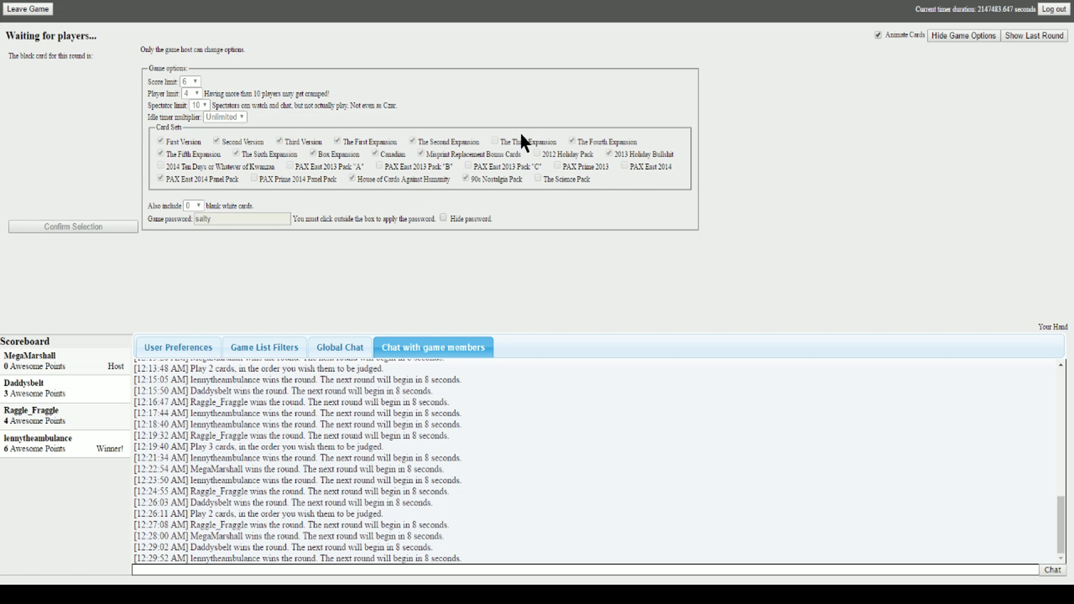
mouse_move(524, 107)
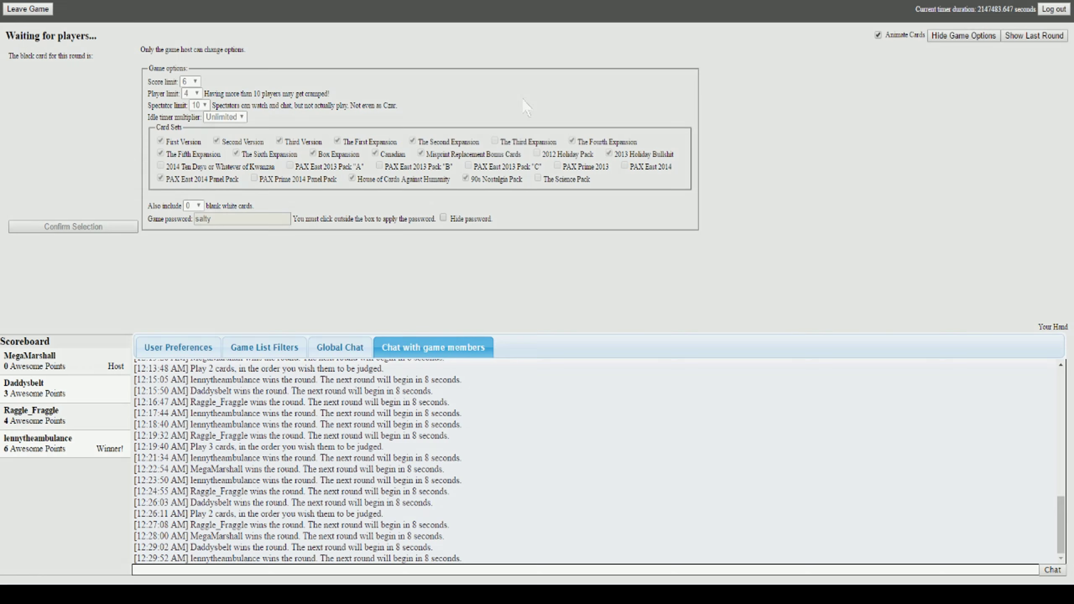